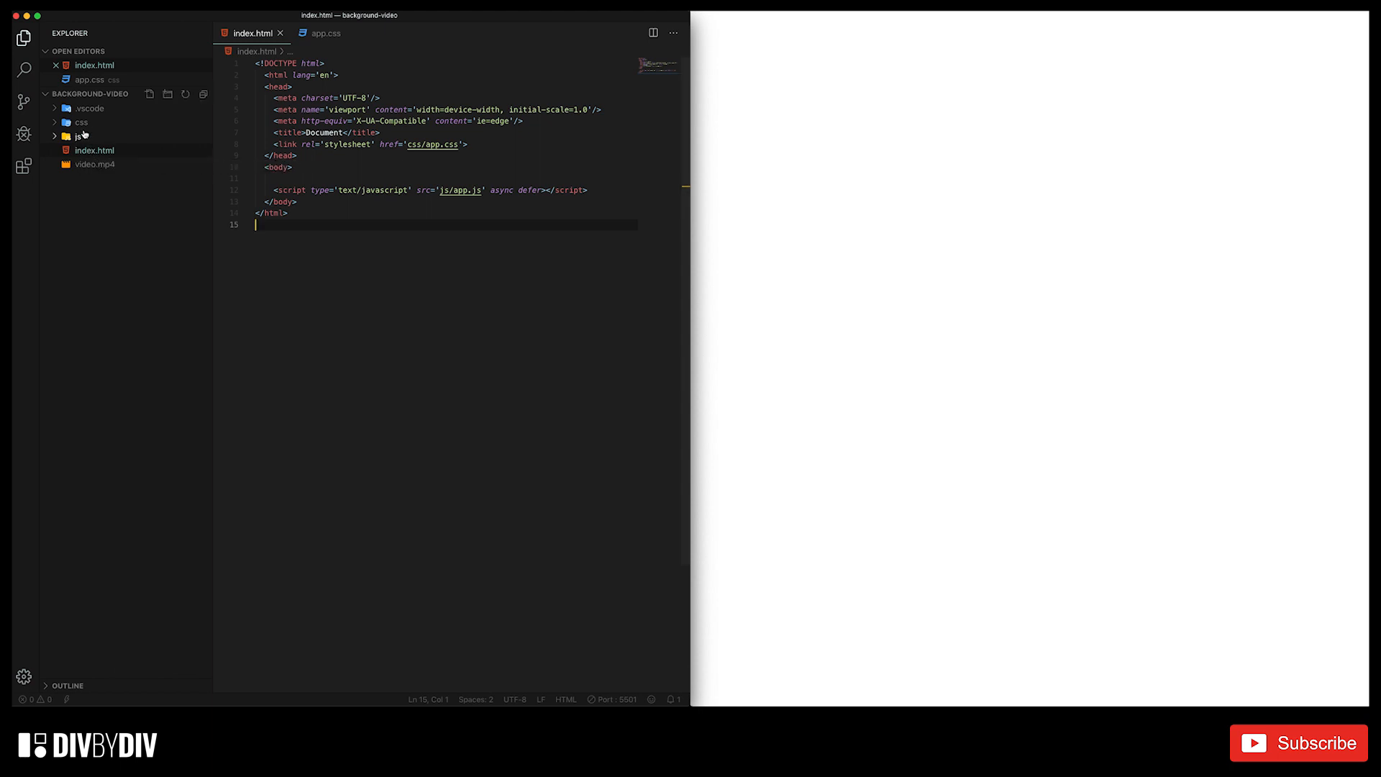
Step: Delete the js folder and remove the script tag line from index.html's body
click(81, 120)
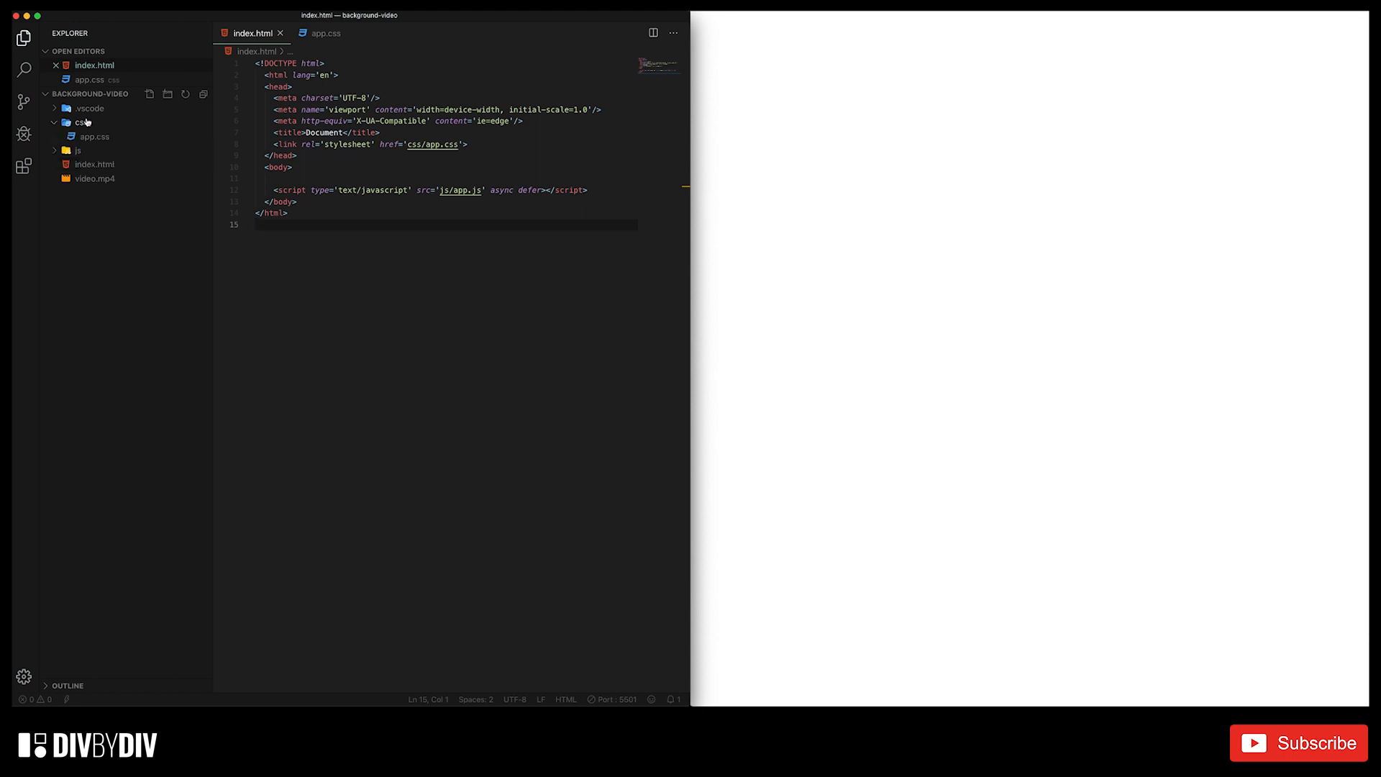
click(77, 150)
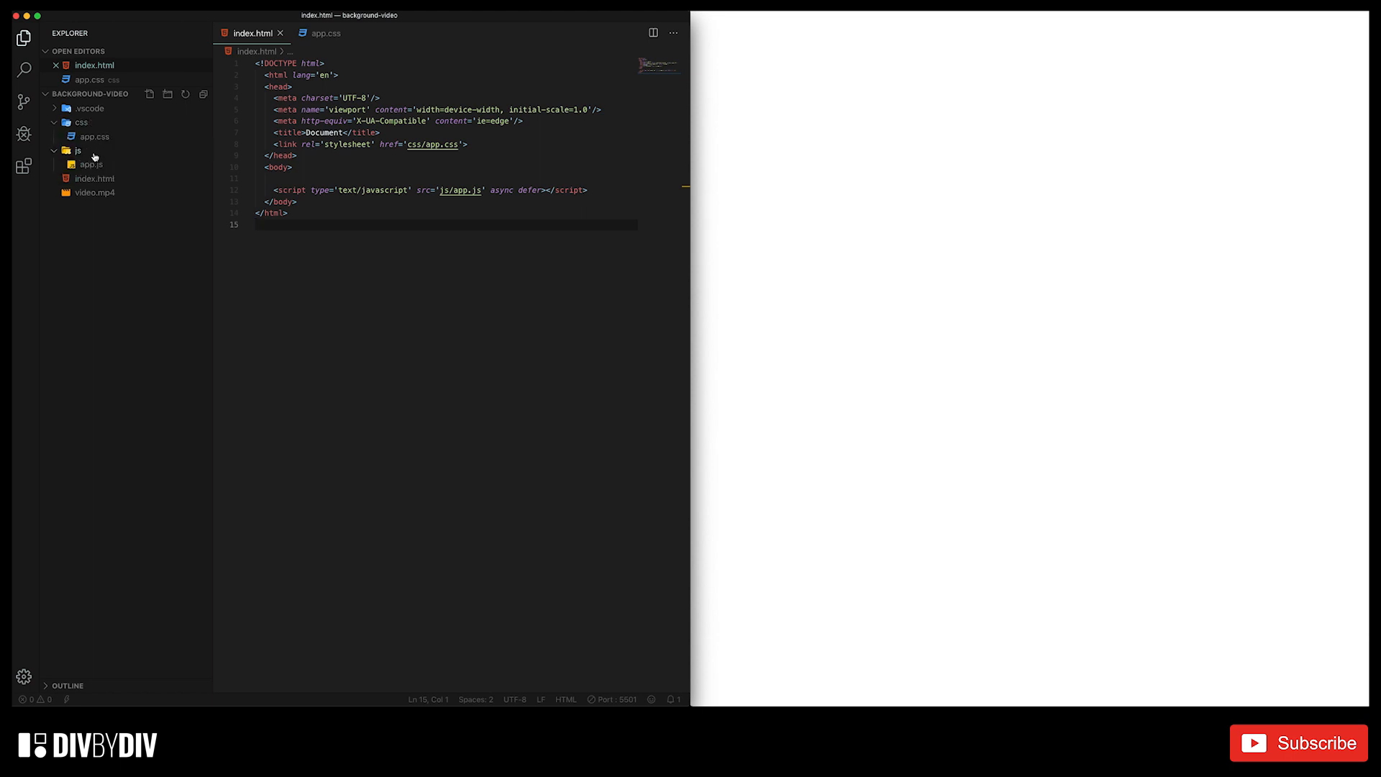
mouse_move(171, 254)
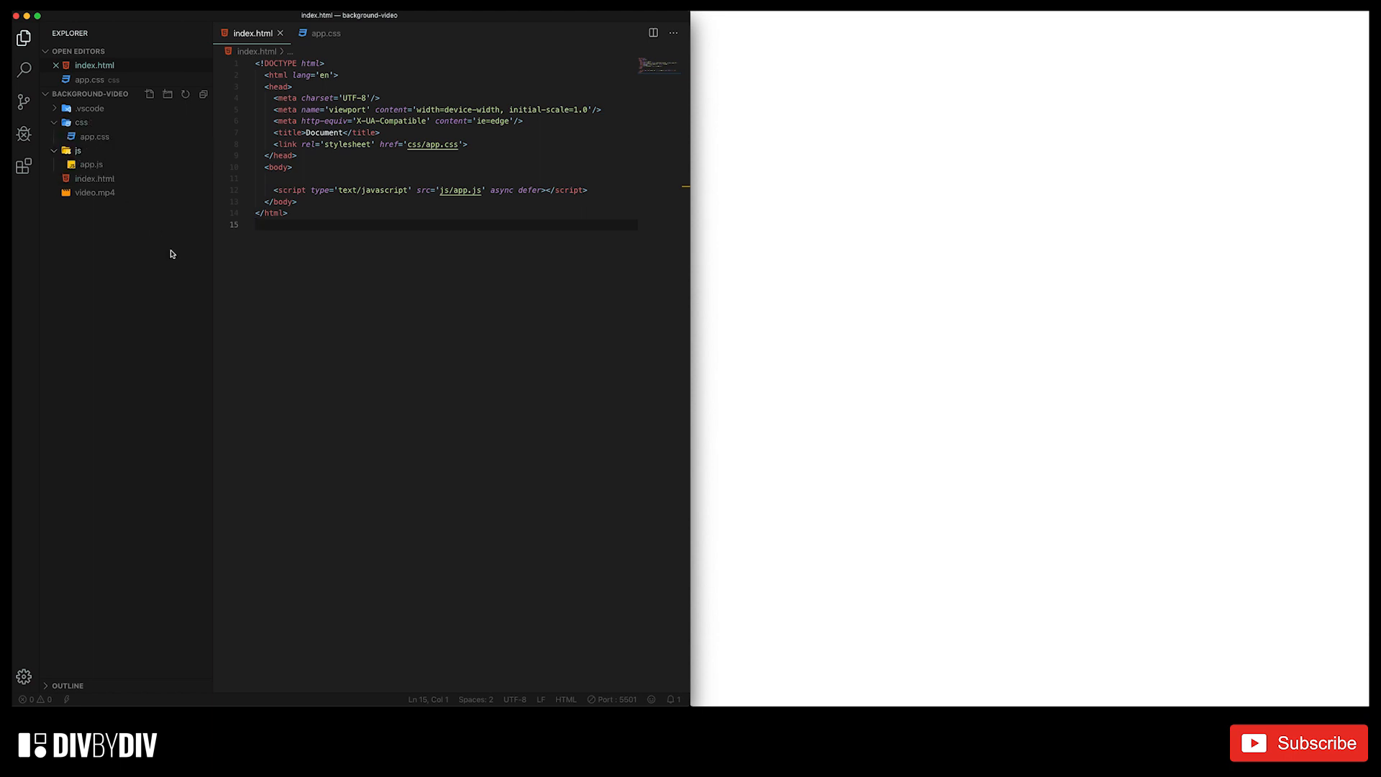
mouse_move(99, 155)
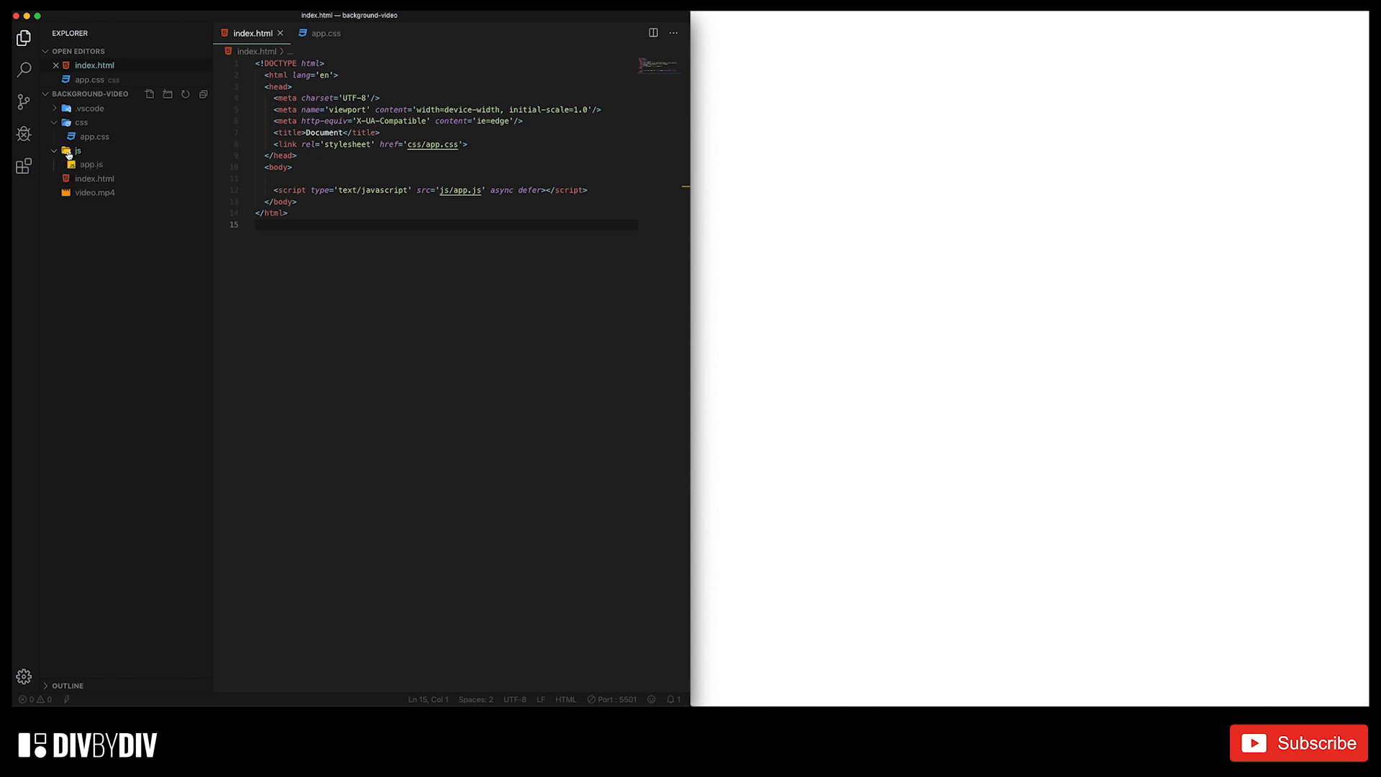
click(78, 149)
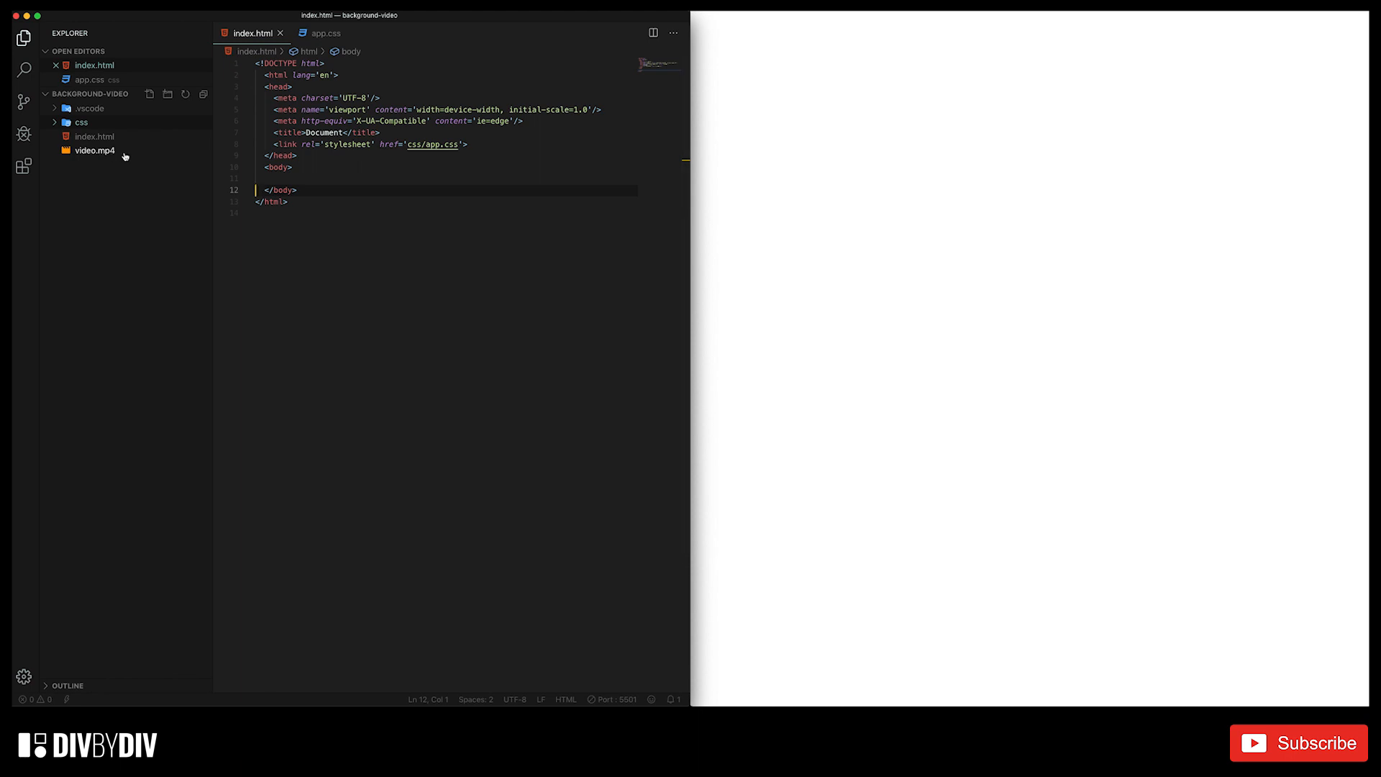
mouse_move(95, 151)
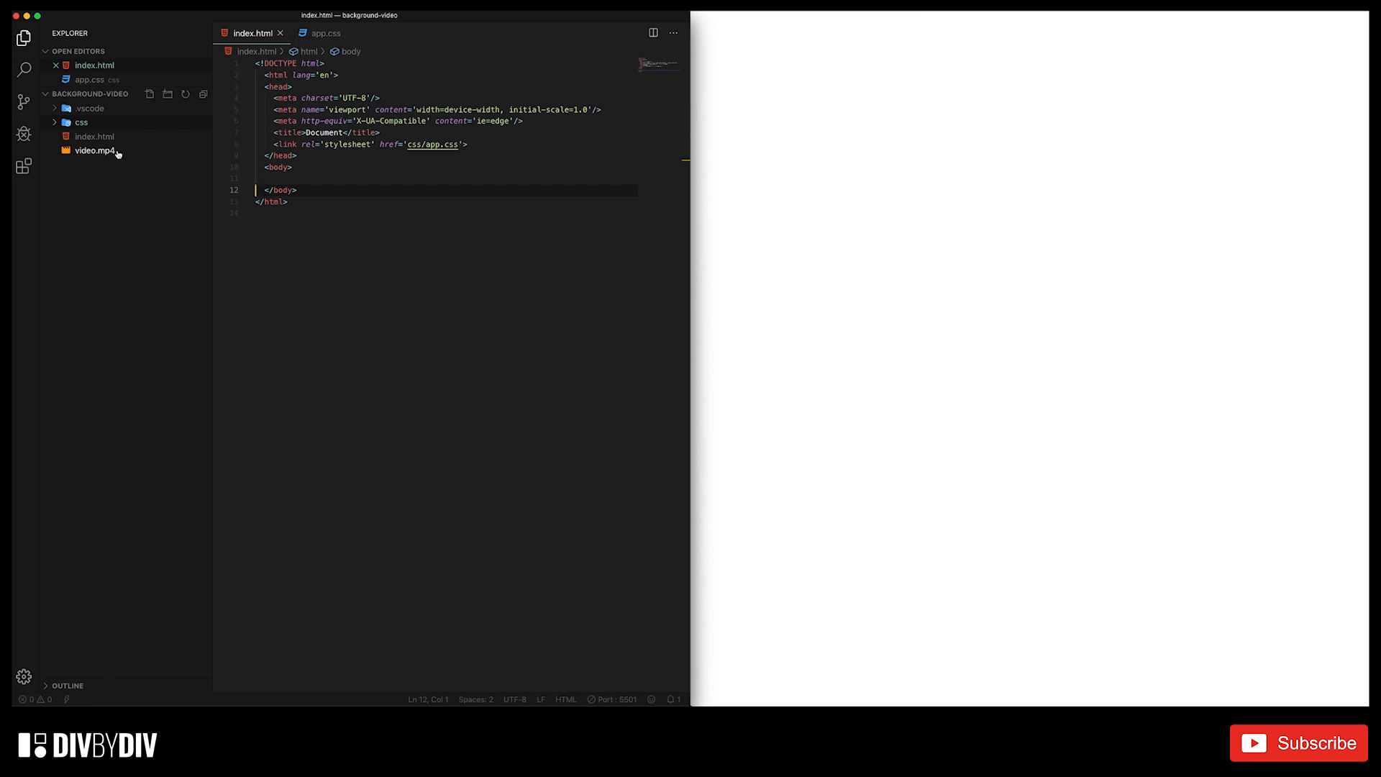
mouse_move(138, 168)
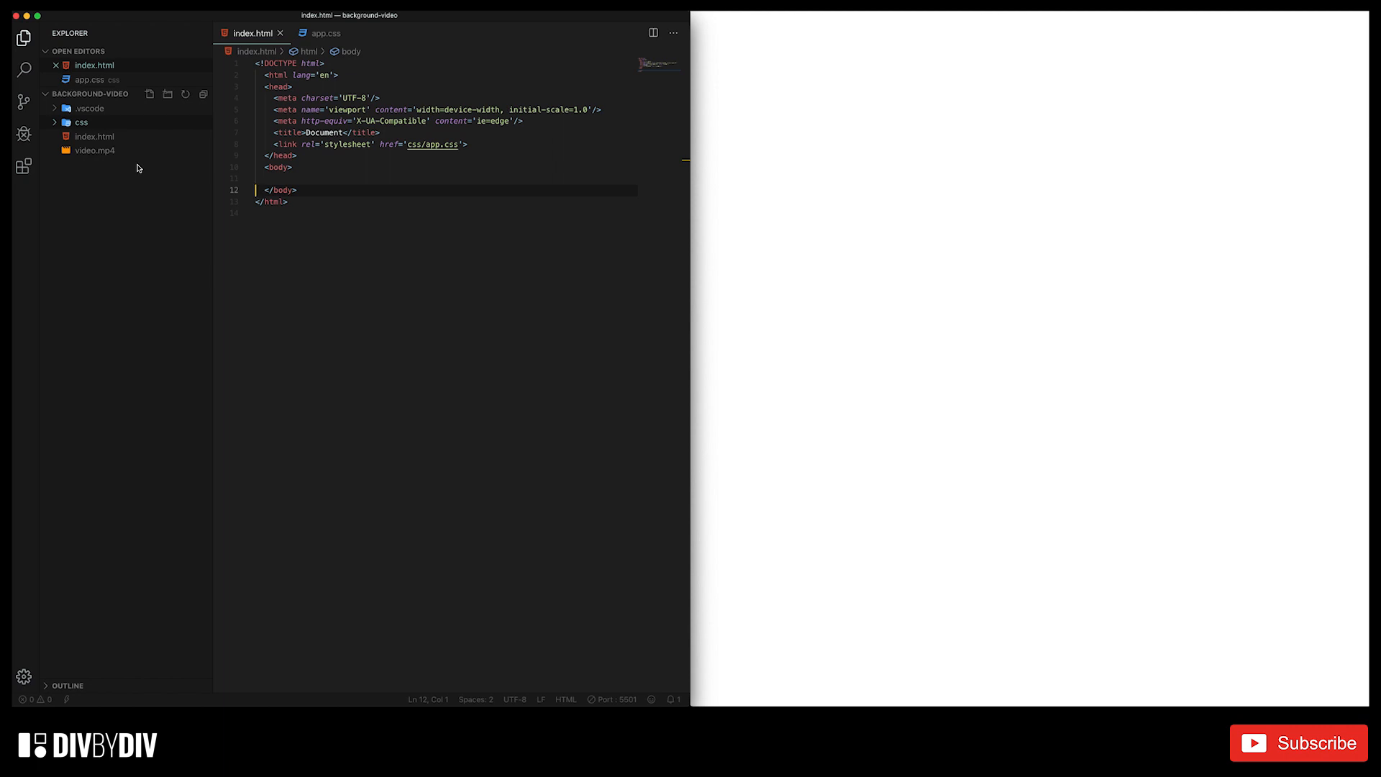
click(342, 179)
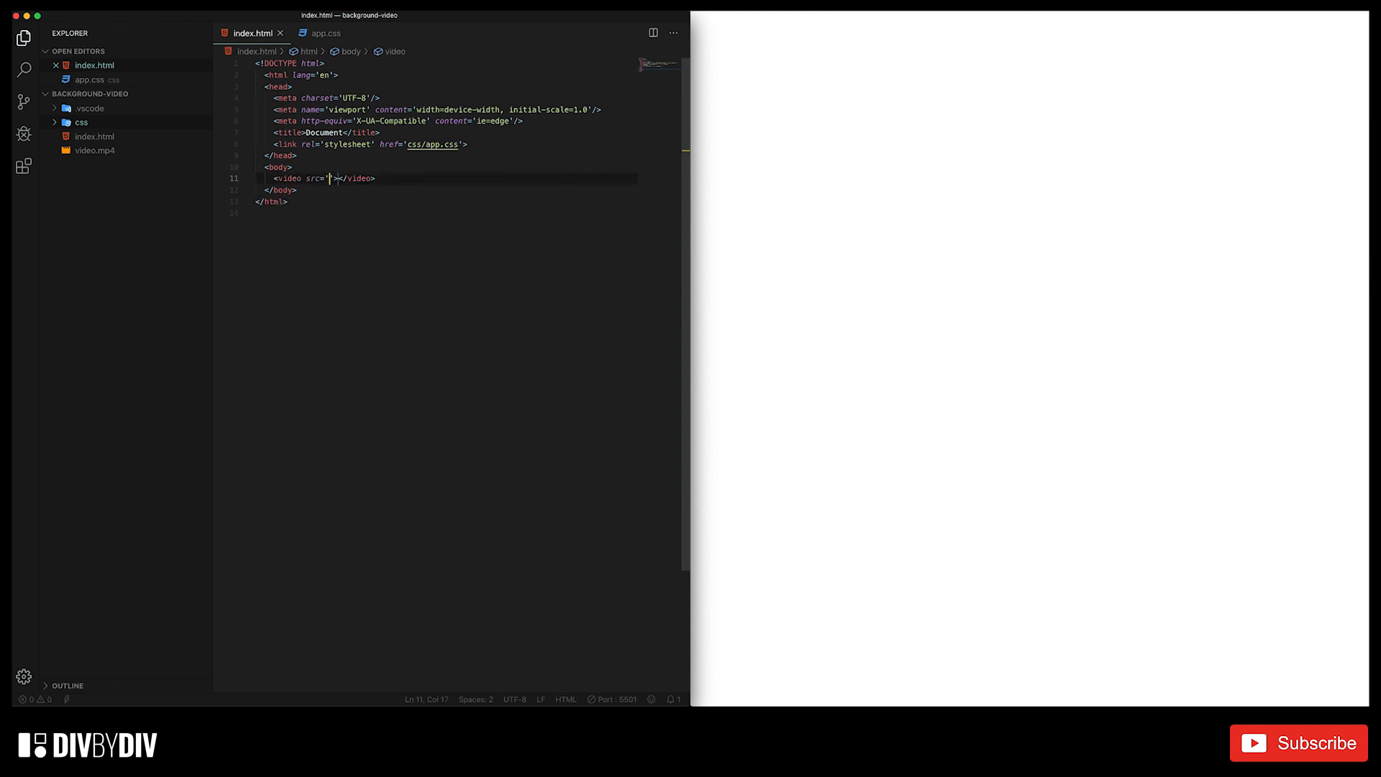
Step: Add a video element with src video.mp4 inside the body and save
text(v)
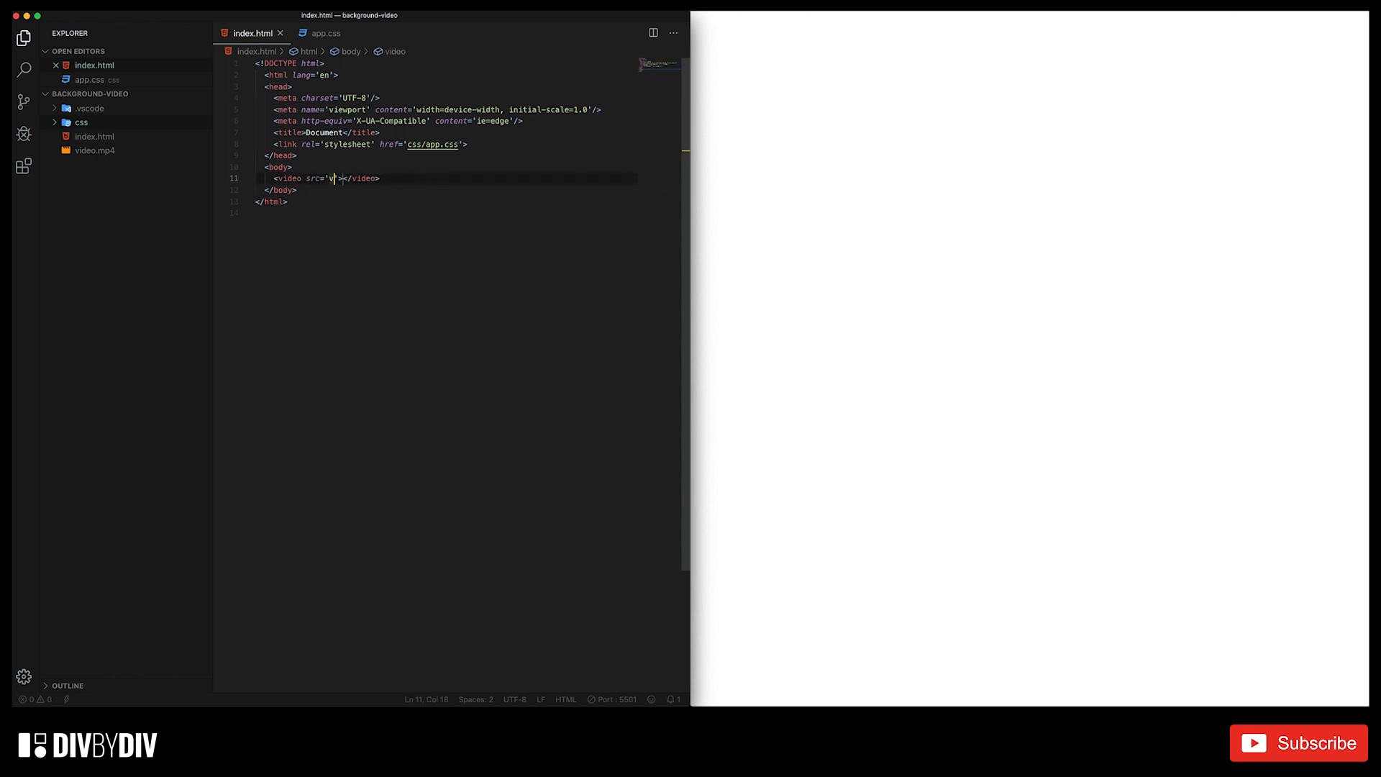
text(ideo.mp4)
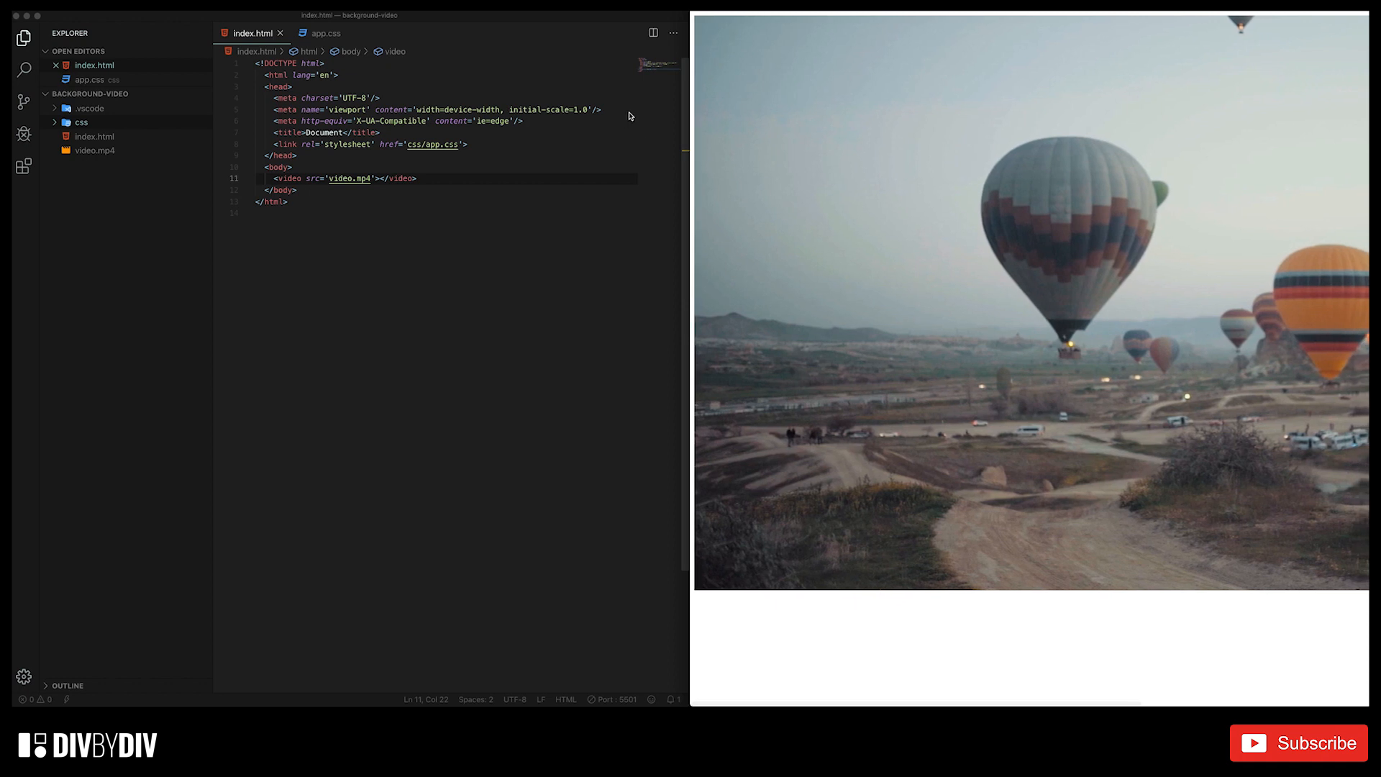
mouse_move(709, 17)
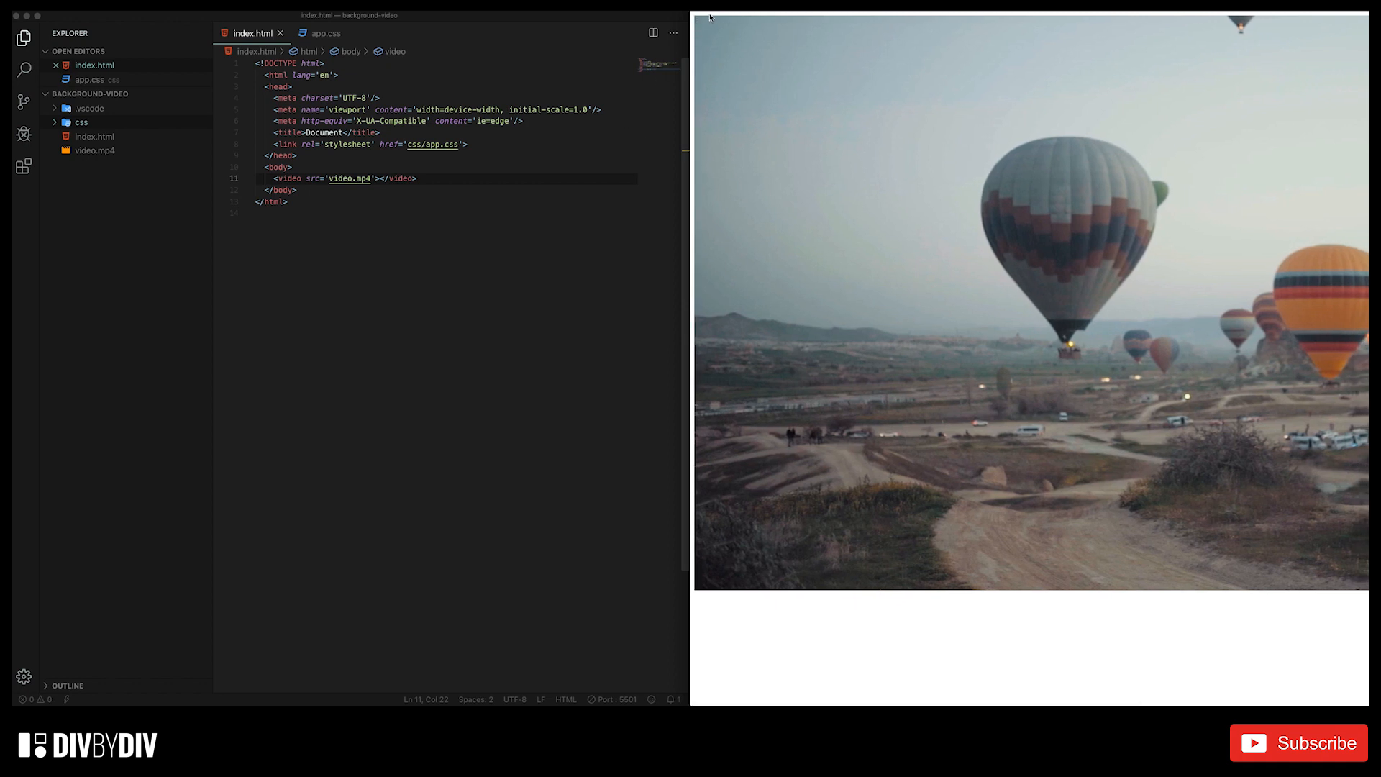
mouse_move(776, 42)
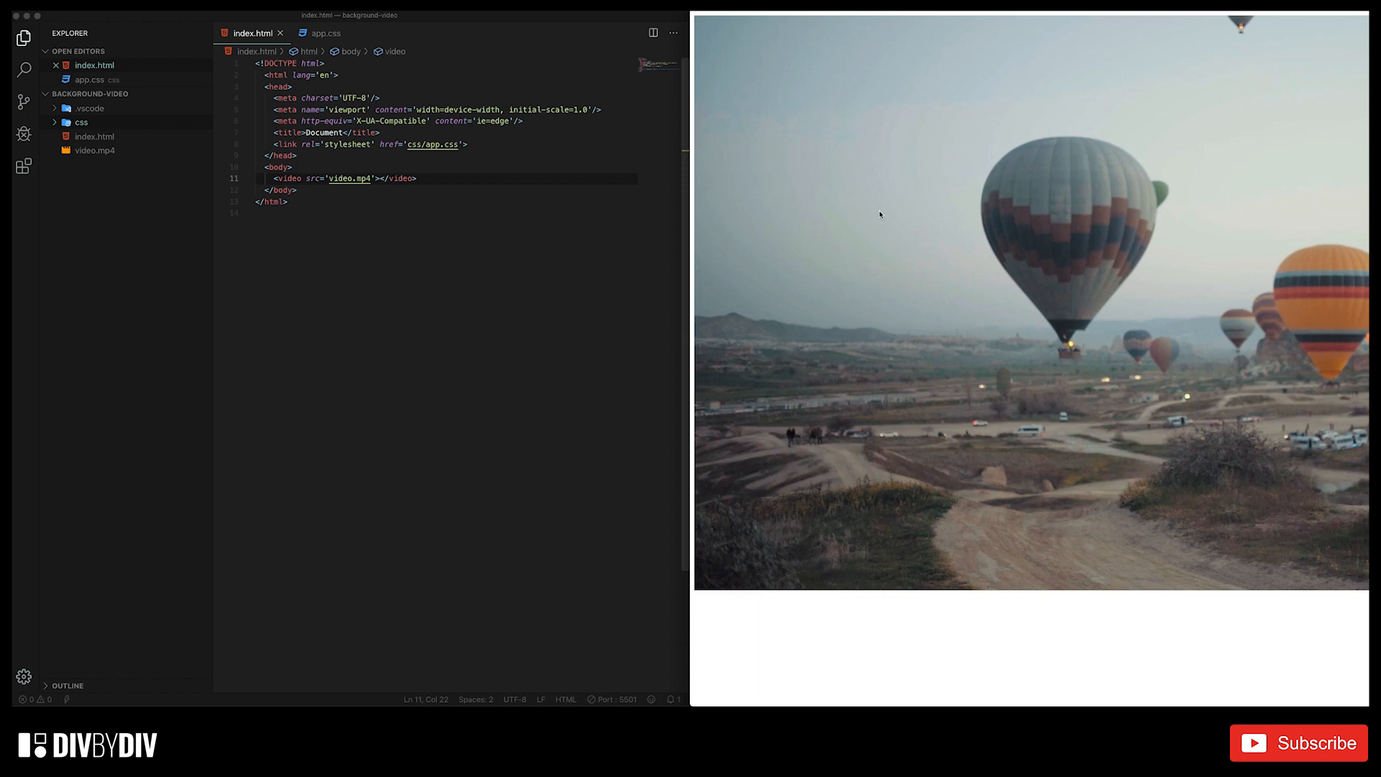
mouse_move(346, 174)
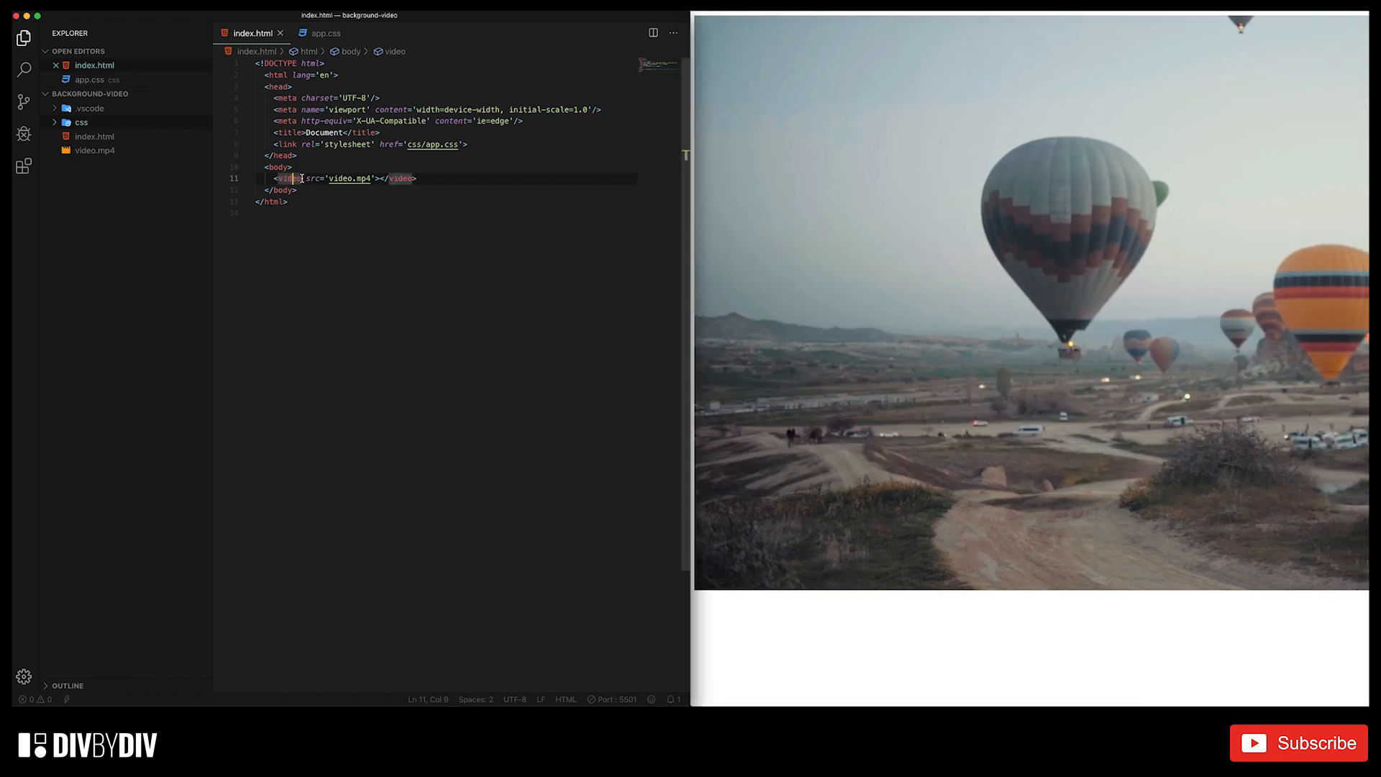
Step: Give the video tag autoplay, muted, loop and playsinline attributes
text(a)
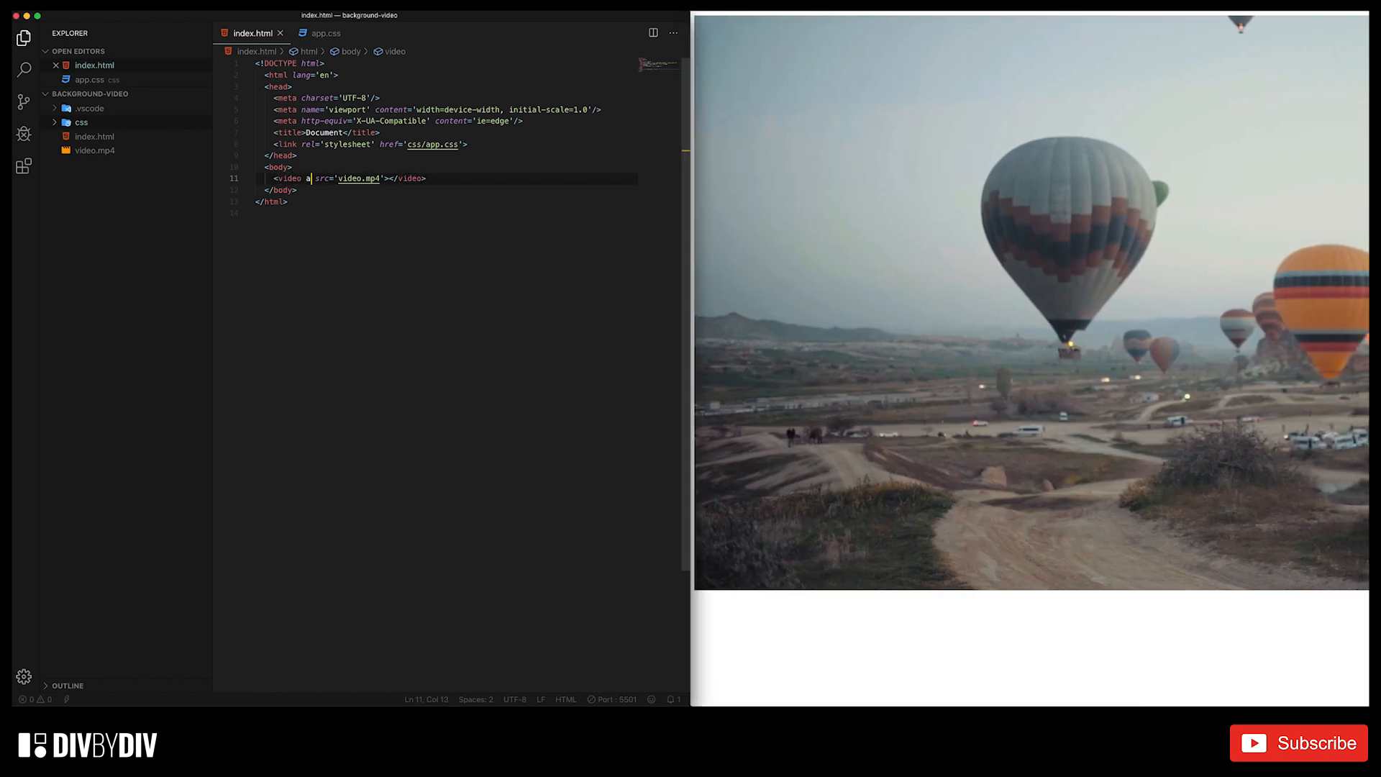
text(utoplay)
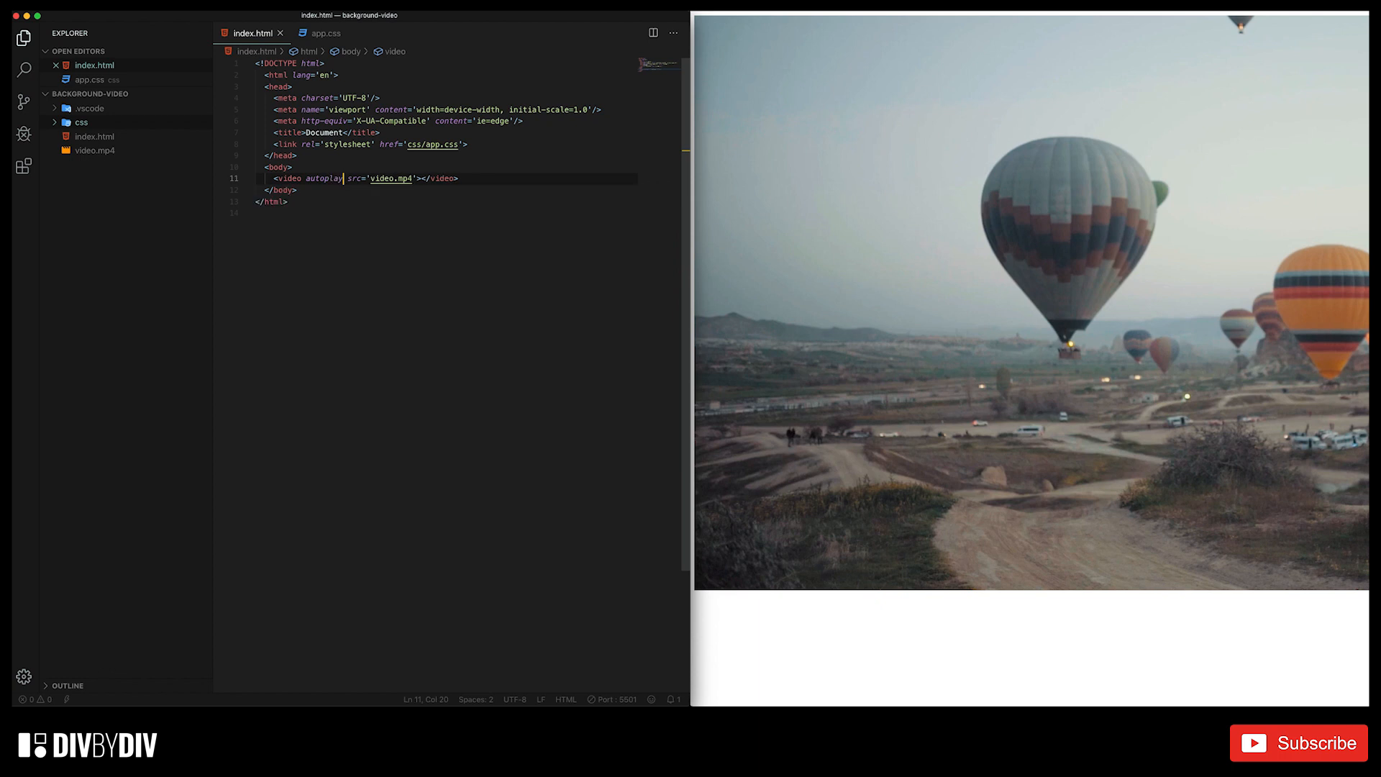
text(muted)
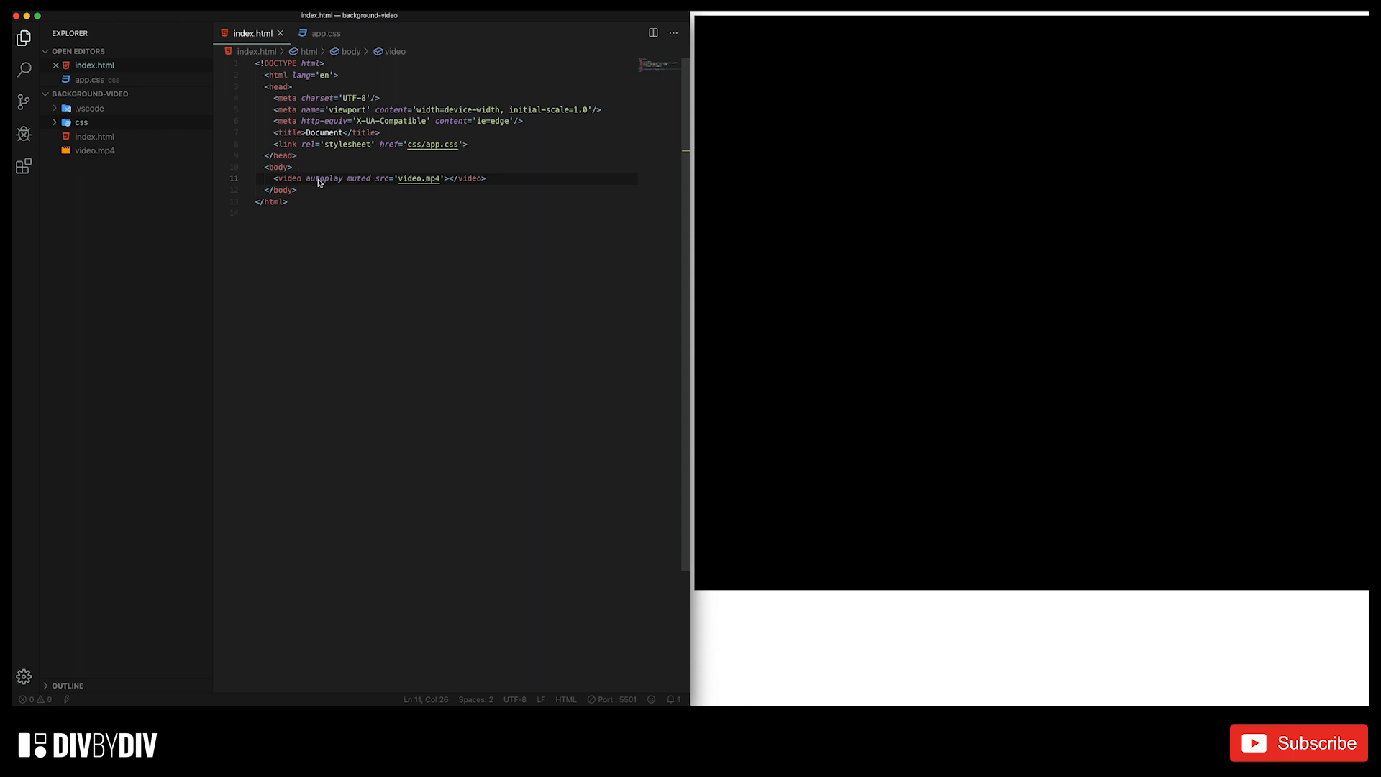
mouse_move(324, 179)
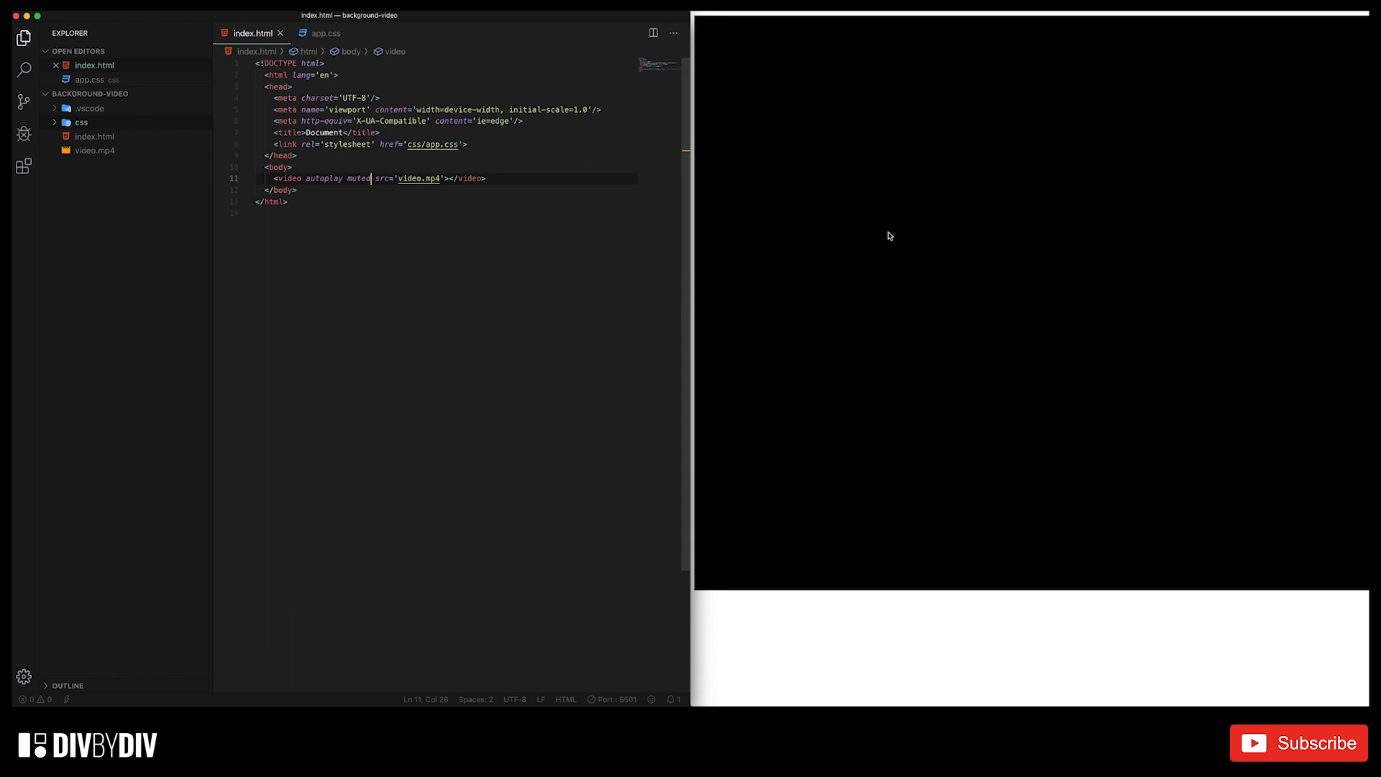
mouse_move(1020, 186)
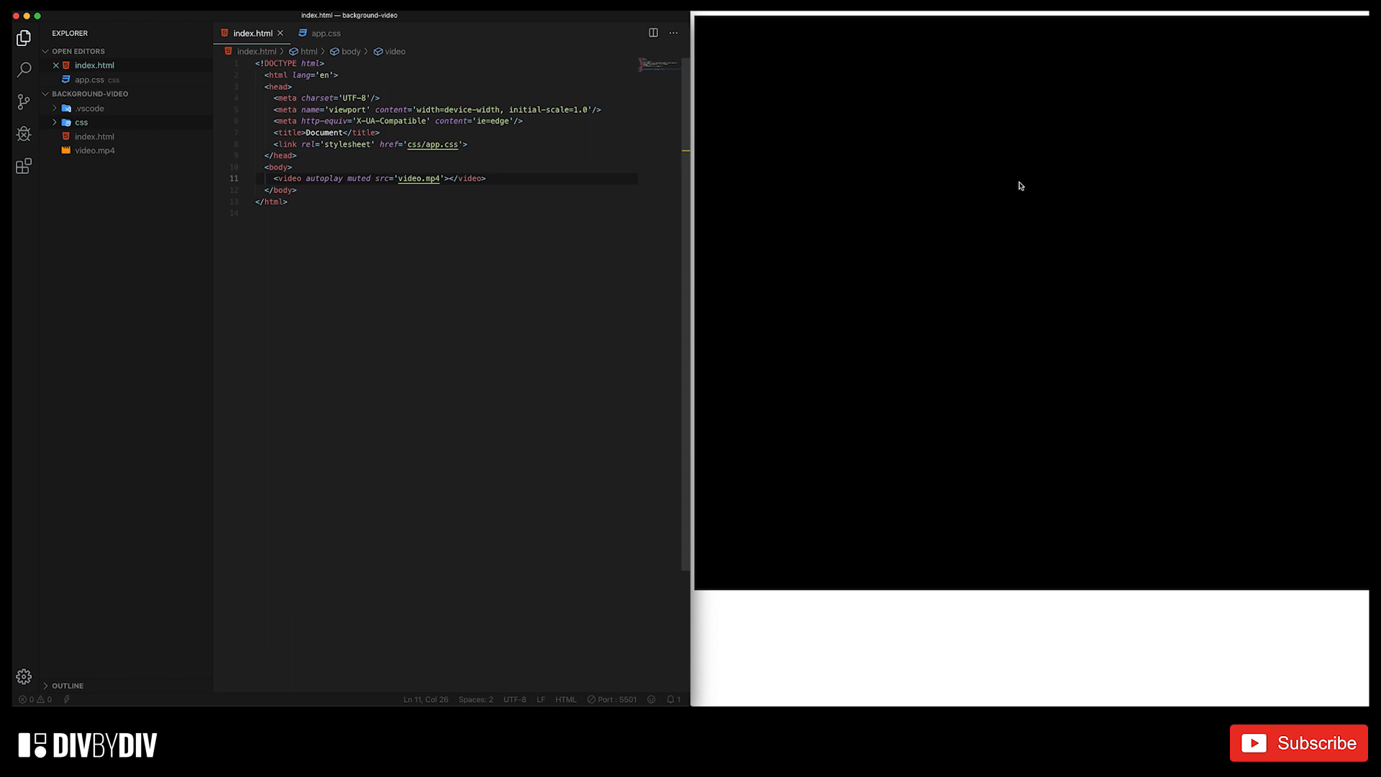
mouse_move(912, 113)
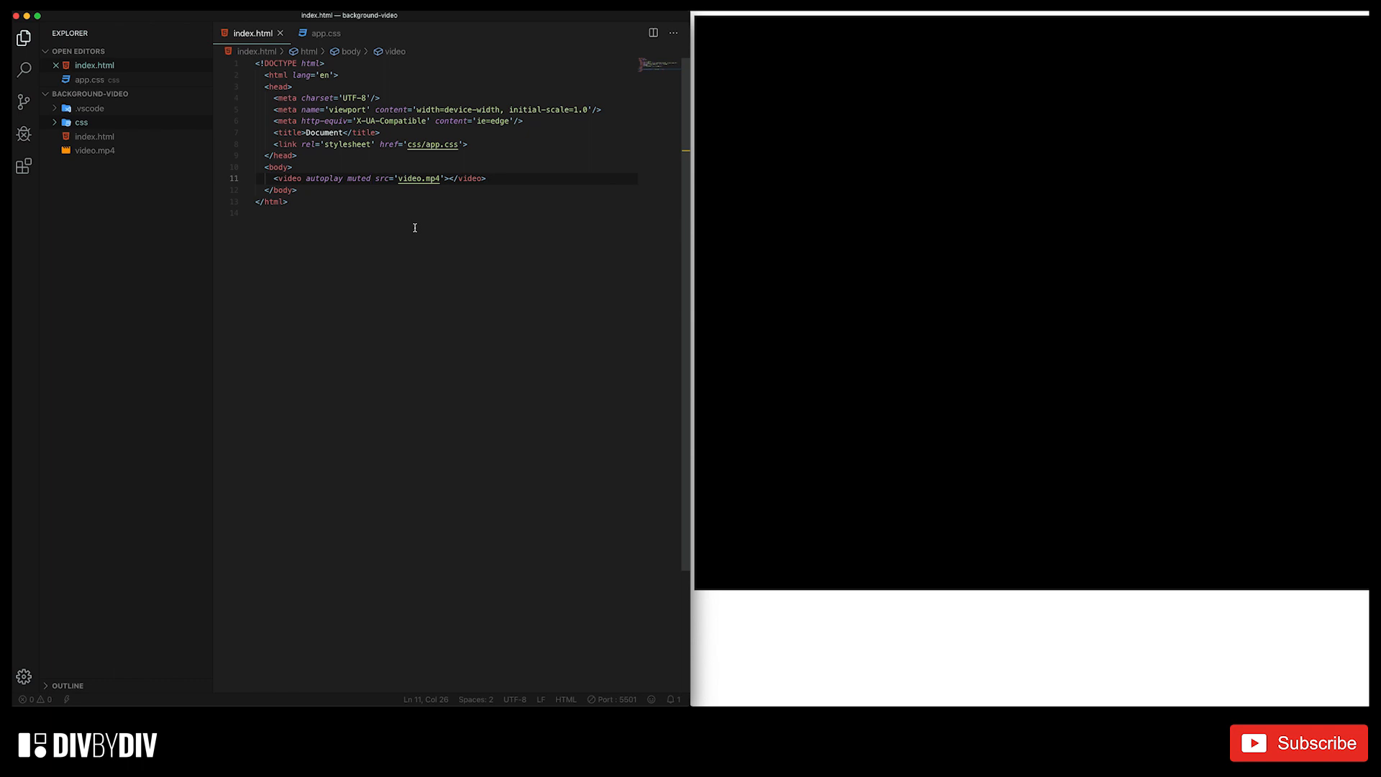
text(loop)
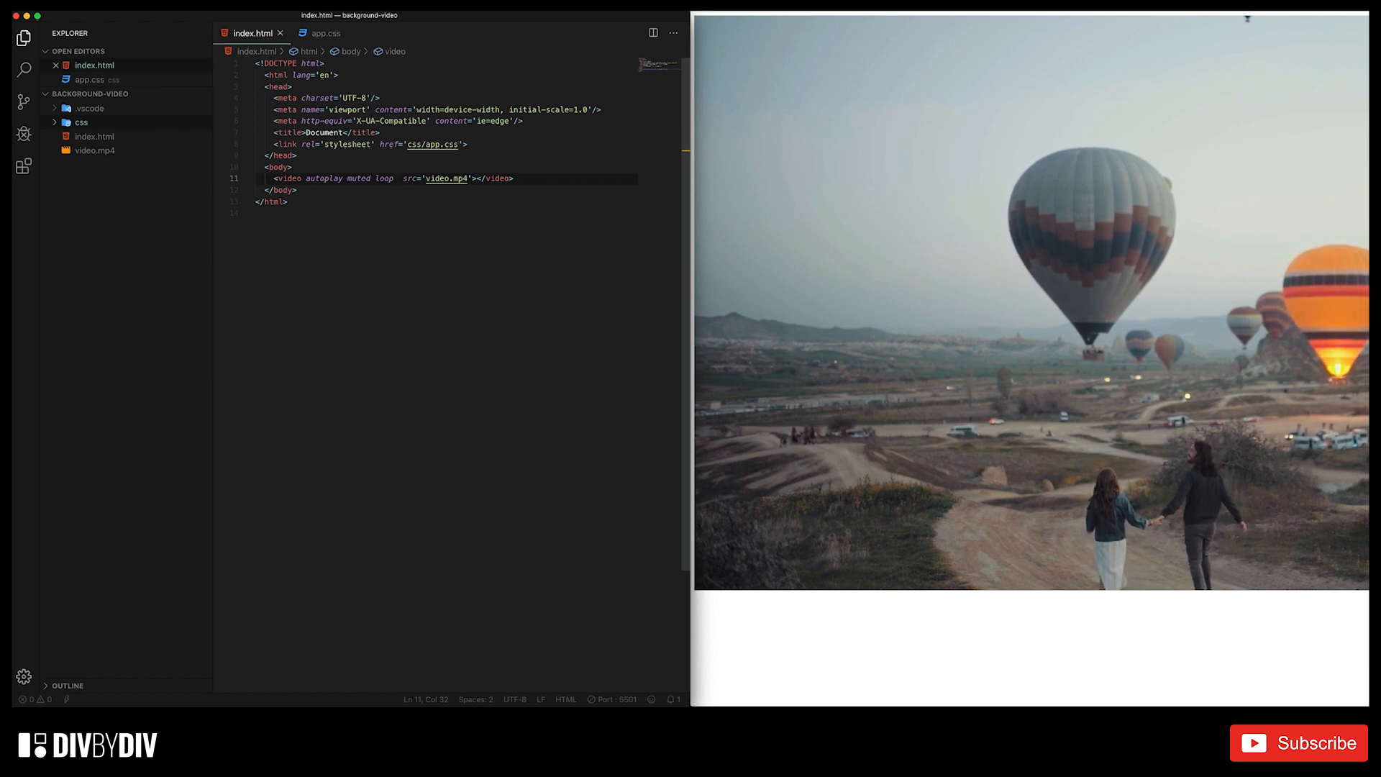
text(playsinline)
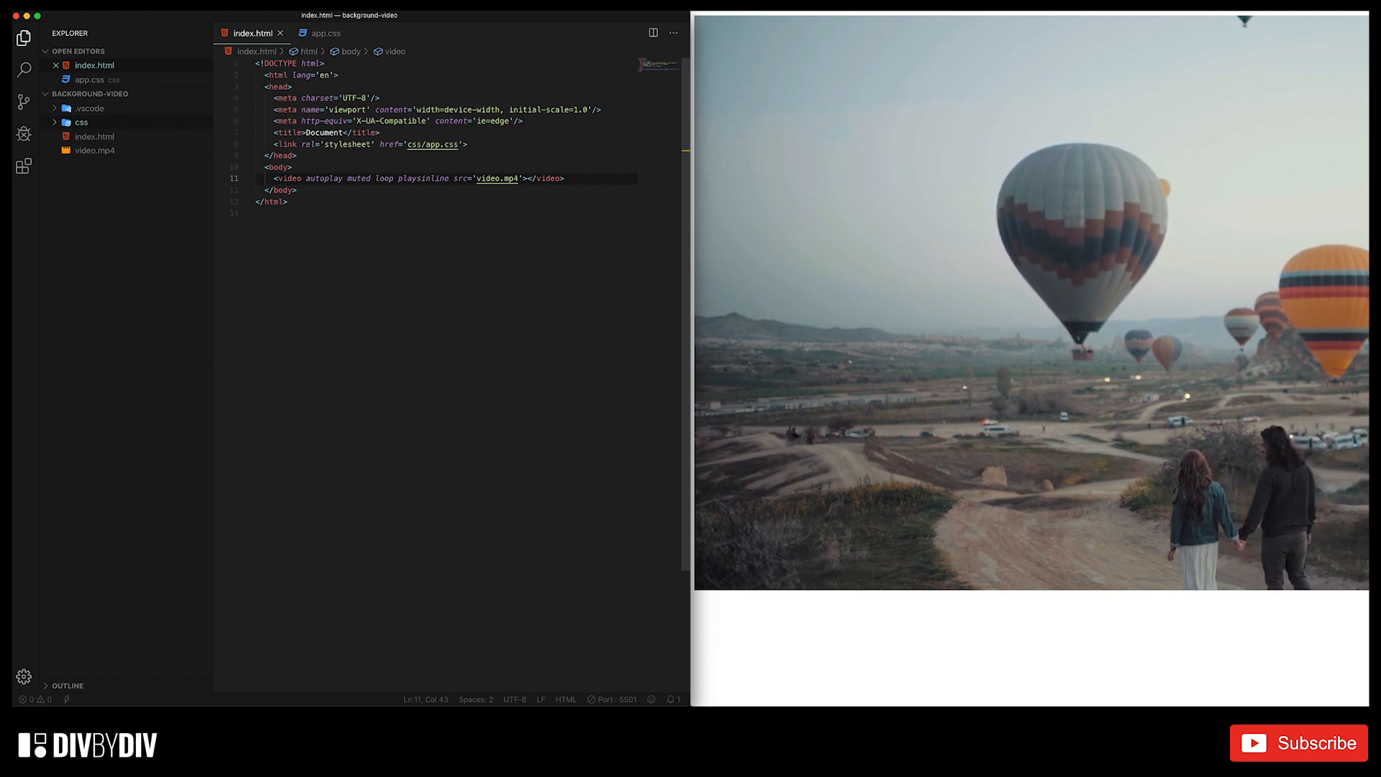
Step: In app.css add a body rule with margin 0
click(325, 33)
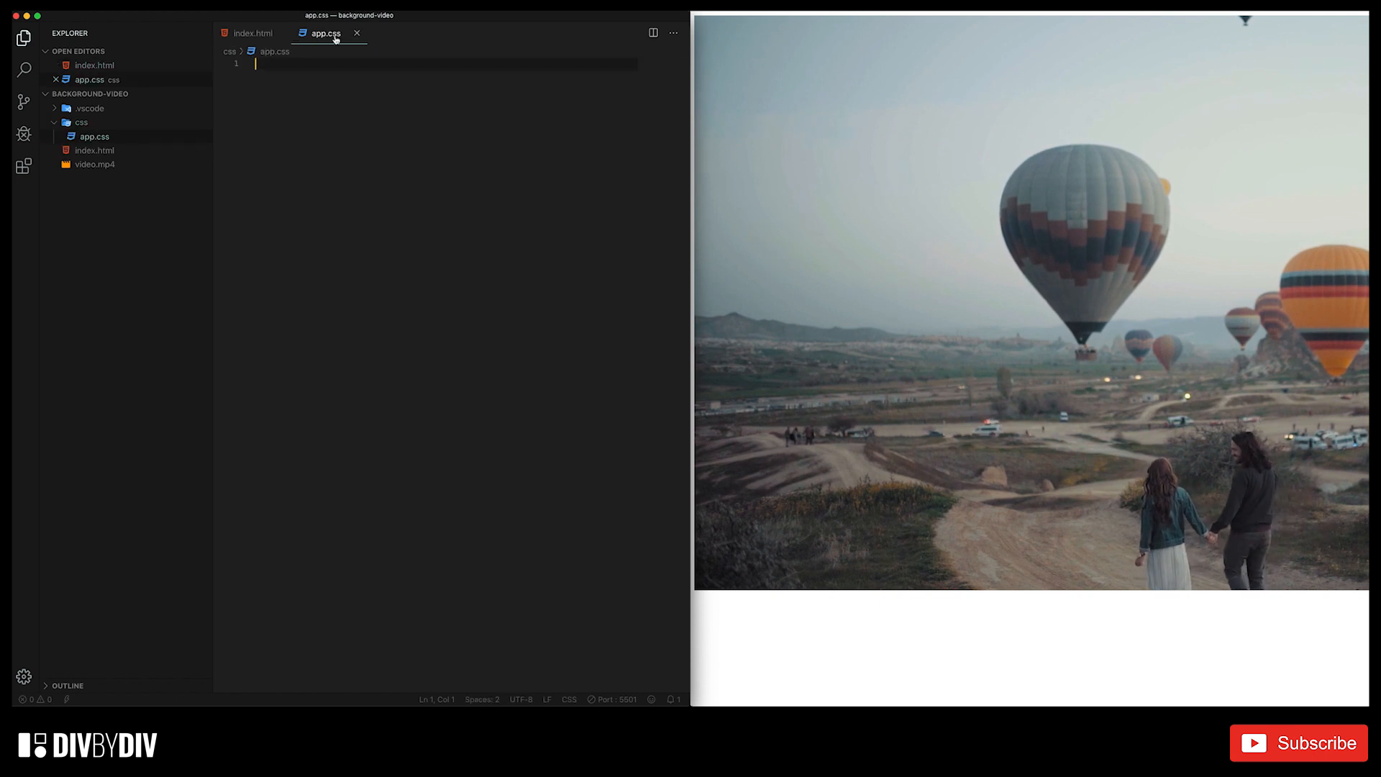
text(body)
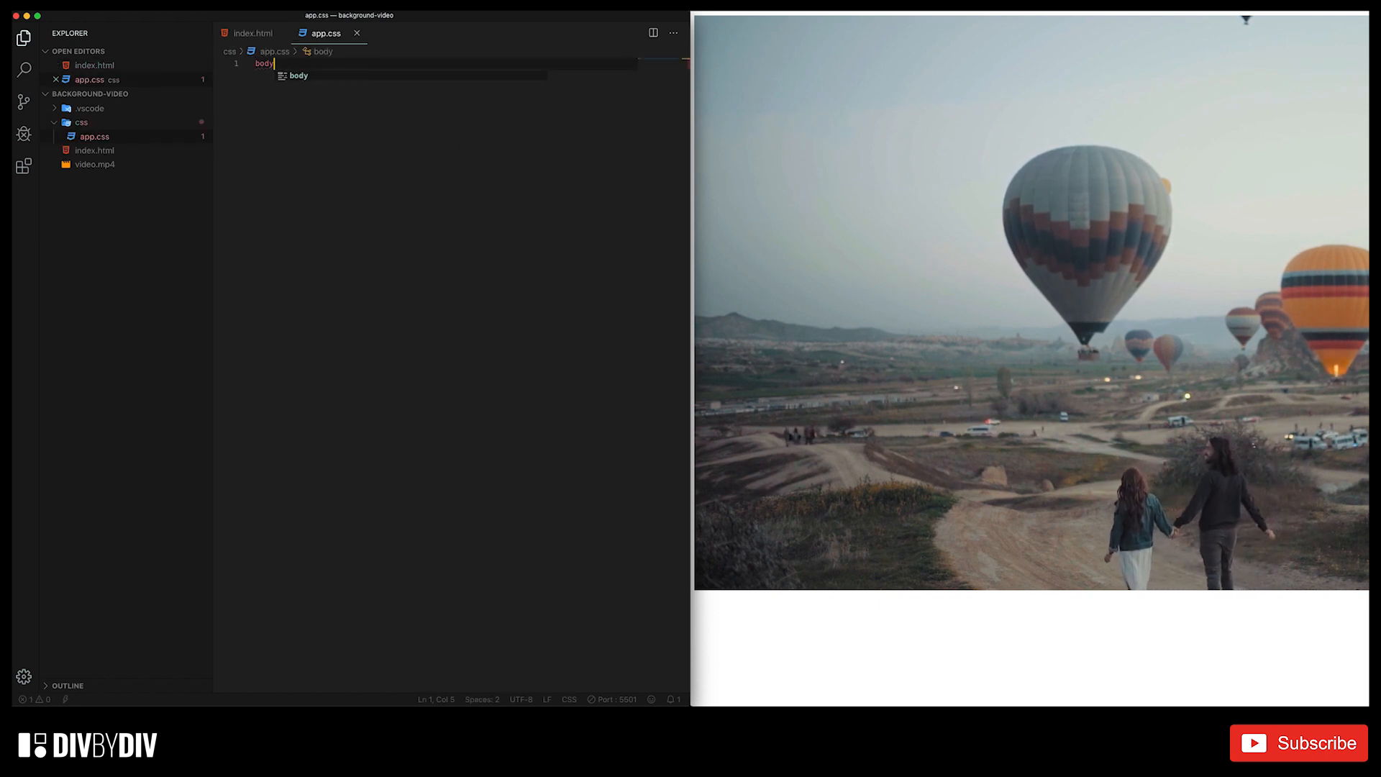
text({)
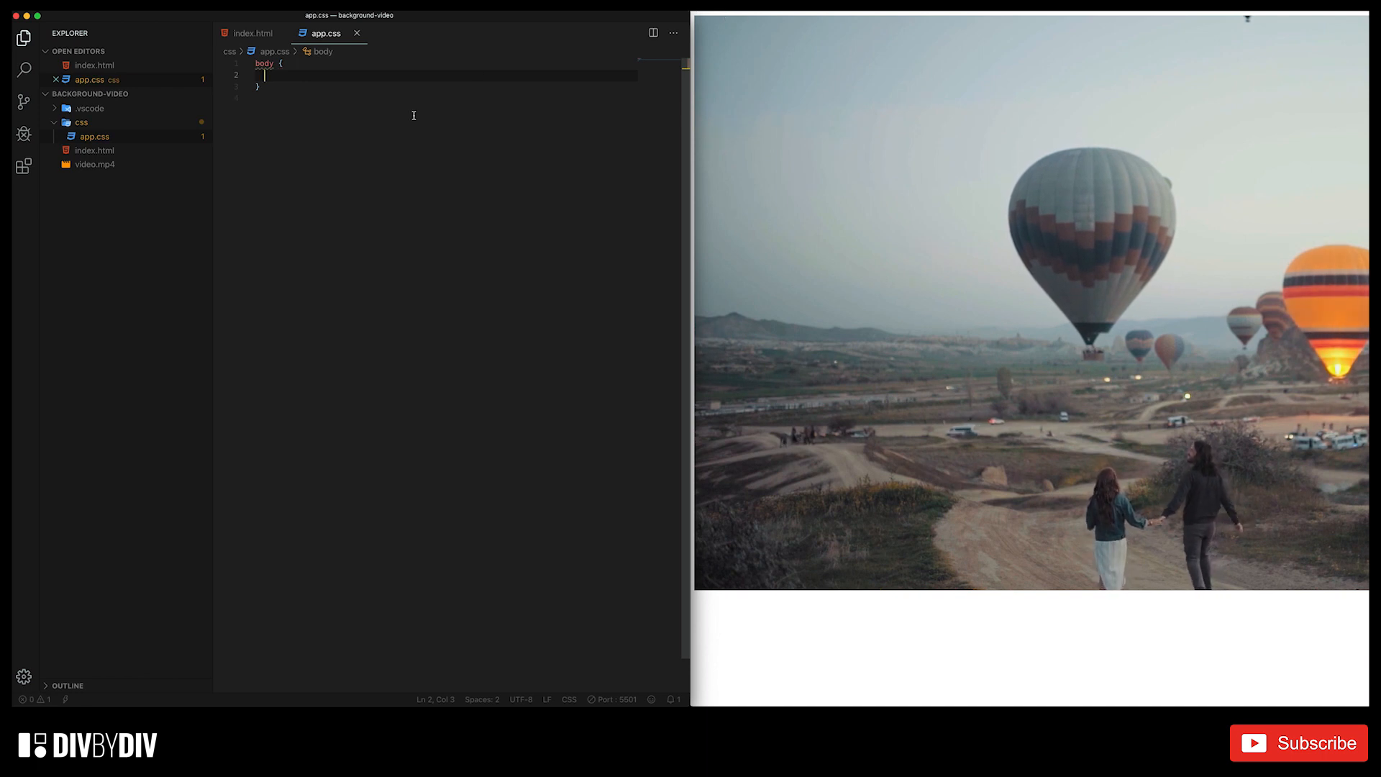
text(mariong)
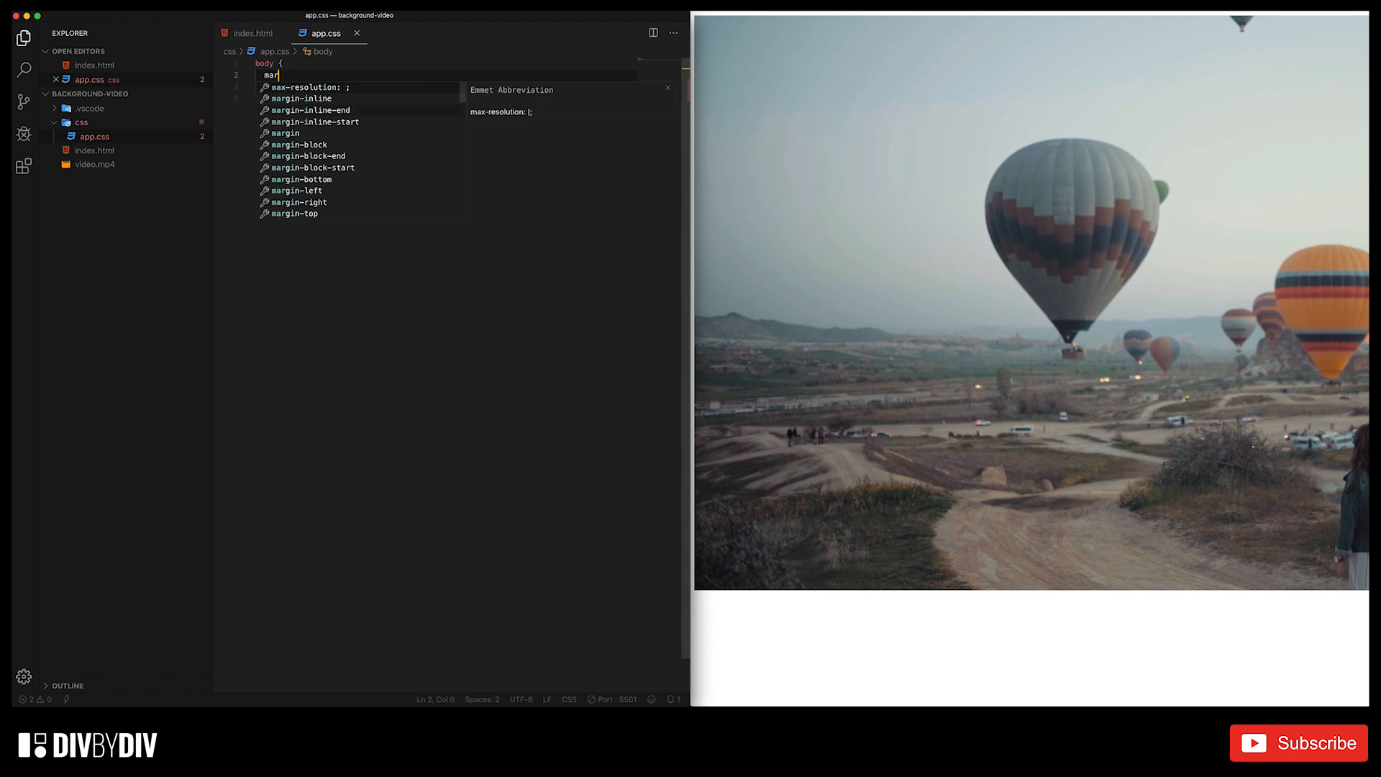
text(margin: 0;)
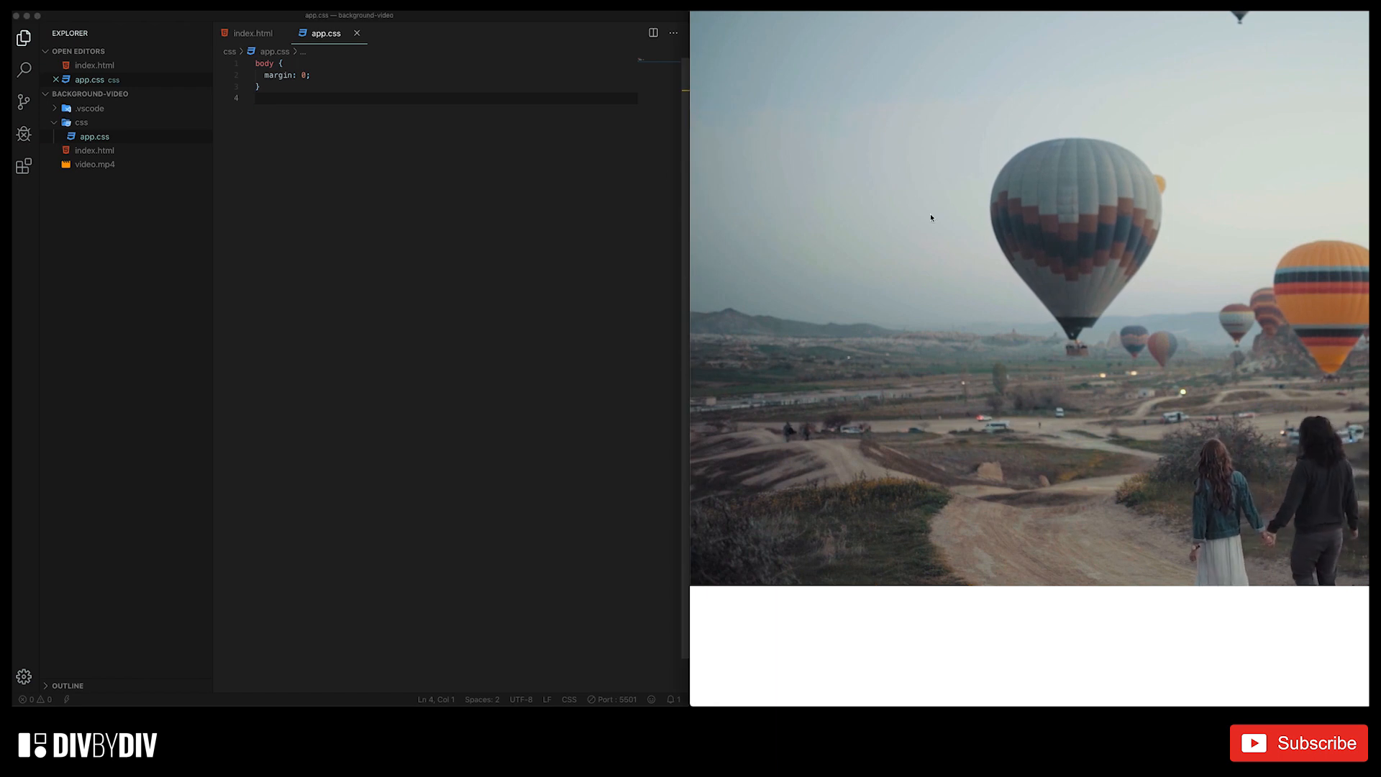
Step: Add a video rule with width 100% and height 100vh
text(v)
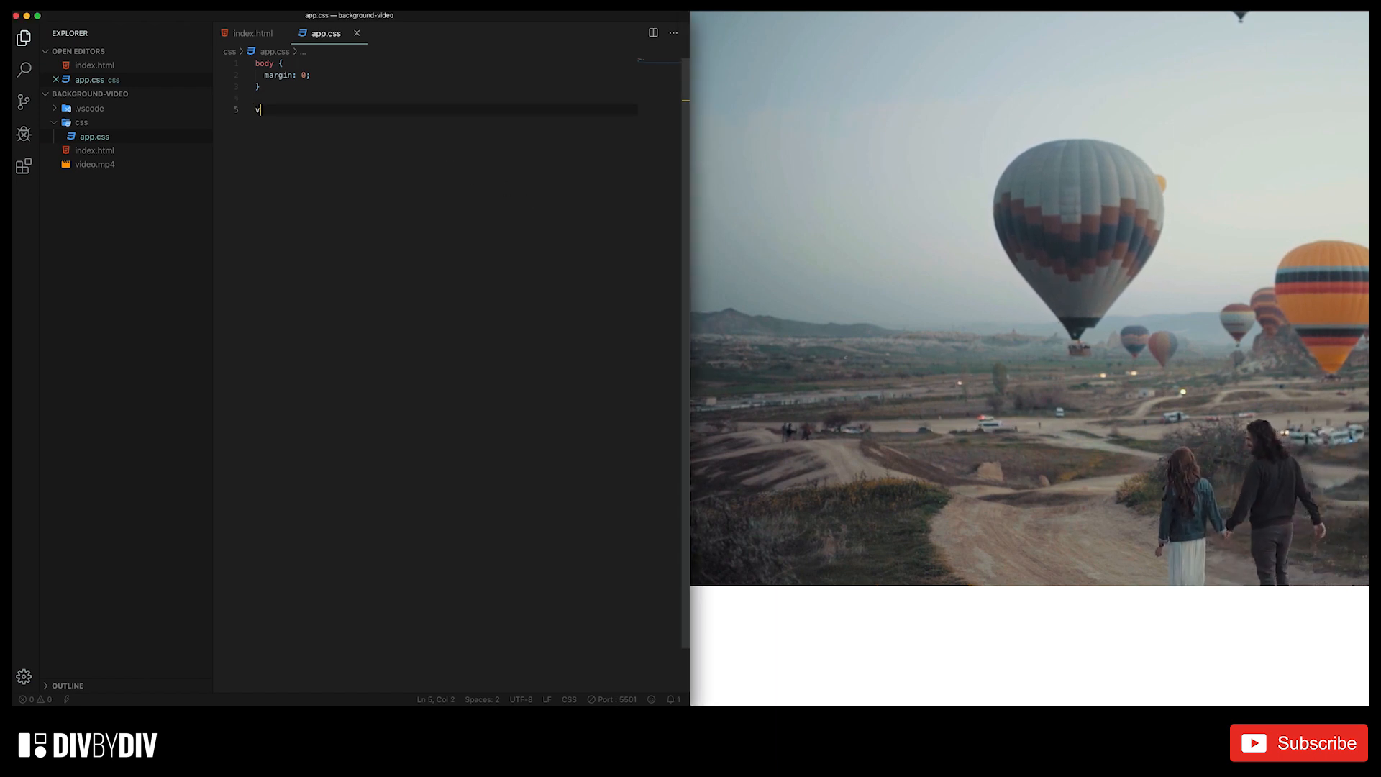
text(ideo {)
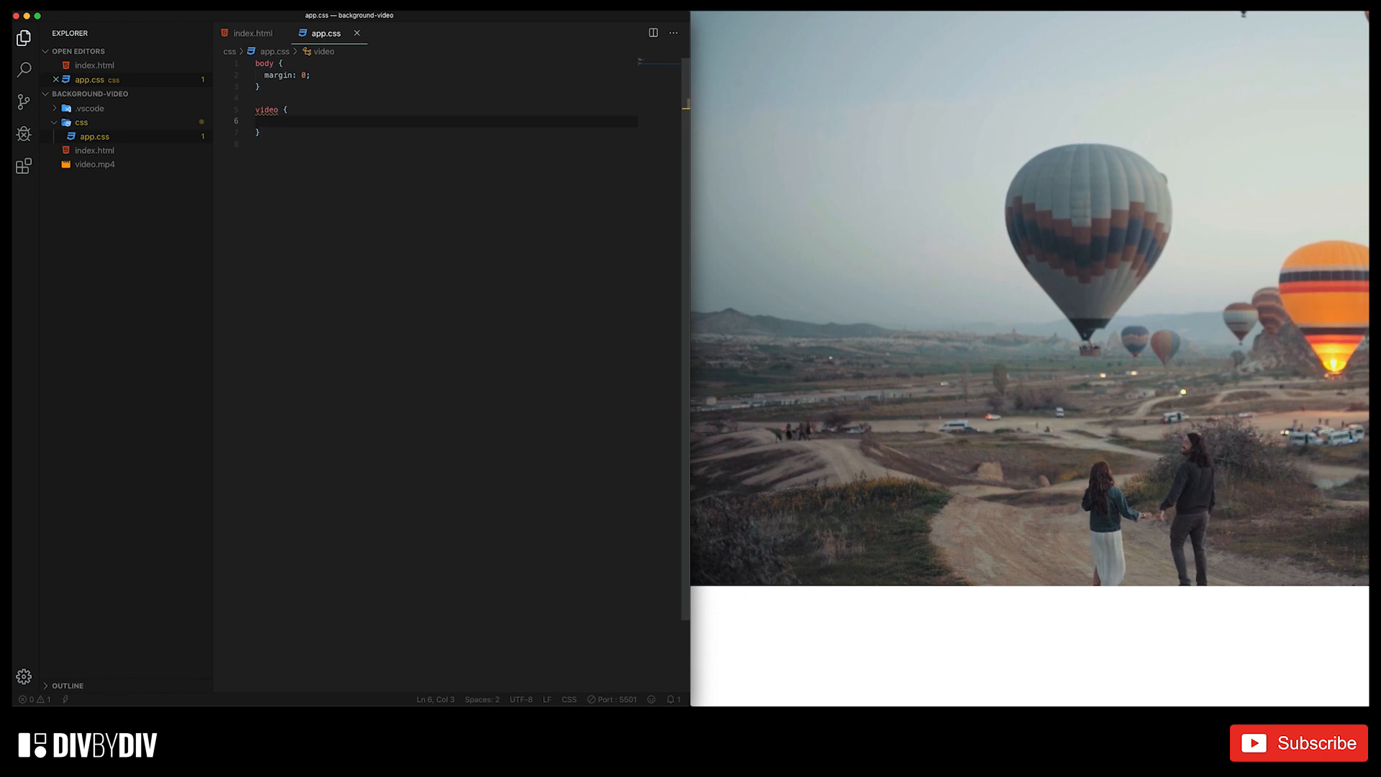
text(widows: ;)
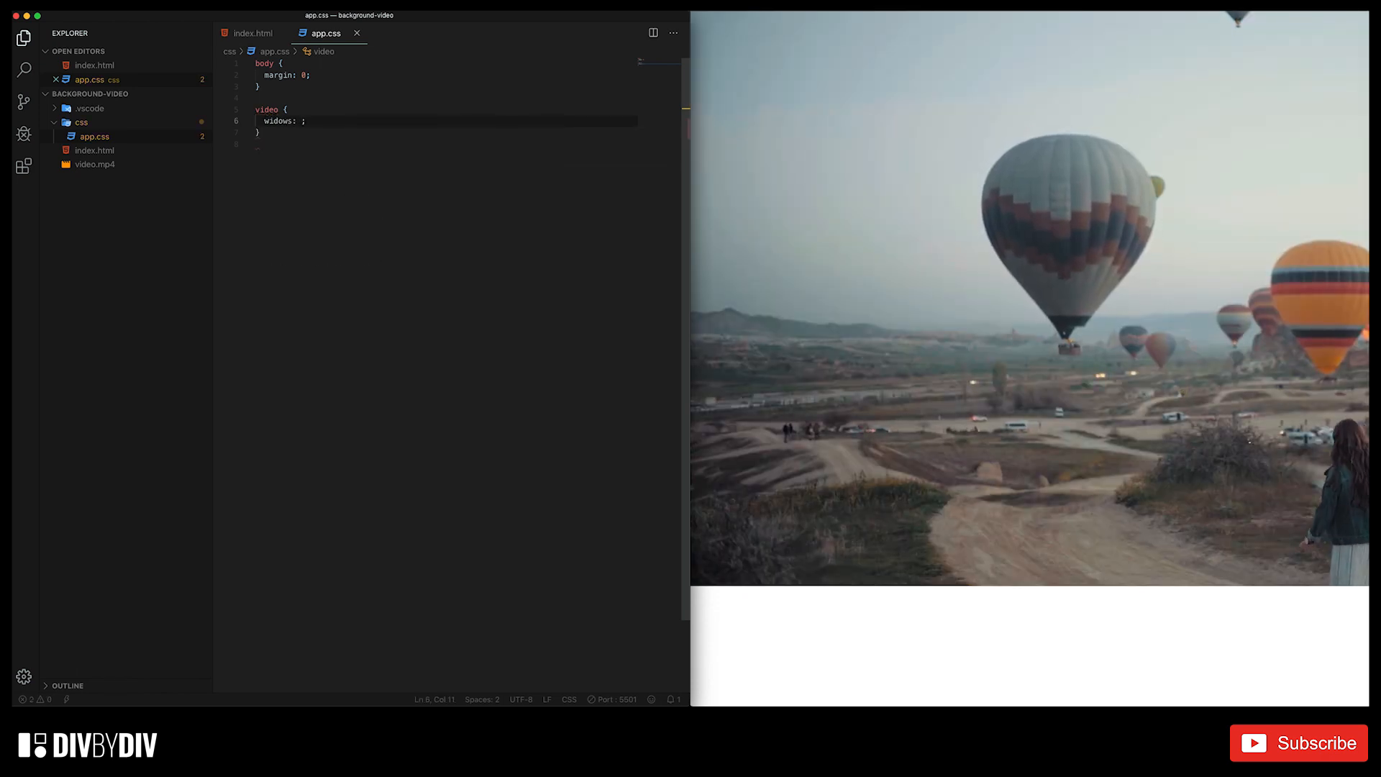
text(100)
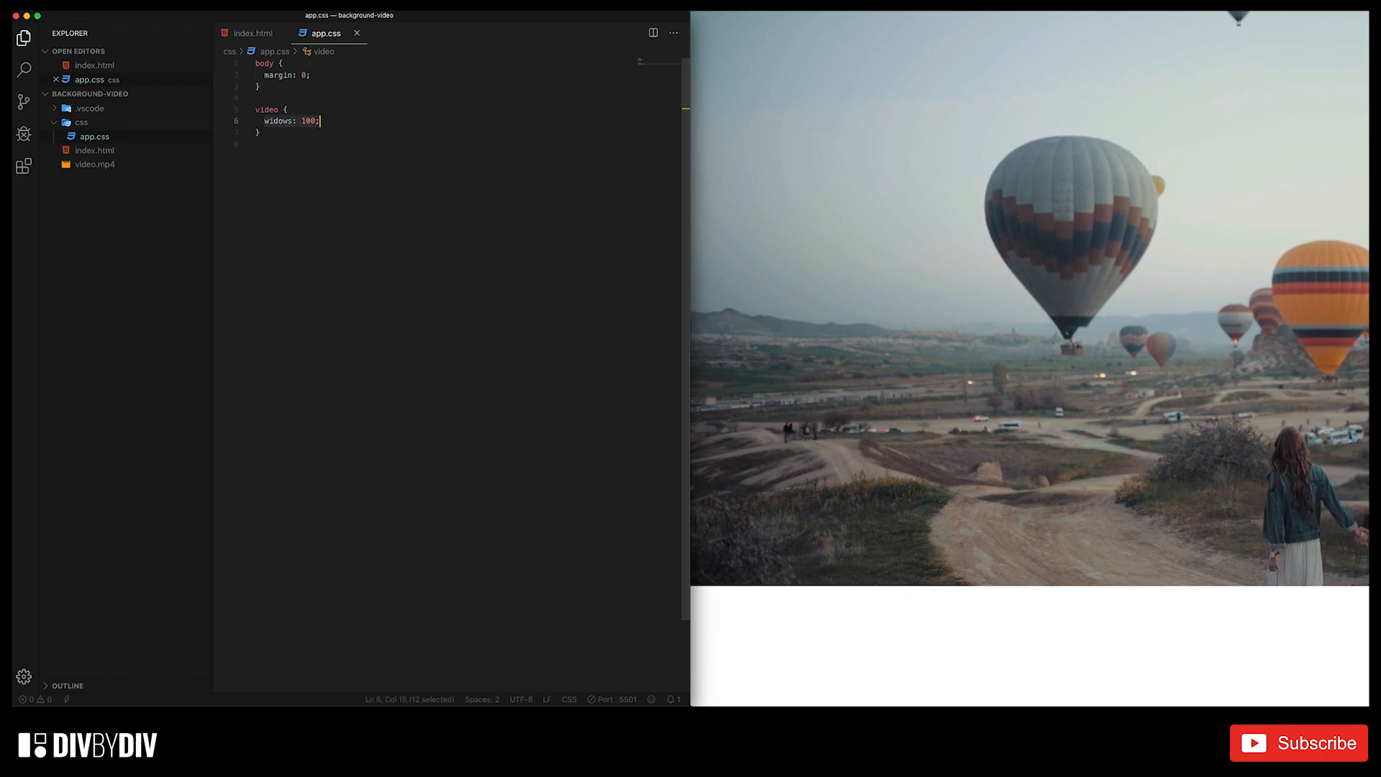
text(width)
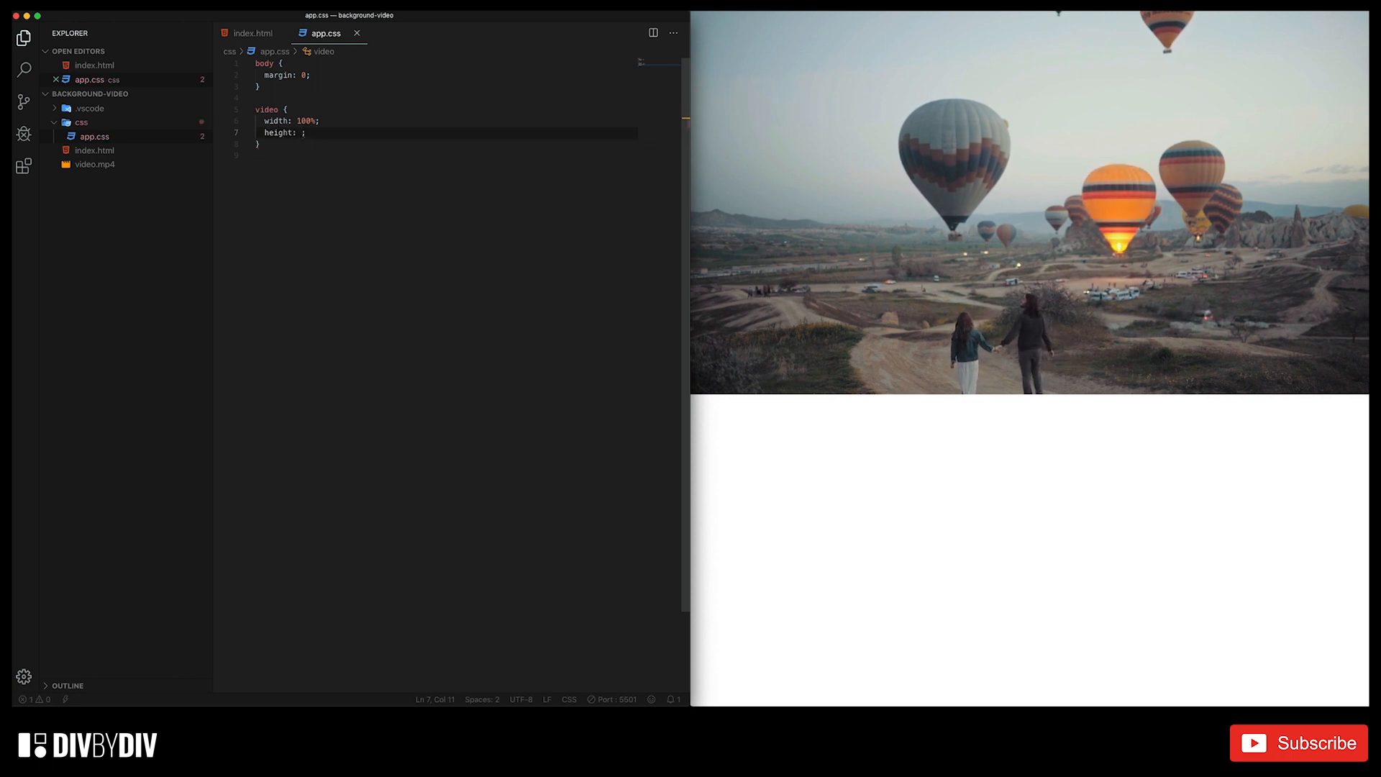
text(100vh)
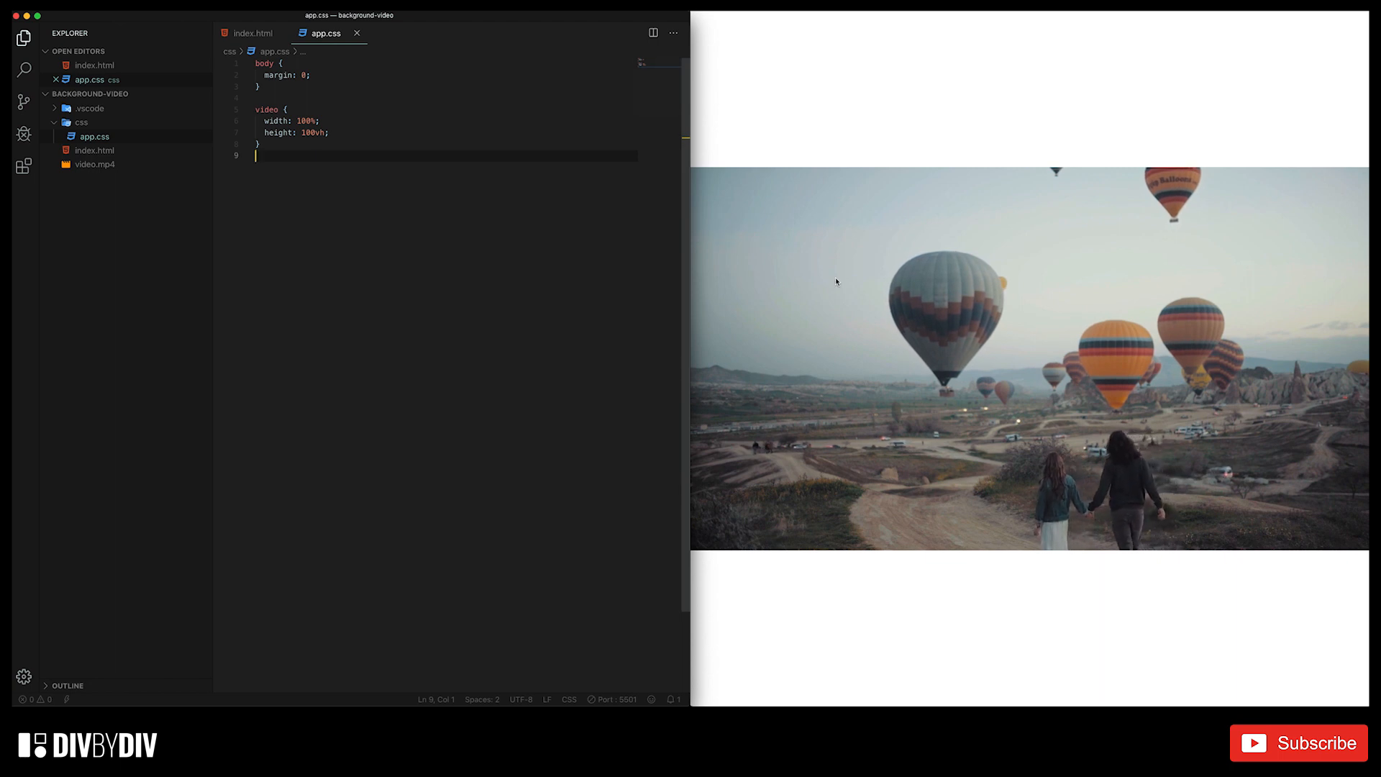
mouse_move(966, 359)
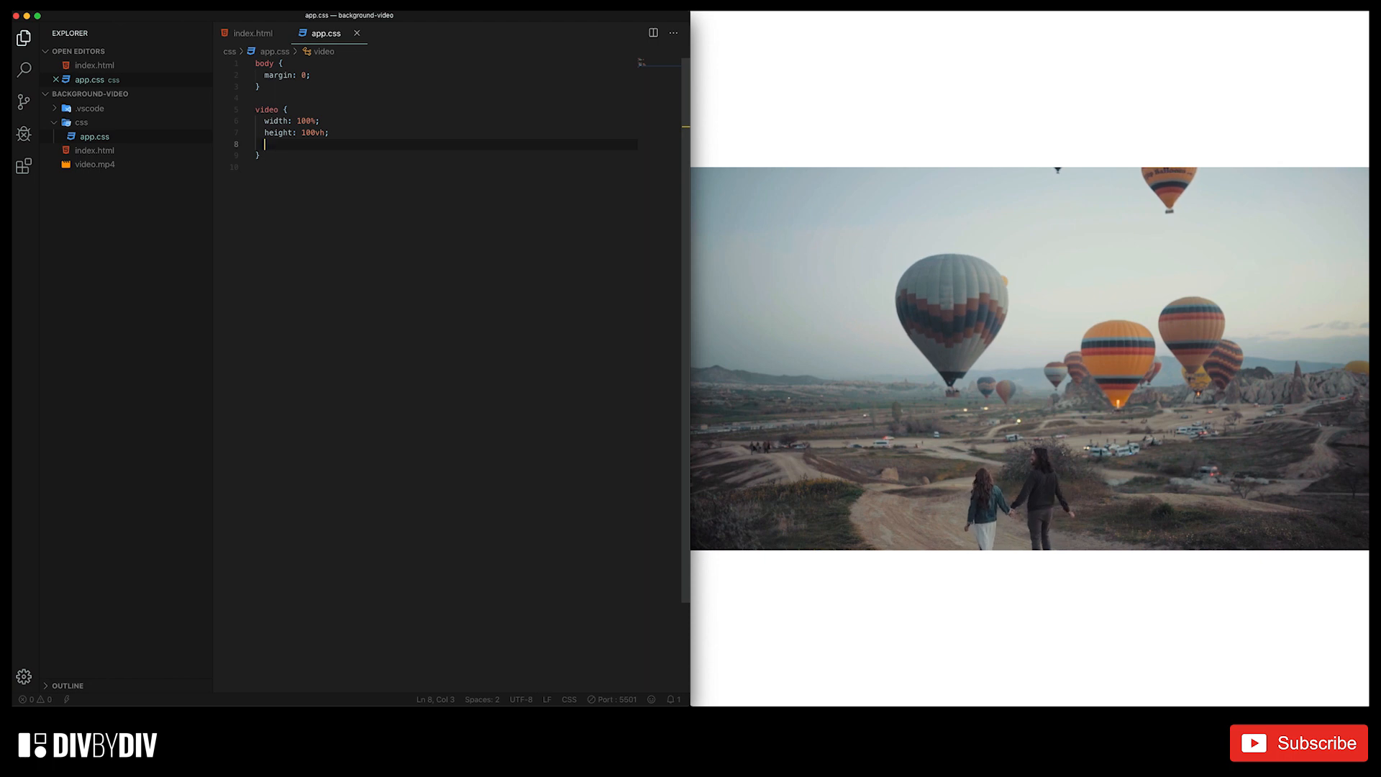
Step: Set the video to object-fit cover and reduce its height to 85vh for the phone preview
text(object-fit: cover;)
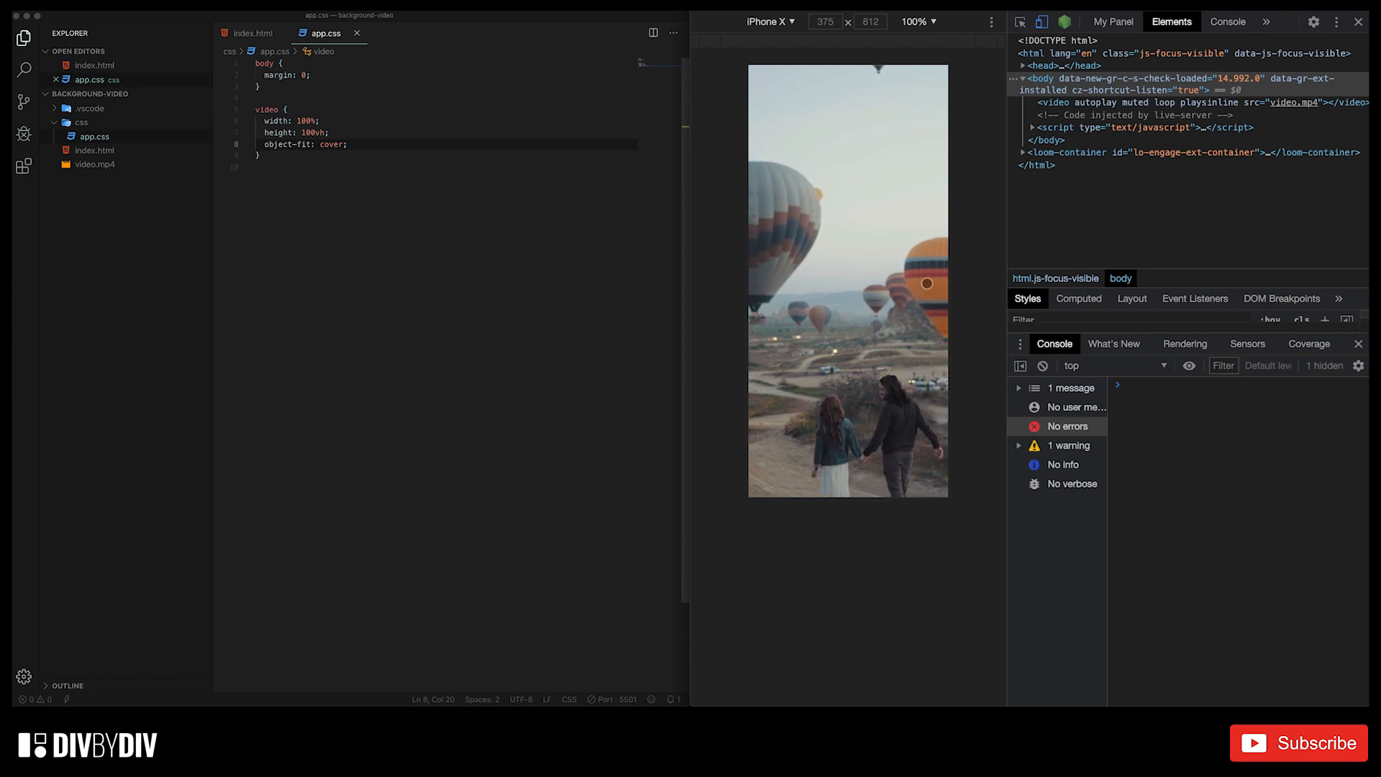
mouse_move(374, 158)
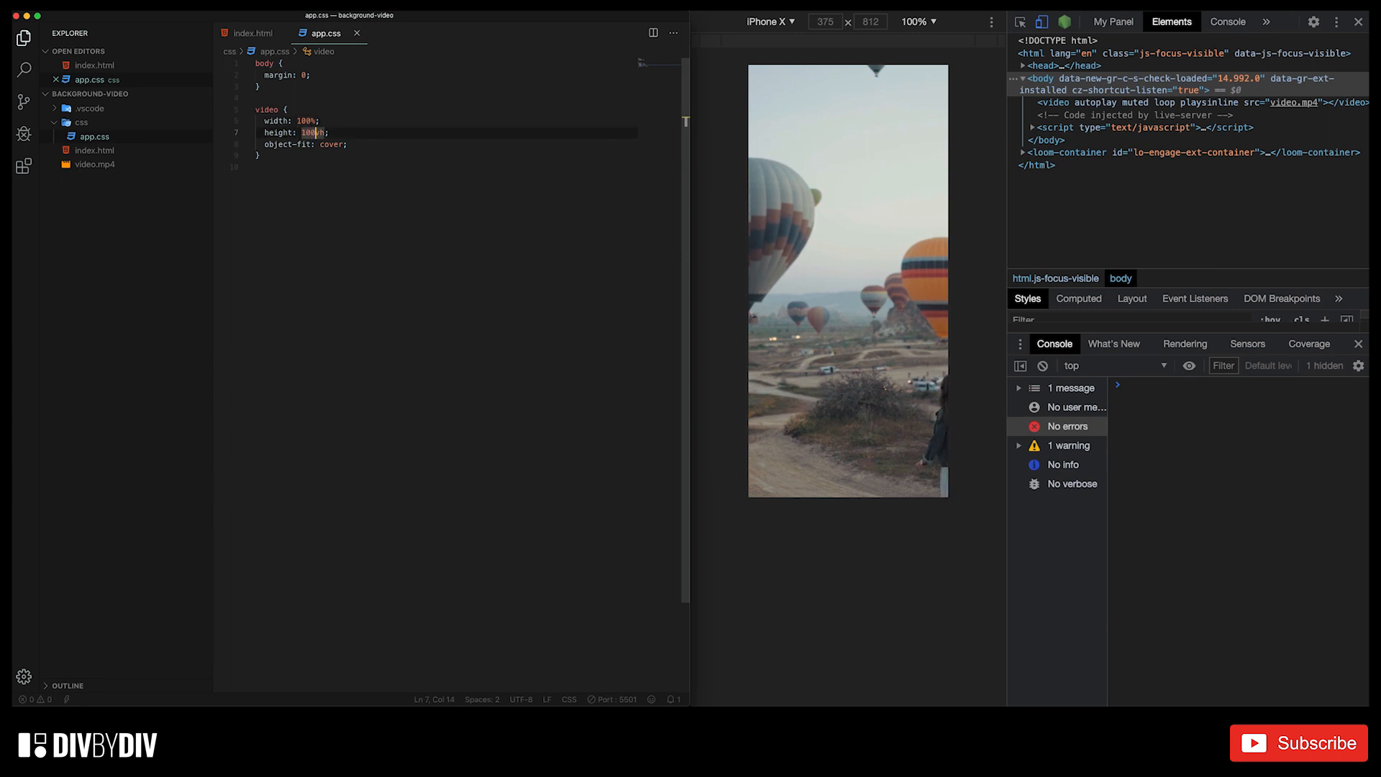
text(6vh)
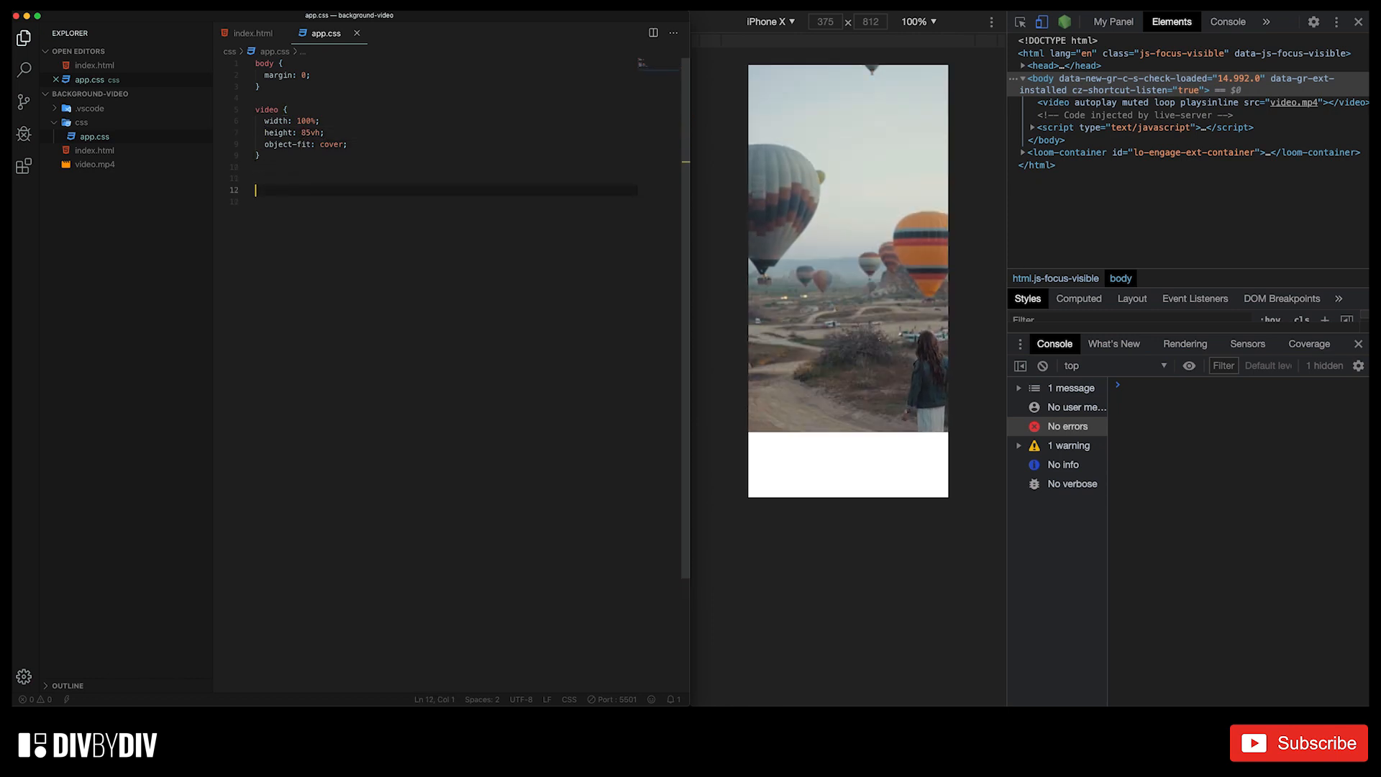
Step: Add a min-width 900px media query setting video height to 100vh, then close the phone-size devtools
text(@)
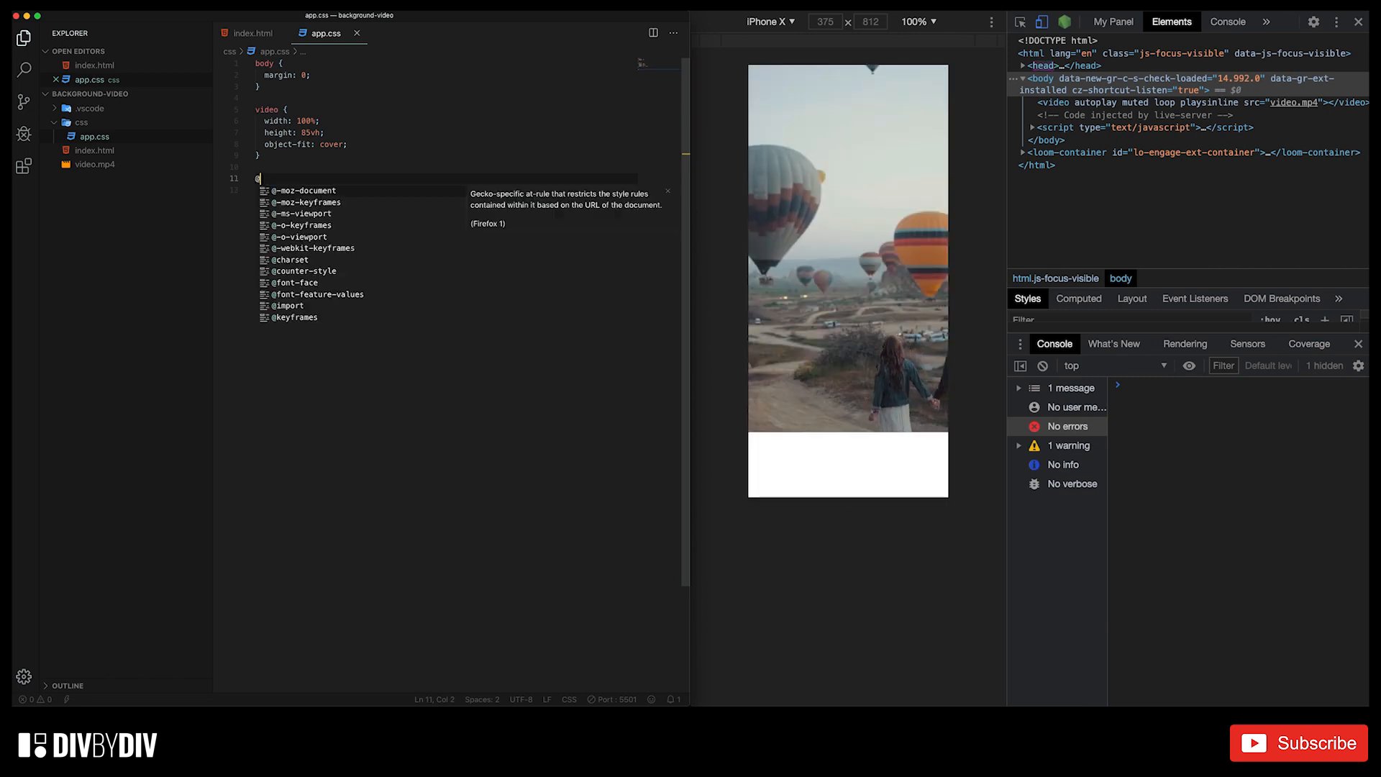
text(media screen and)
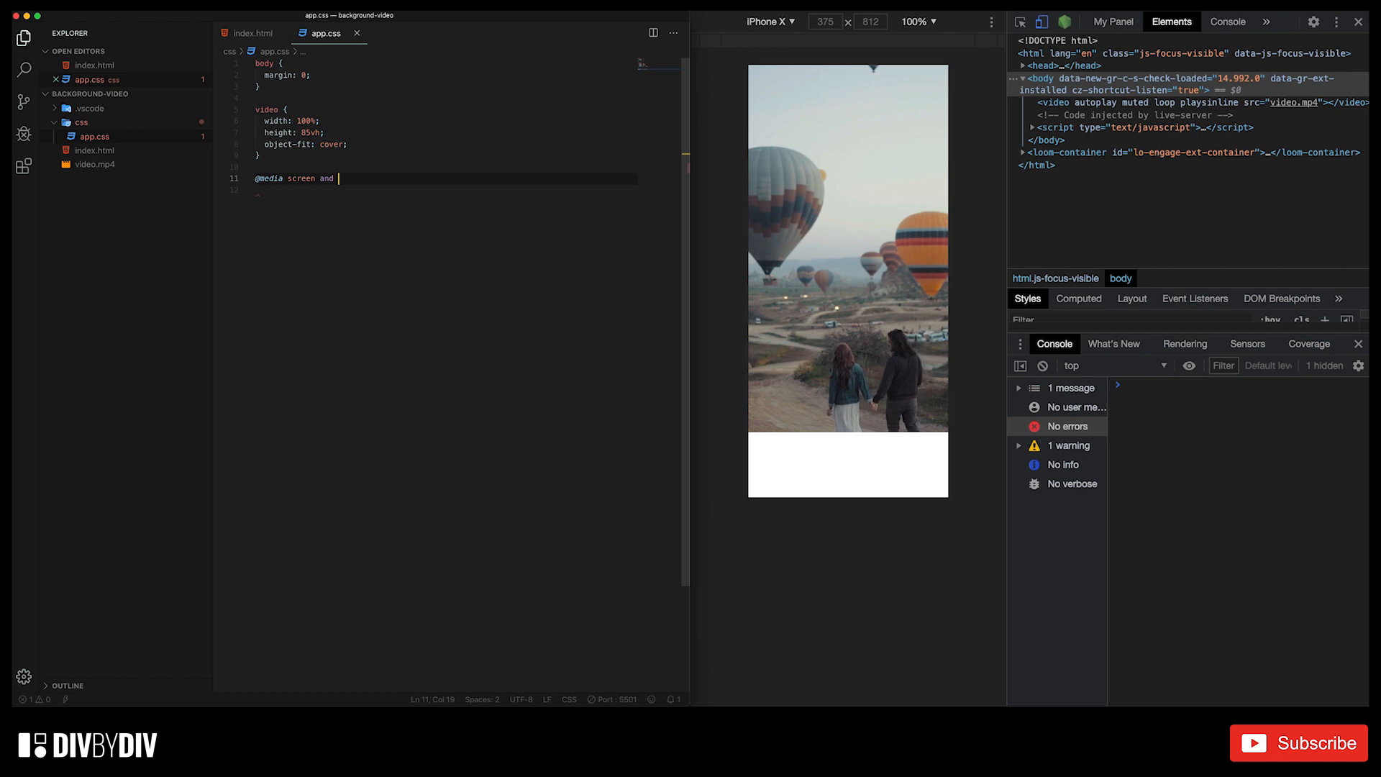
text((min-width:)
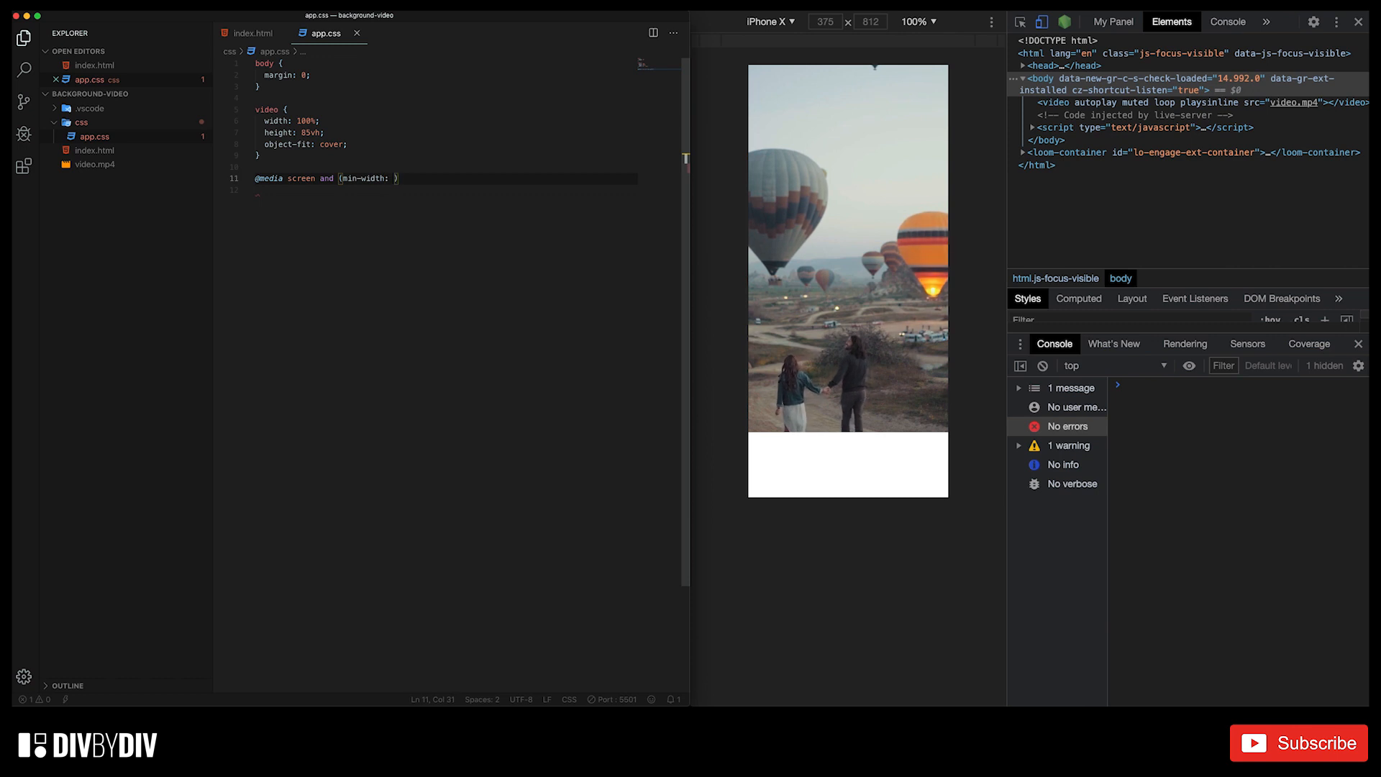
text(900px)
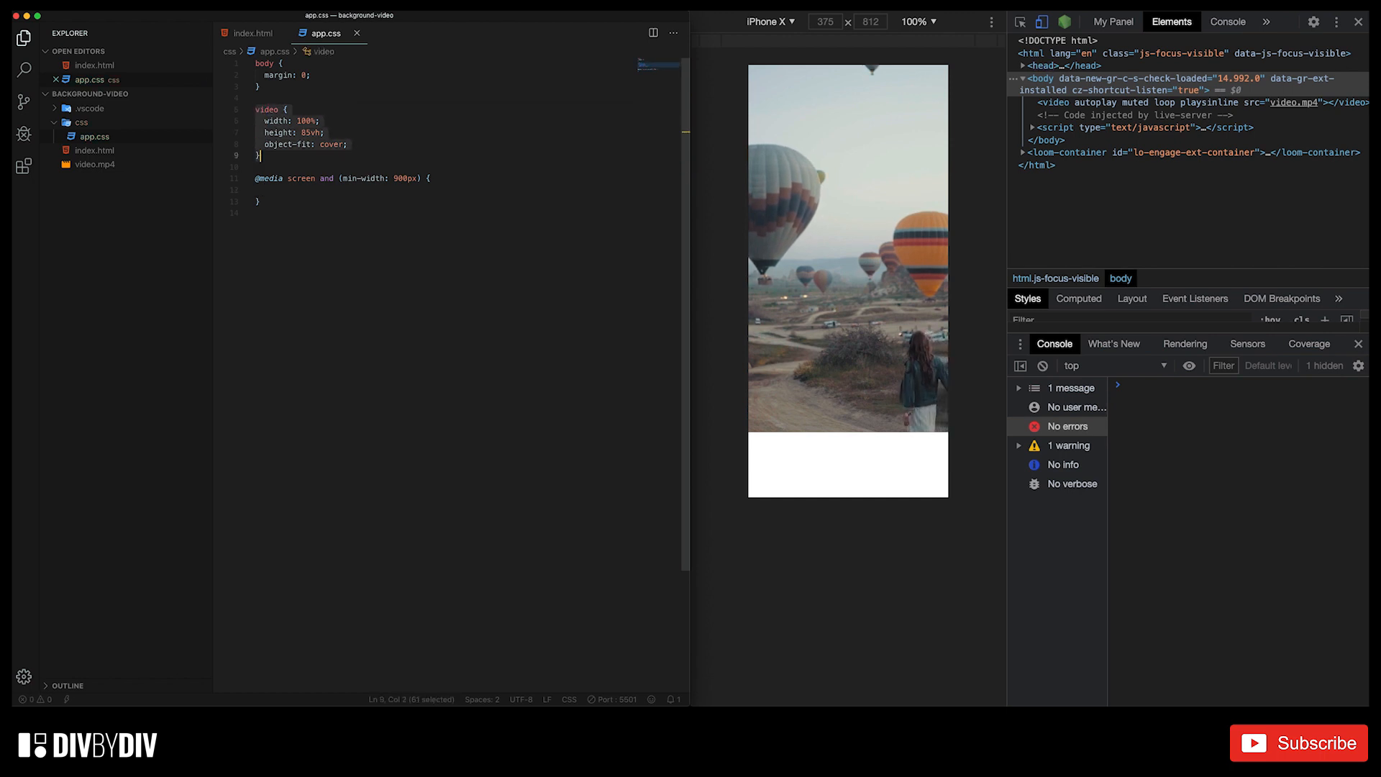
text(video {)
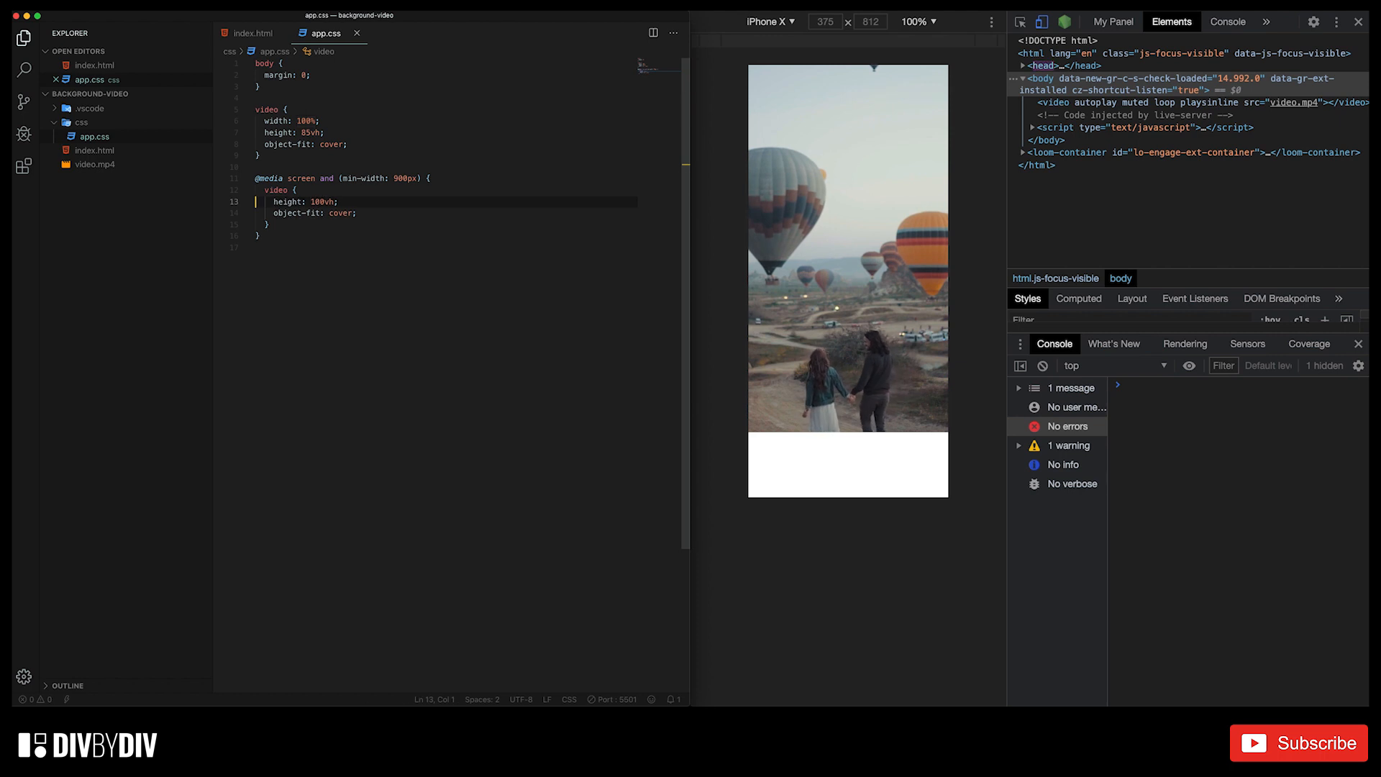
key(Backspace)
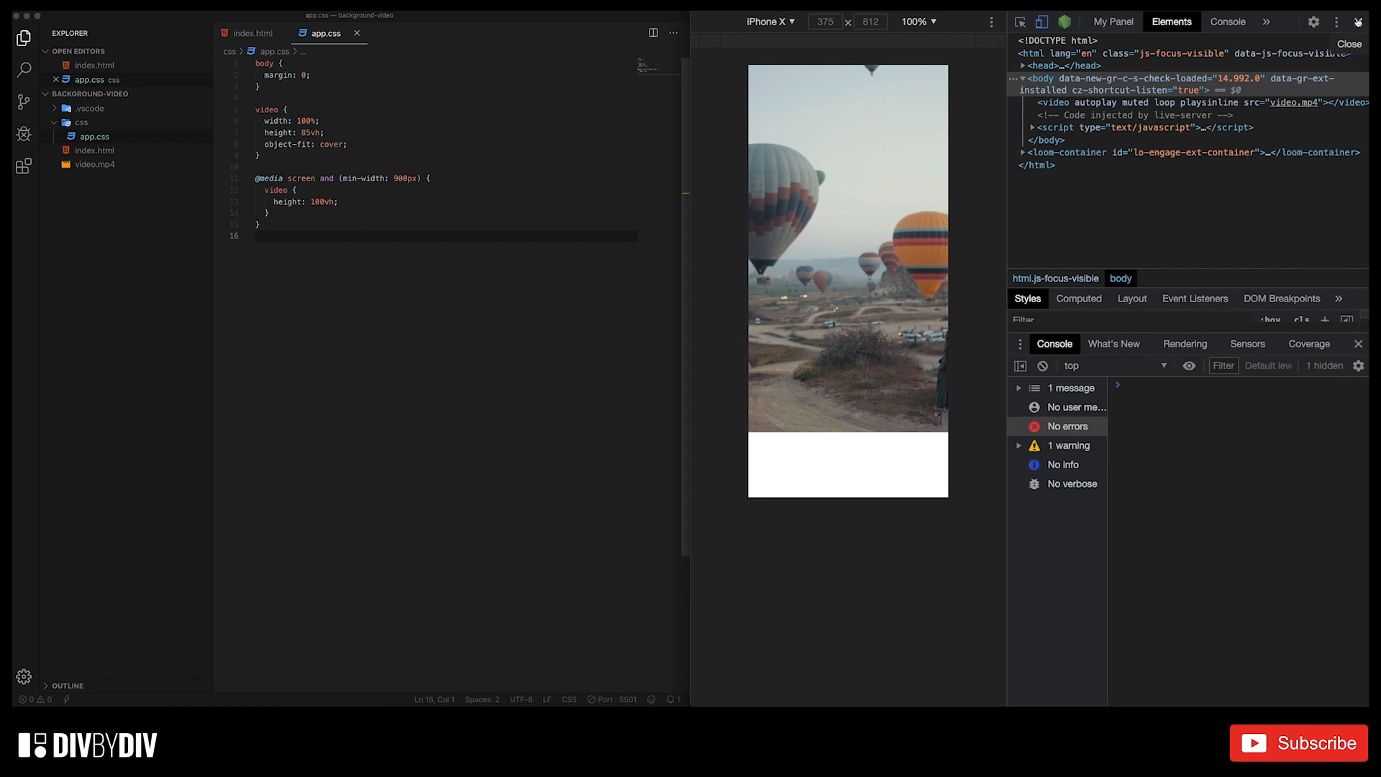
click(1348, 44)
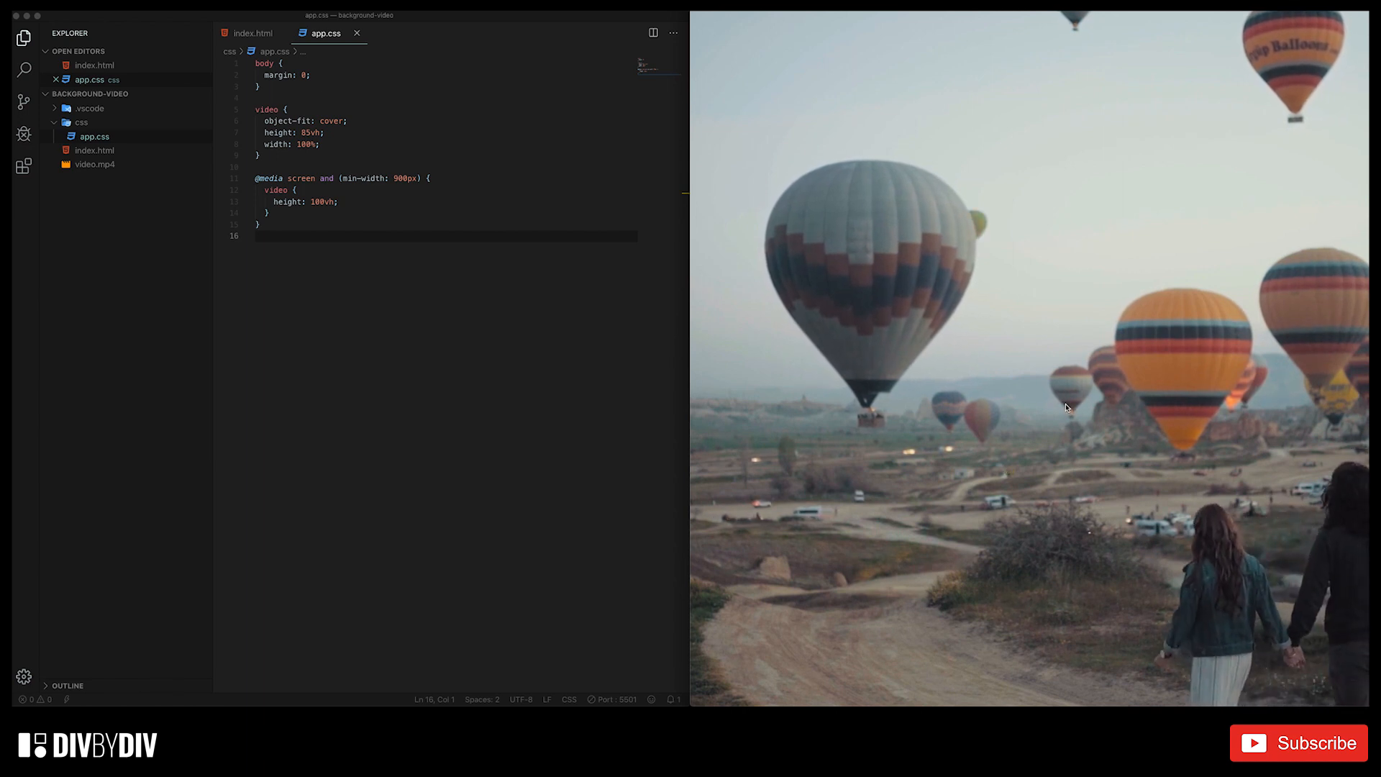
mouse_move(444, 178)
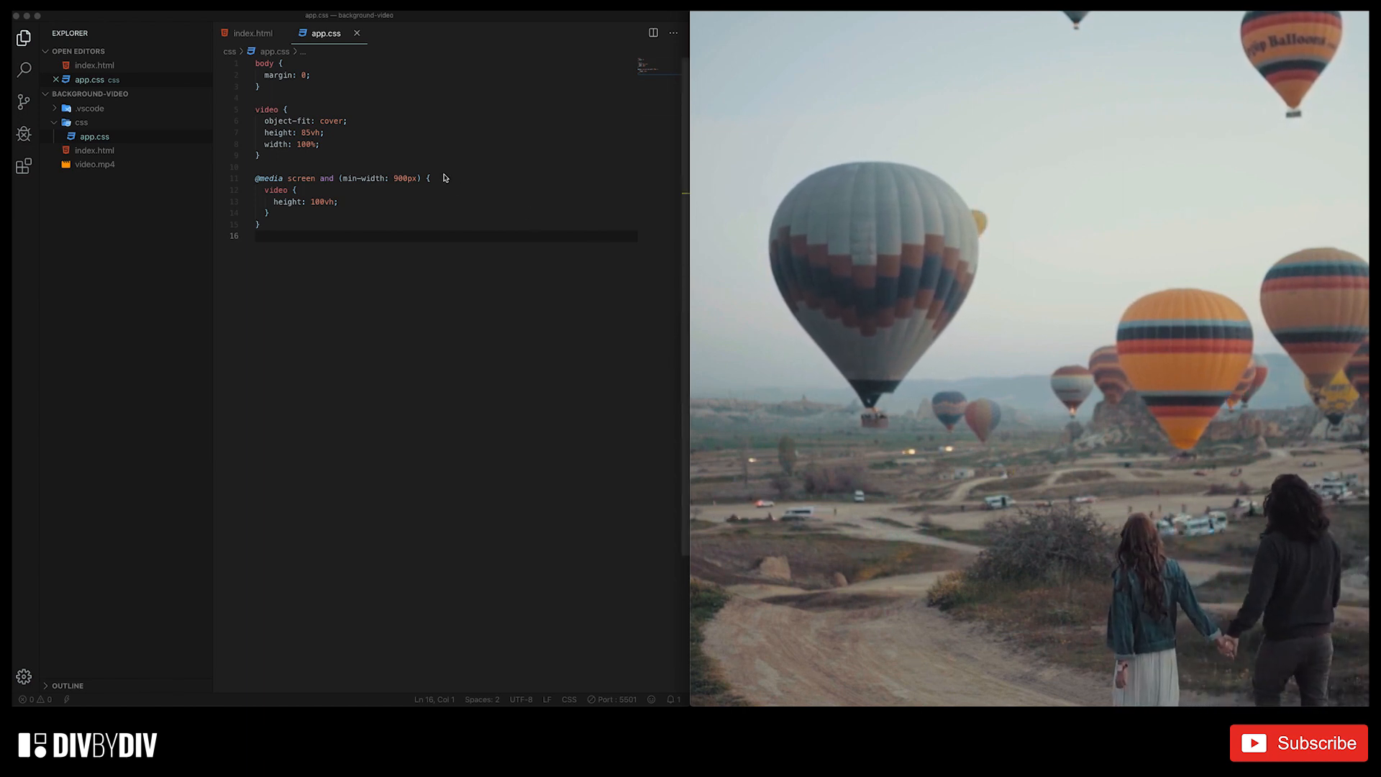
Step: Wrap the body markup in a div.hero-section containing a div.content
click(253, 33)
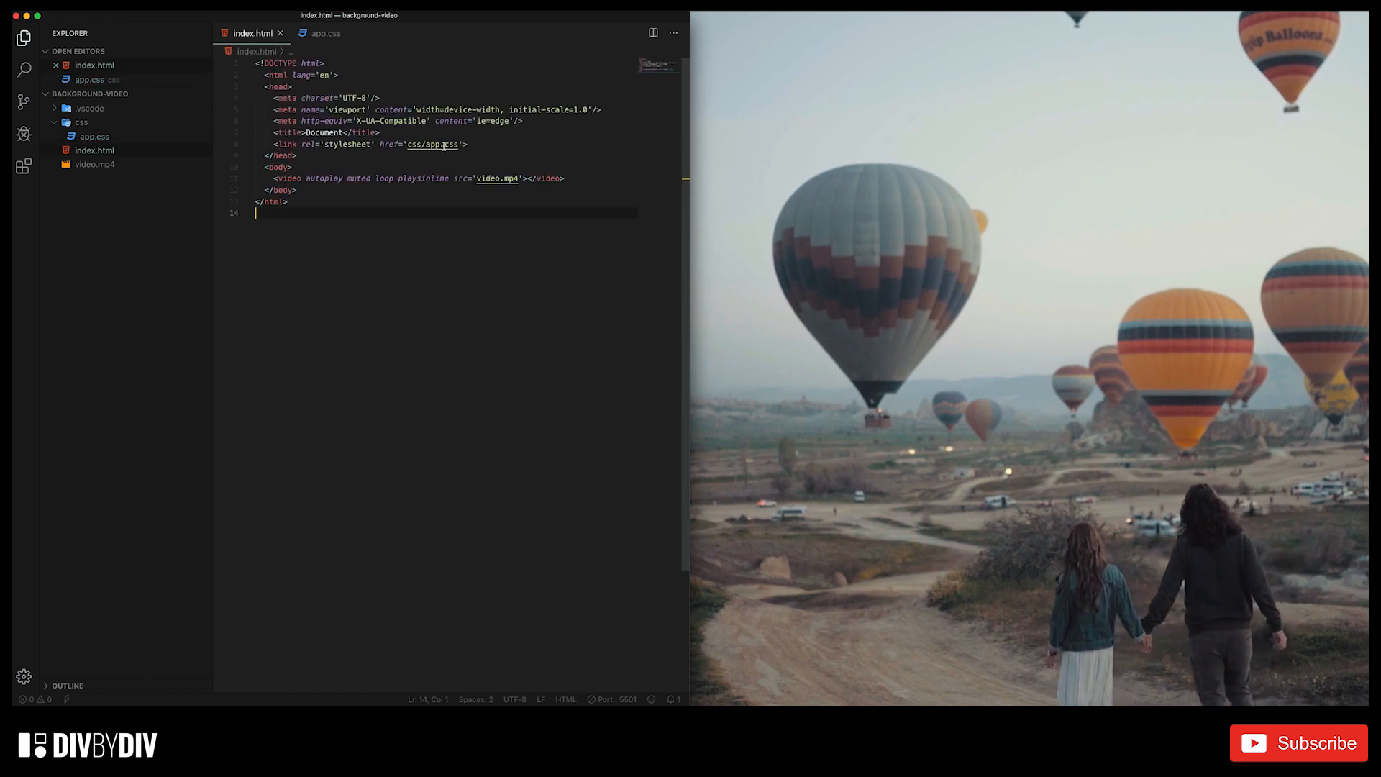
click(292, 167)
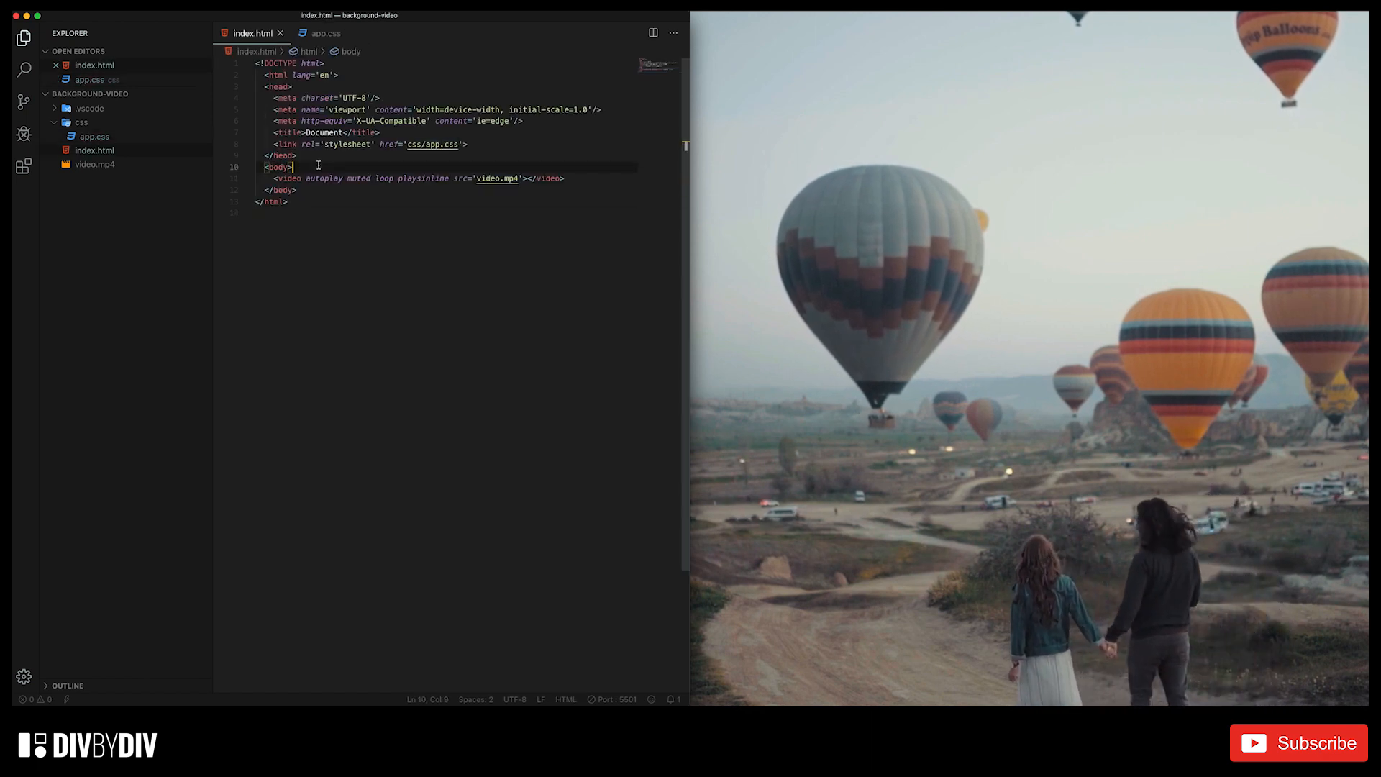
key(Enter)
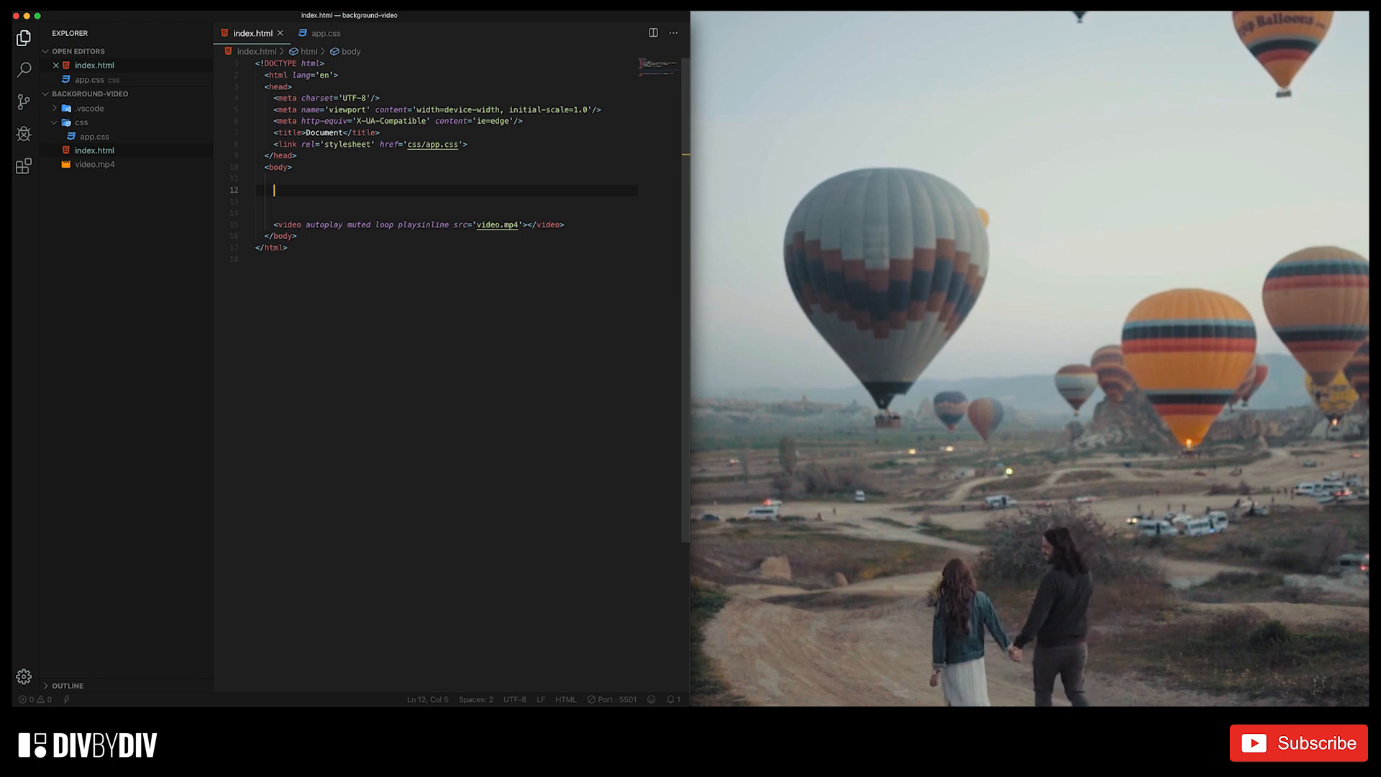
text(.)
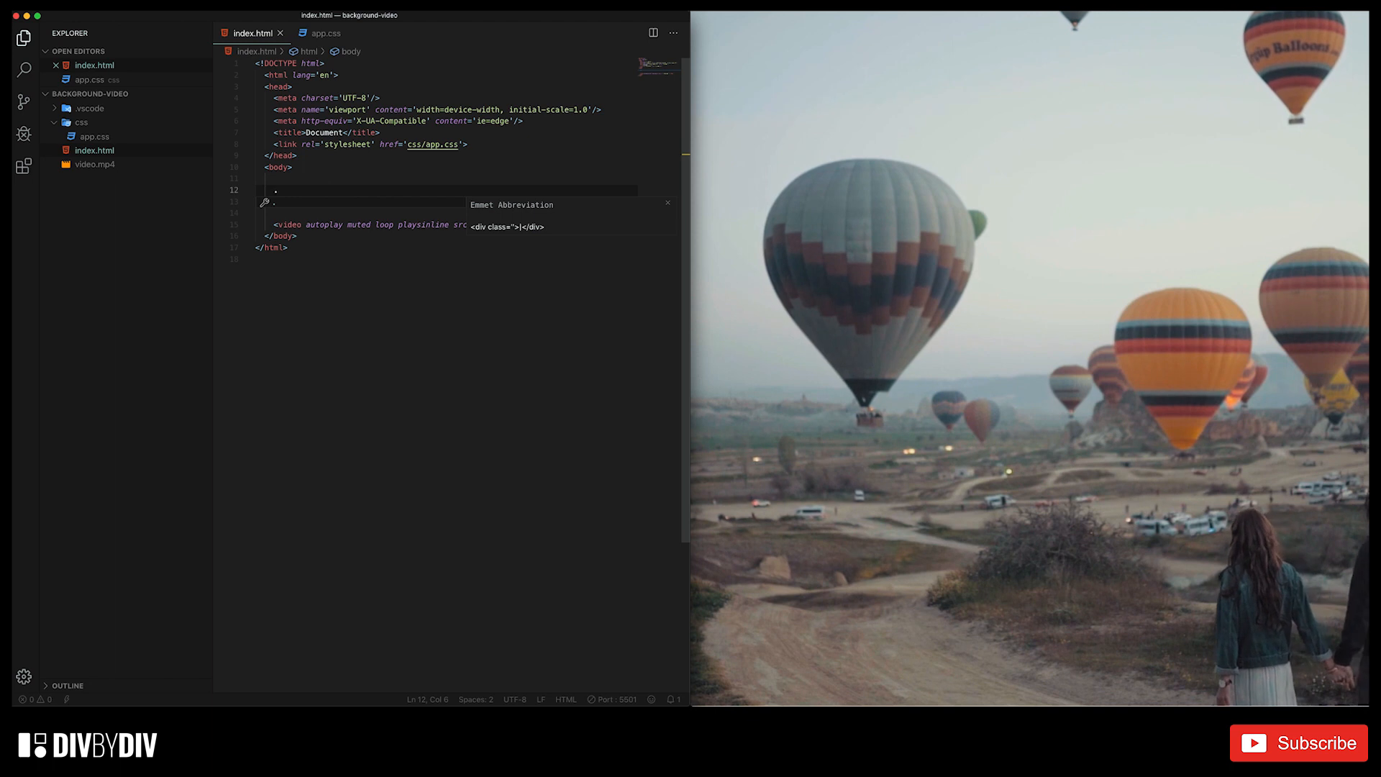
text(.hero-section'>)
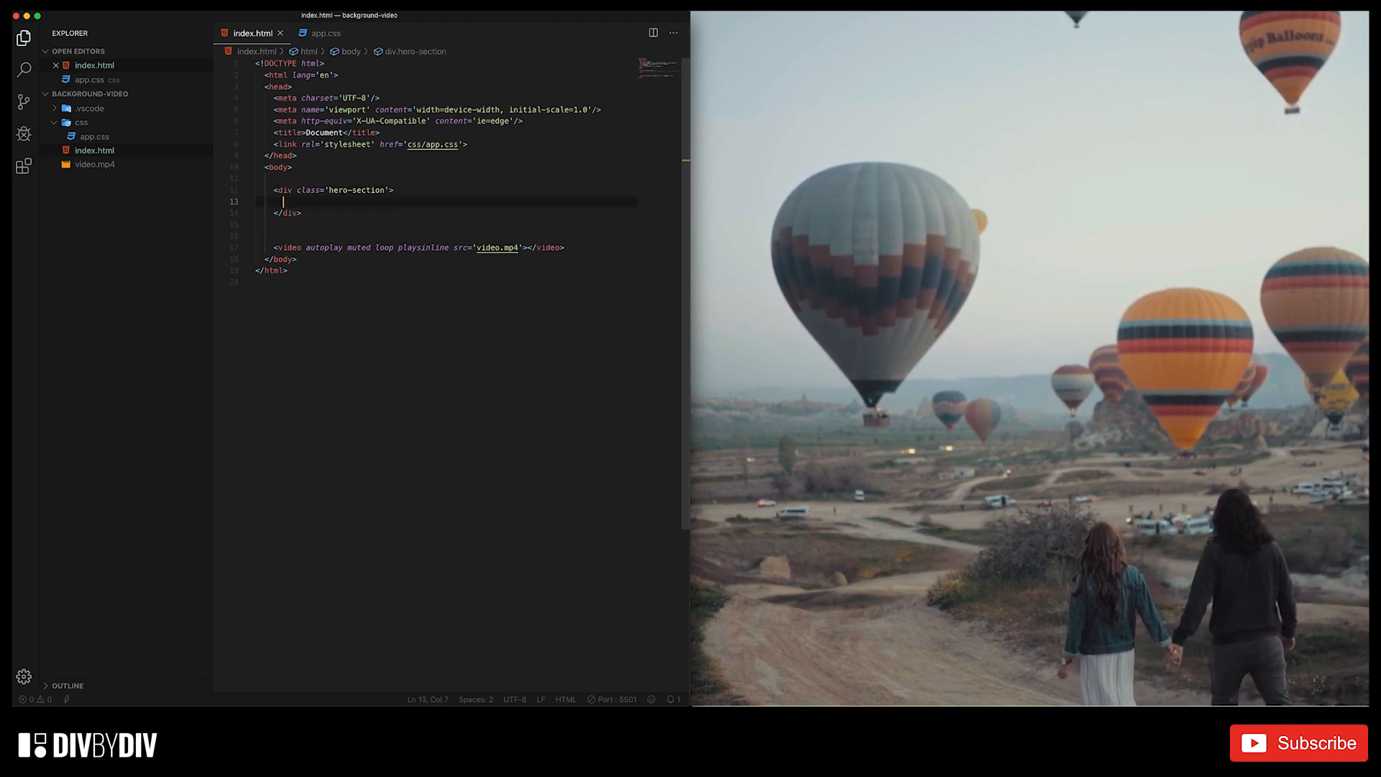
key(Enter)
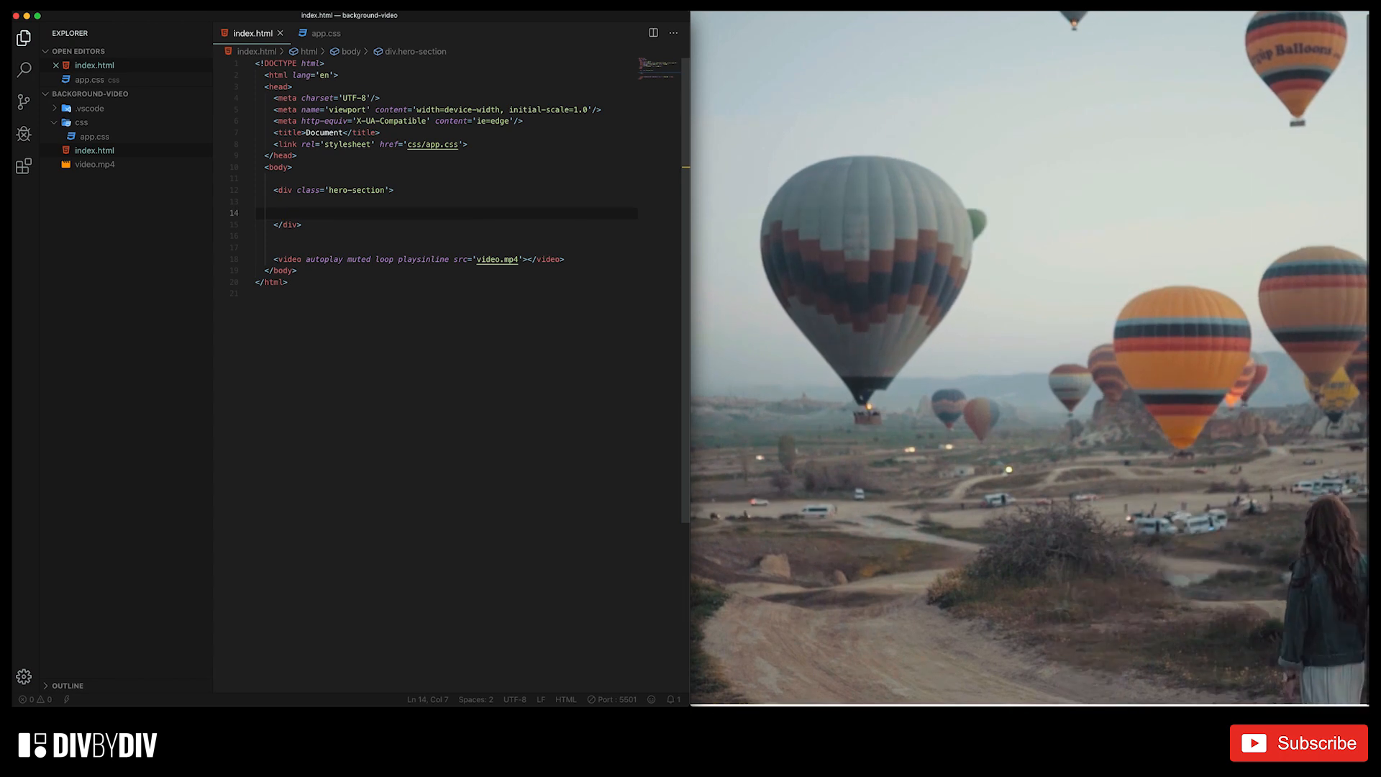
text(.content'>)
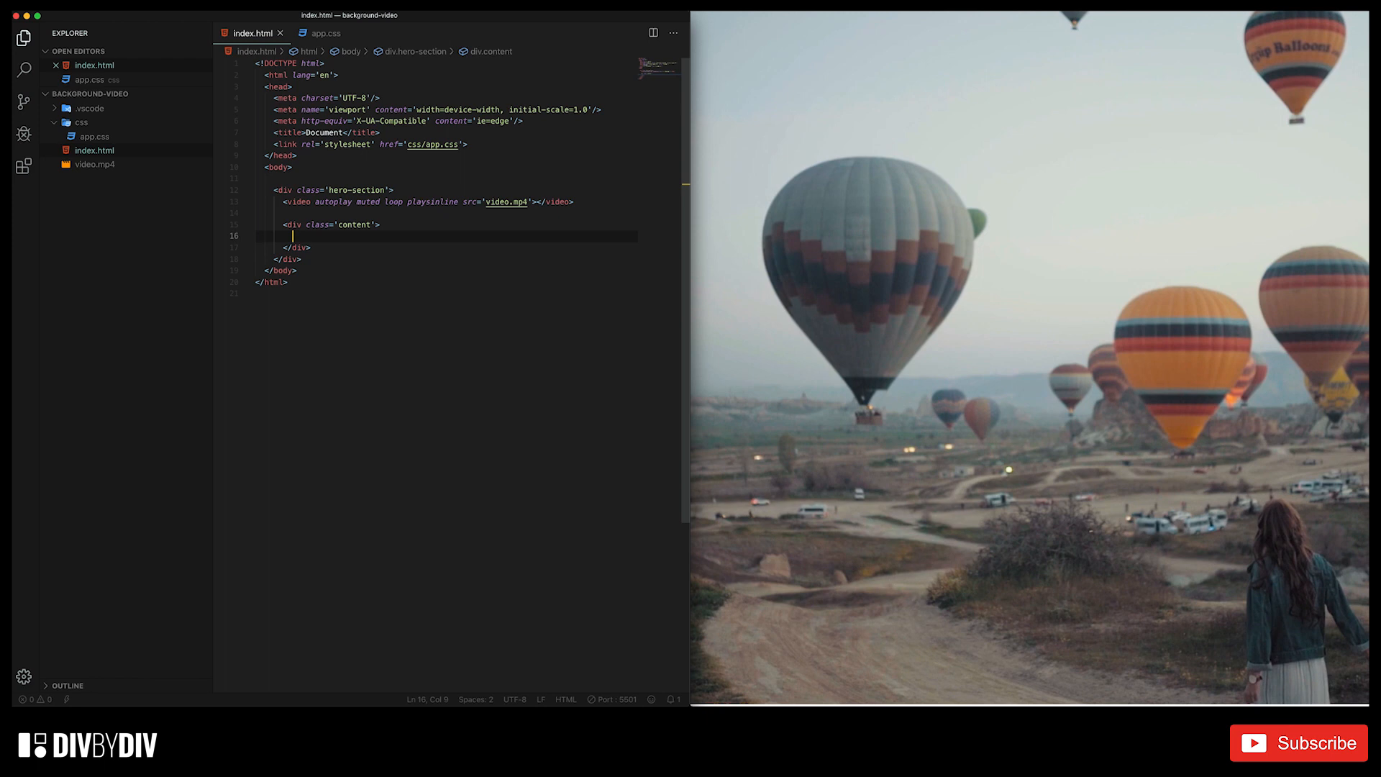
Step: Fill .content with a Lorem h1, a lorem paragraph and a Click Me button
text(h1\)
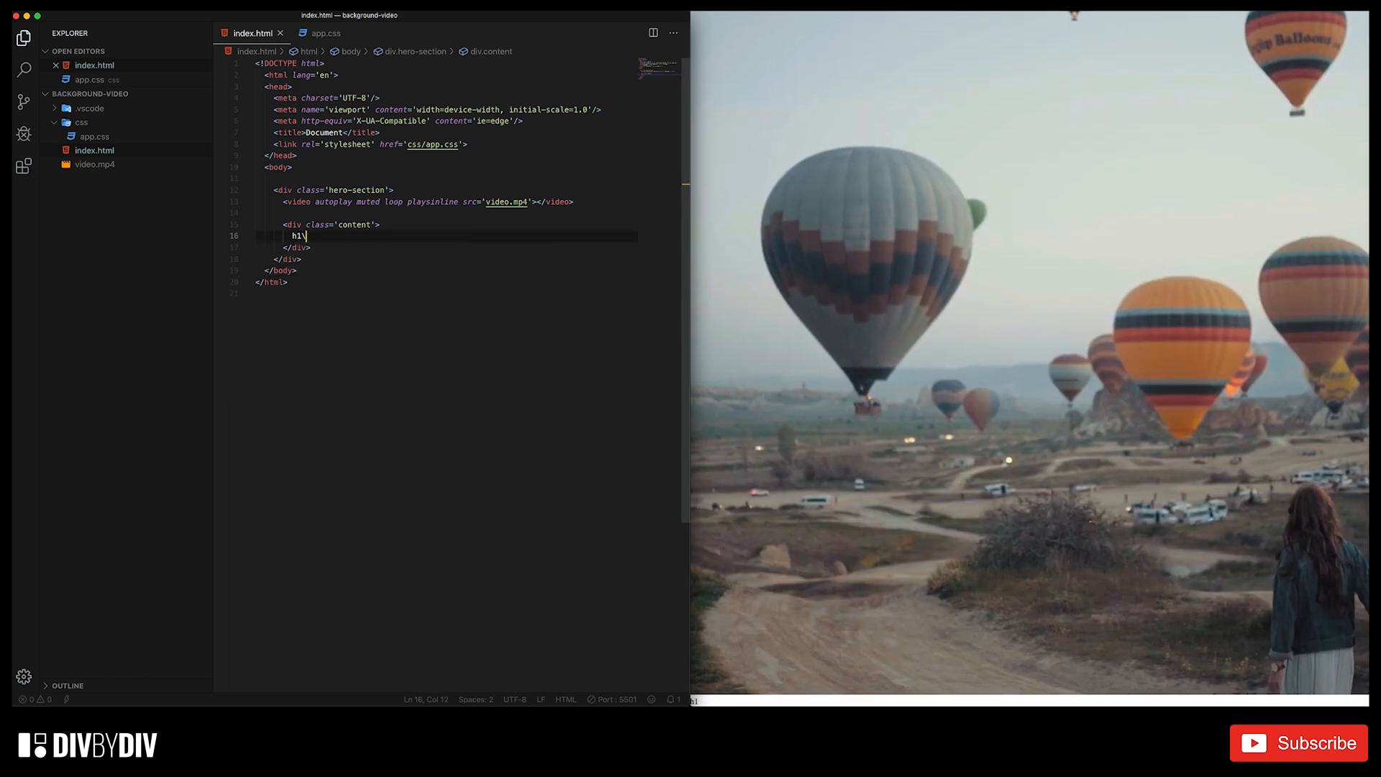
key(Backspace)
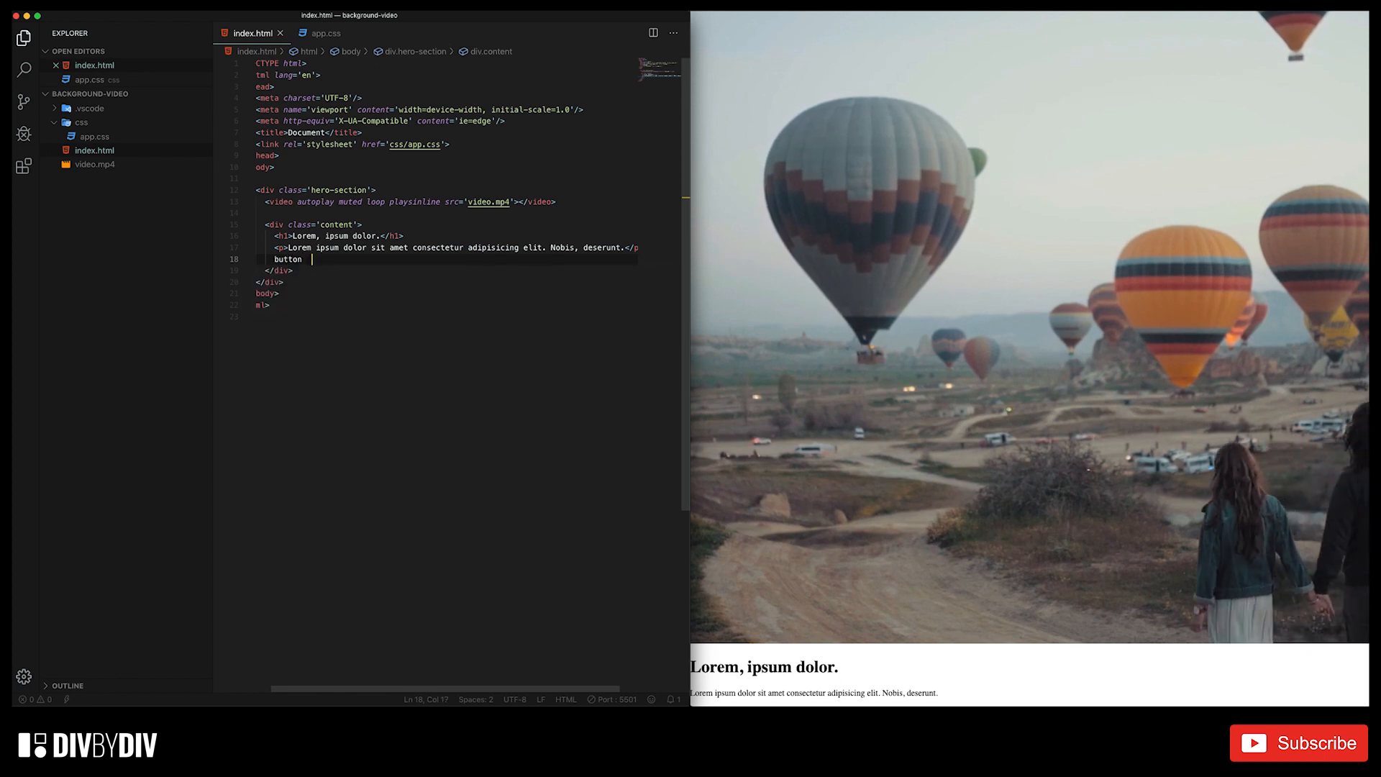
text(button>)
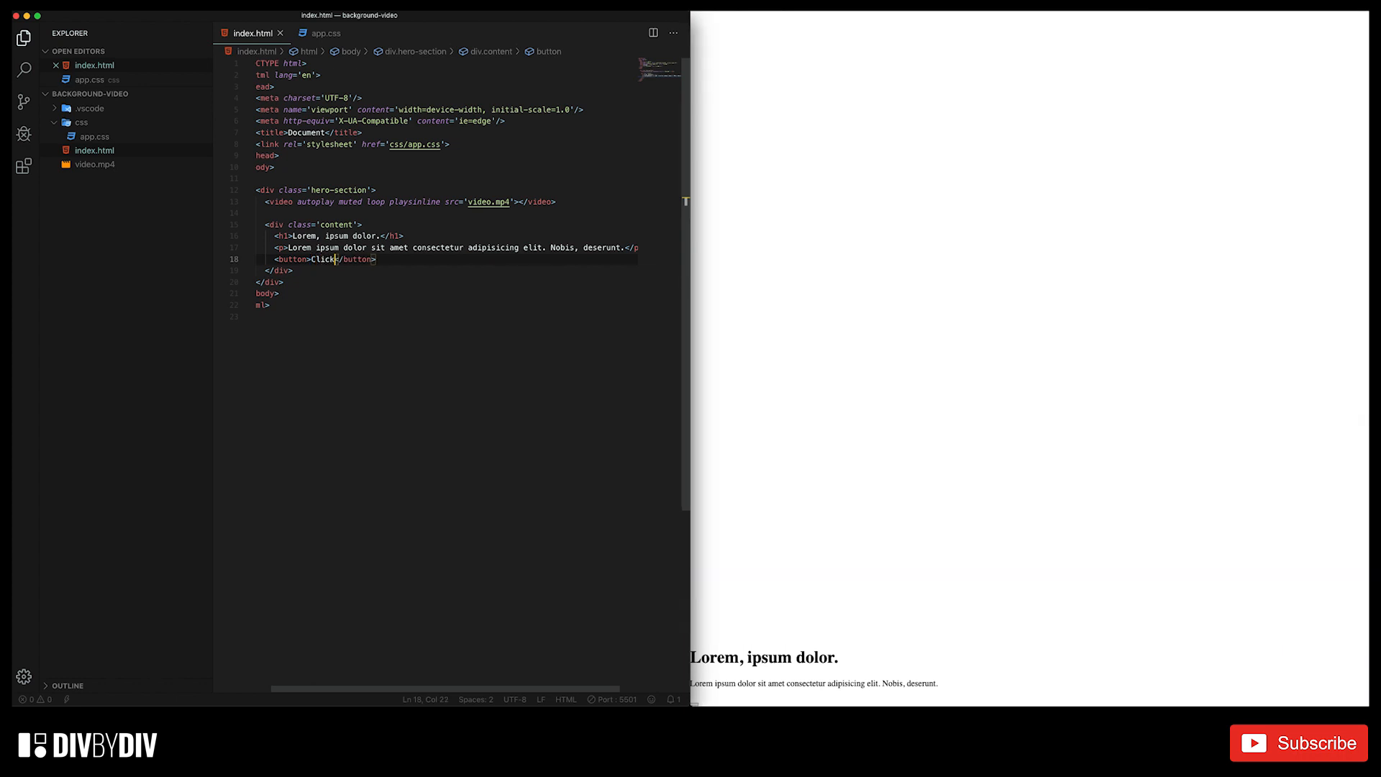
text(Me)
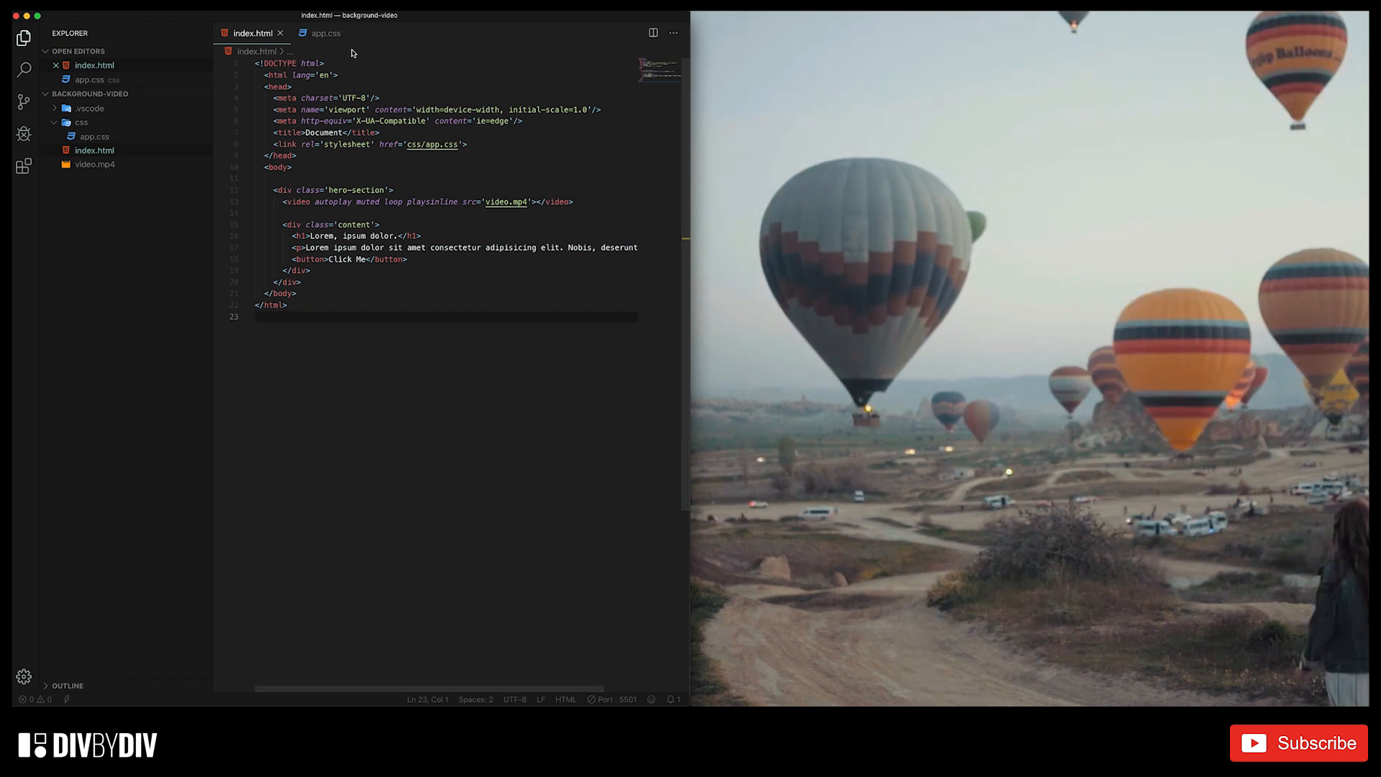
Step: Add .hero-section with height 85vh and width 100%, plus an empty .content rule
click(326, 33)
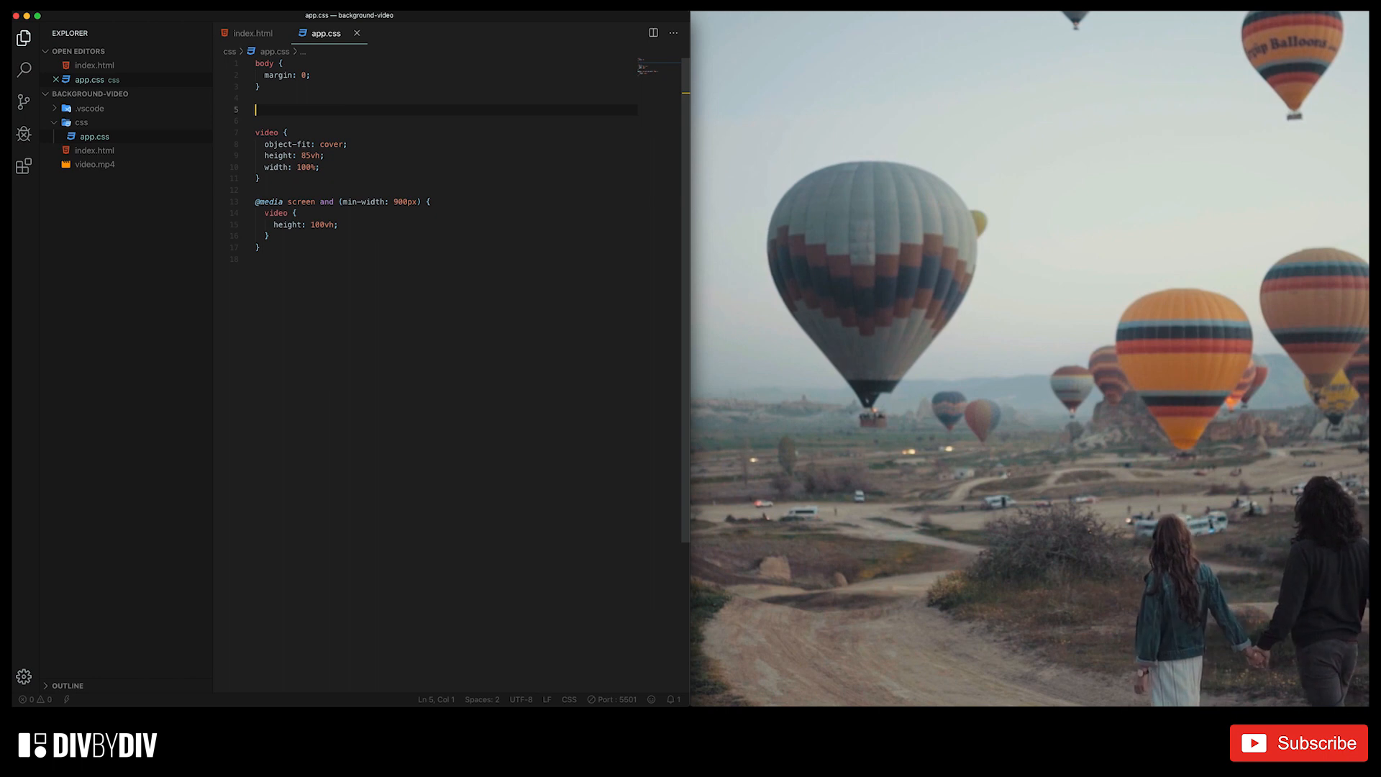
text(.herosection {)
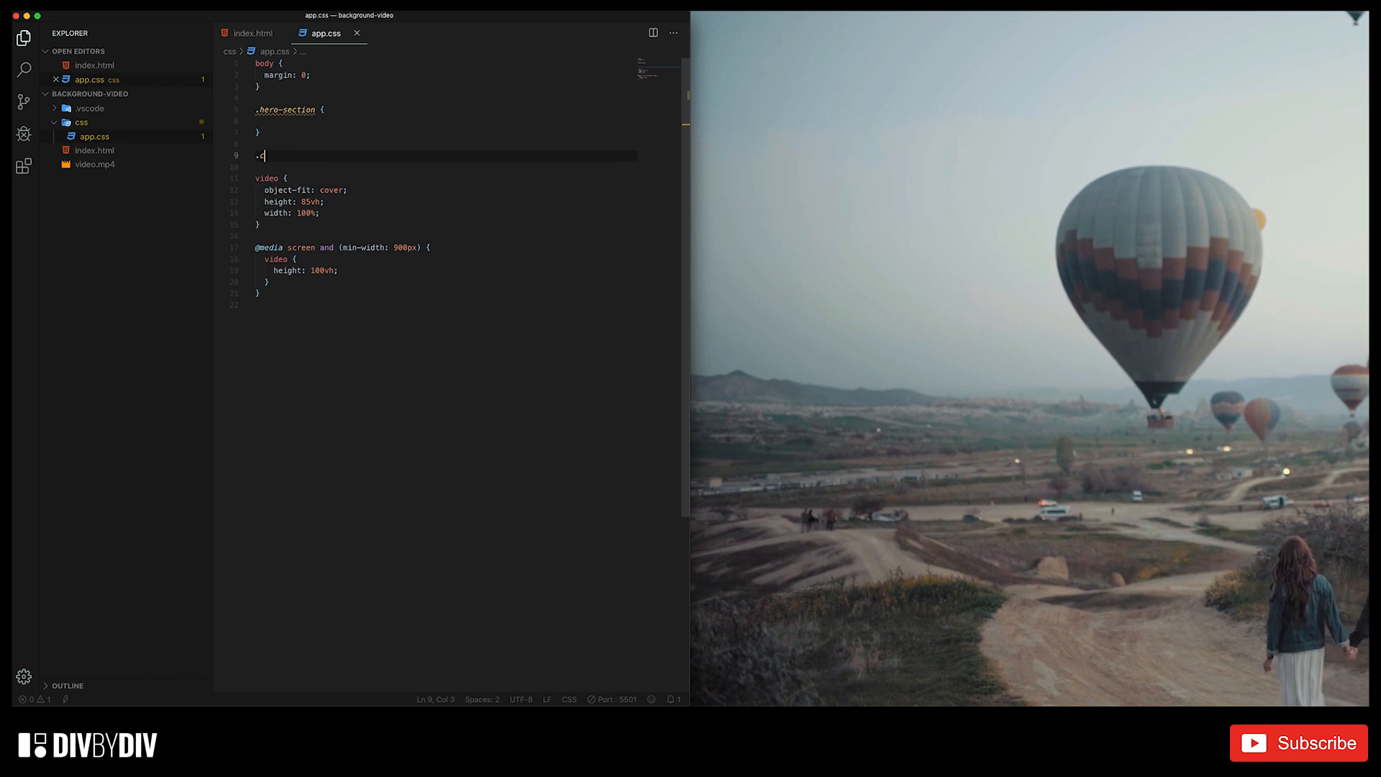
text(ontent)
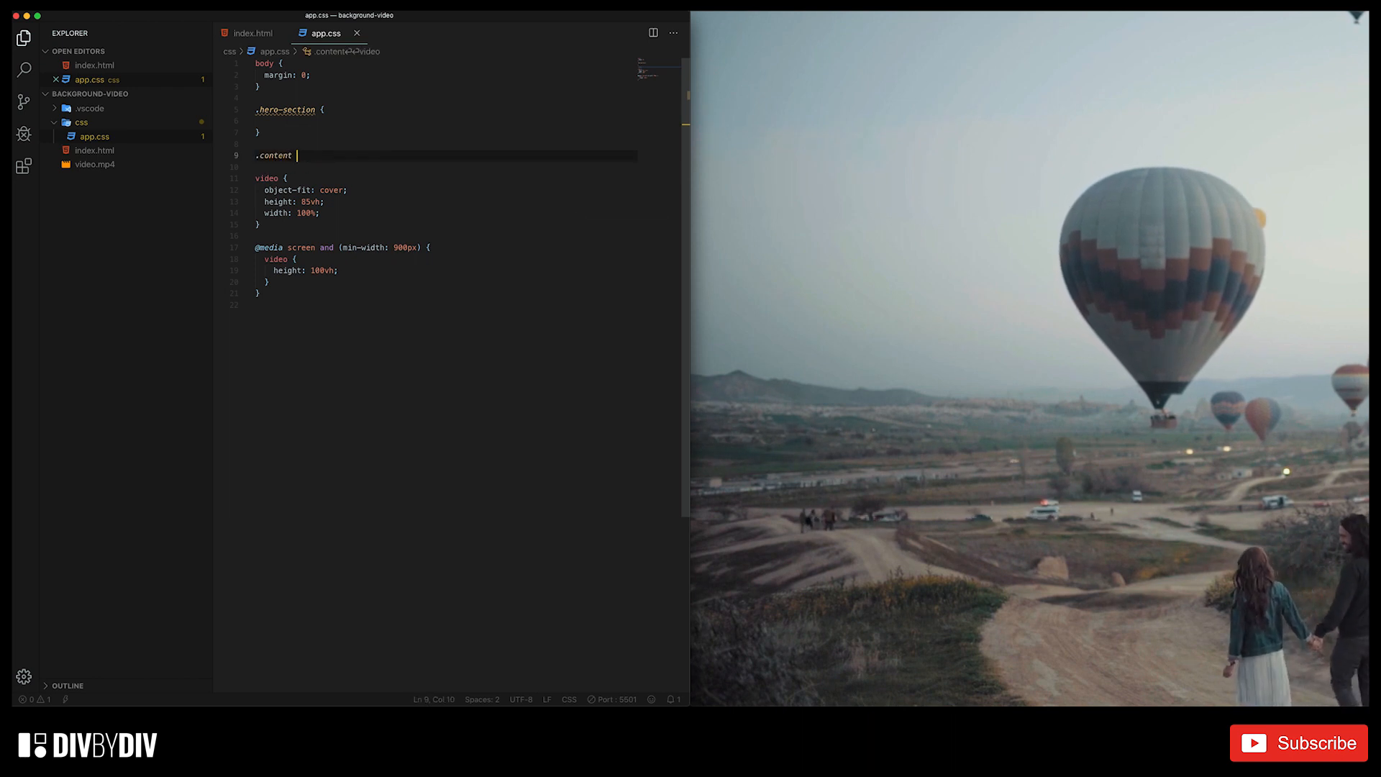
text({)
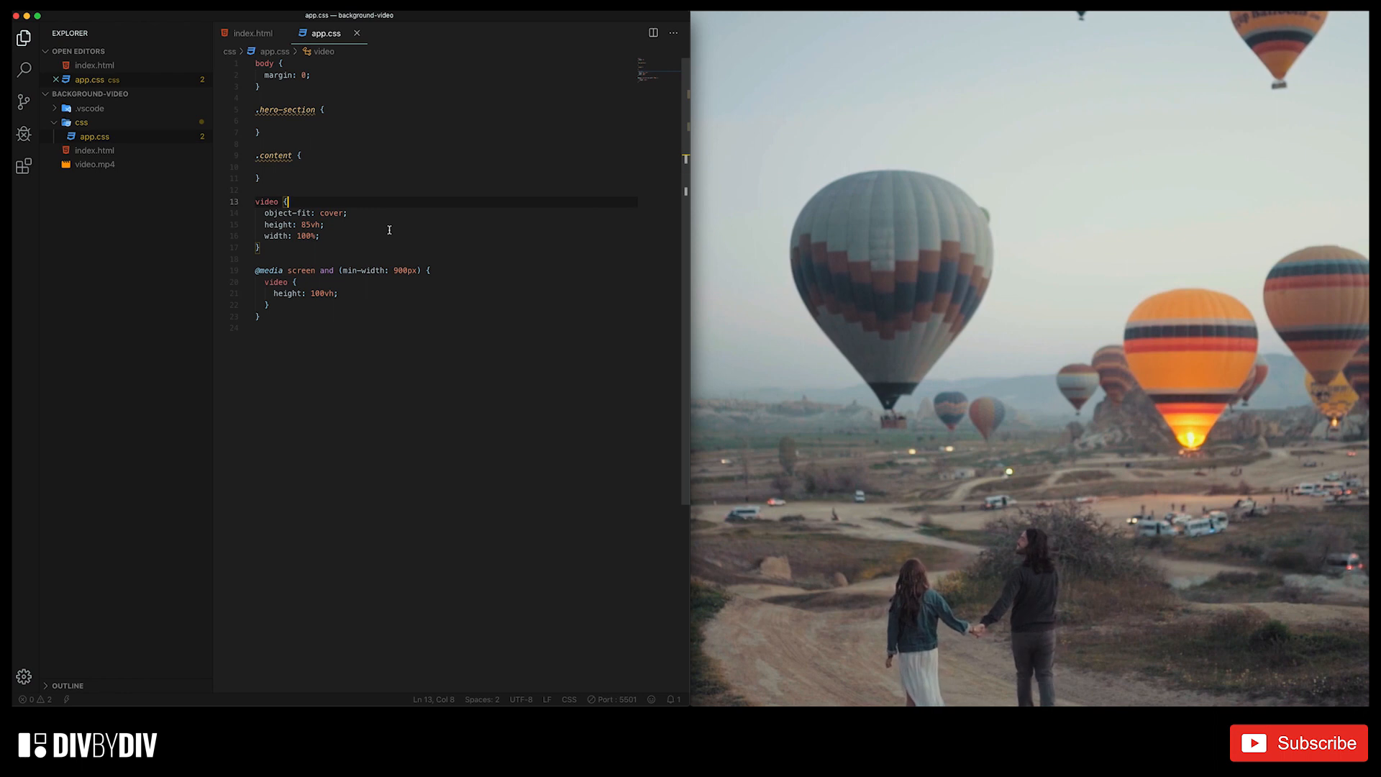
Step: Position the video absolutely at 100% width and height and retarget the media query to .hero-section
key(enter)
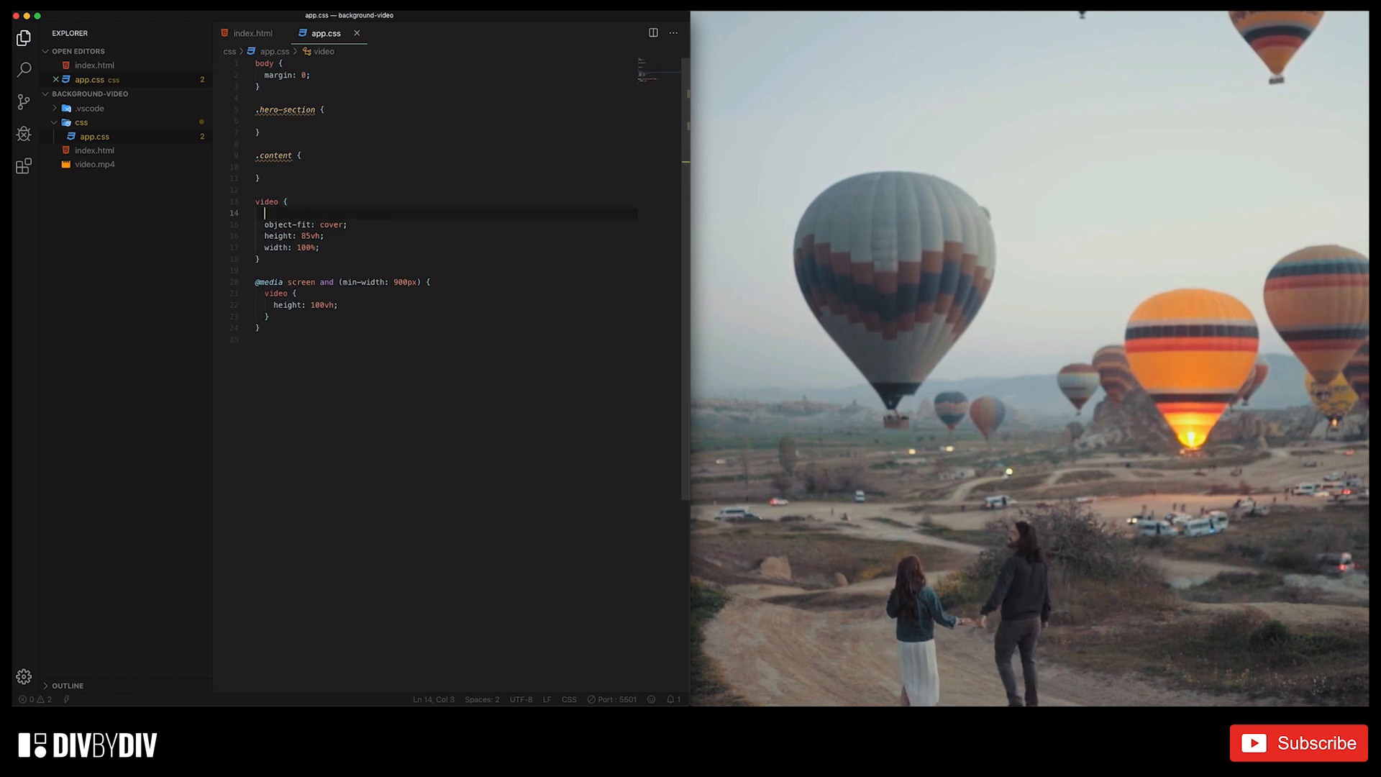
text(position: absolute;)
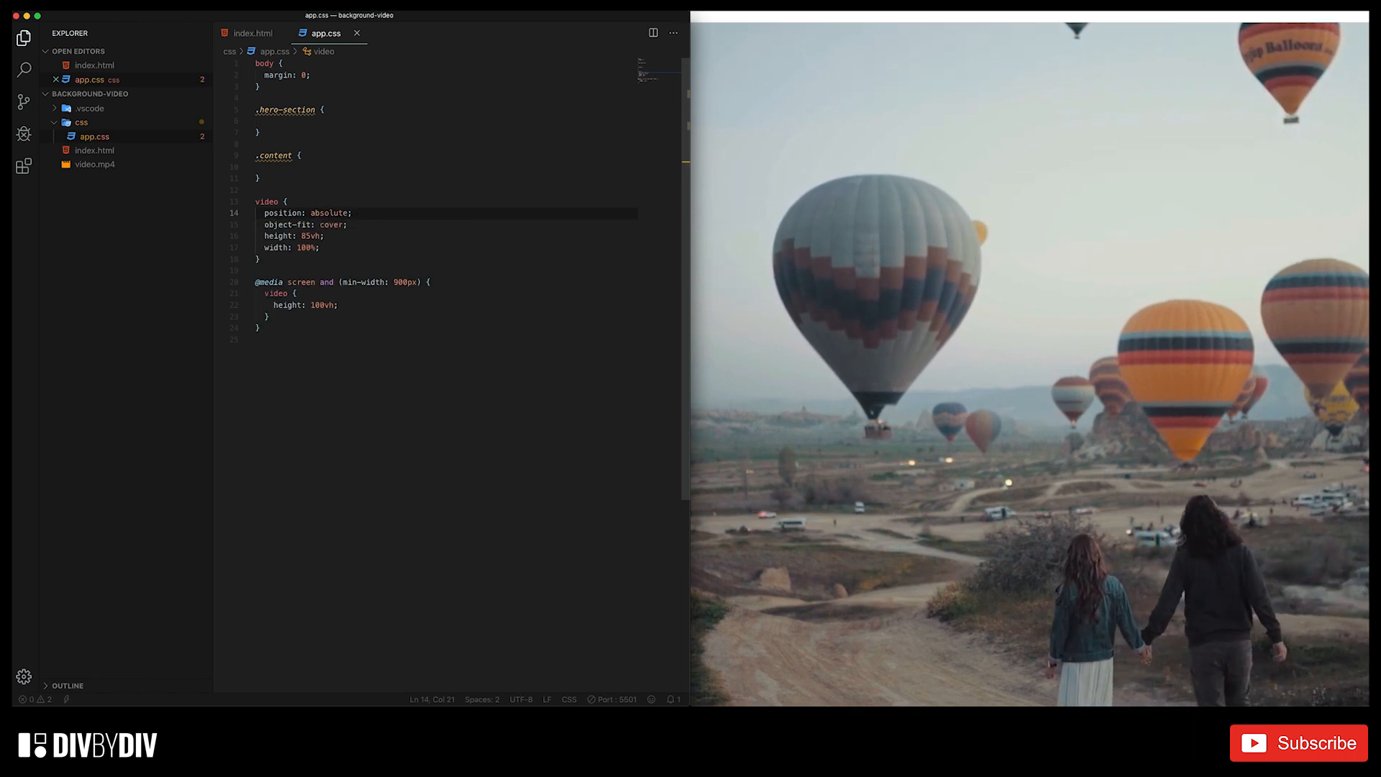
click(308, 236)
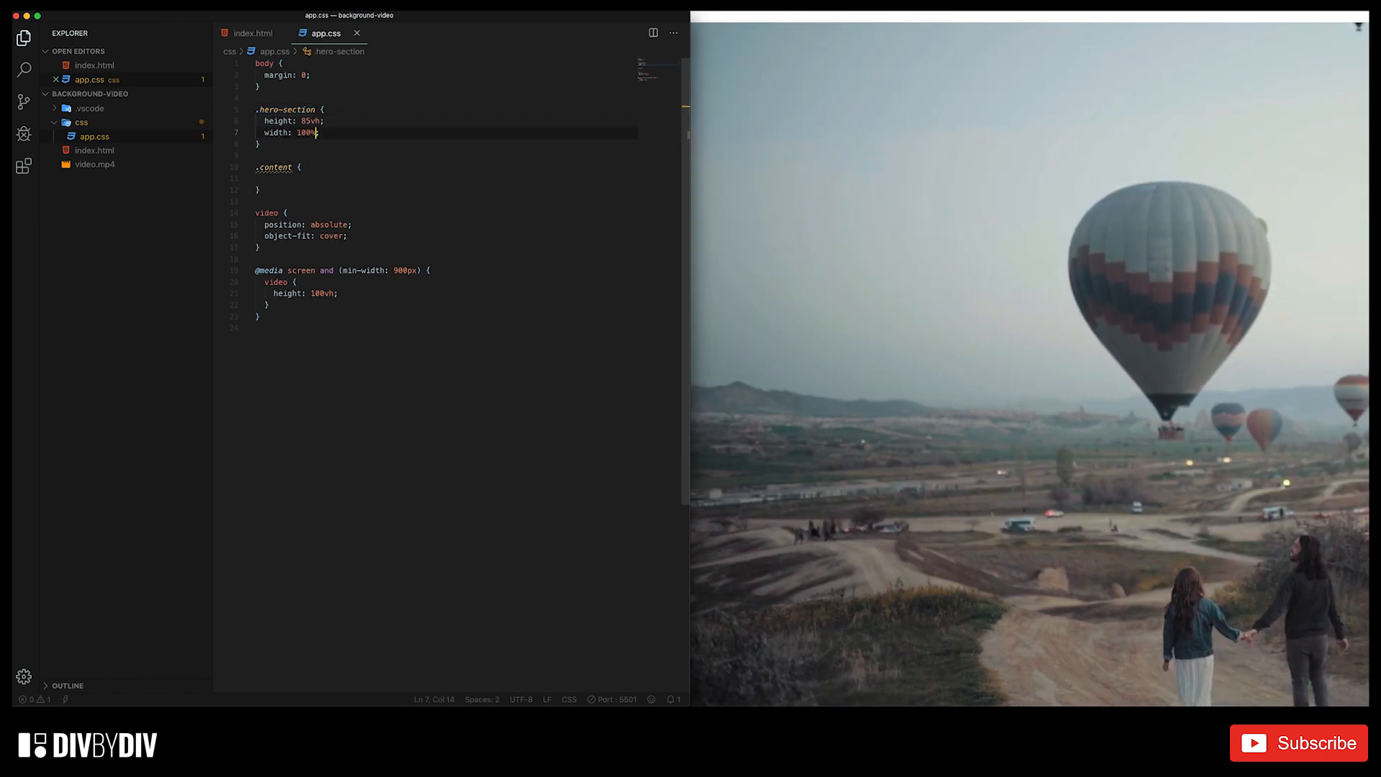
click(296, 282)
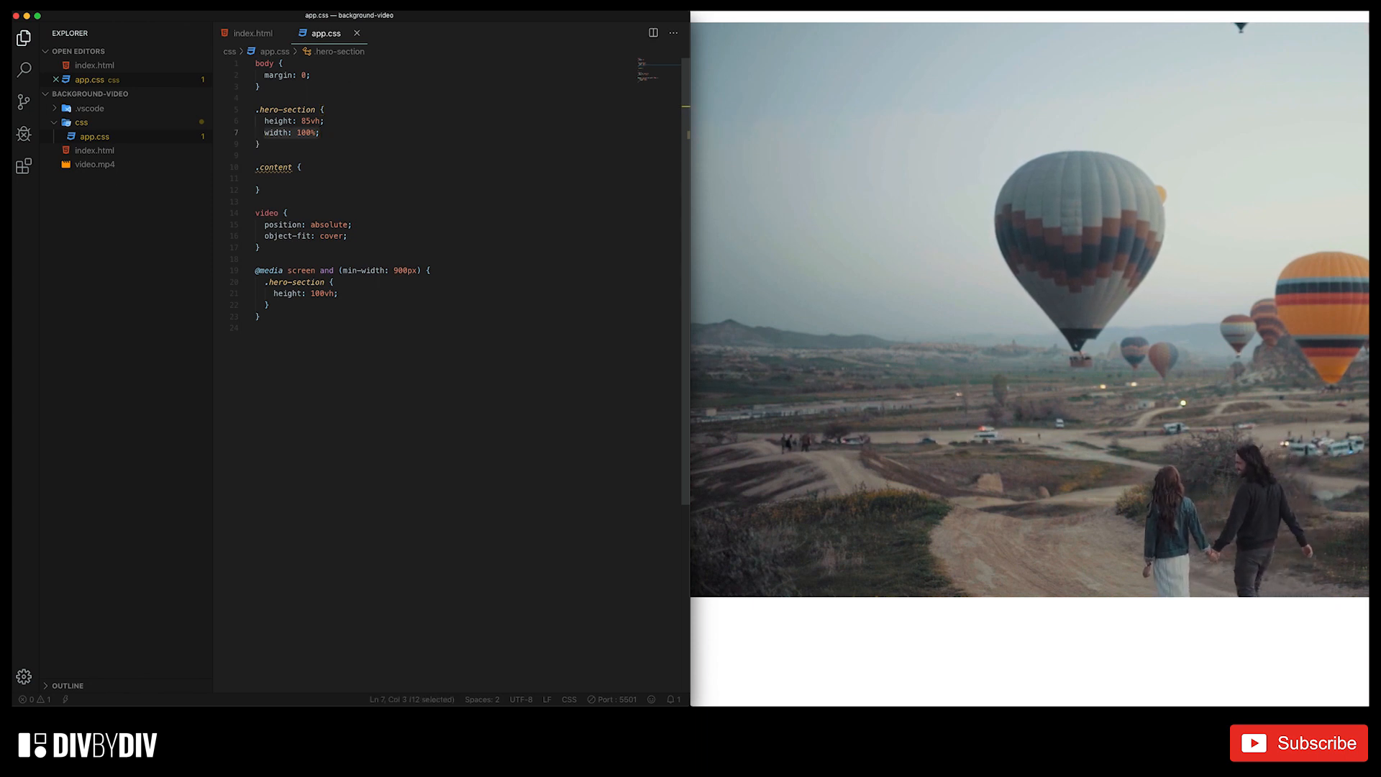
click(333, 236)
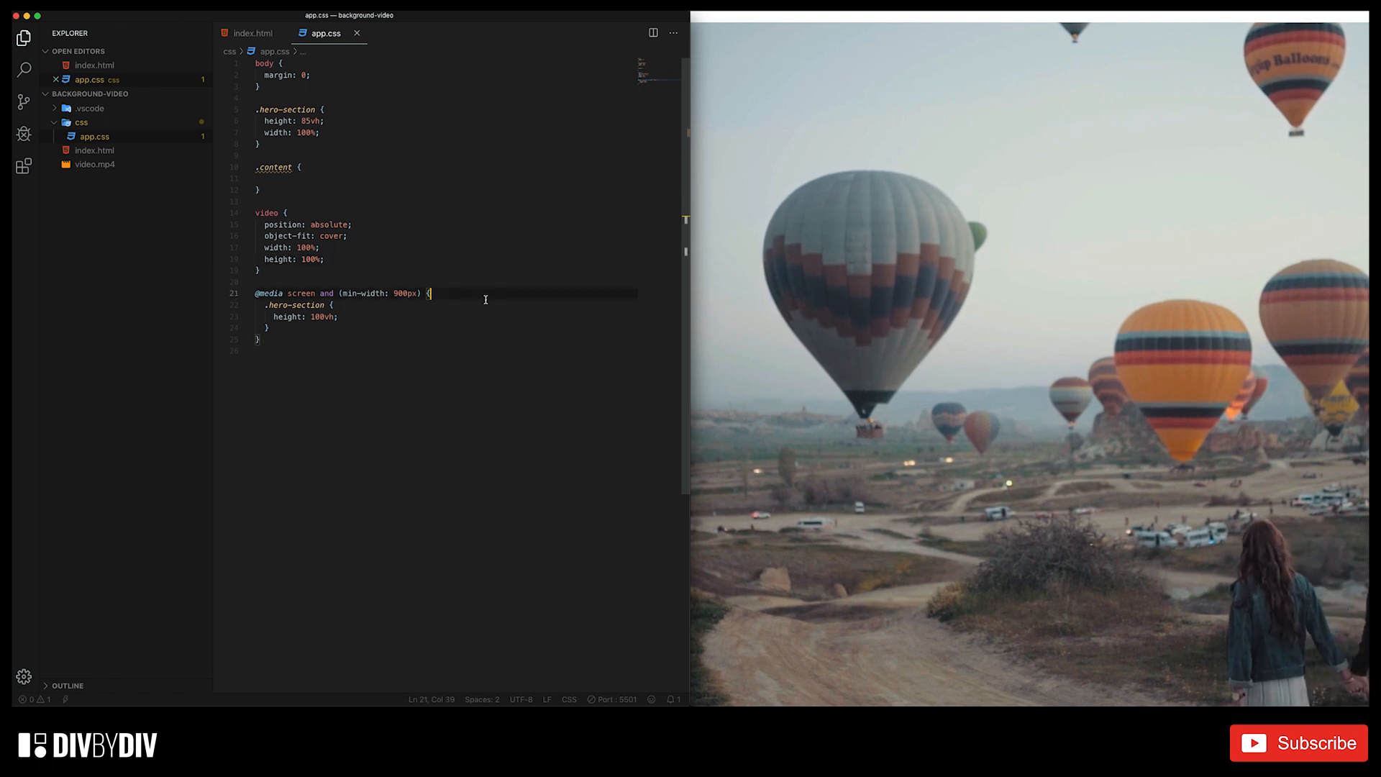
mouse_move(1134, 264)
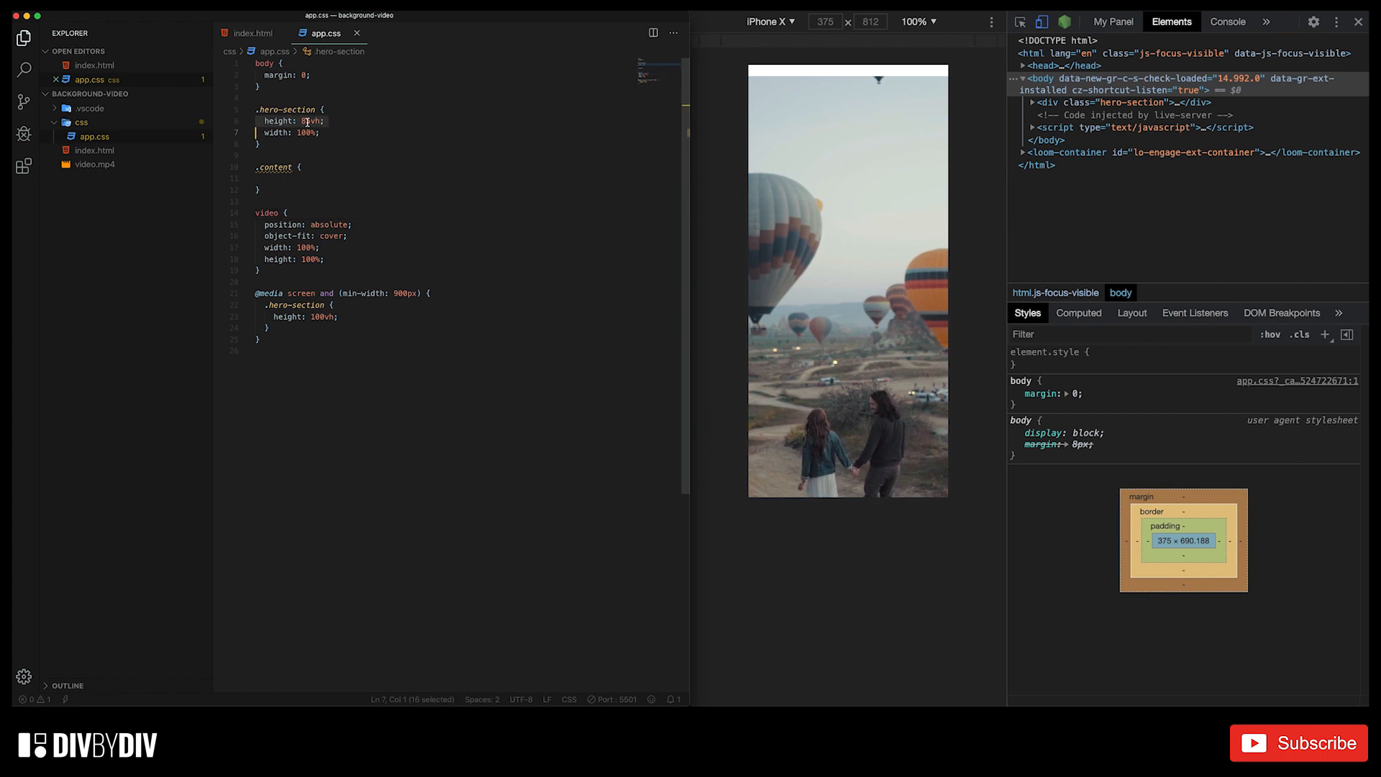
Step: Make .hero-section position relative and give the video z-index -1
click(259, 190)
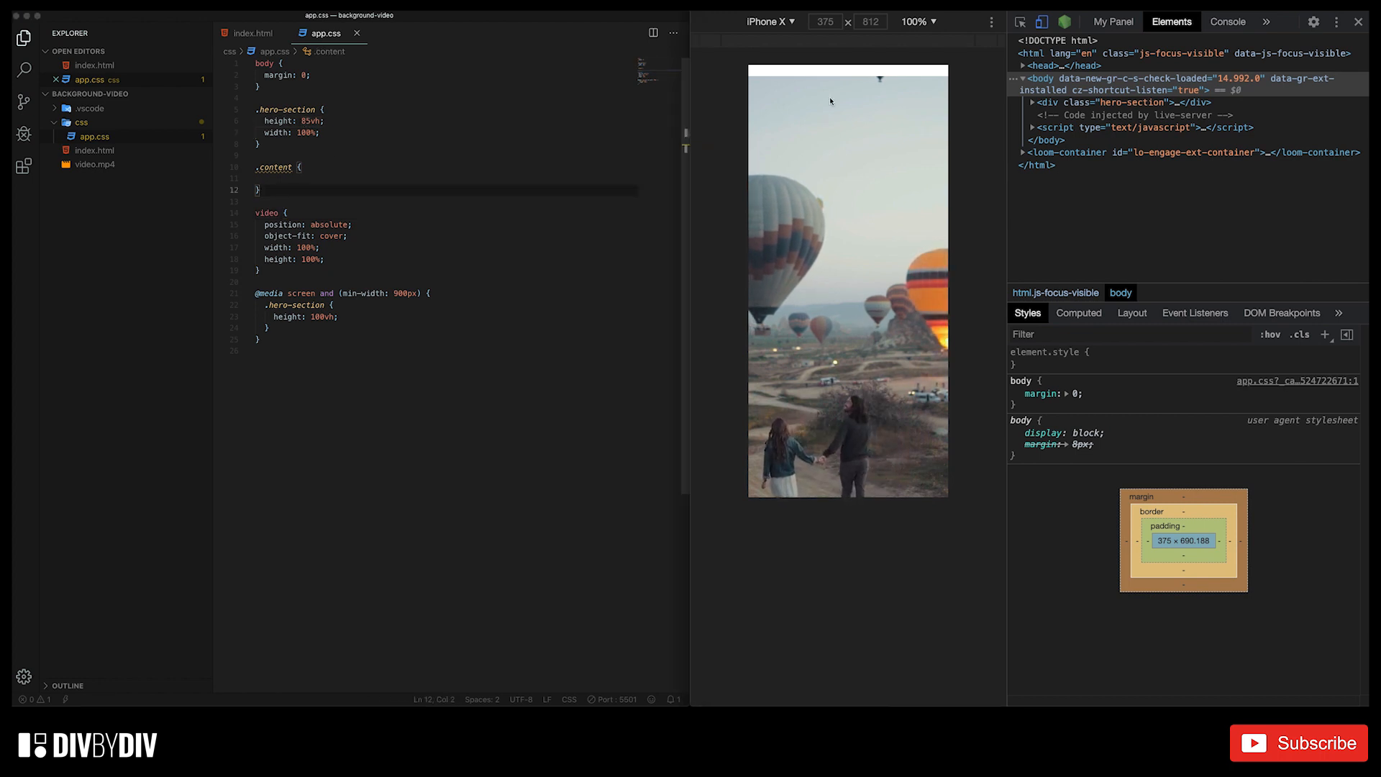
click(313, 112)
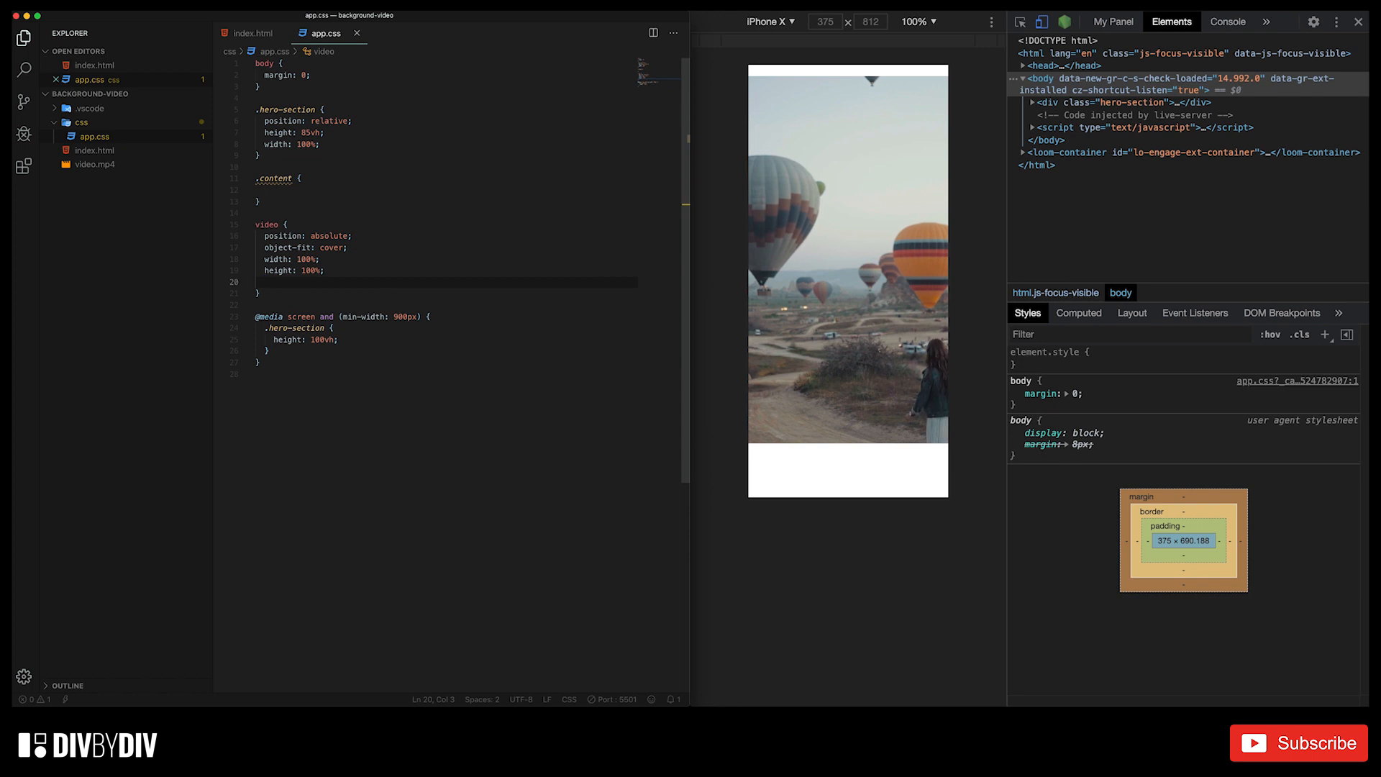
text(z-index: ;)
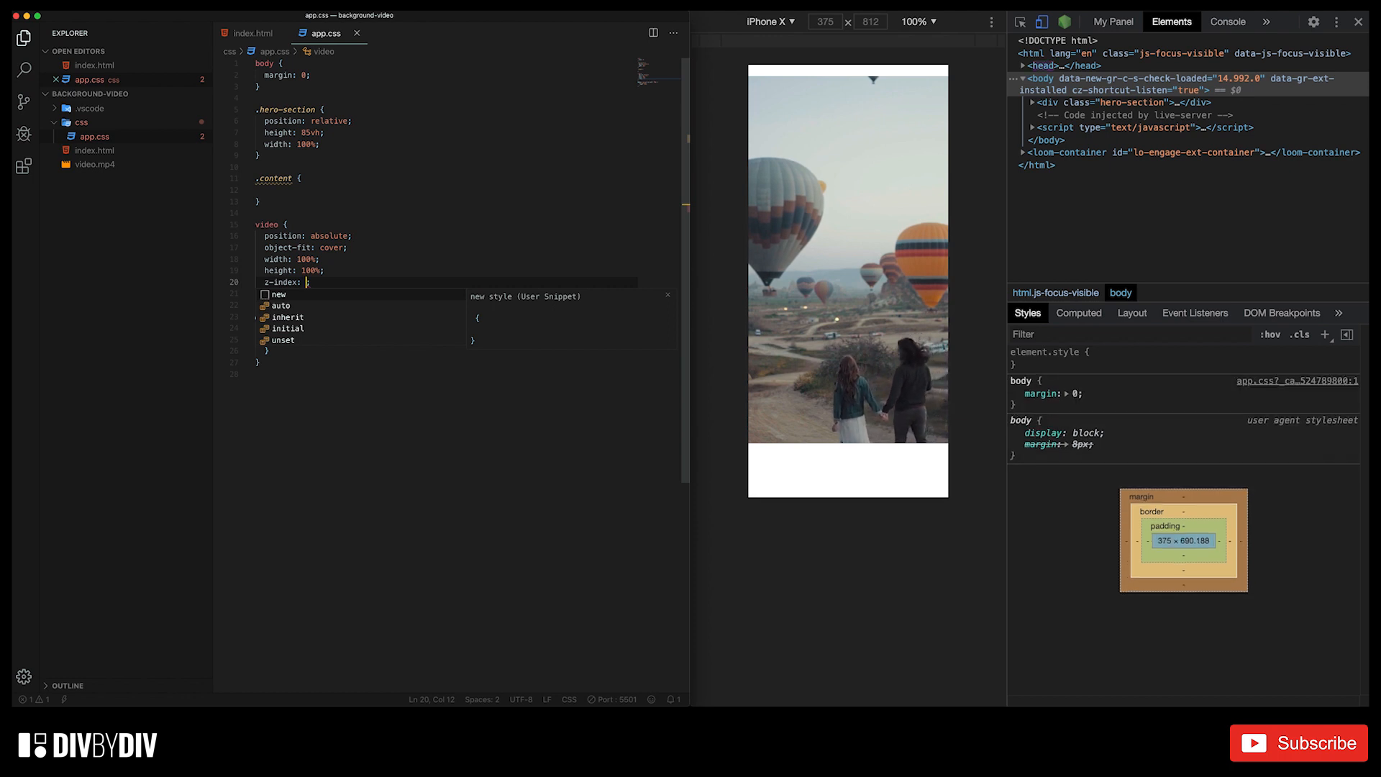
text(-1;)
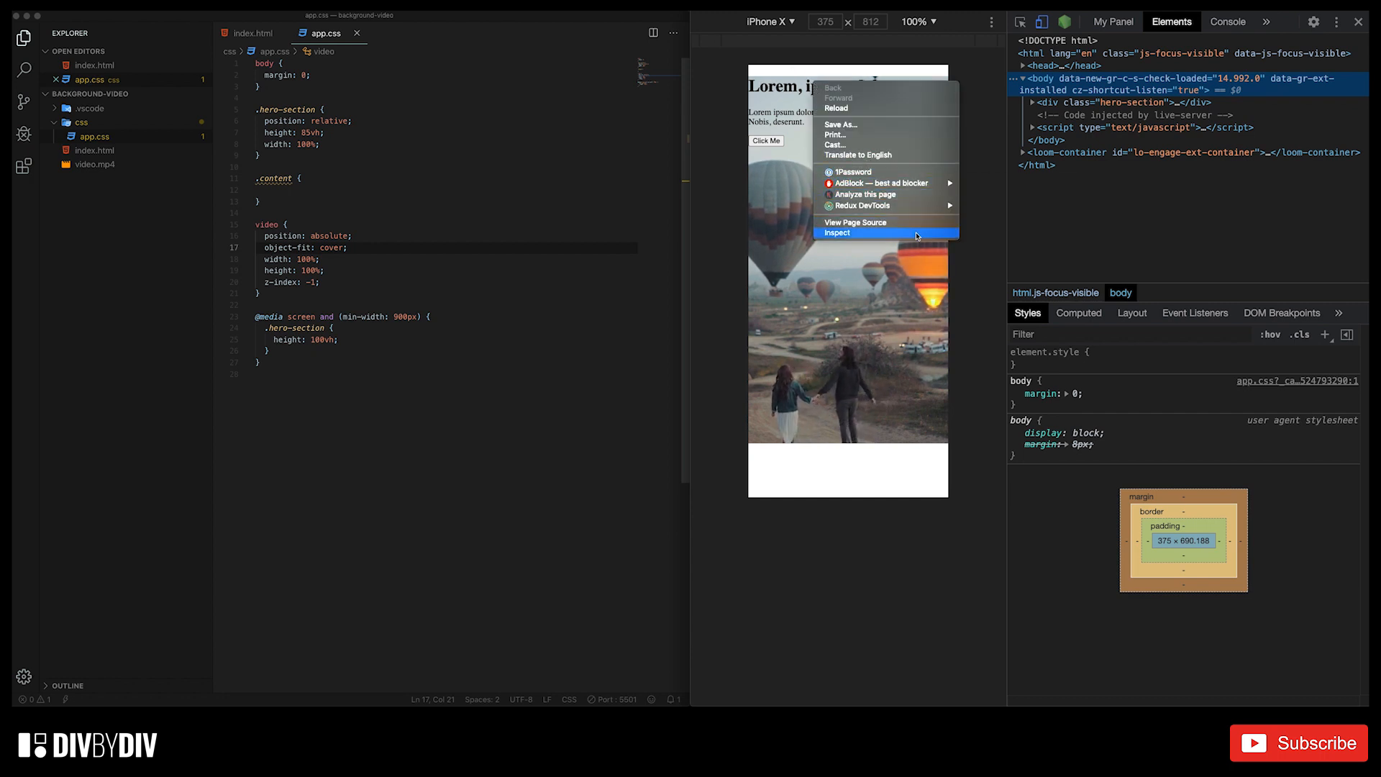
Step: Inspect the heading in the preview and add an h1 rule with margin 0
click(836, 233)
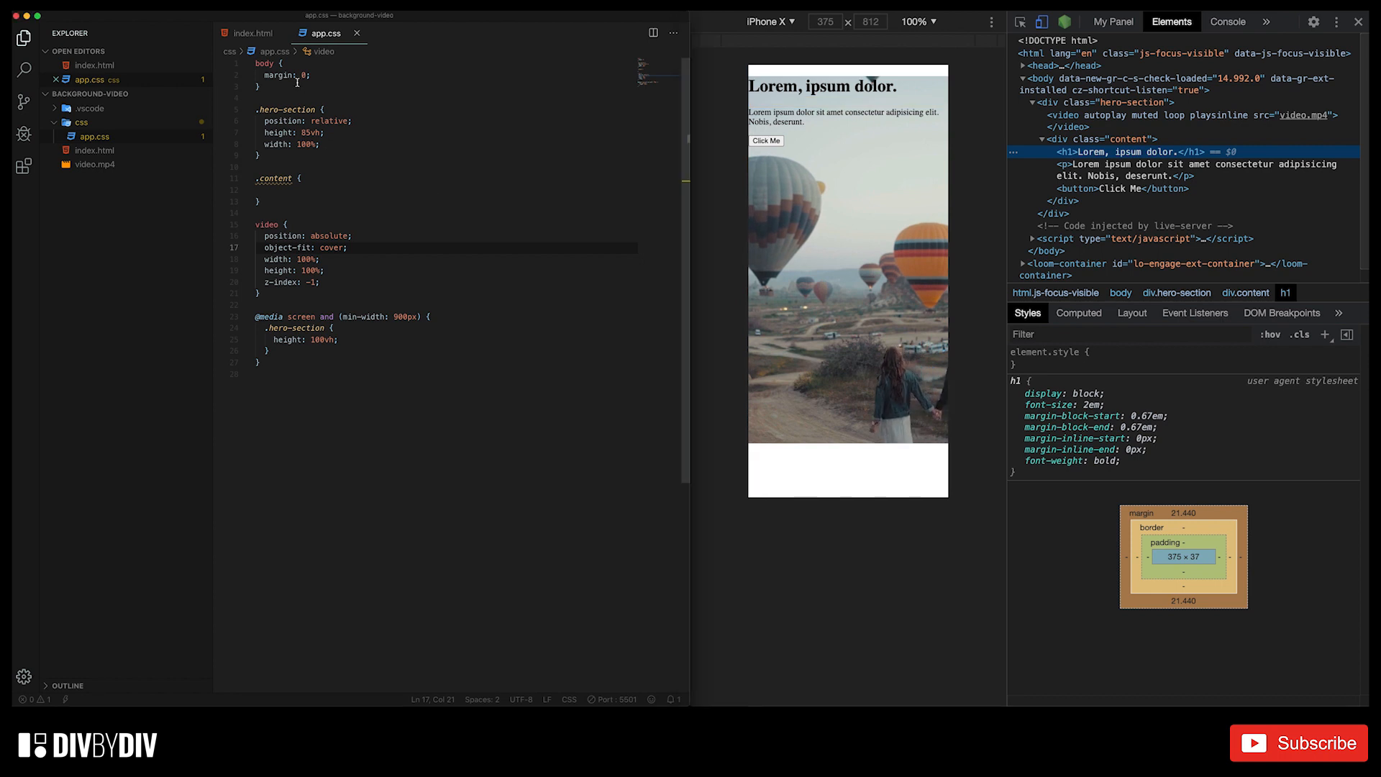
text(h1 {)
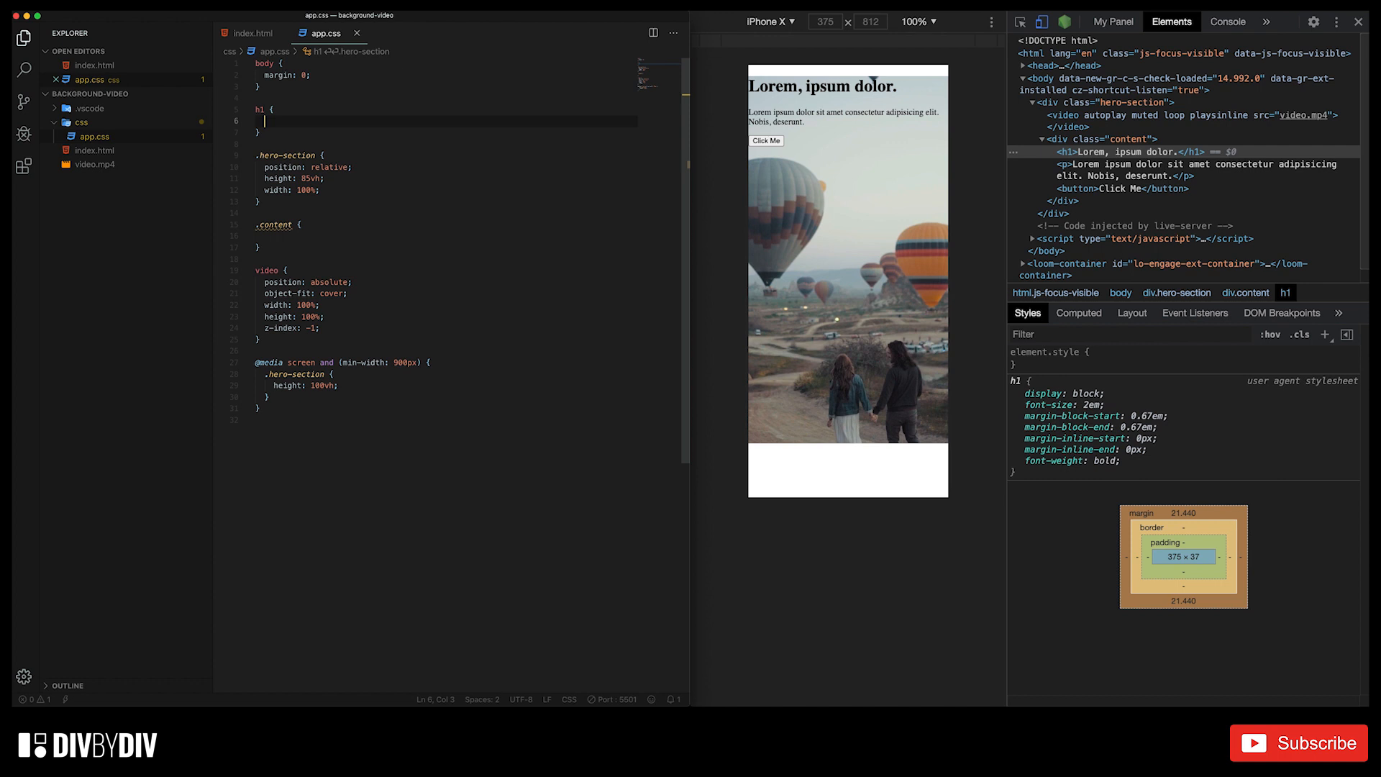
text(margin: 0;)
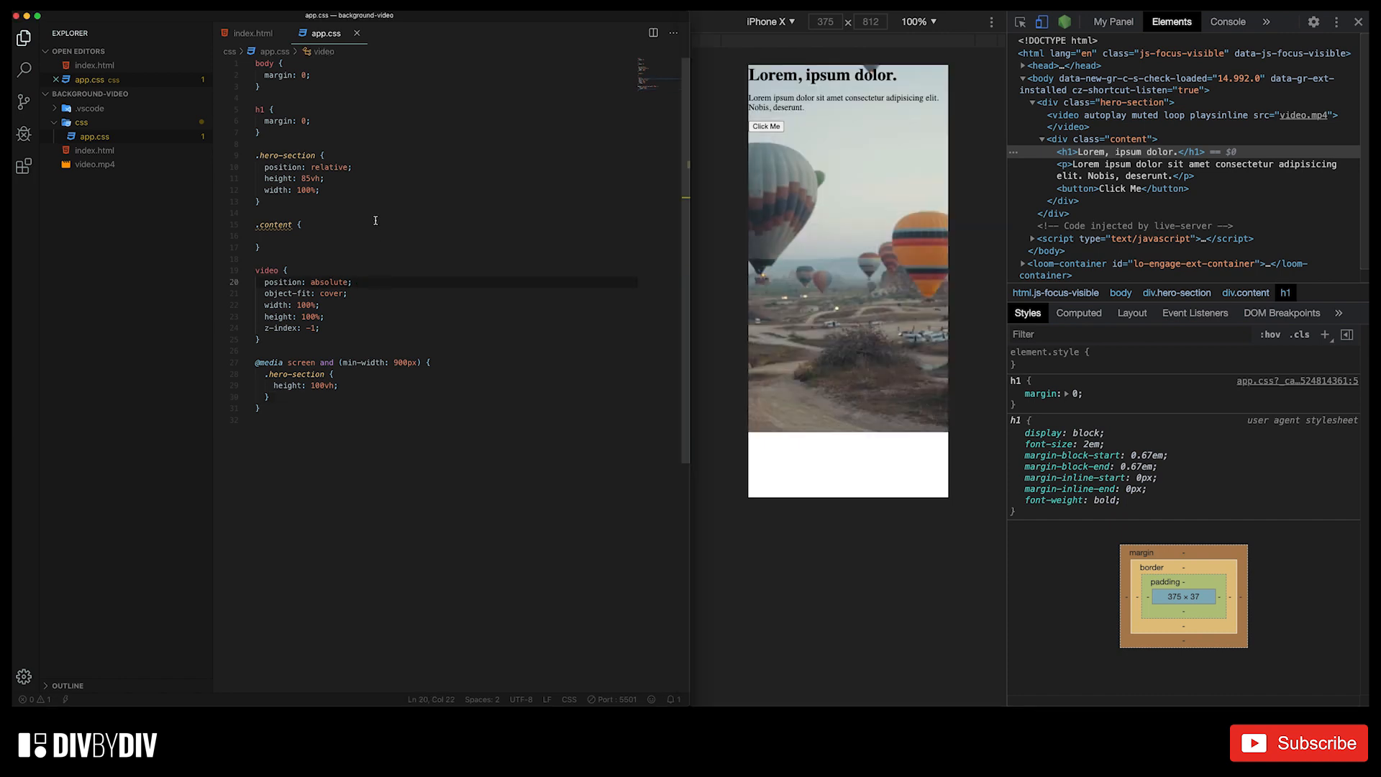
Step: Try padding 30px on .hero-section, remove it, then set display grid and place-content center
click(320, 189)
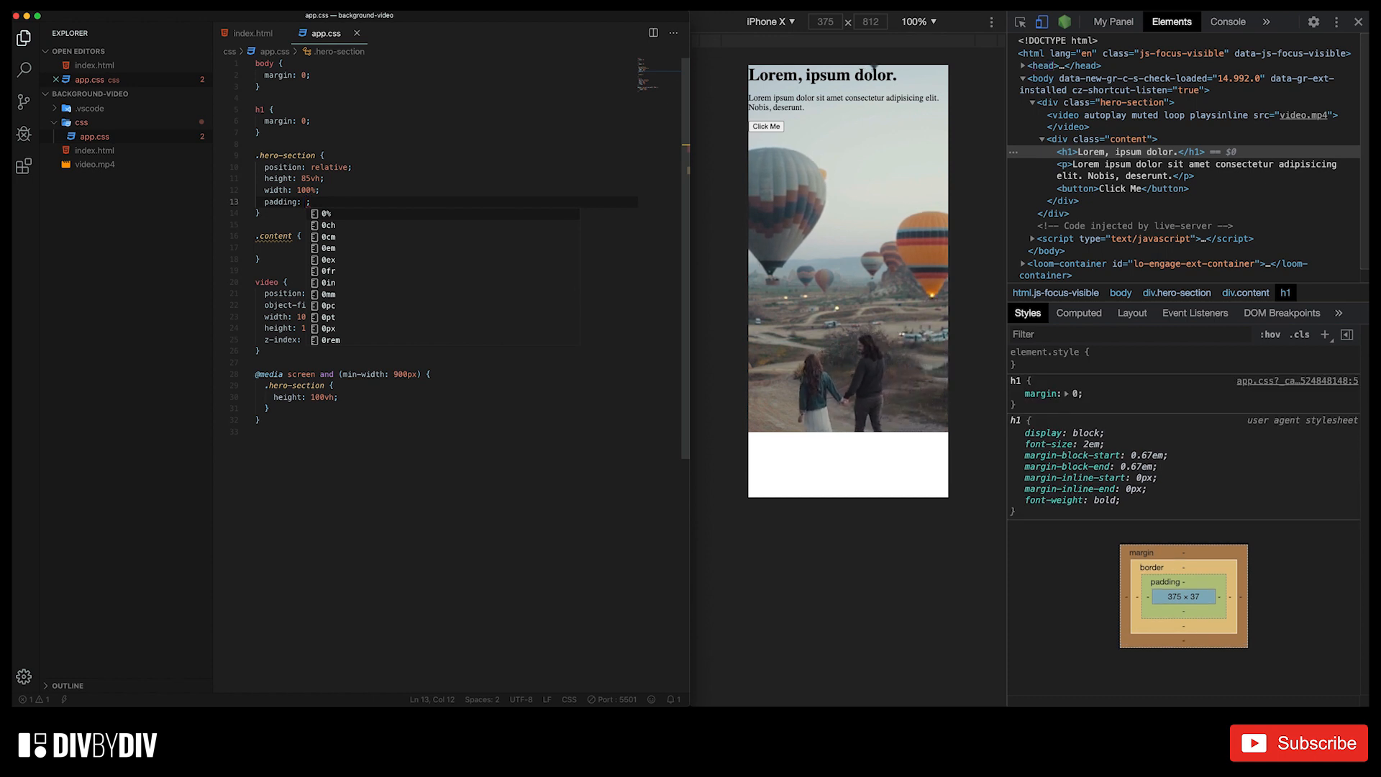
text(30px)
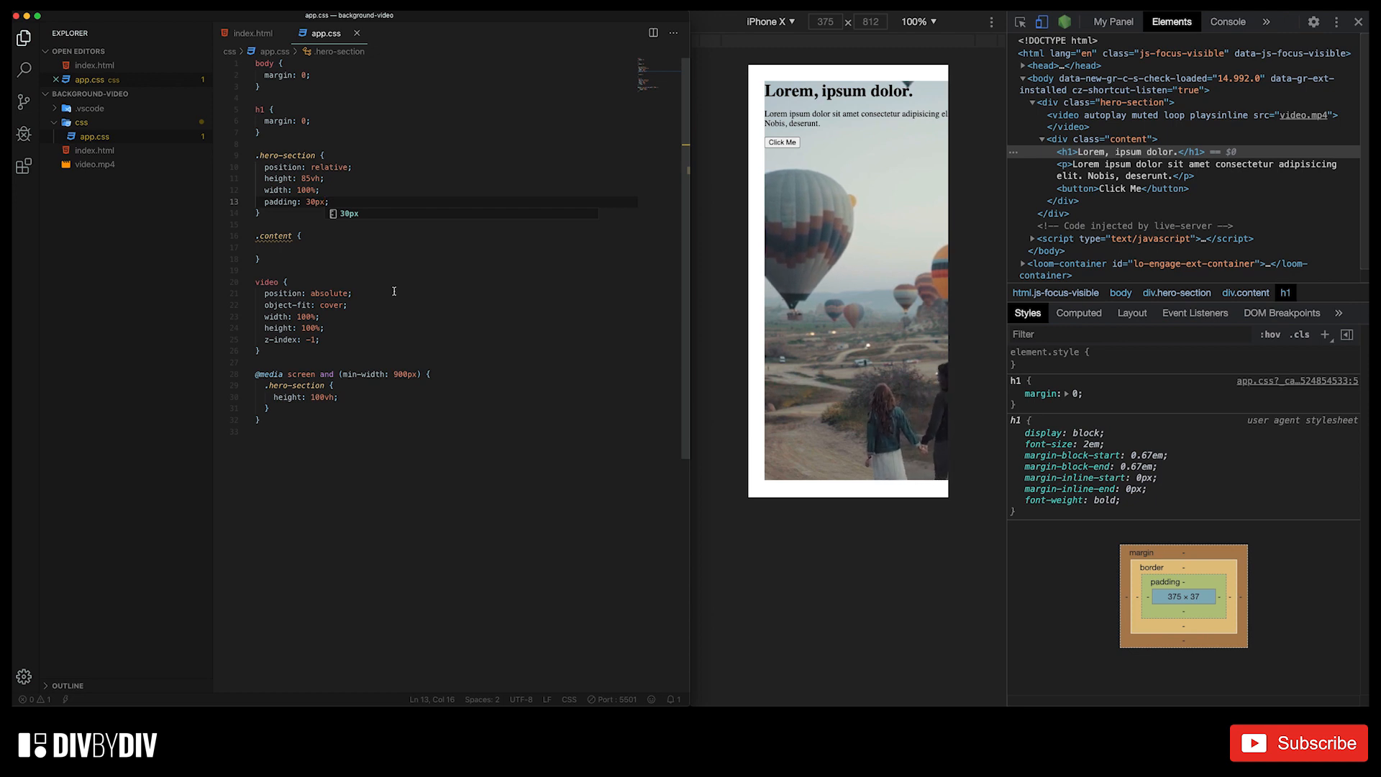
click(330, 201)
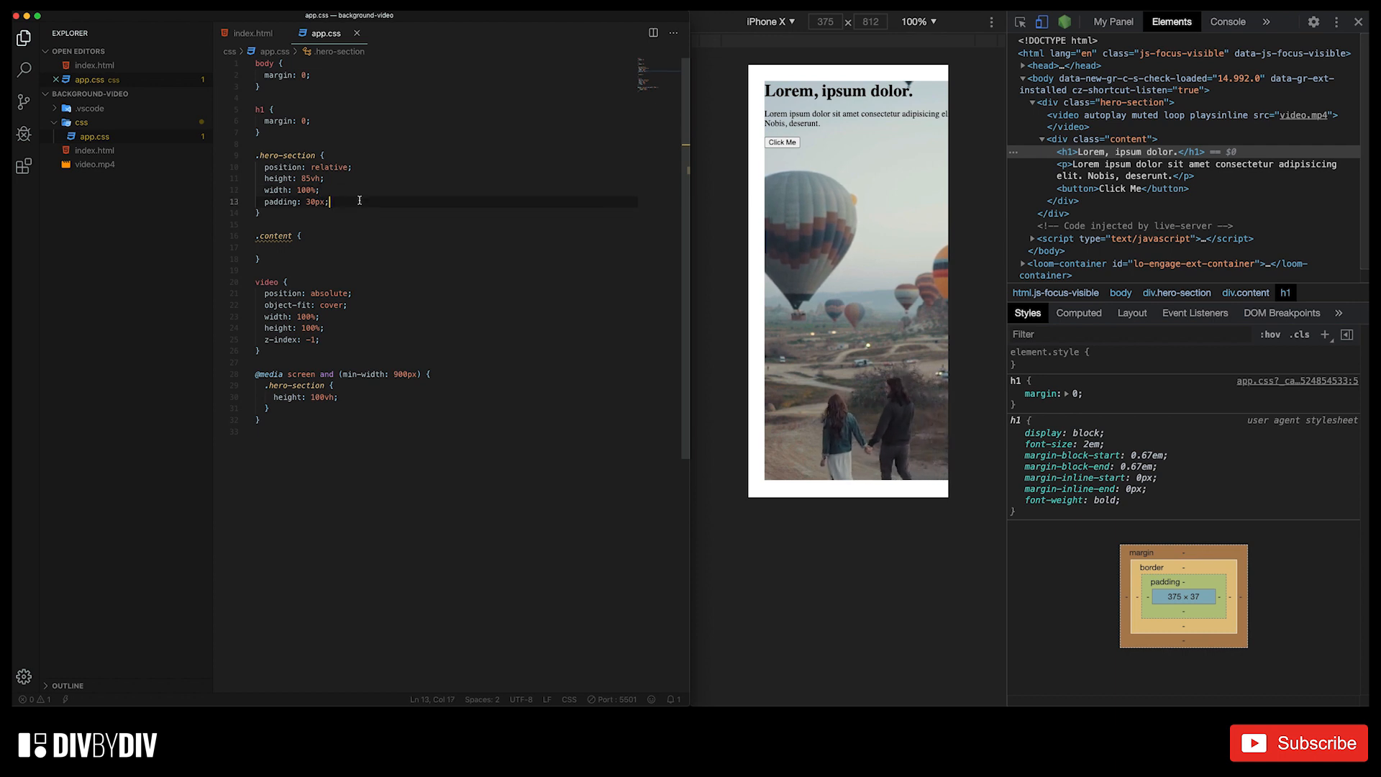
key(Backspace)
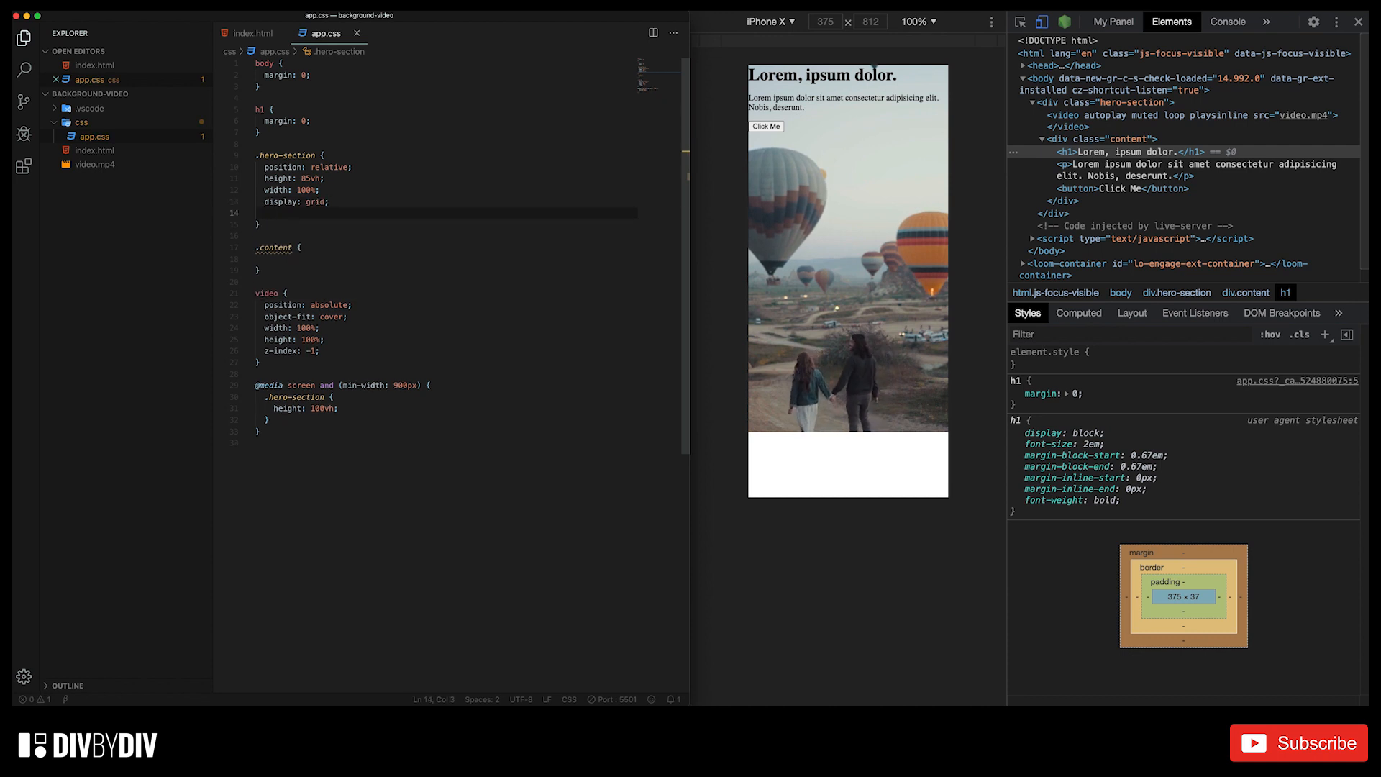
text(plc)
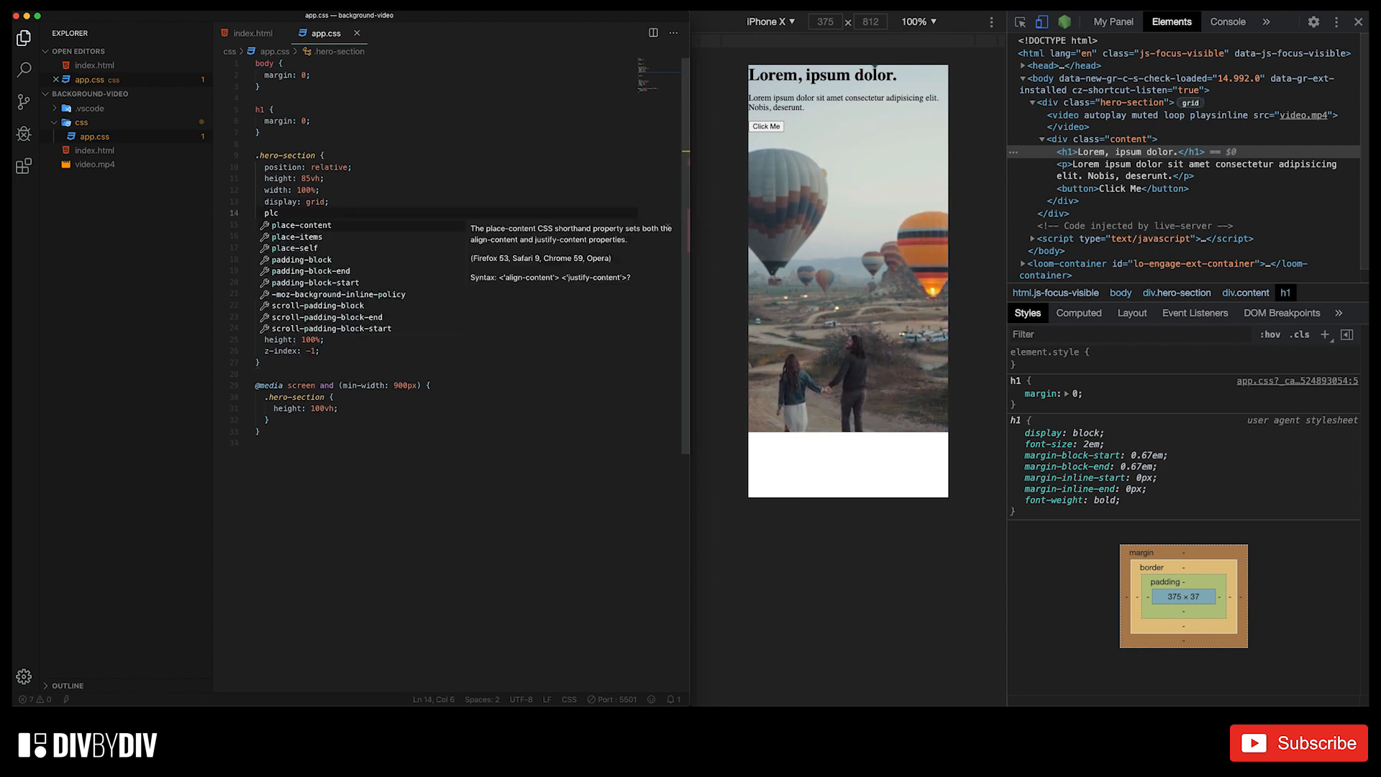
text(place-content: ve)
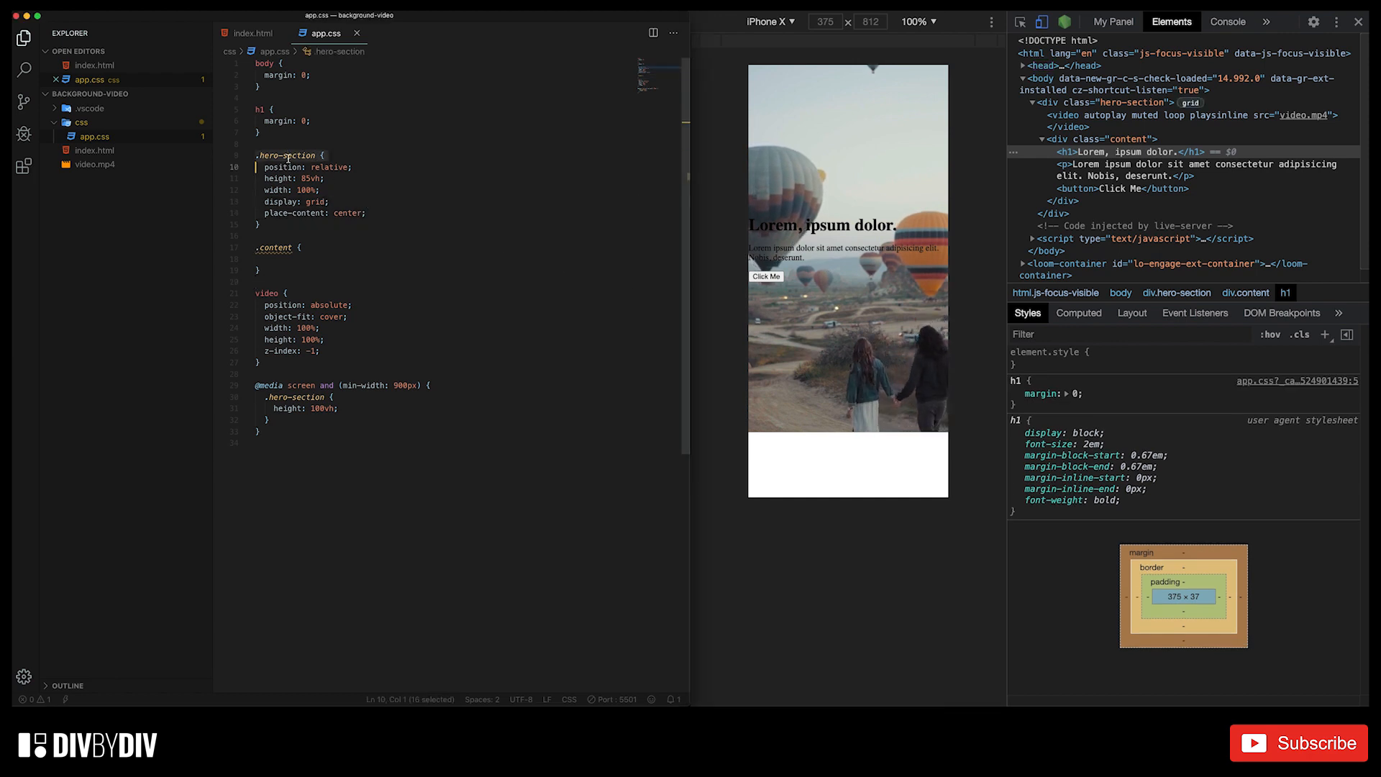
Step: Give the .content rule 30px padding
click(299, 247)
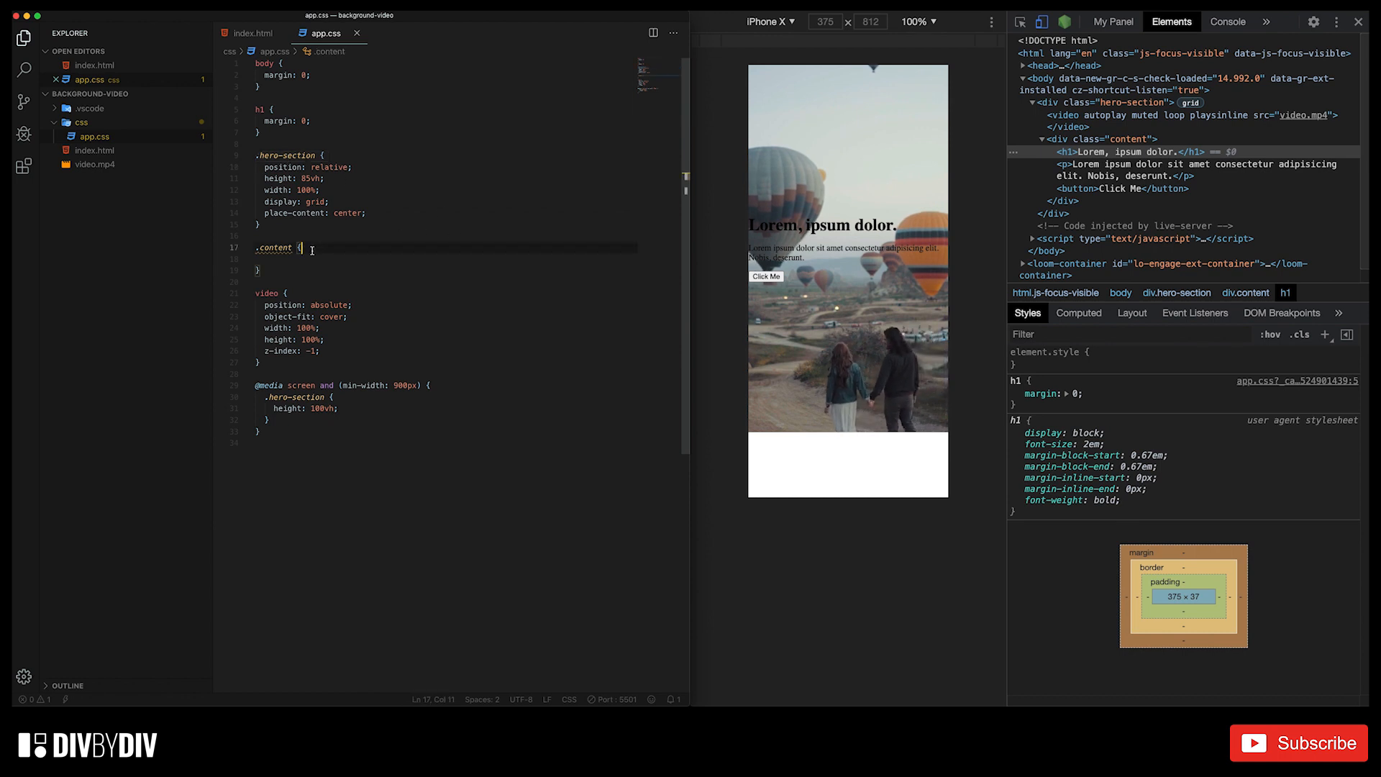
text(pa)
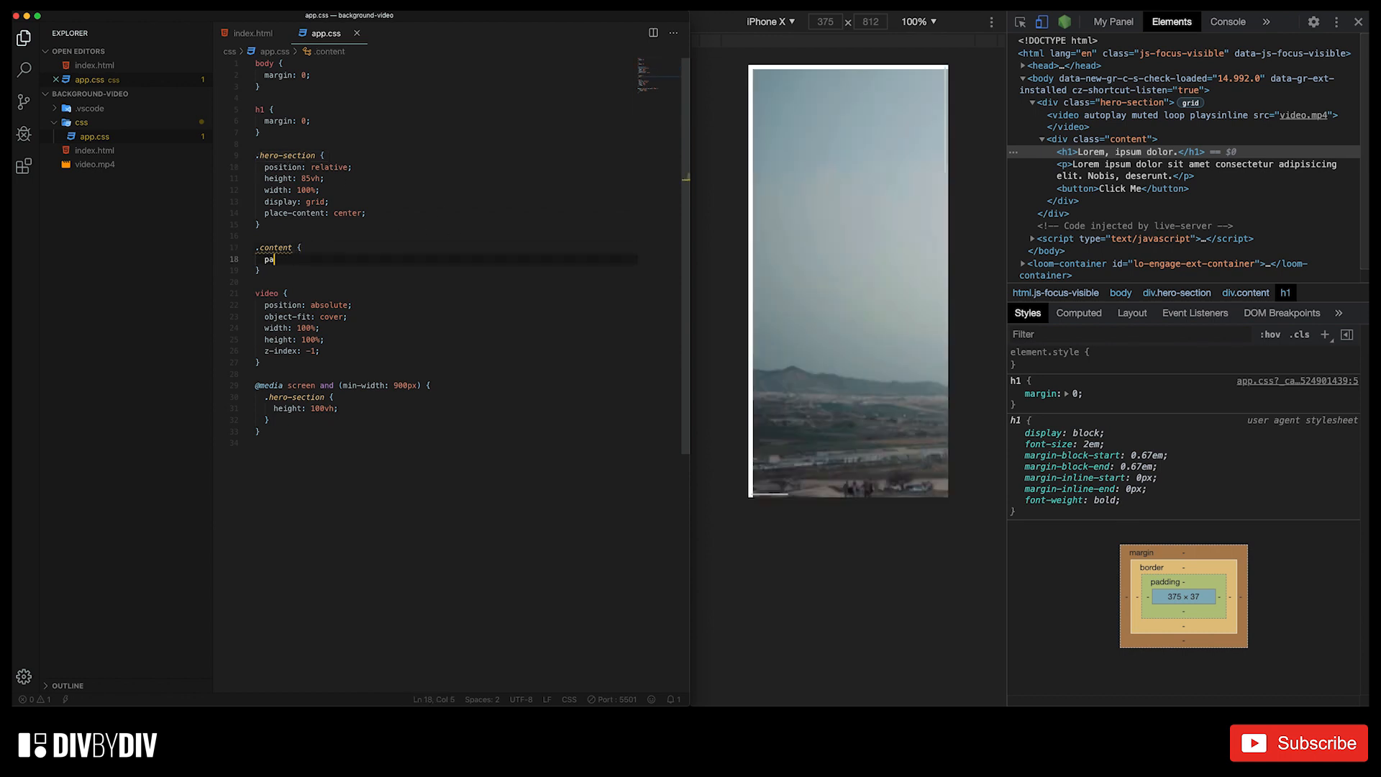
text(adding: 30px;)
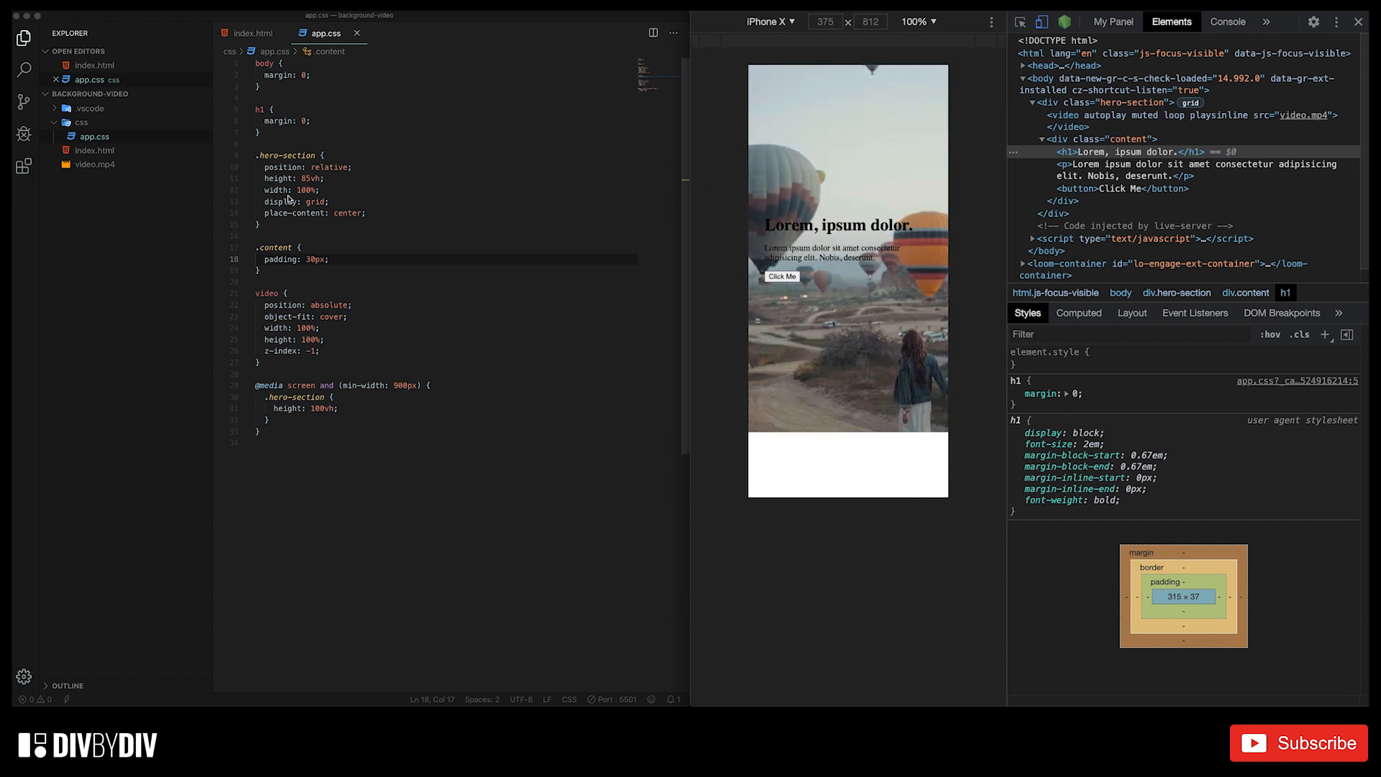
Step: Add a button rule with border none, padding 10px 20px and background-color #ffffff
click(261, 270)
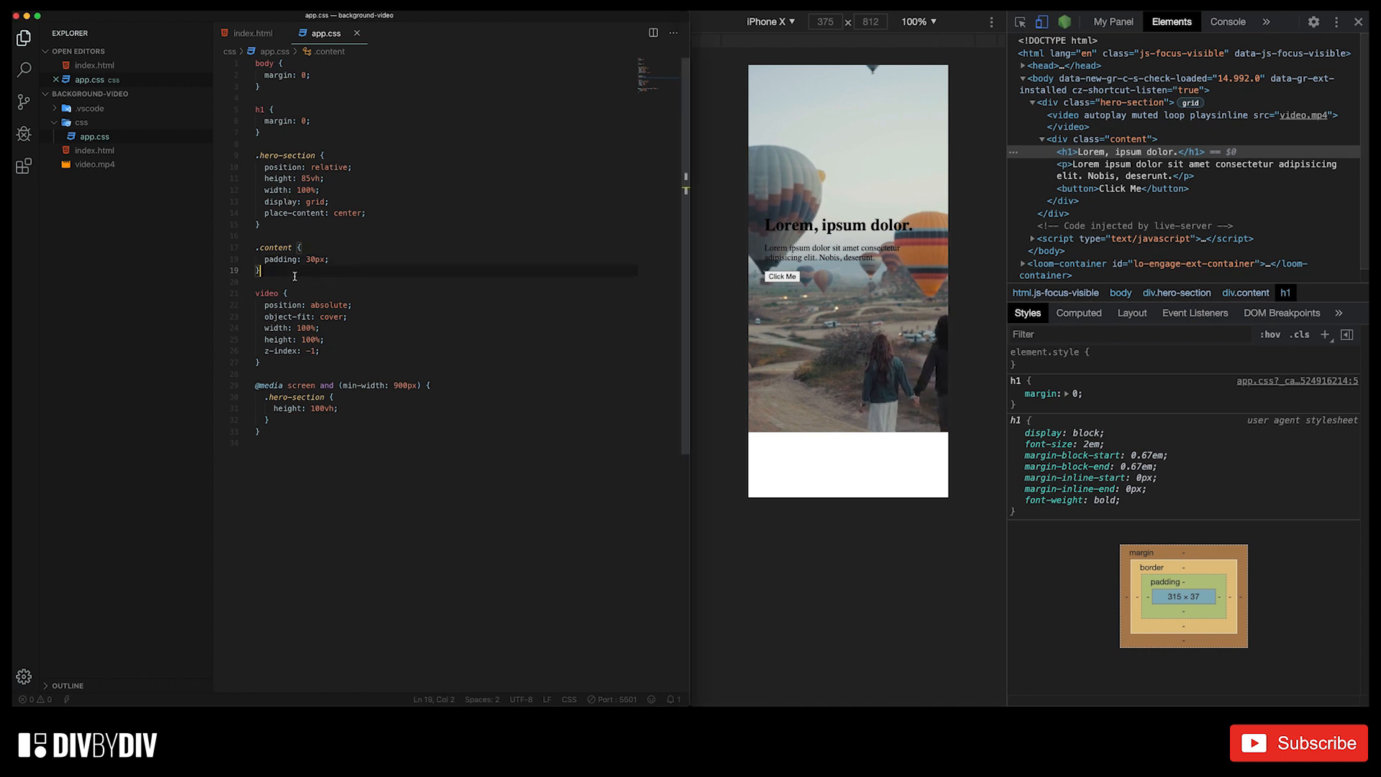
text(button)
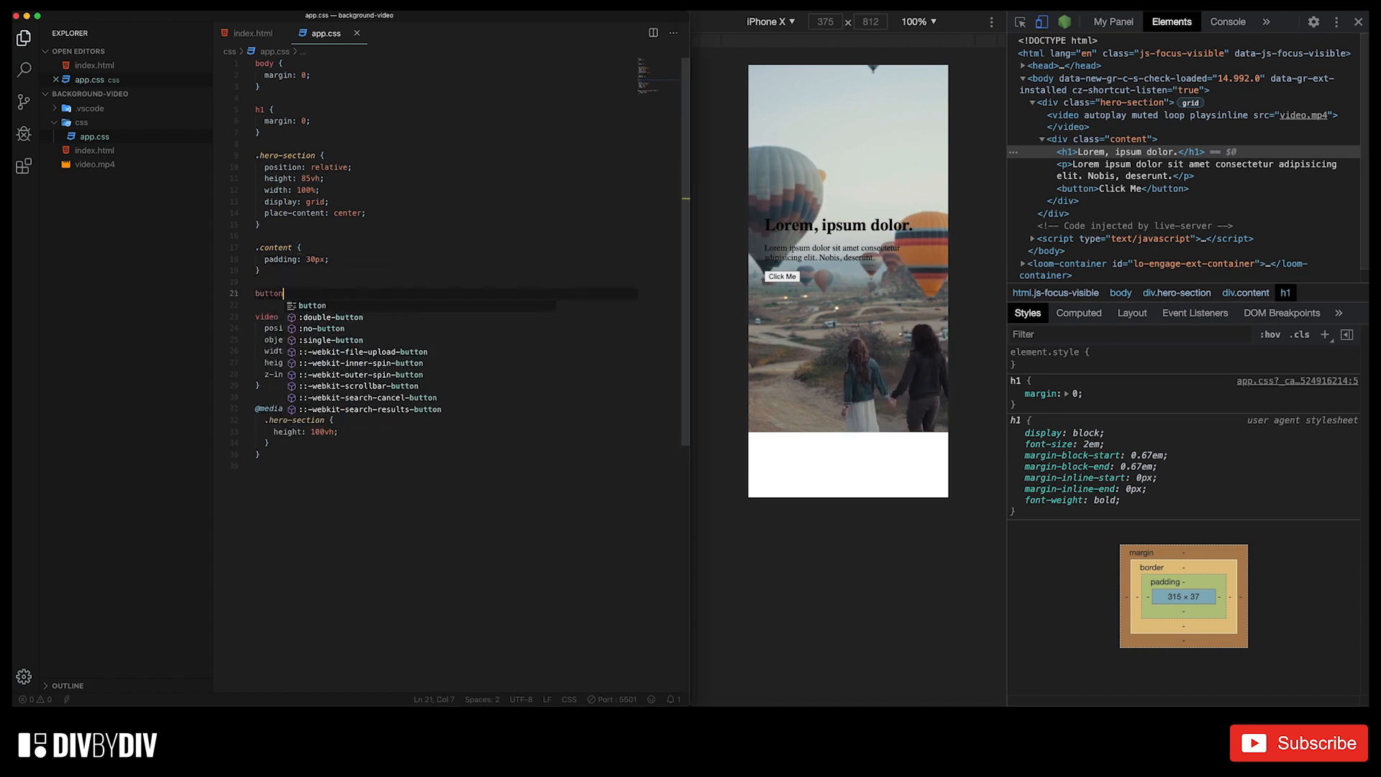
key(Enter)
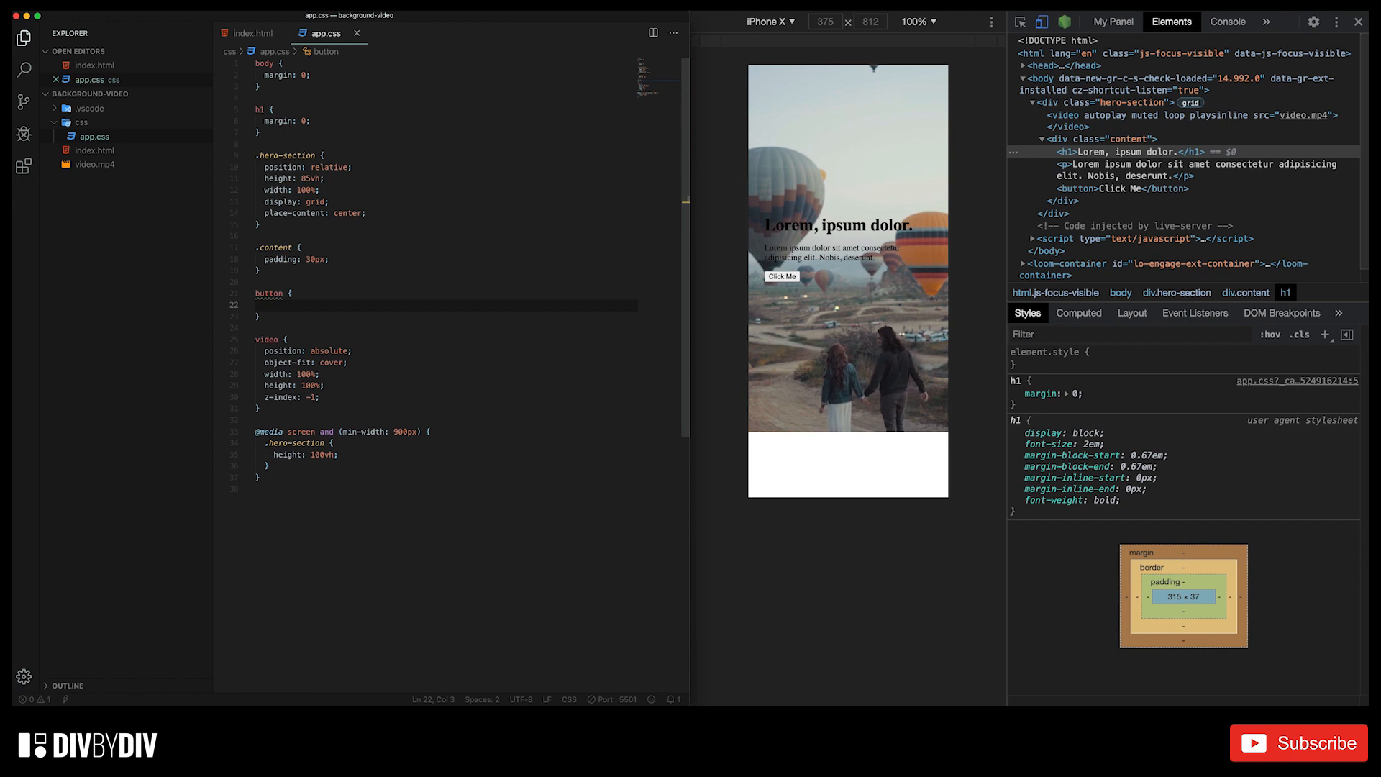
text(border: none)
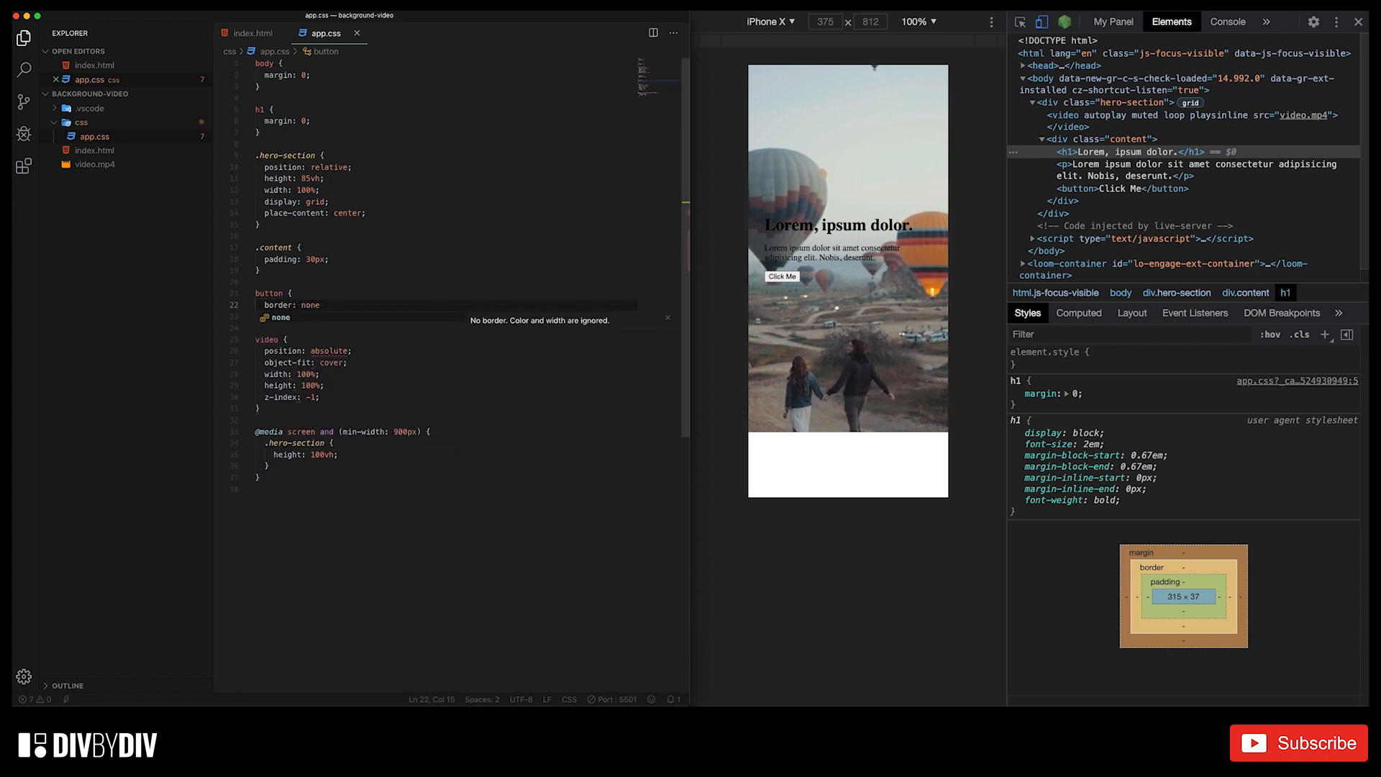
text(padding: 10px 20)
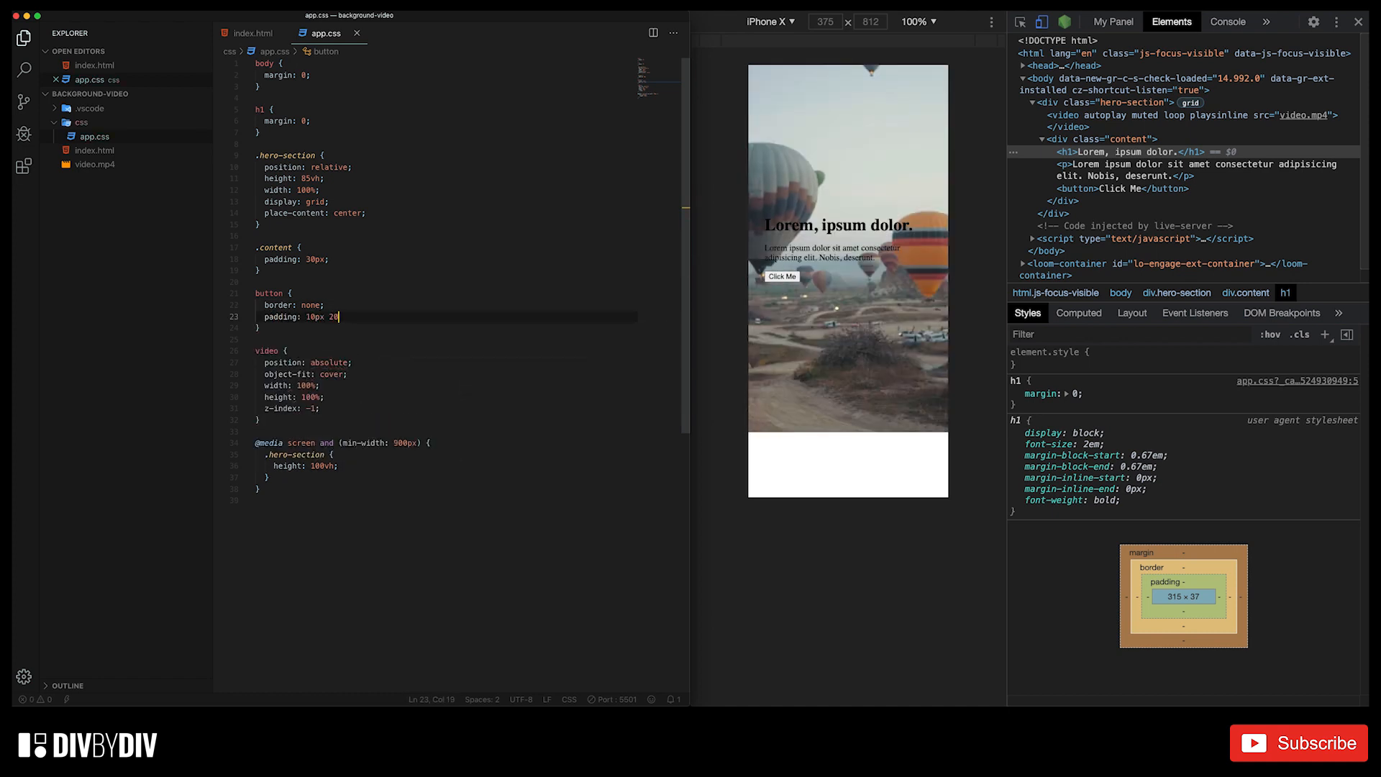
text(px;)
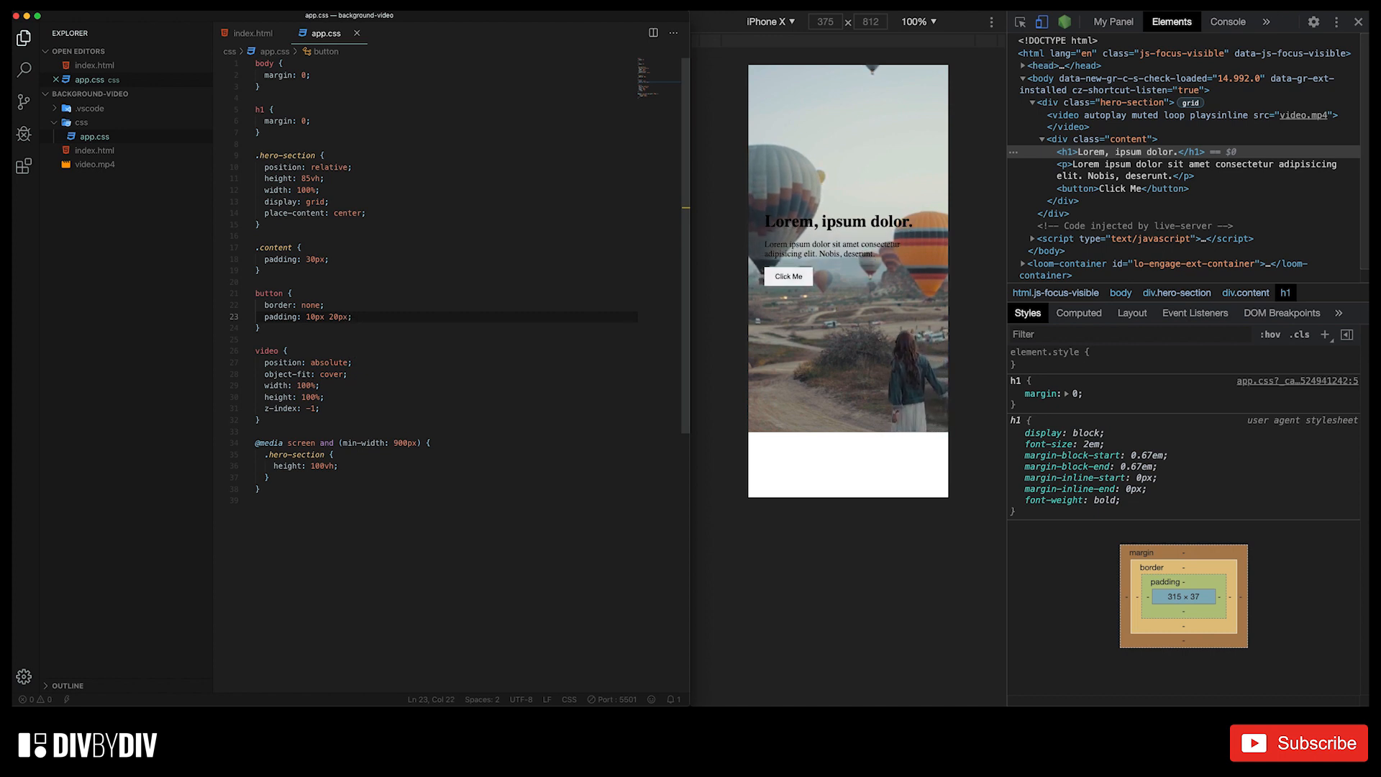
text(backge)
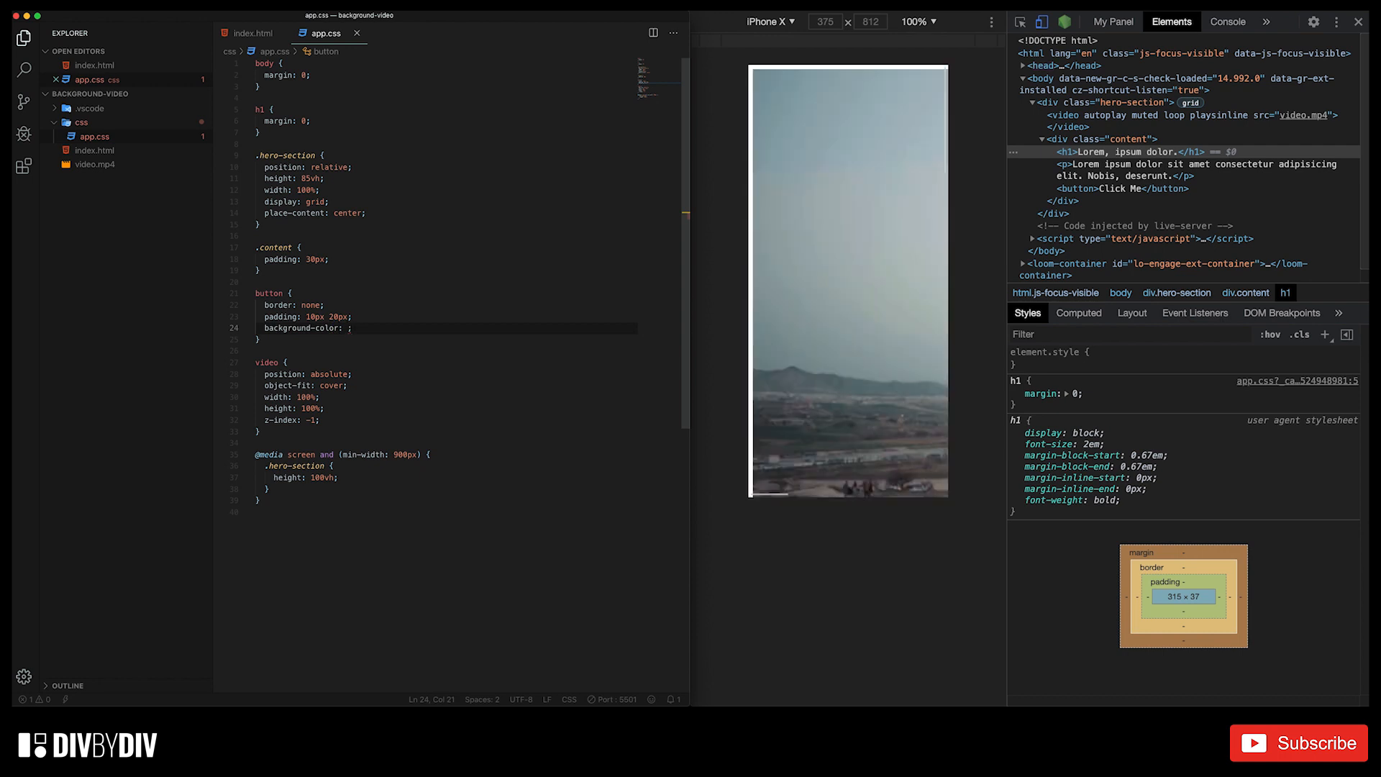
text(#ffffff)
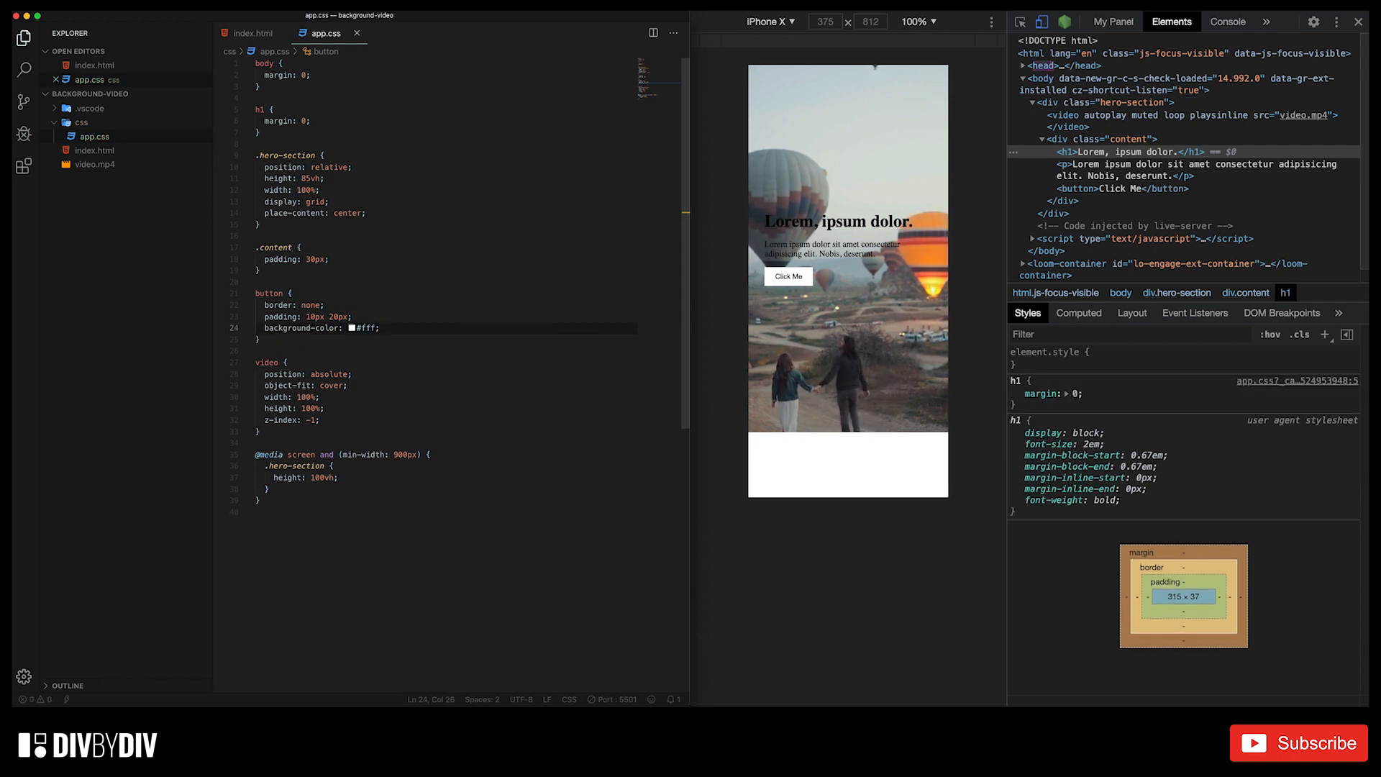
Step: Set body text color #fff with an Arial, Helvetica, sans-serif font, and give p font-weight 300
click(291, 293)
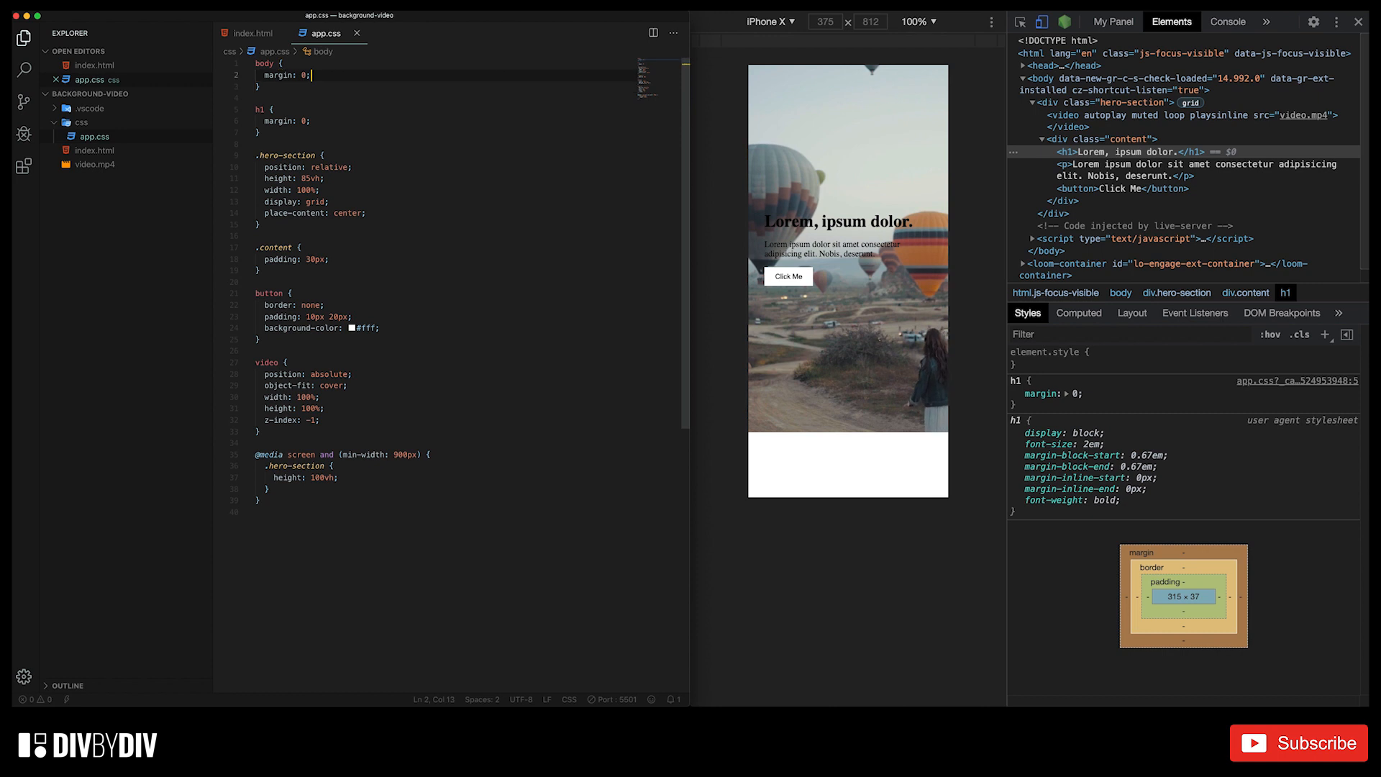
key(Return)
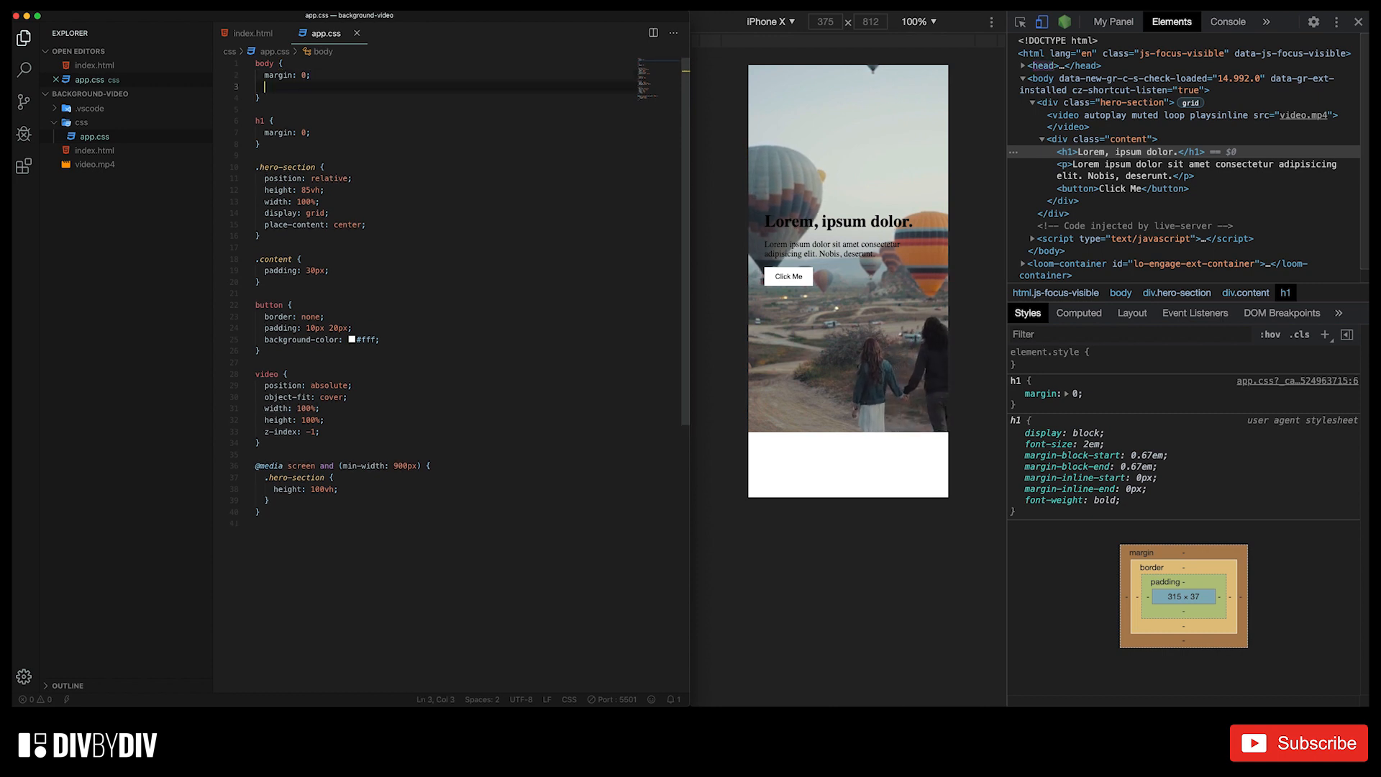
text(c)
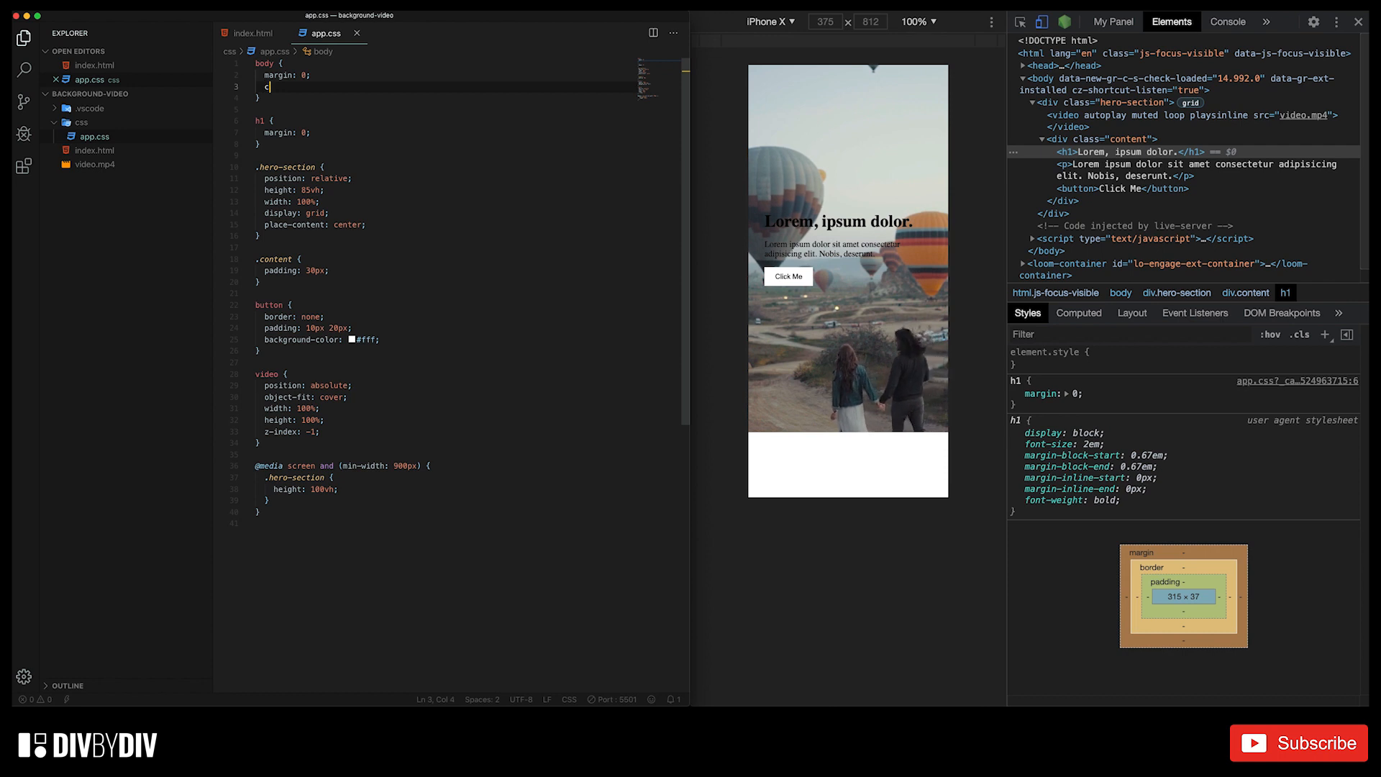
text(color: #fff;)
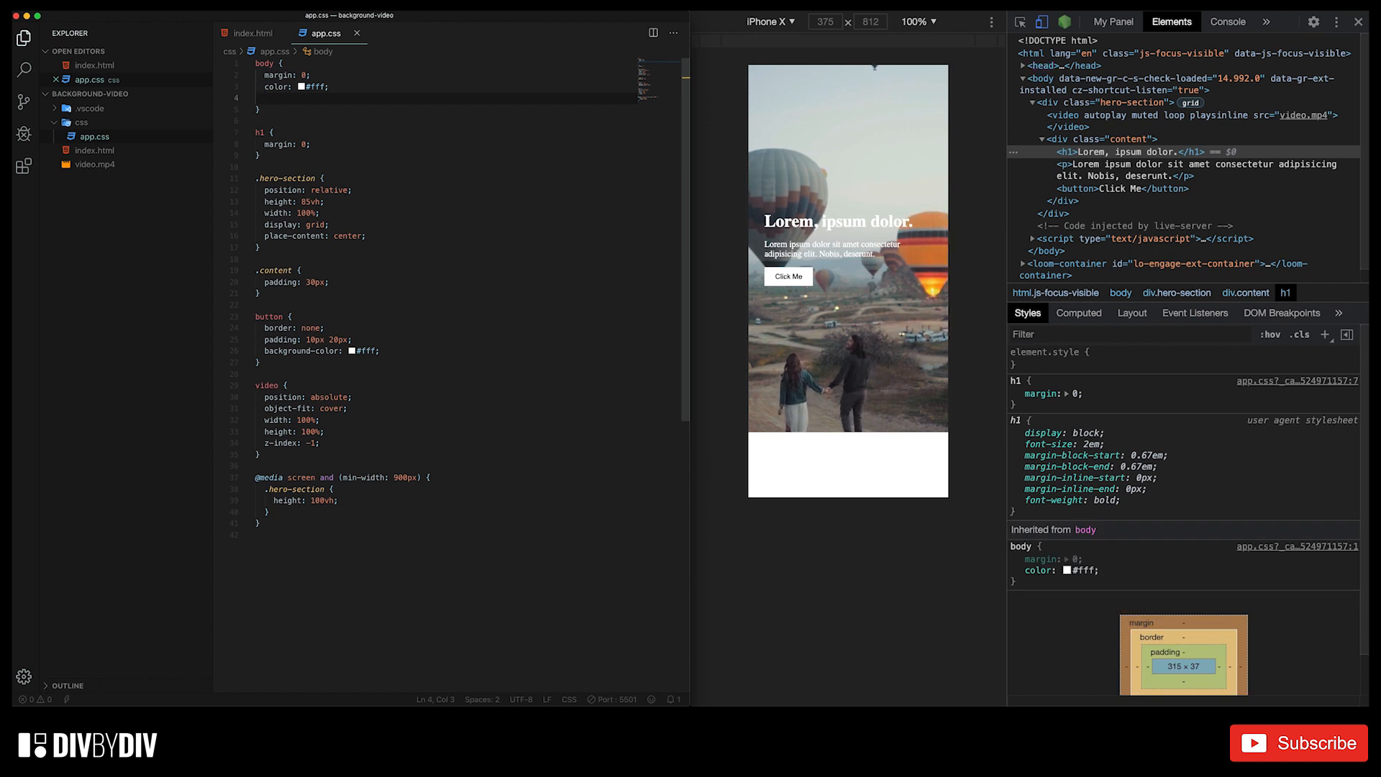
text(font-family: Arial, Helvetica, sans-serif;)
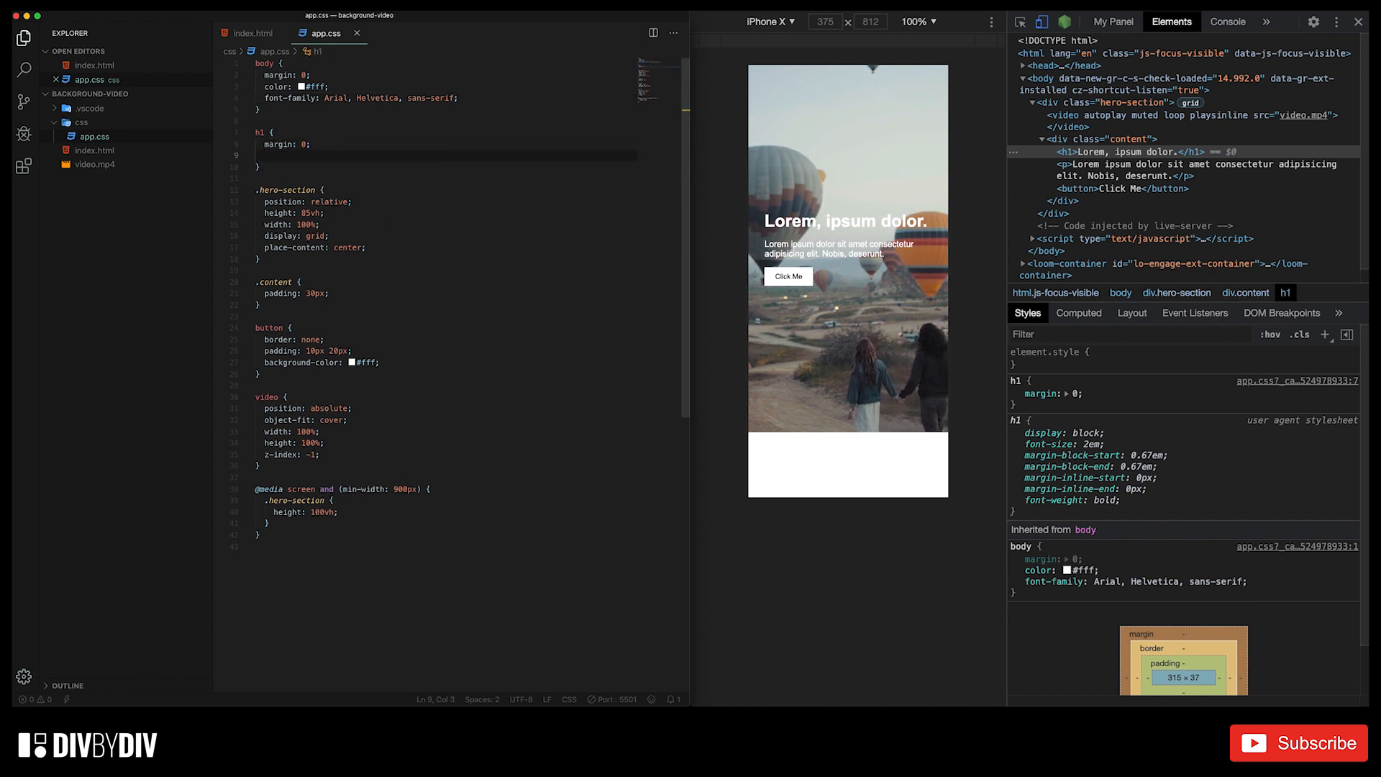
text(font-weight: 800;)
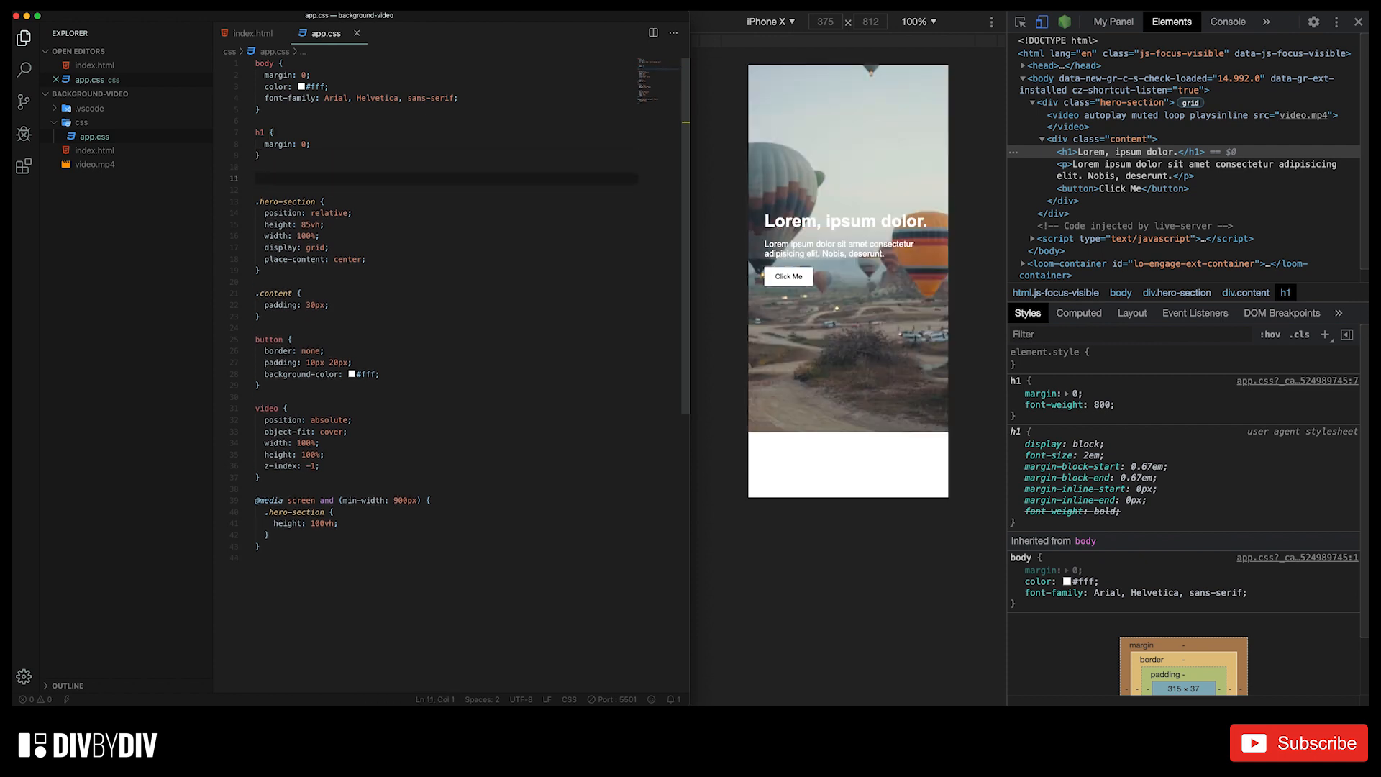
text(p {)
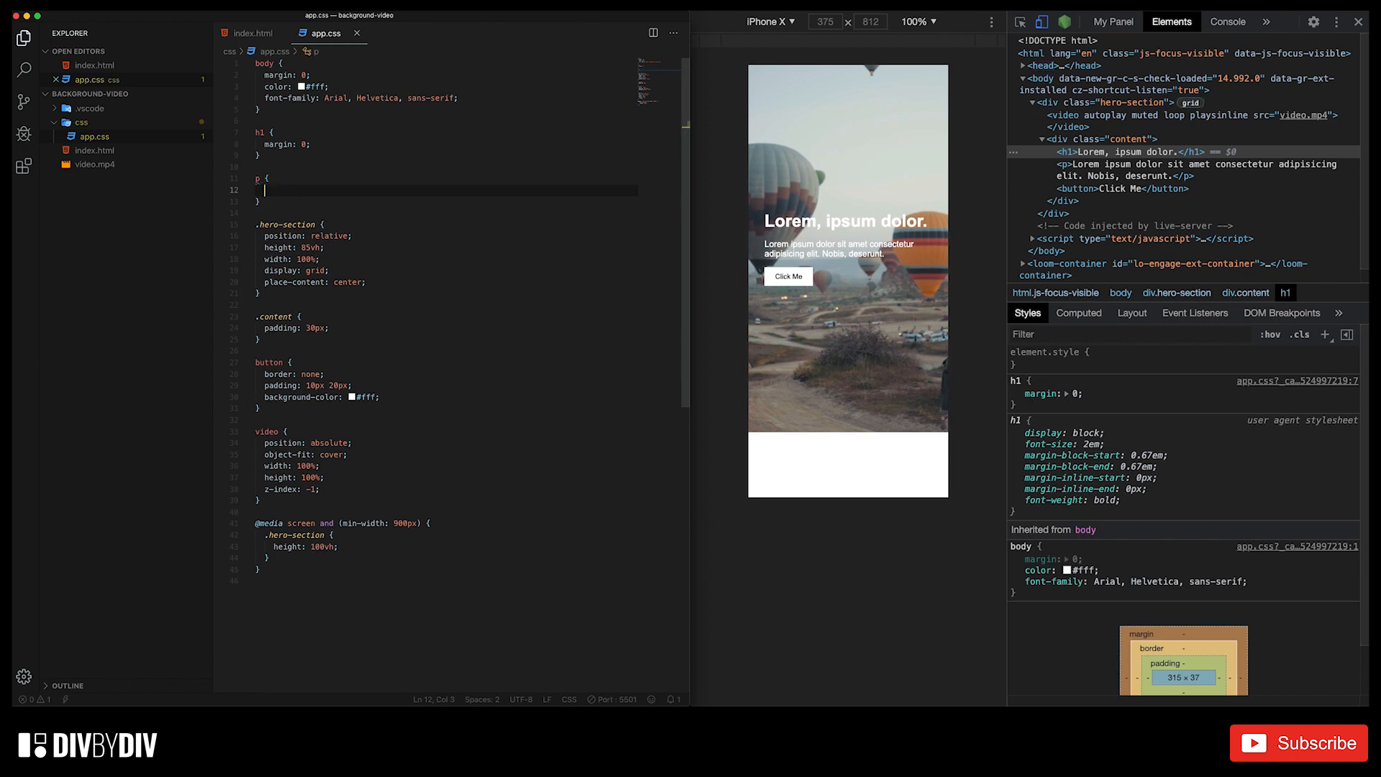
text(font-weight: 300;)
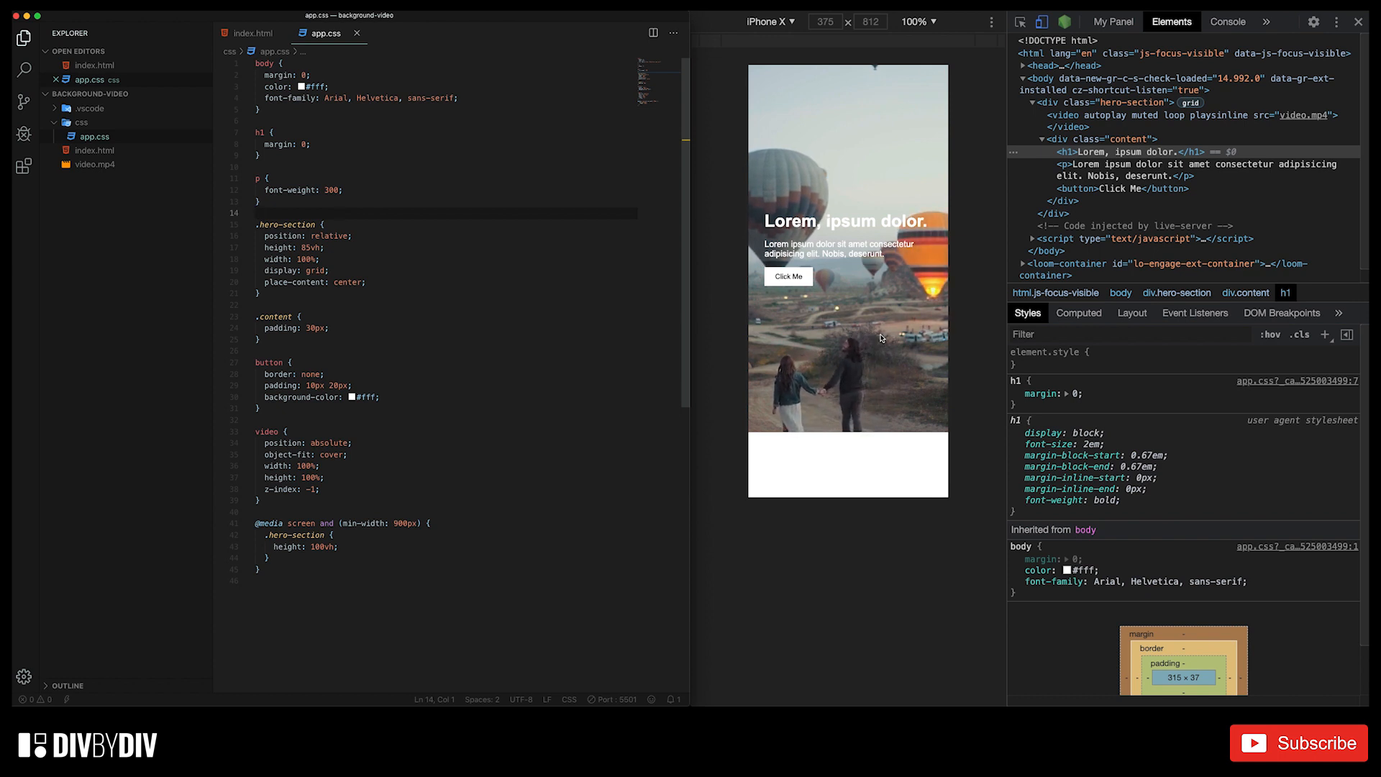
mouse_move(865, 322)
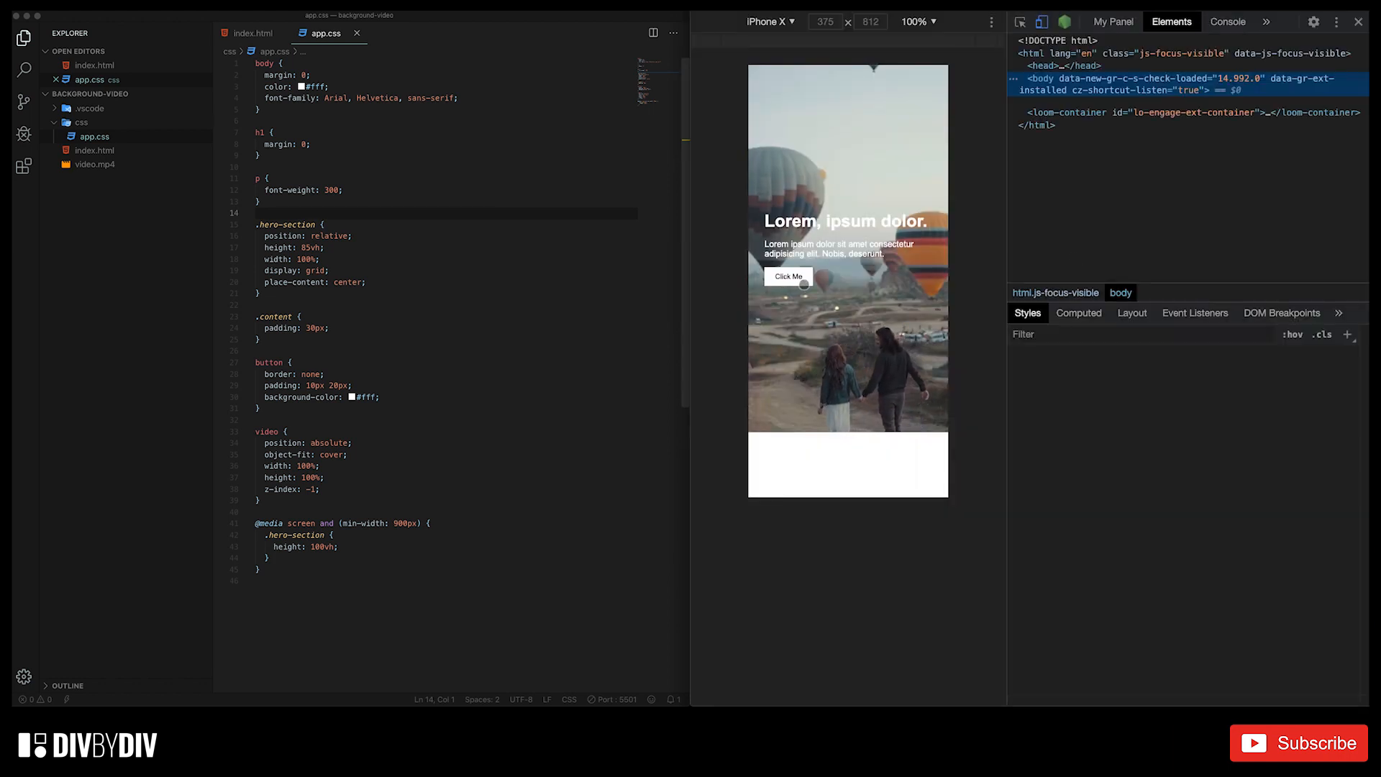
Step: Add blank lines after the .hero-section rule to hold a new rule
click(1022, 78)
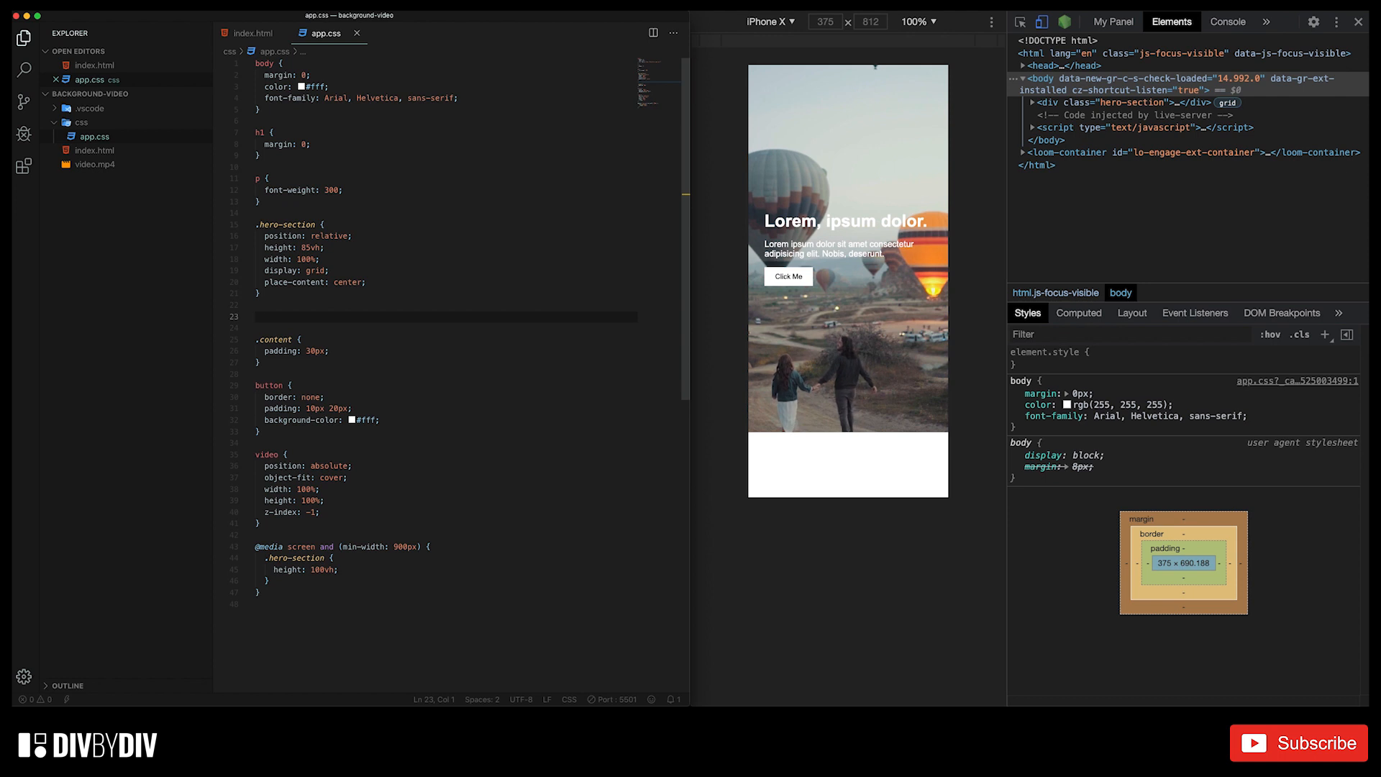
Step: Create .hero-section:before with content '', position absolute and a 45deg orangered-to-purple linear gradient
text(.hero-section)
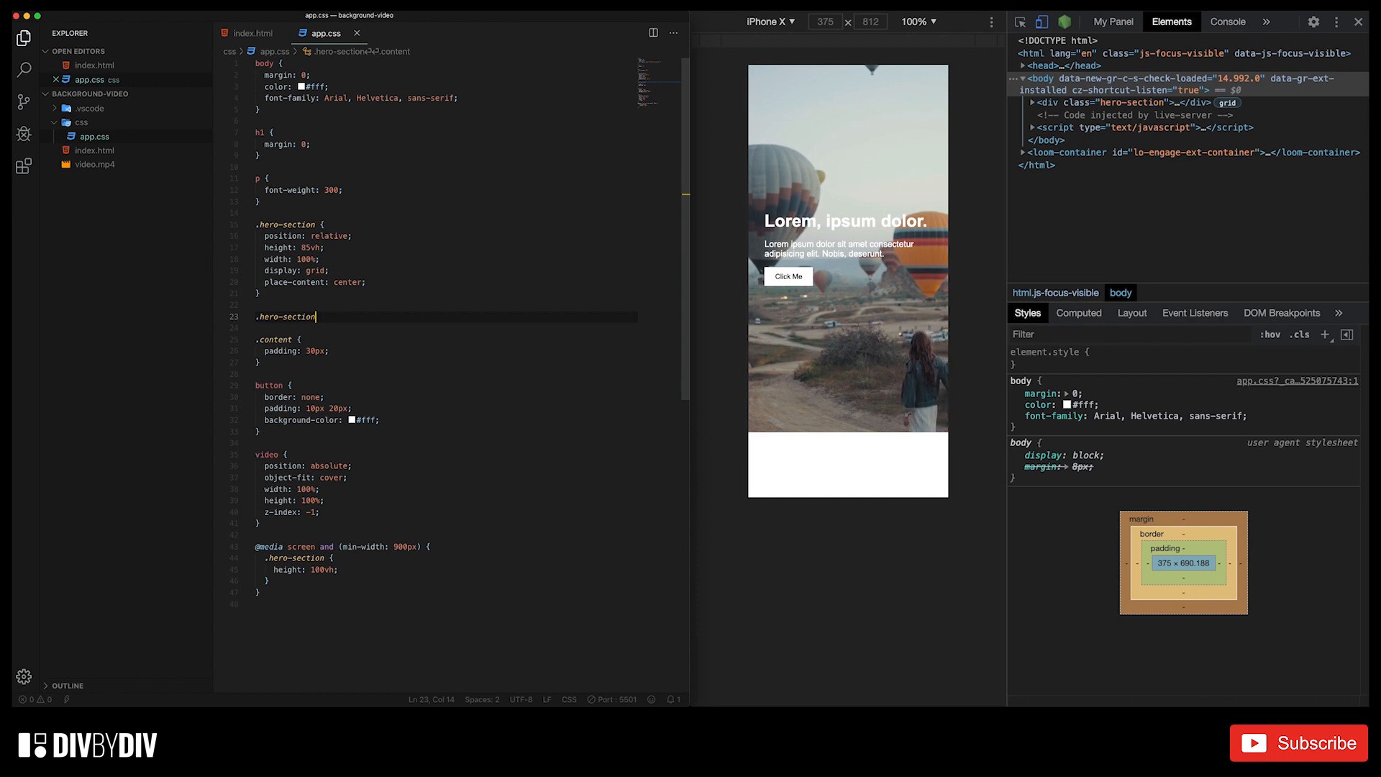
text(:before {)
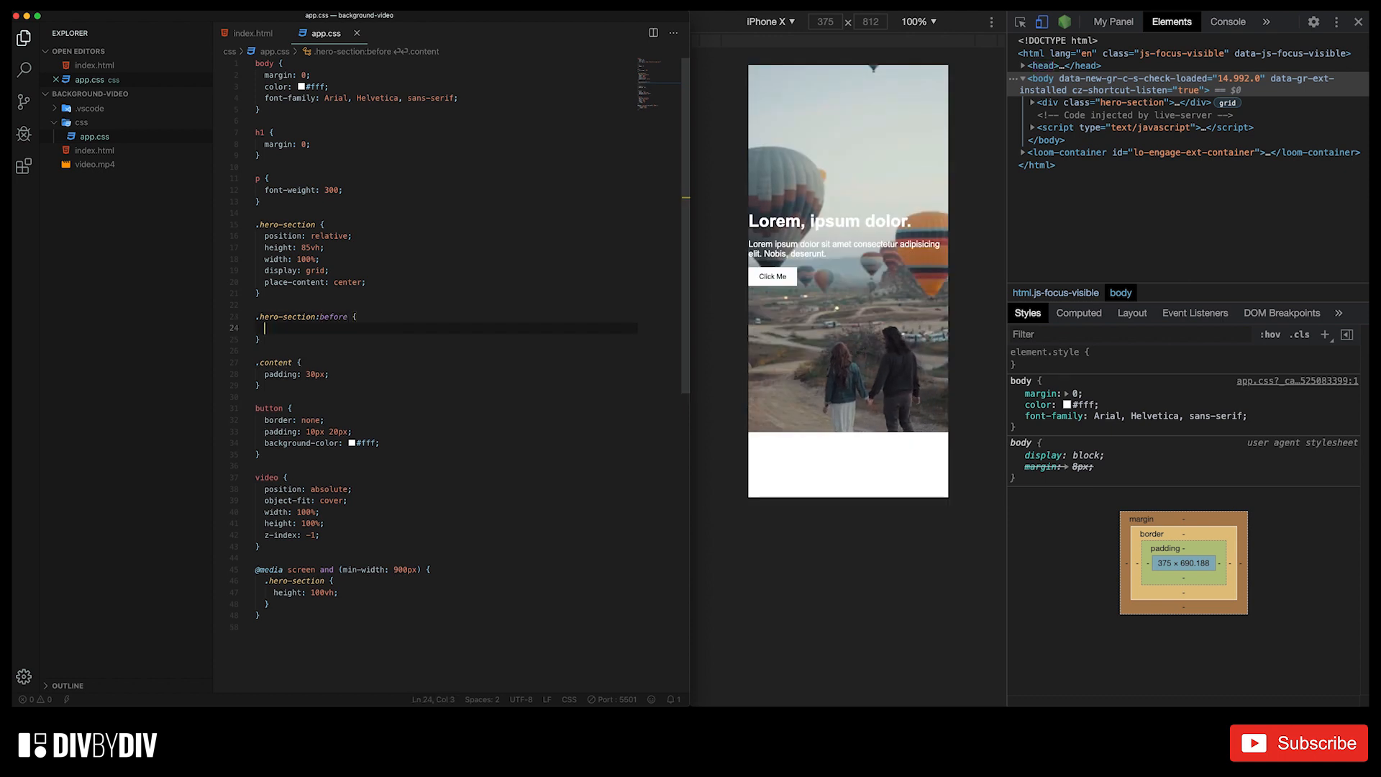
text(content)
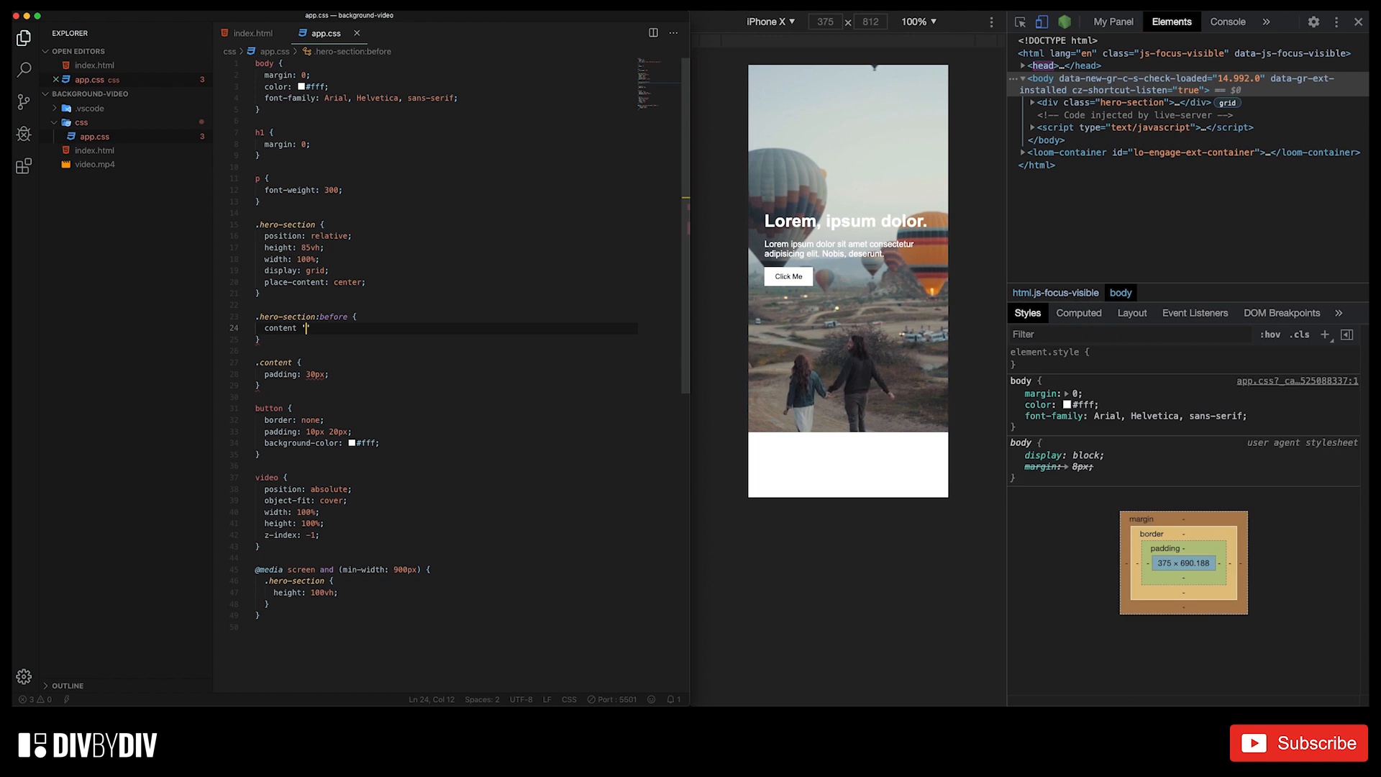
text(')
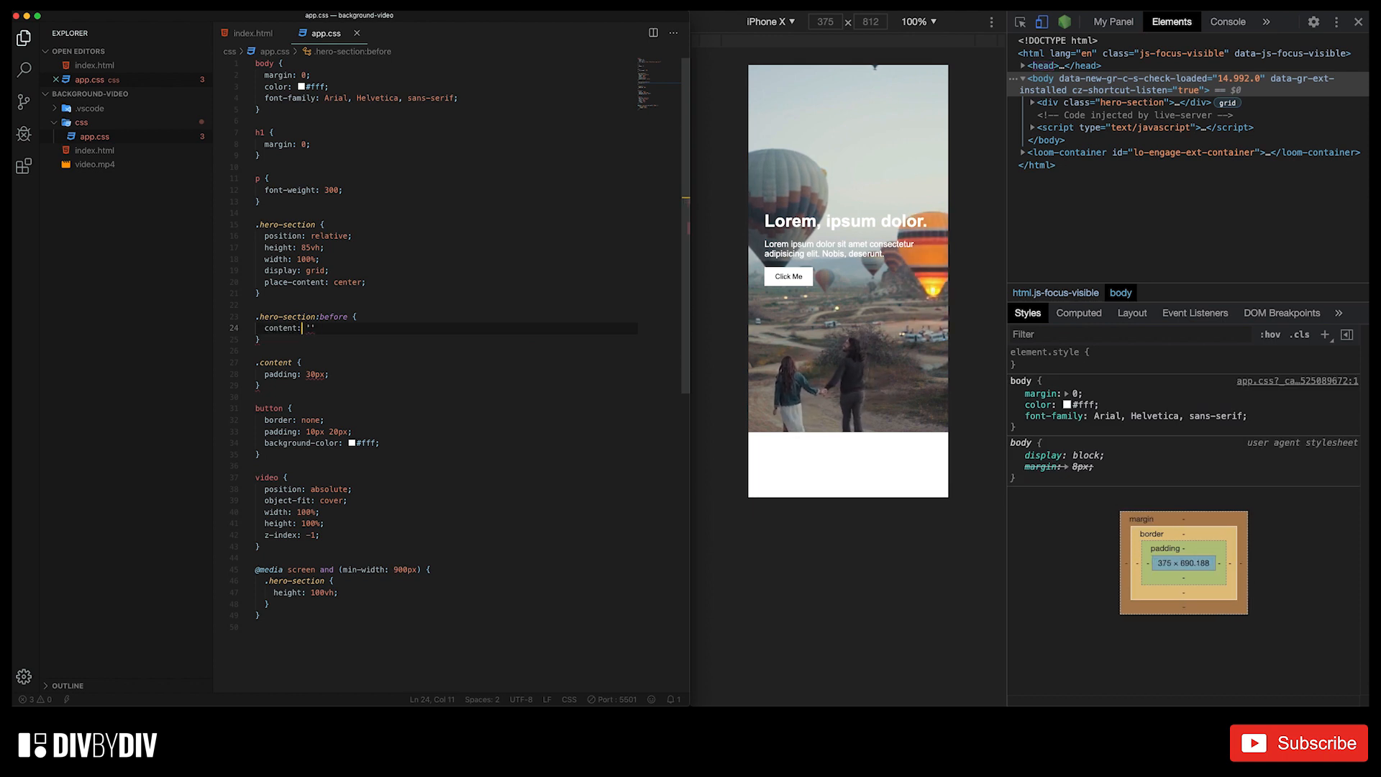
text(position: an)
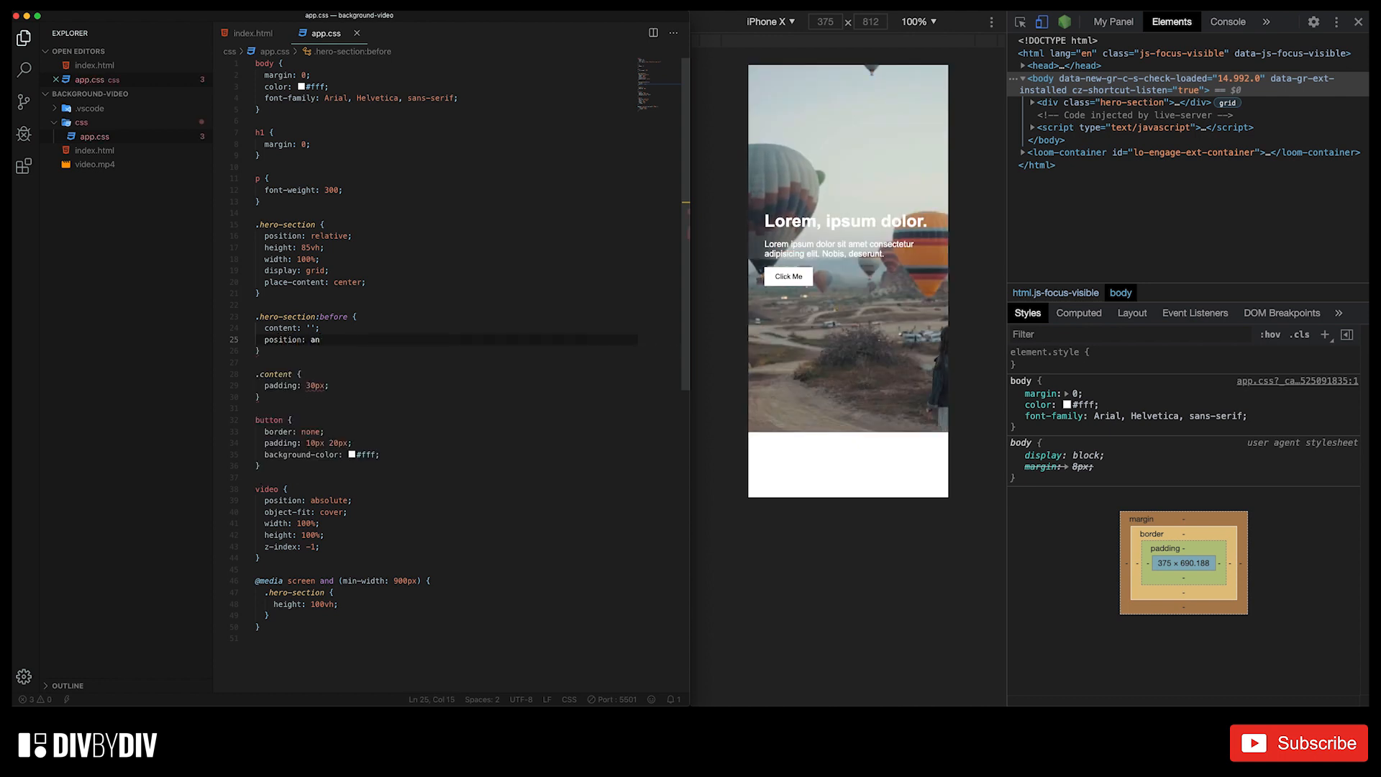
text(absolute;)
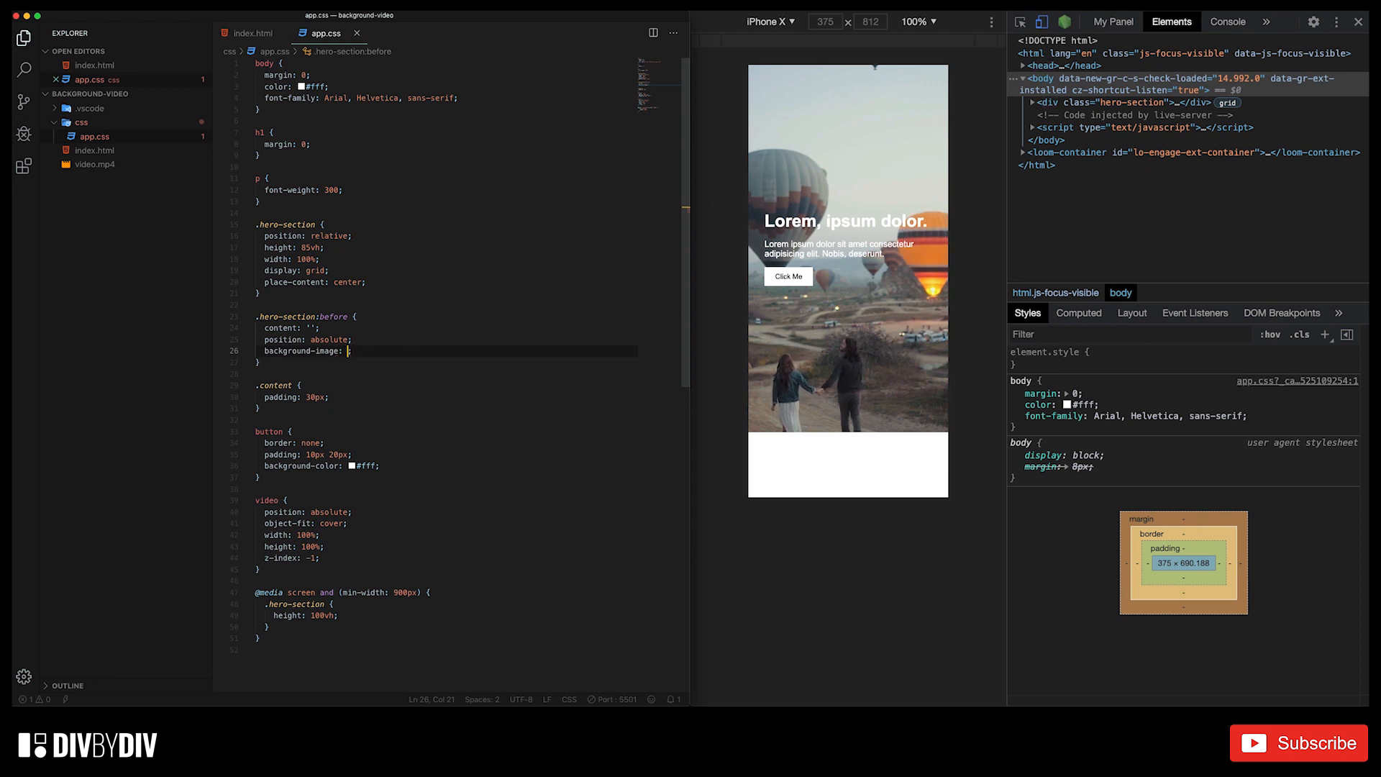
text(linear-gradient())
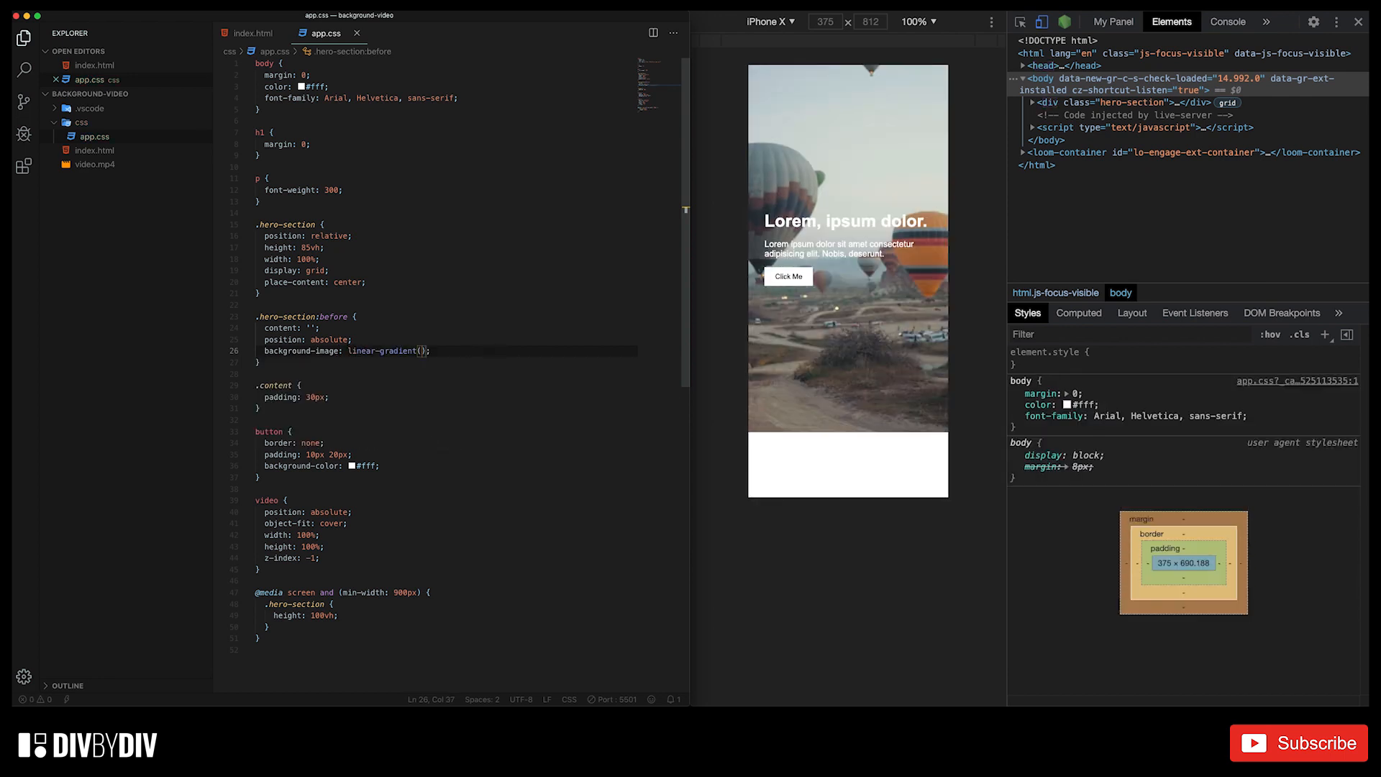
text(45deg,)
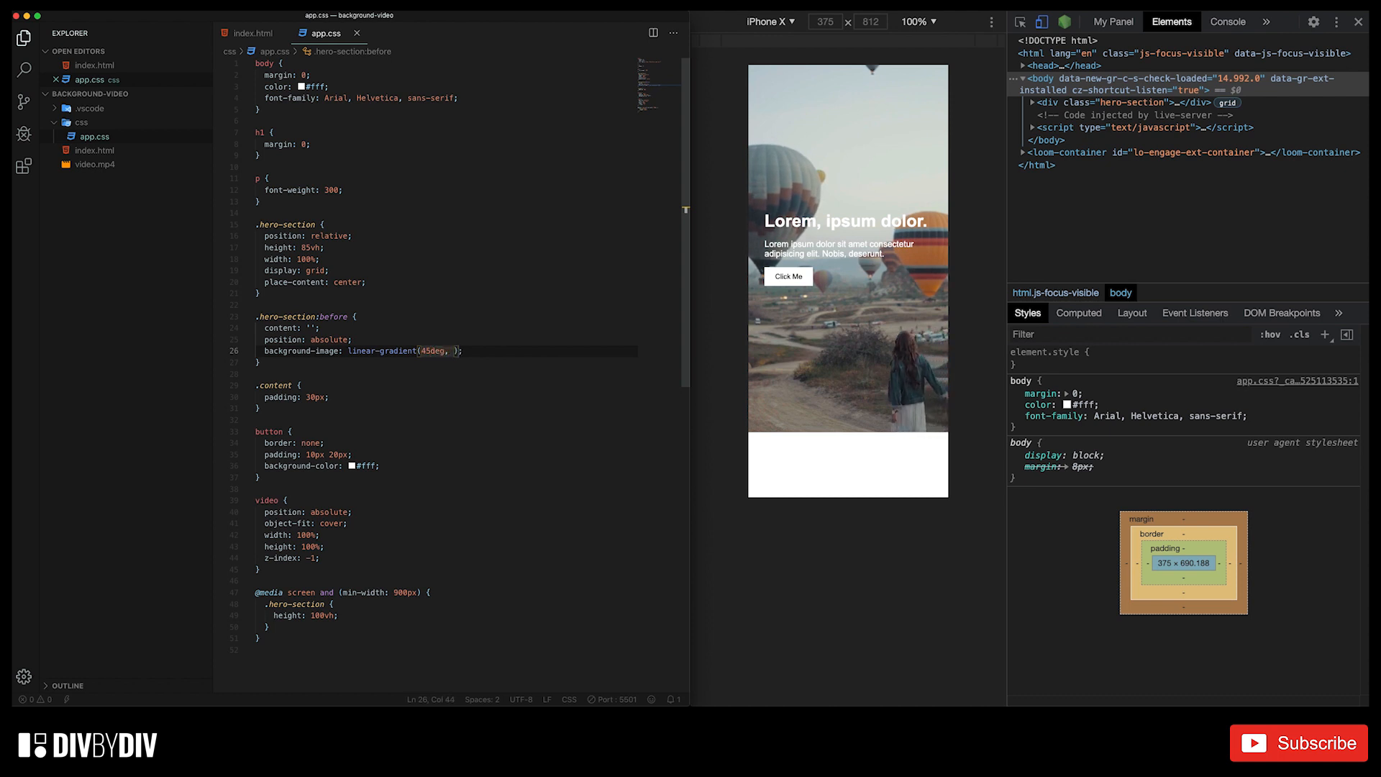
text(orangered, purple)
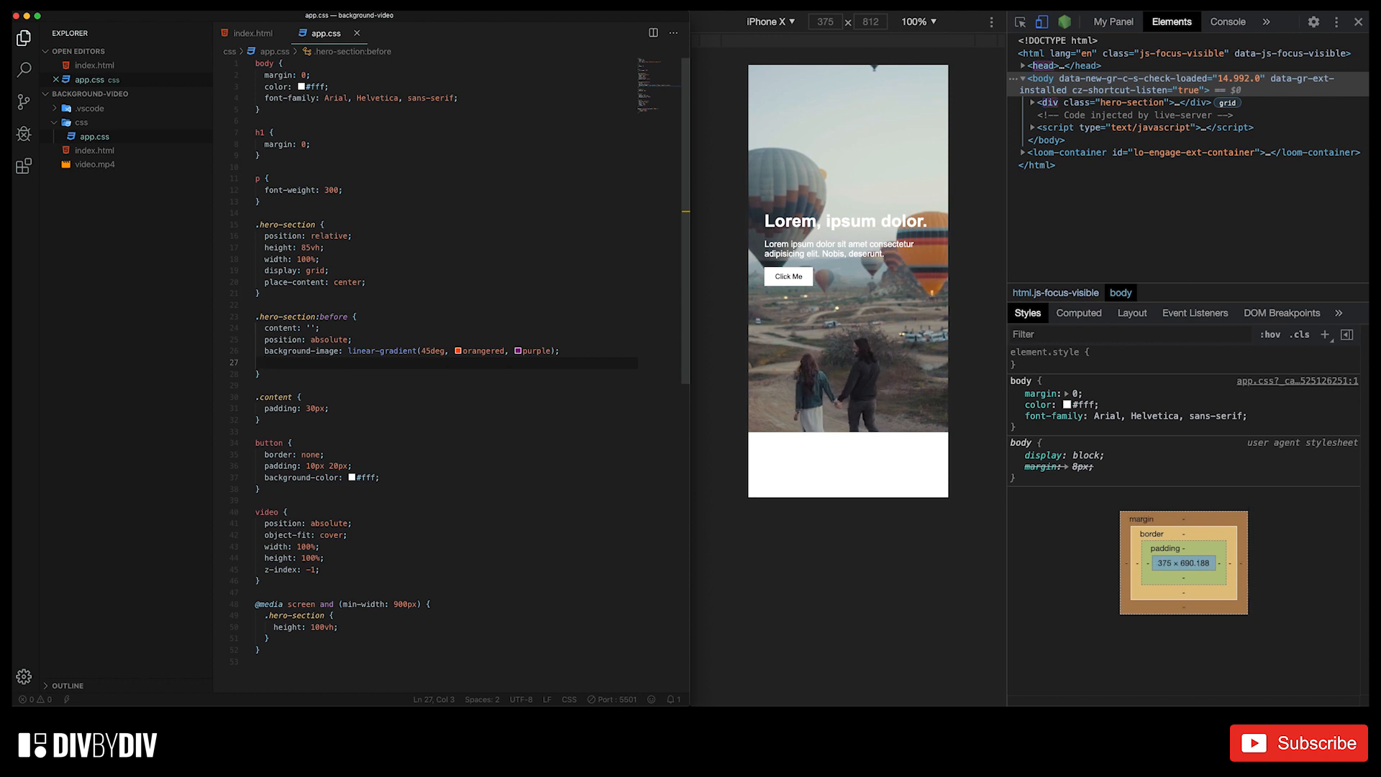
Step: Pin the overlay with top 0, right 0, bottom 0 and left 0
text(top: 0;)
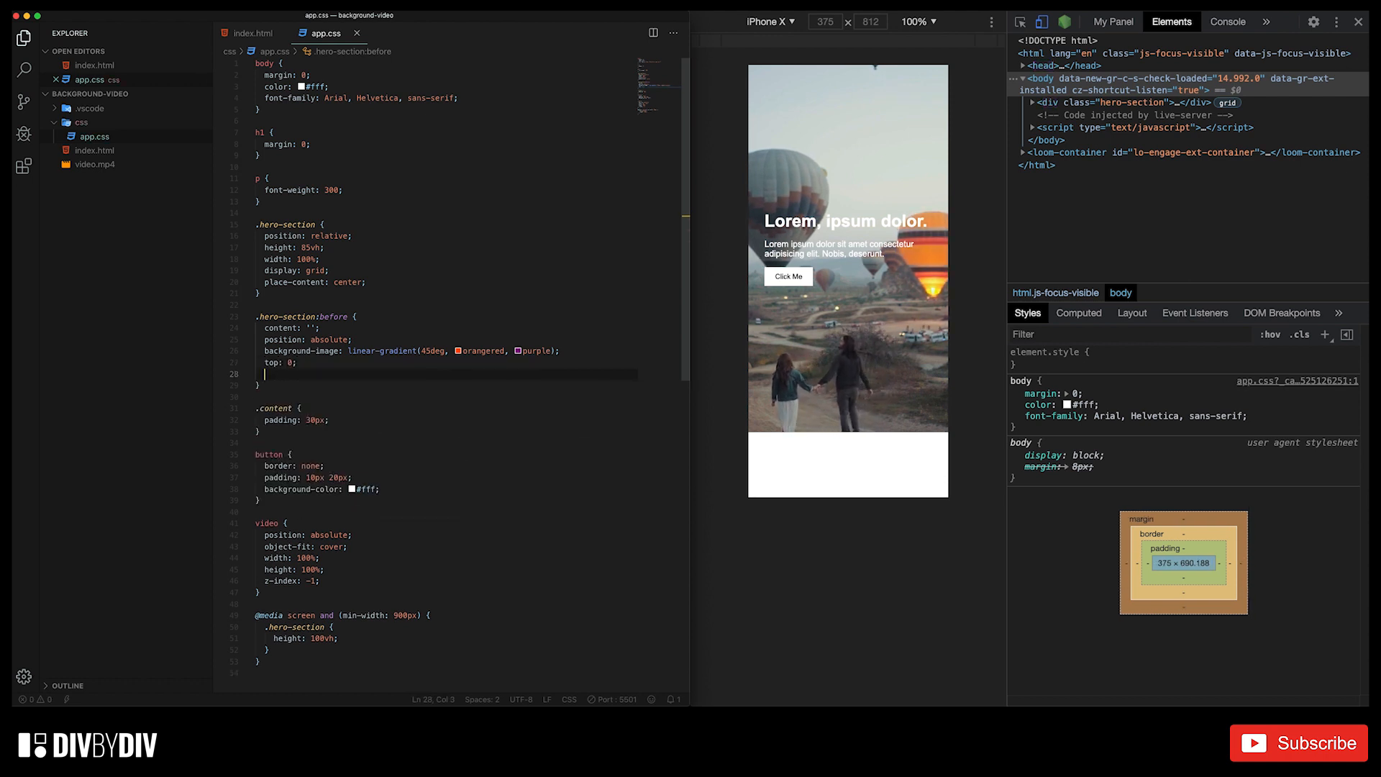
text(right: 0)
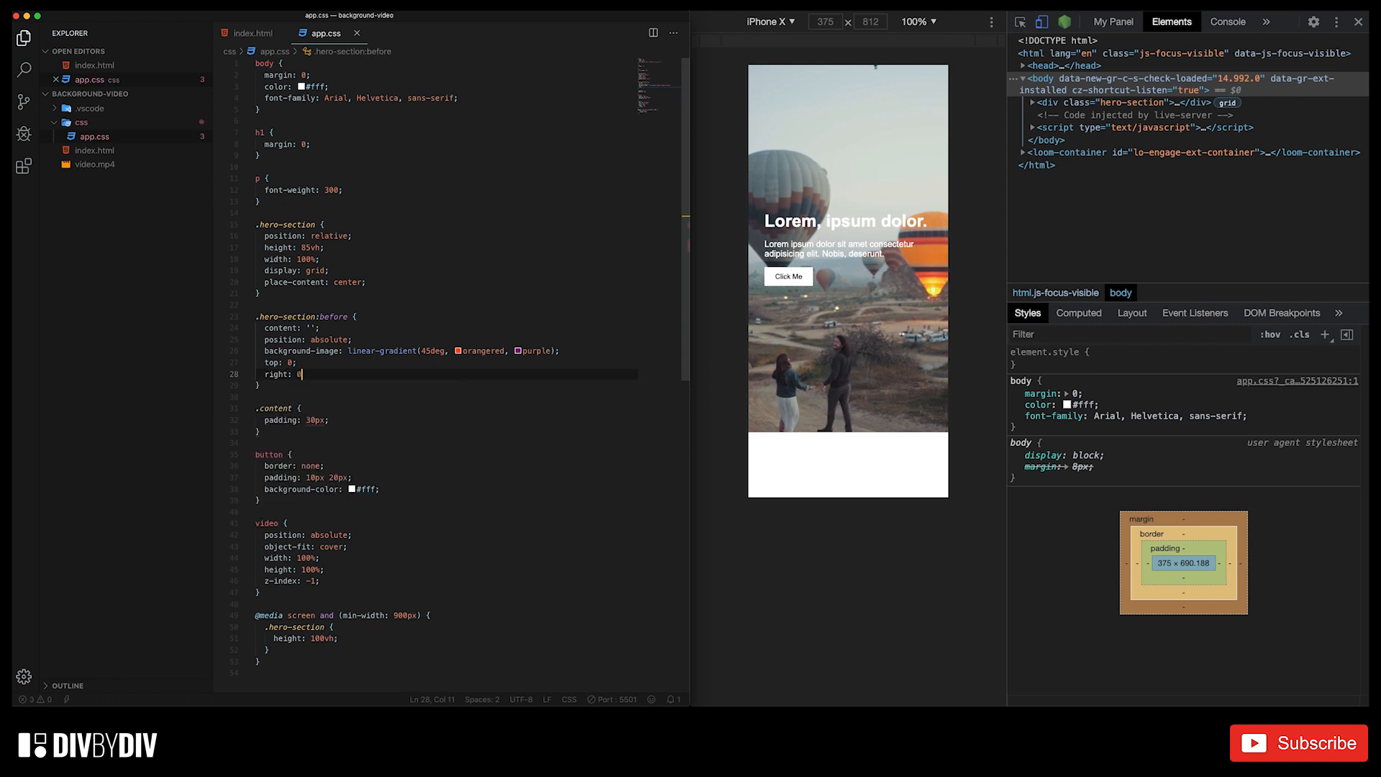
text(bot)
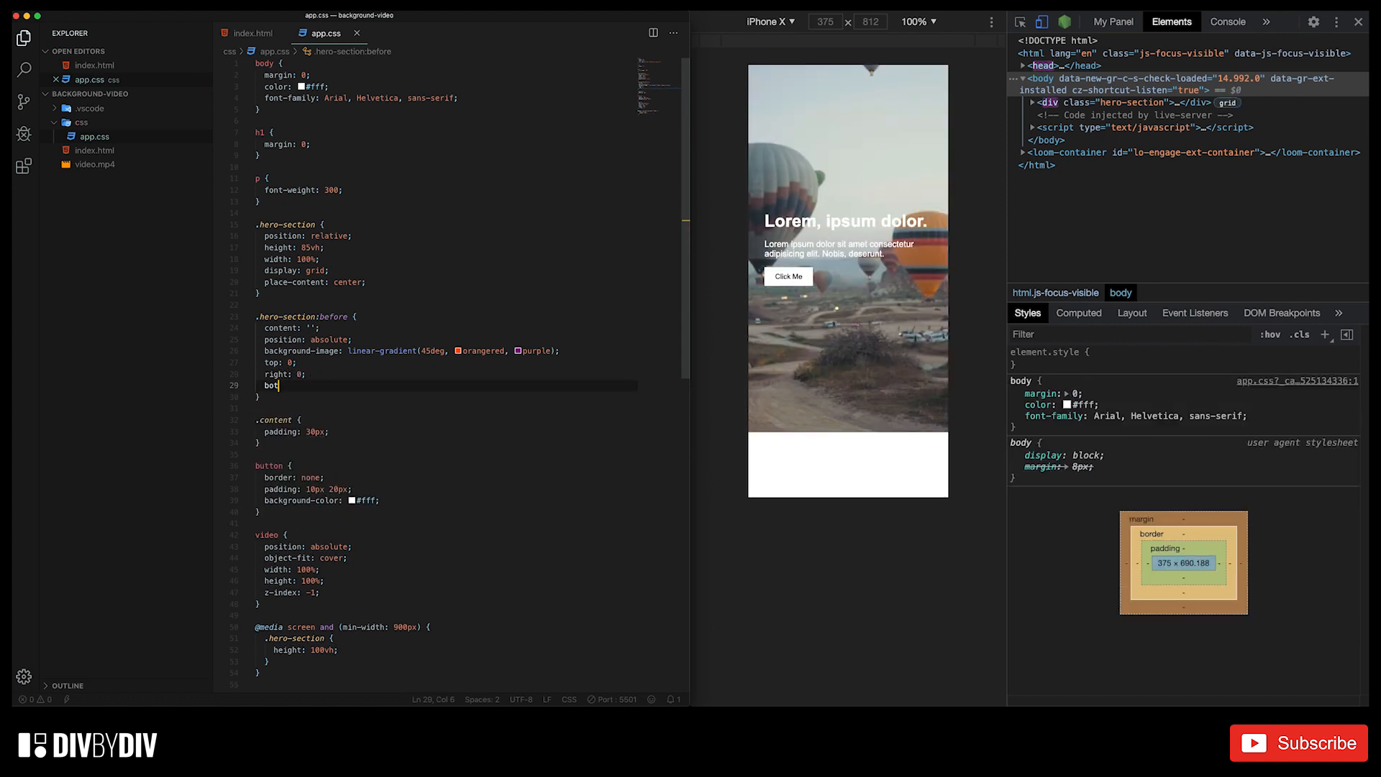
text(tom: 0)
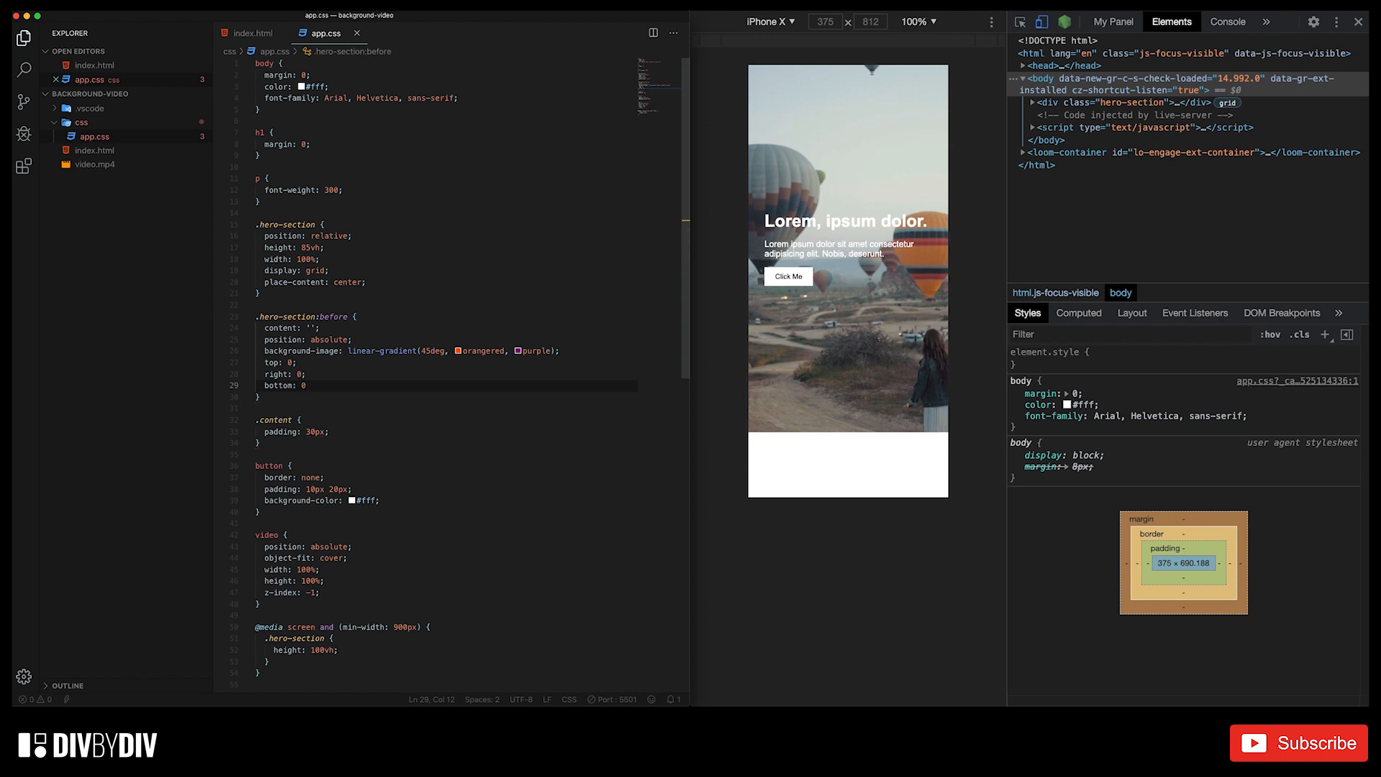
text(left:)
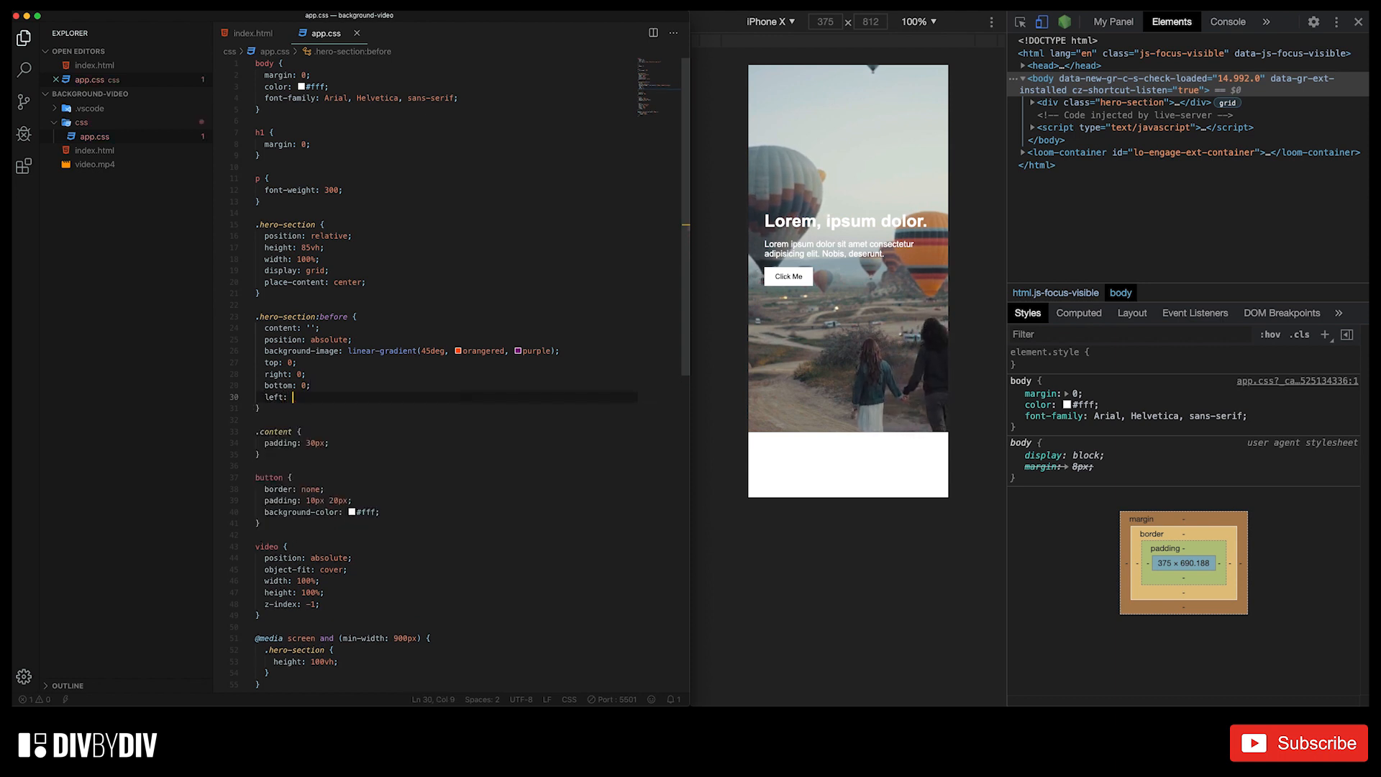
text(0;)
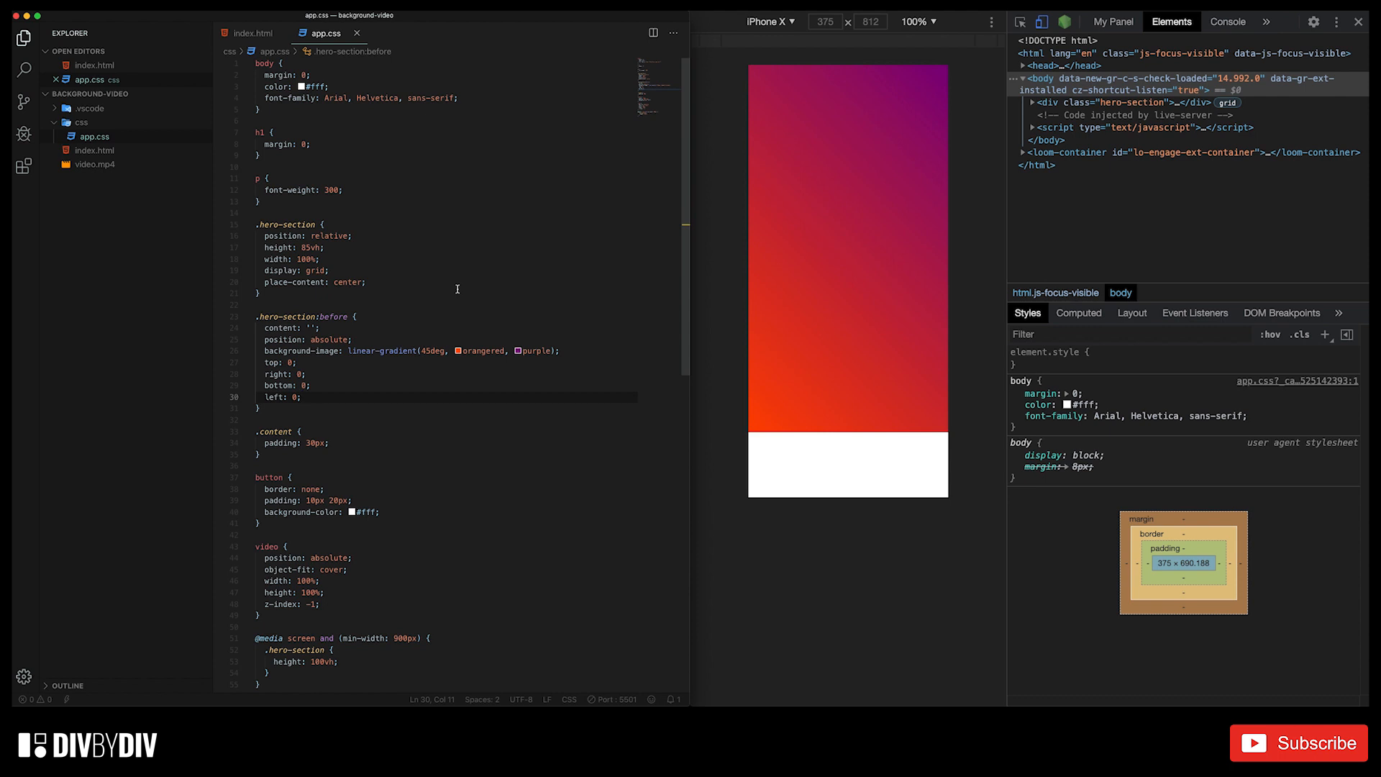
mouse_move(869, 280)
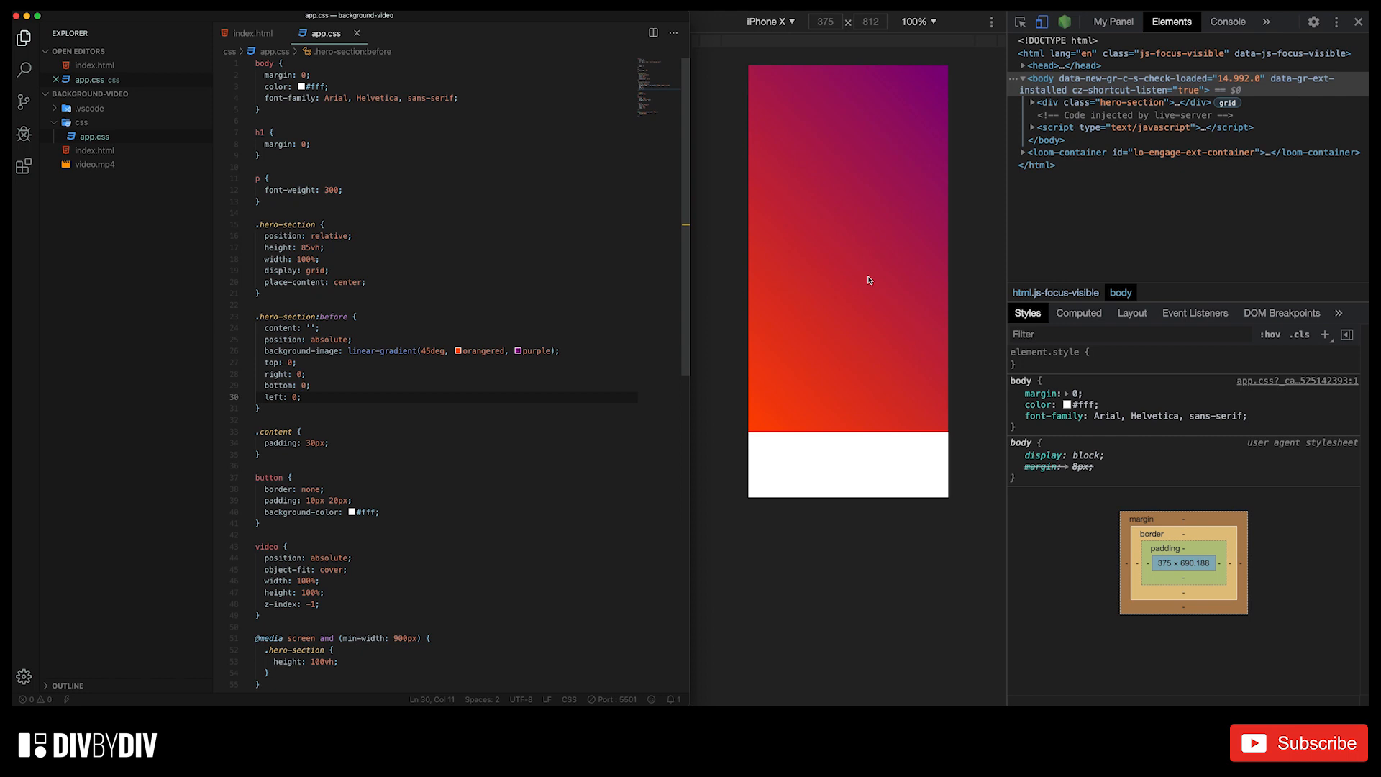
mouse_move(484, 509)
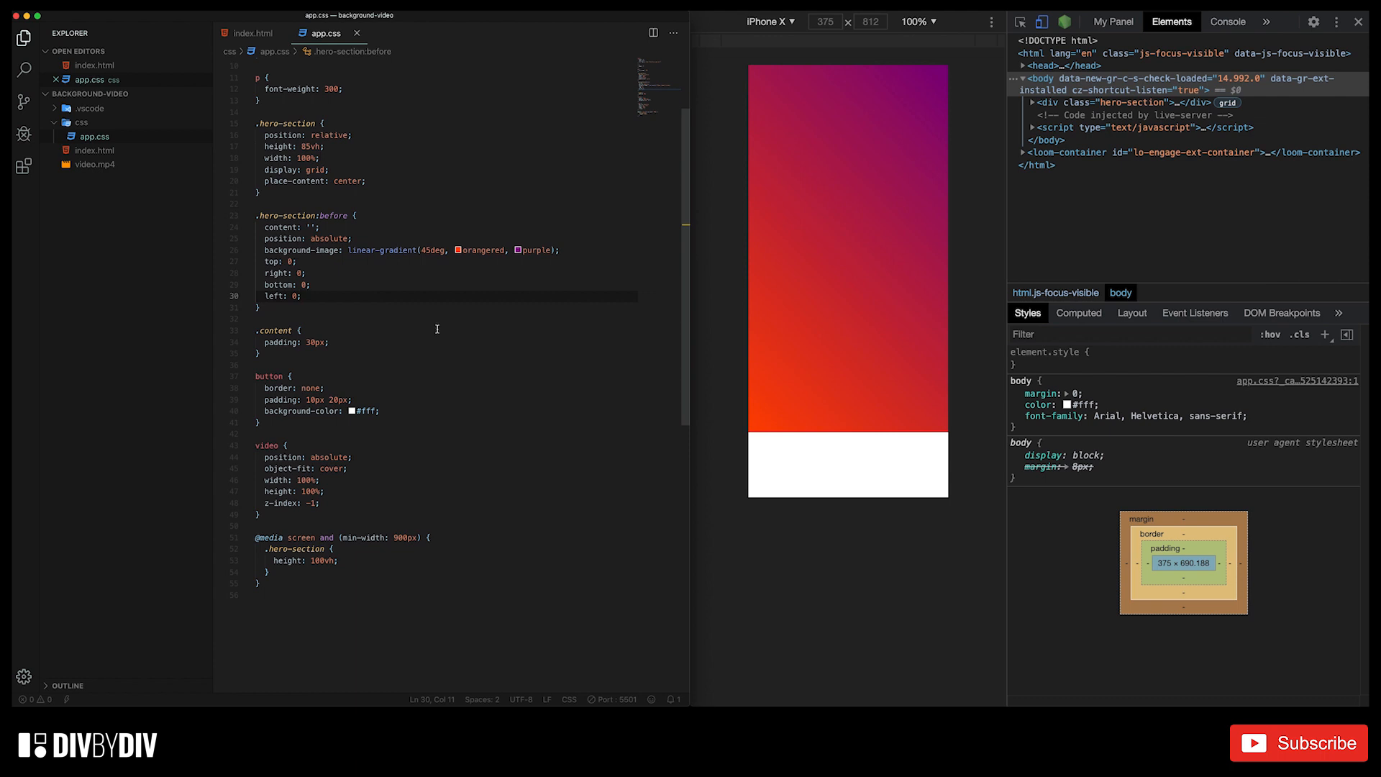
Step: Give the .hero-section:before overlay opacity 0.5
text(opacity:)
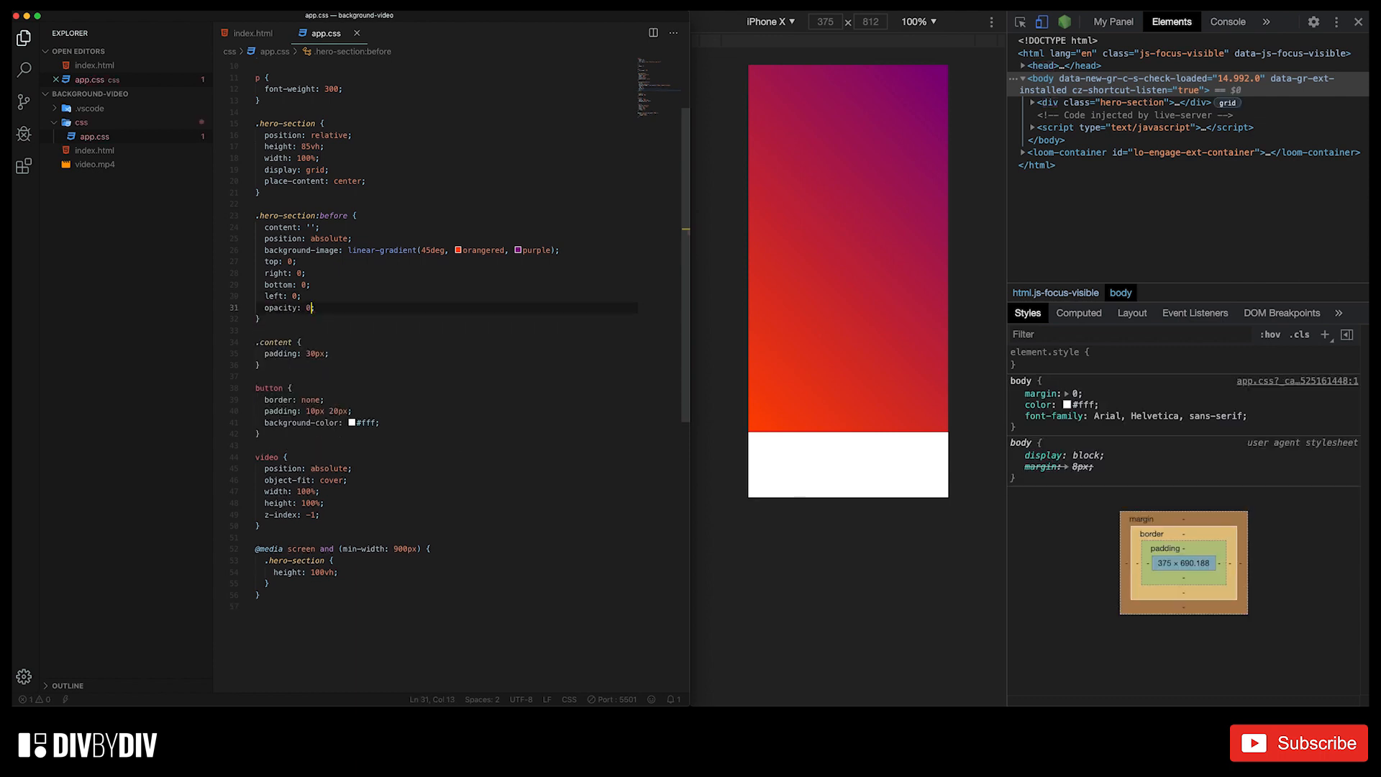
text(0.5)
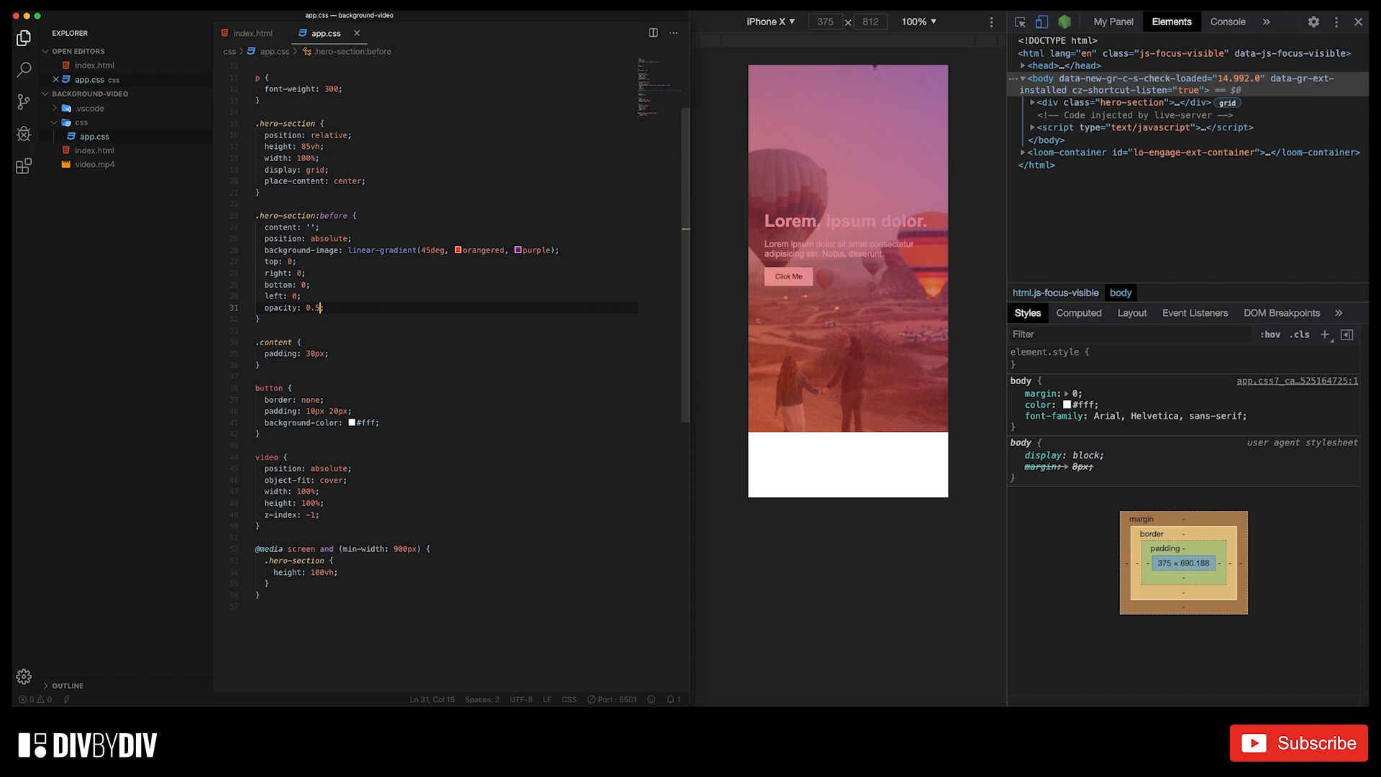
Step: Add z-index 1 to the .content rule after its padding
click(371, 343)
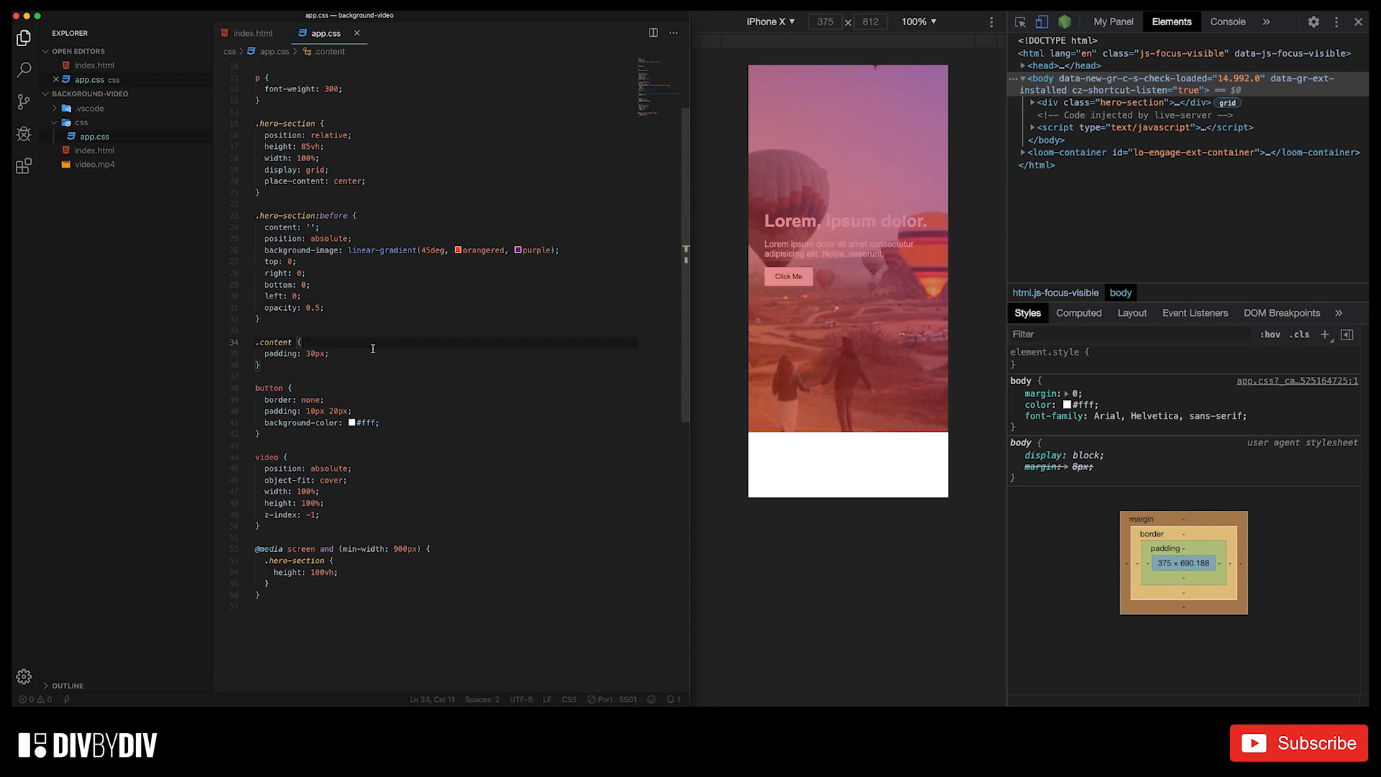
click(330, 354)
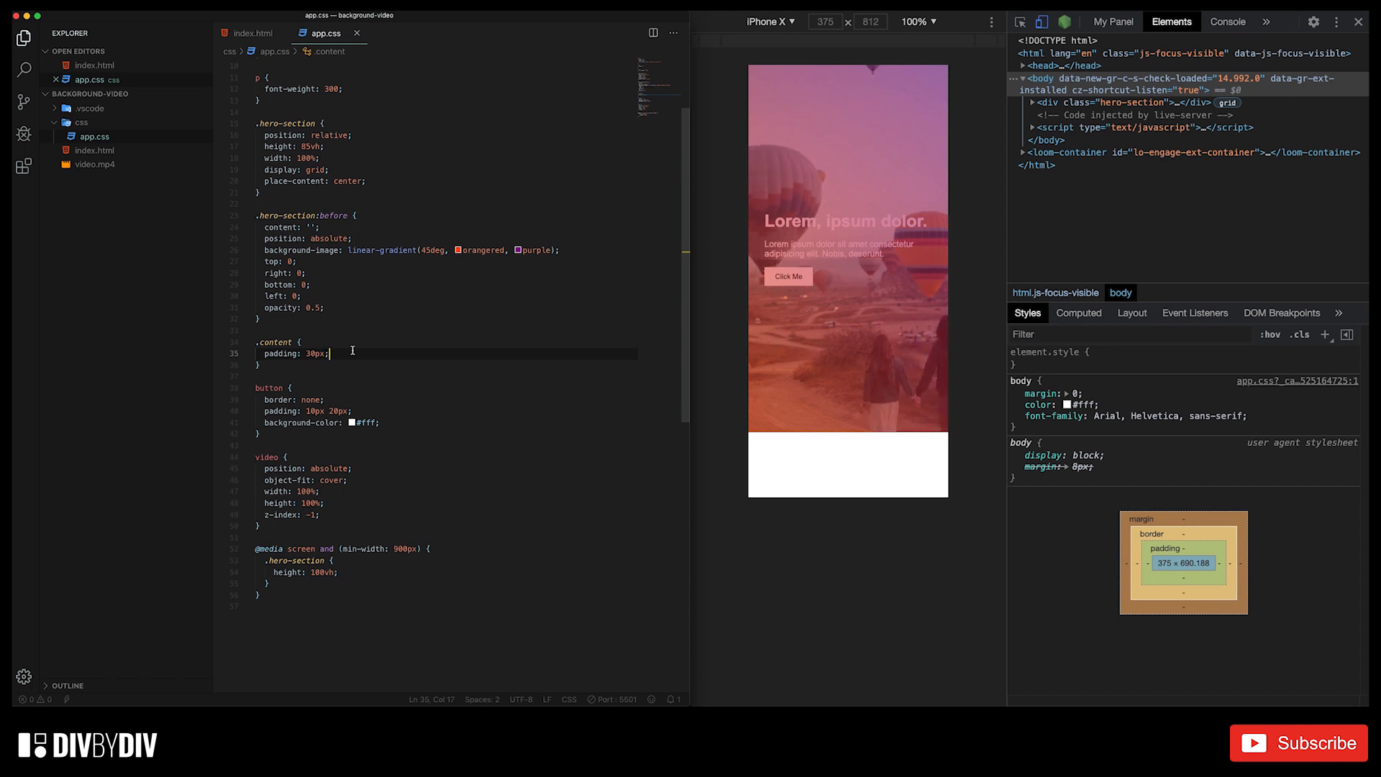
key(Return)
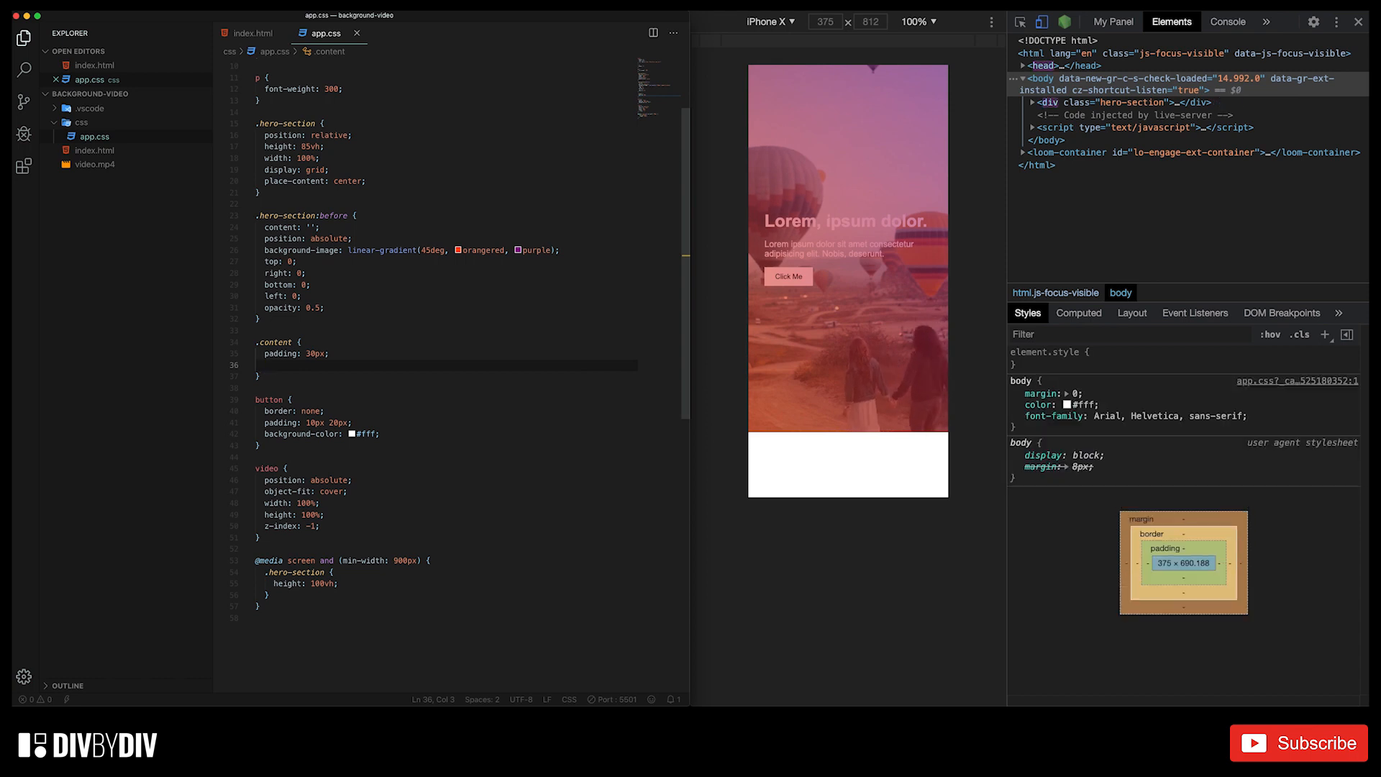
text(ziu)
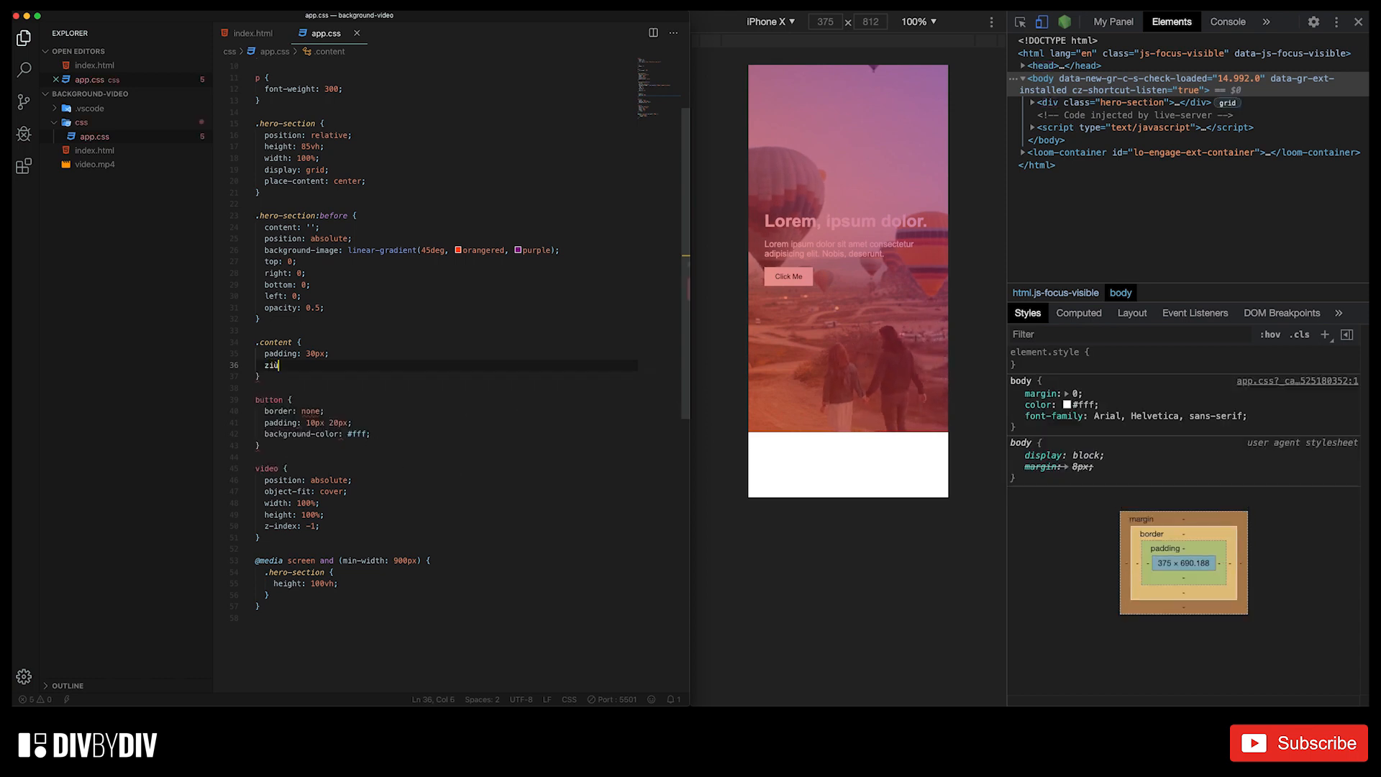
text(-index: 1;)
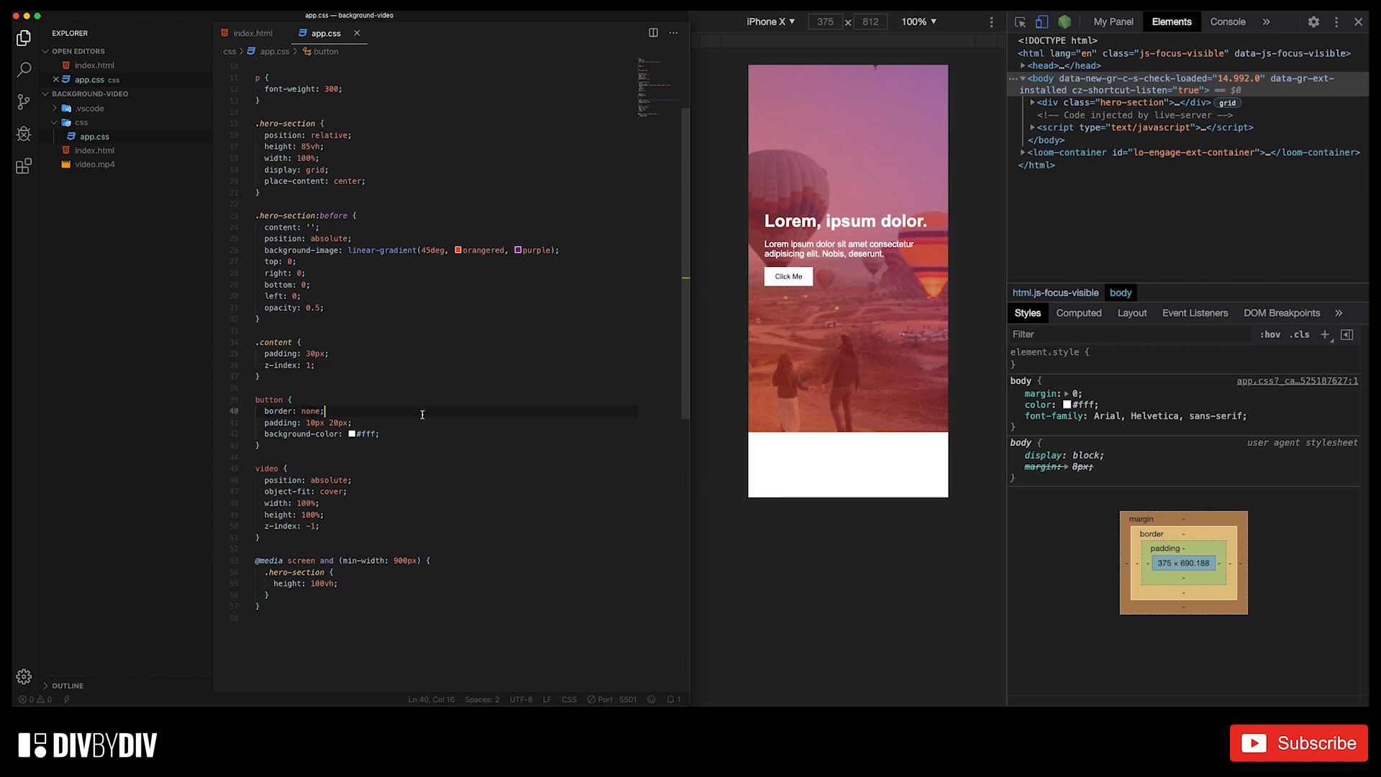
scroll(up, 3)
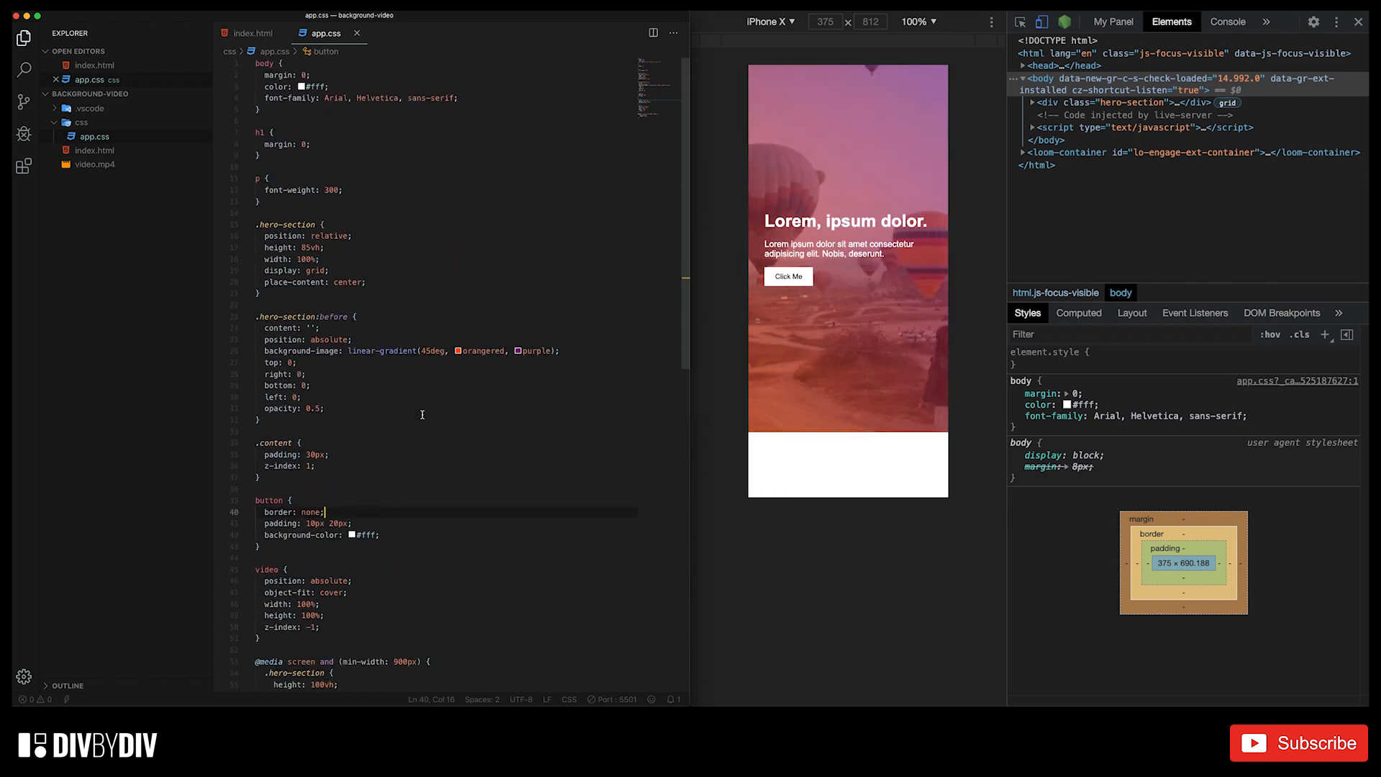
scroll(down, 3)
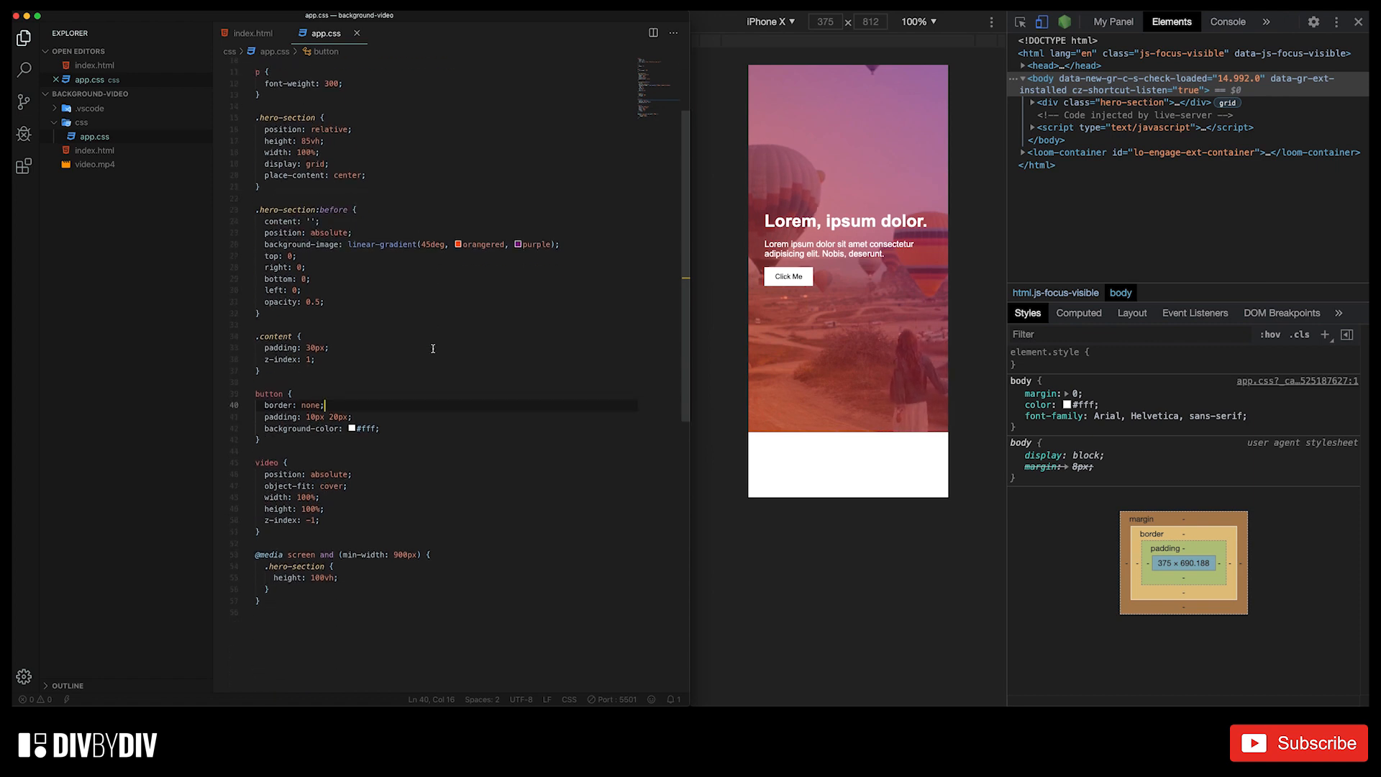
scroll(up, 3)
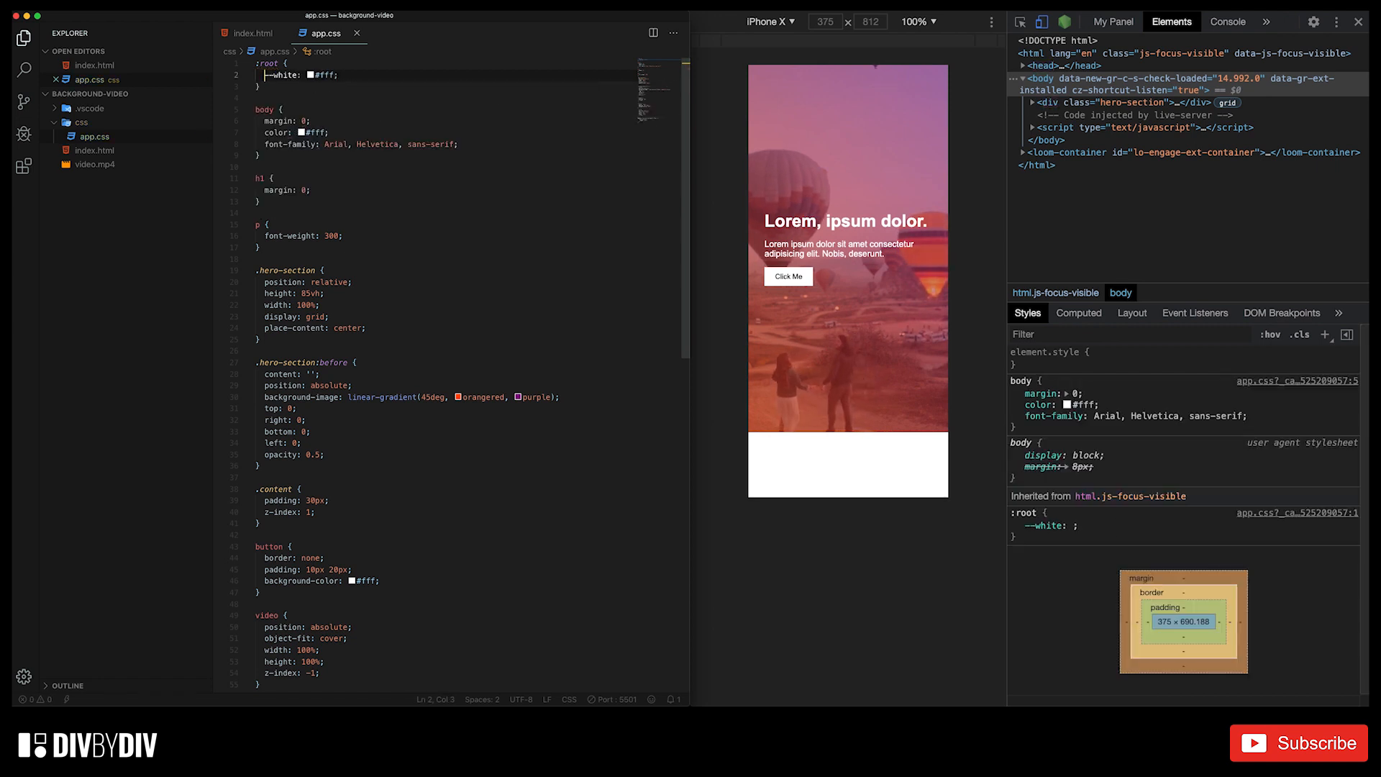
Step: Replace both #fff values with var(--white) from the :root variable
key(Enter)
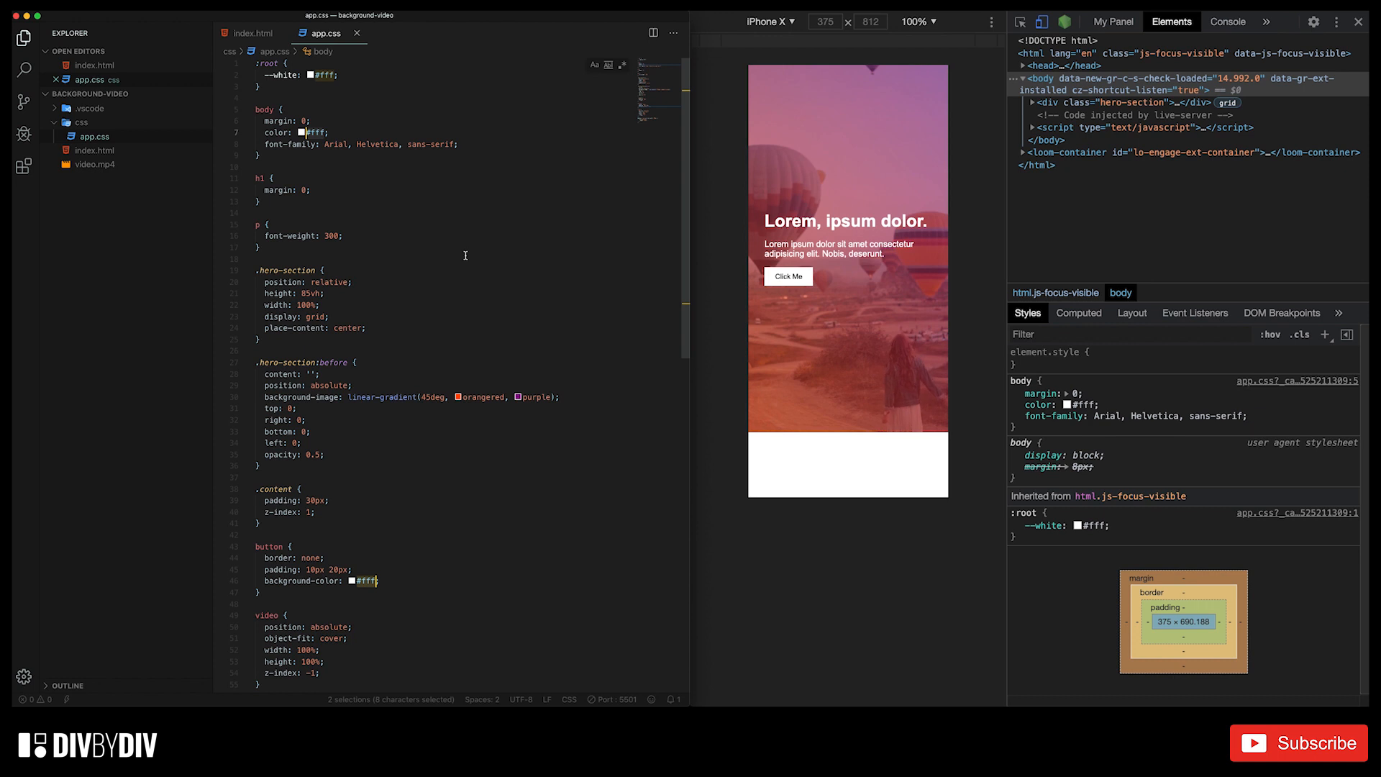
text(var(--white)
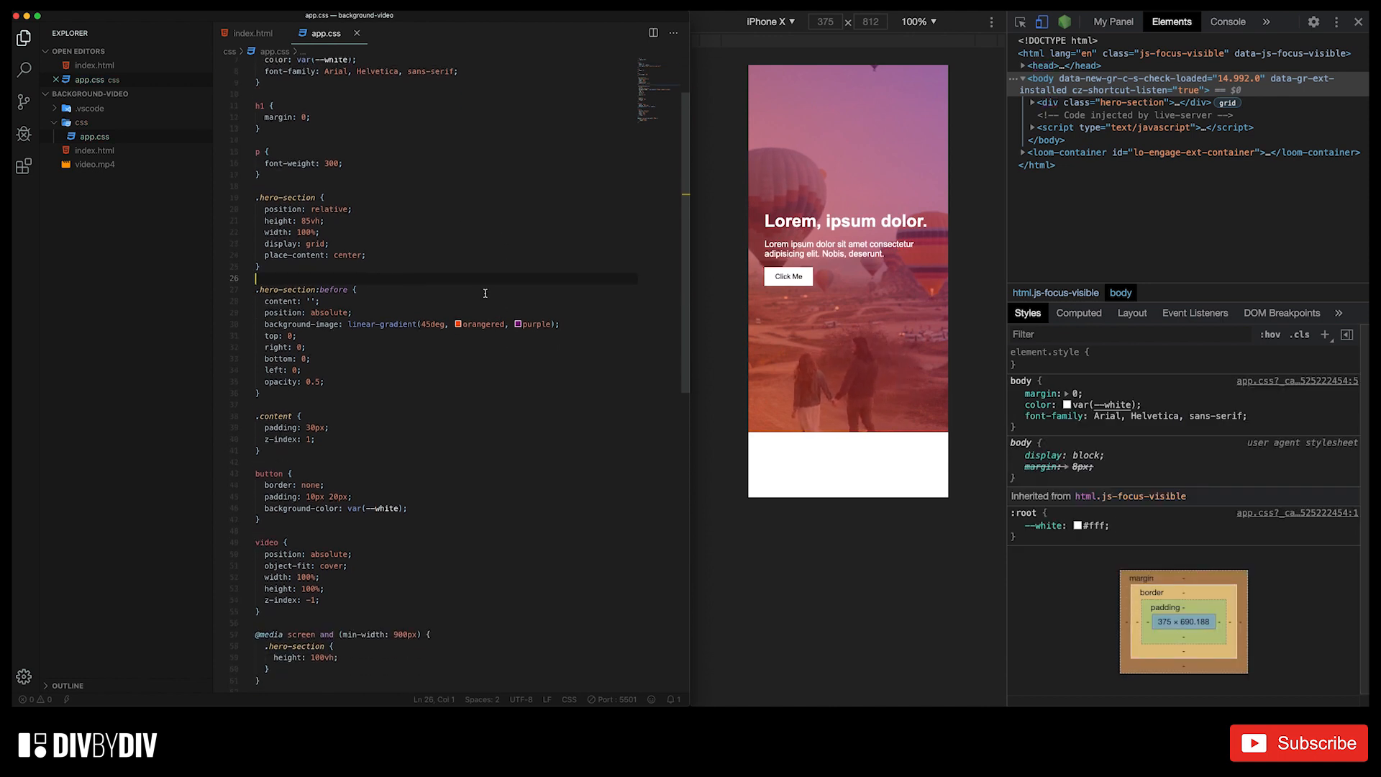
scroll(up, 3)
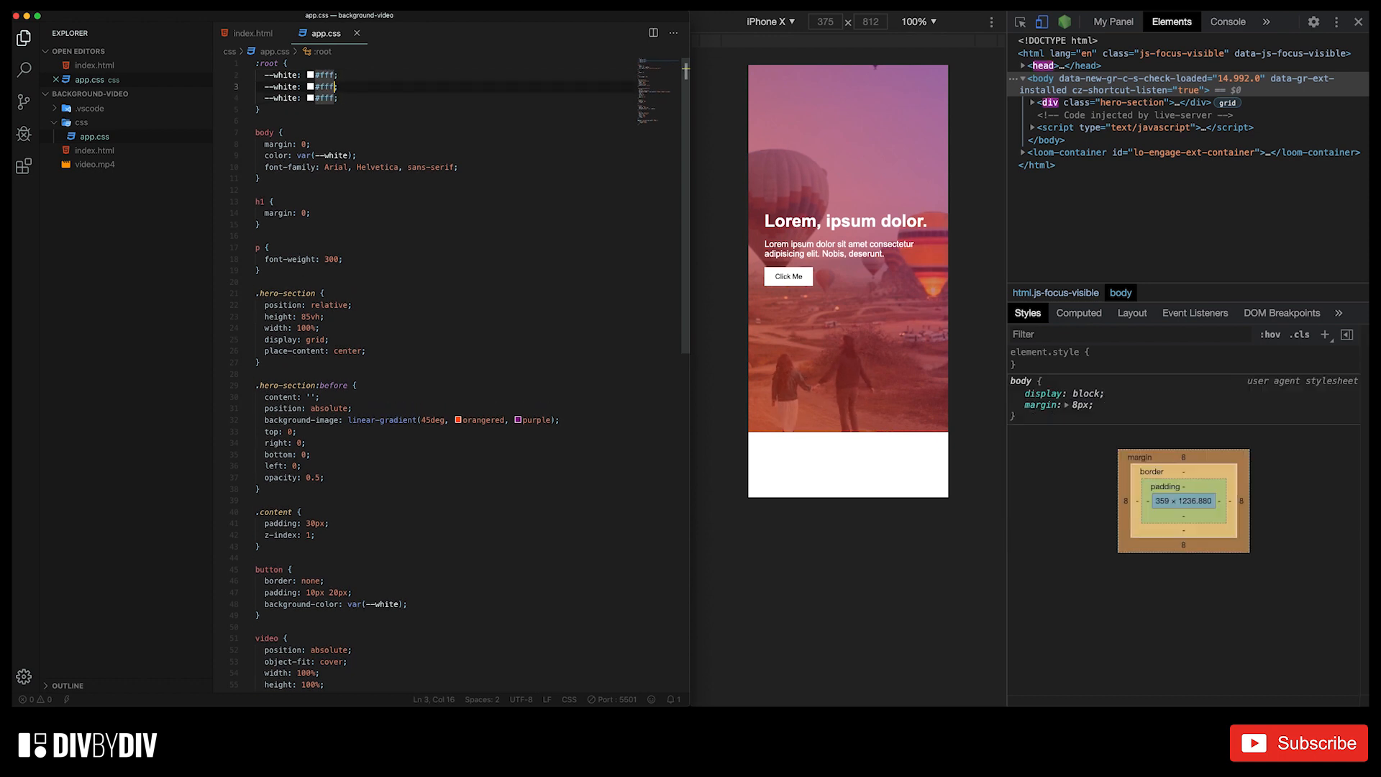
Step: Define --orange and --purple in :root and use var(--orange), var(--purple) in the gradient
text(orange: orangered;)
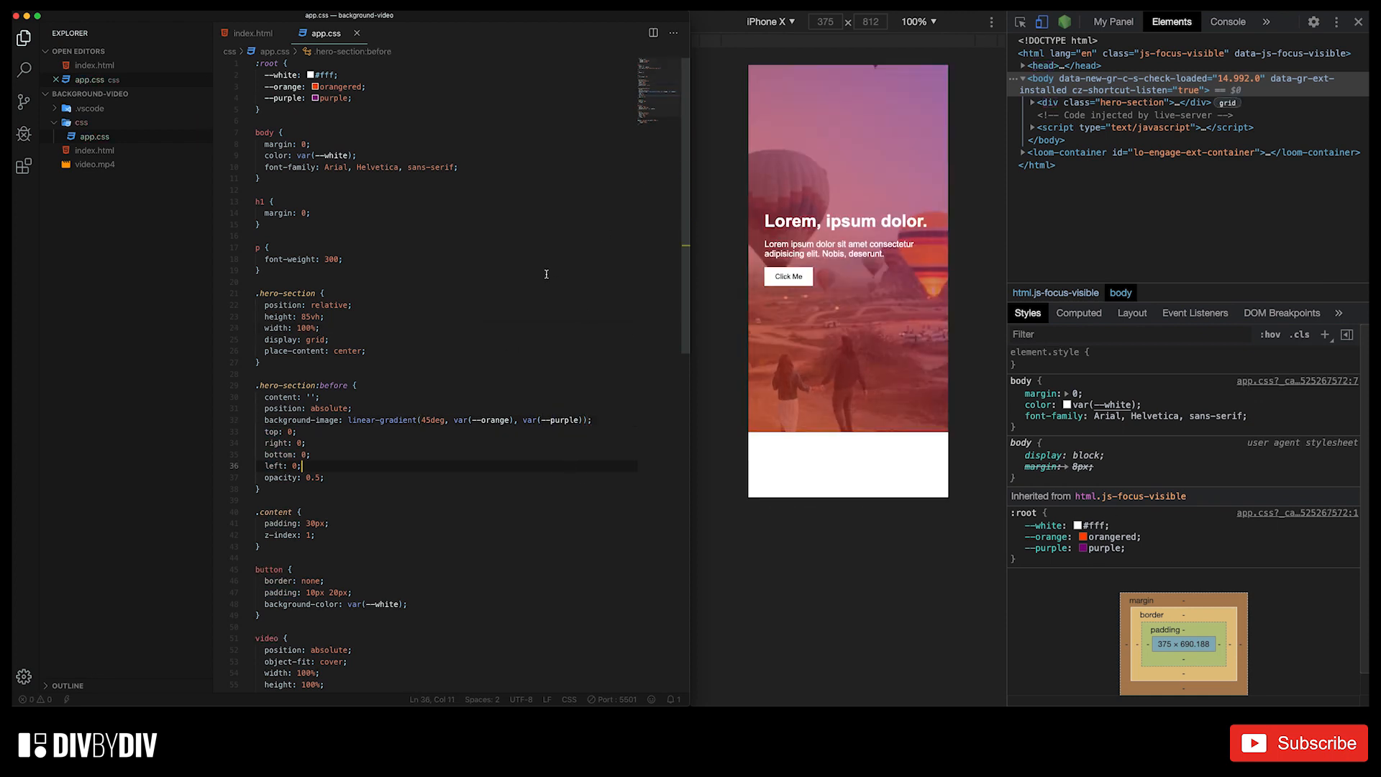
scroll(down, 3)
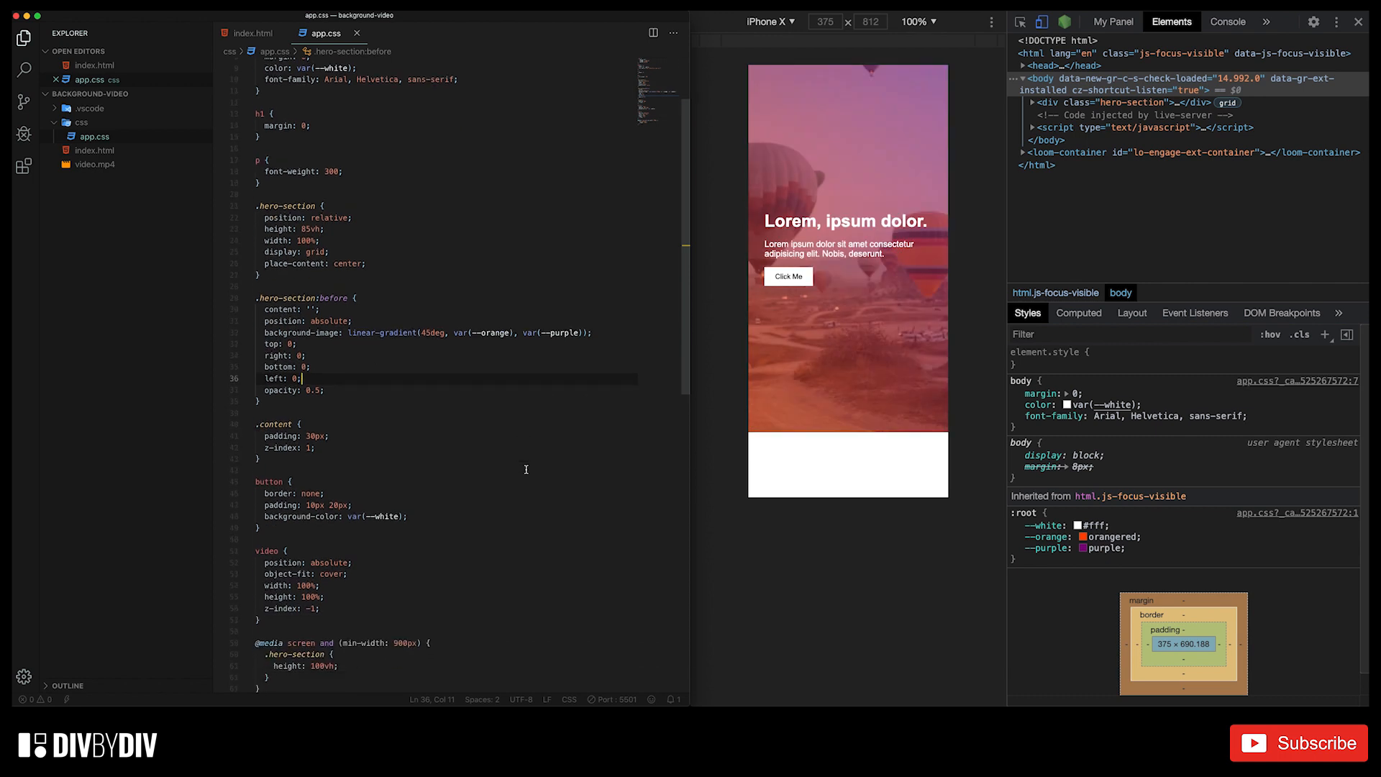
scroll(up, 3)
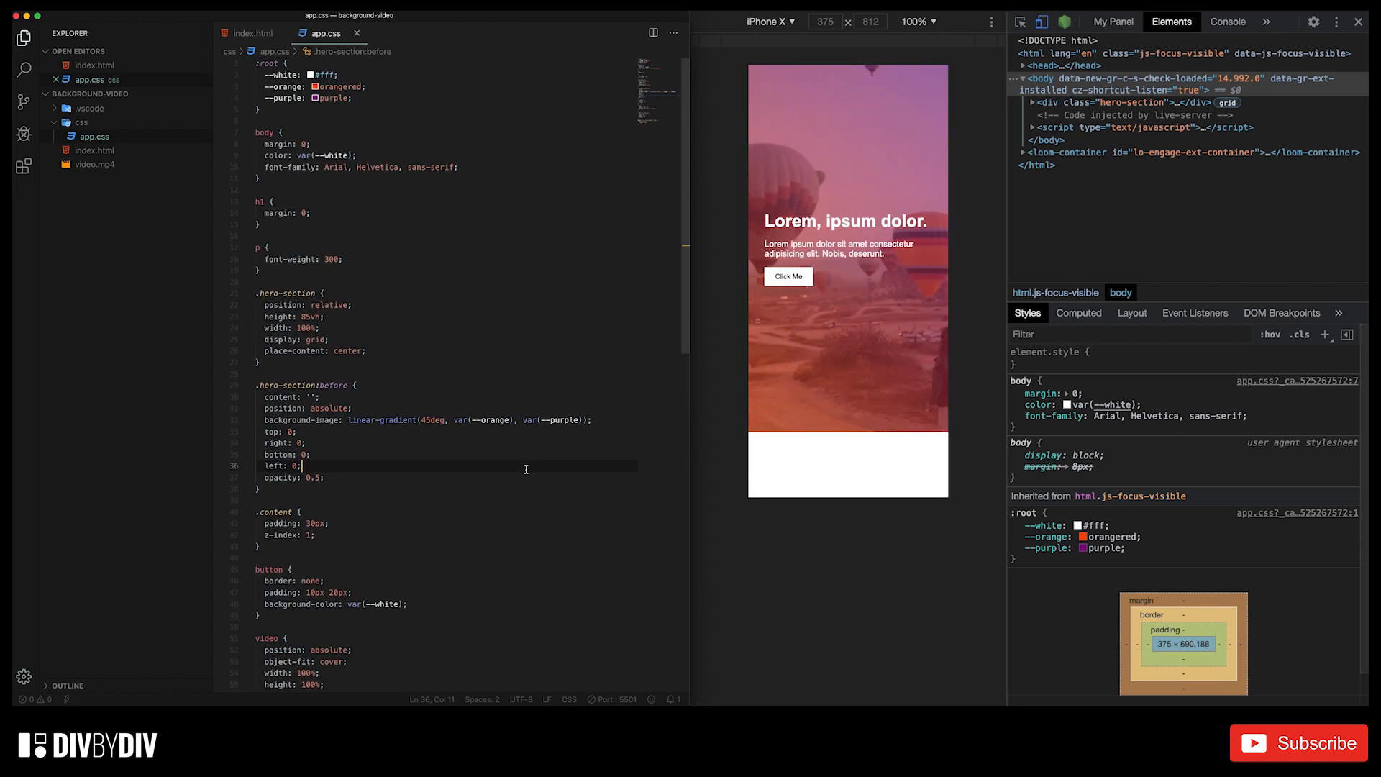